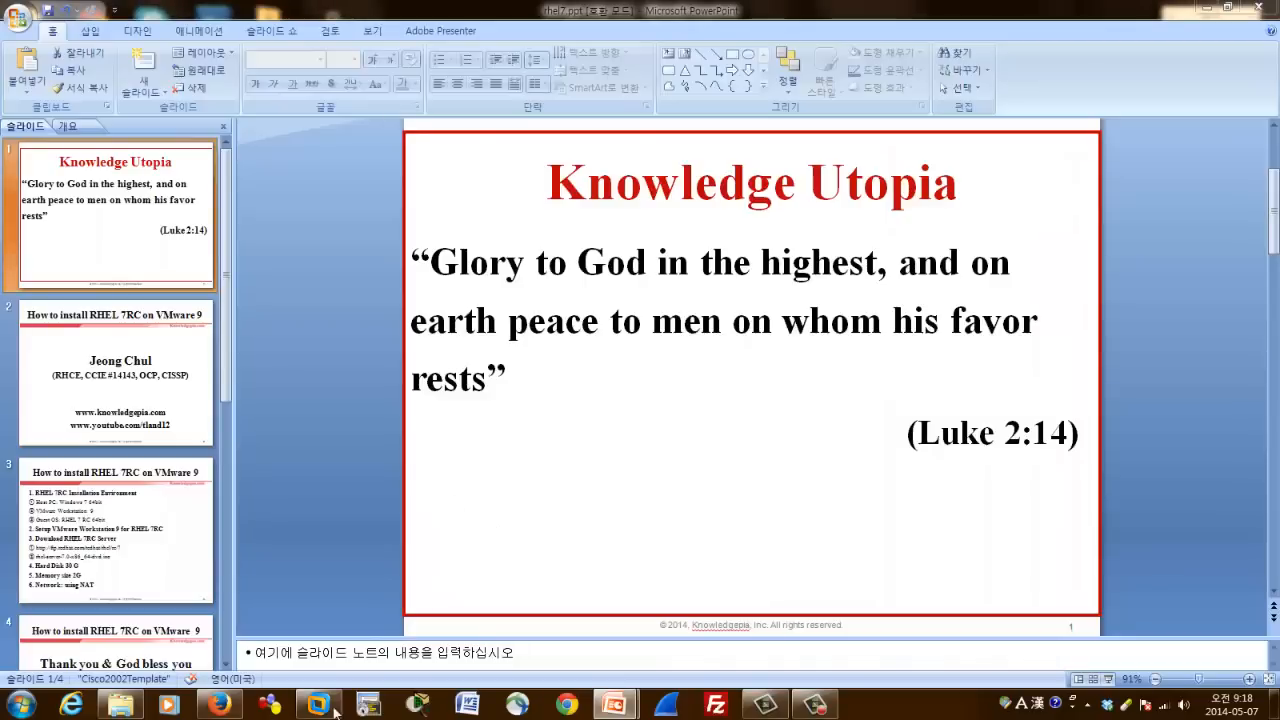
Step: Switch from the slideshow to the VMware Workstation 9 Home screen
left_click(318, 704)
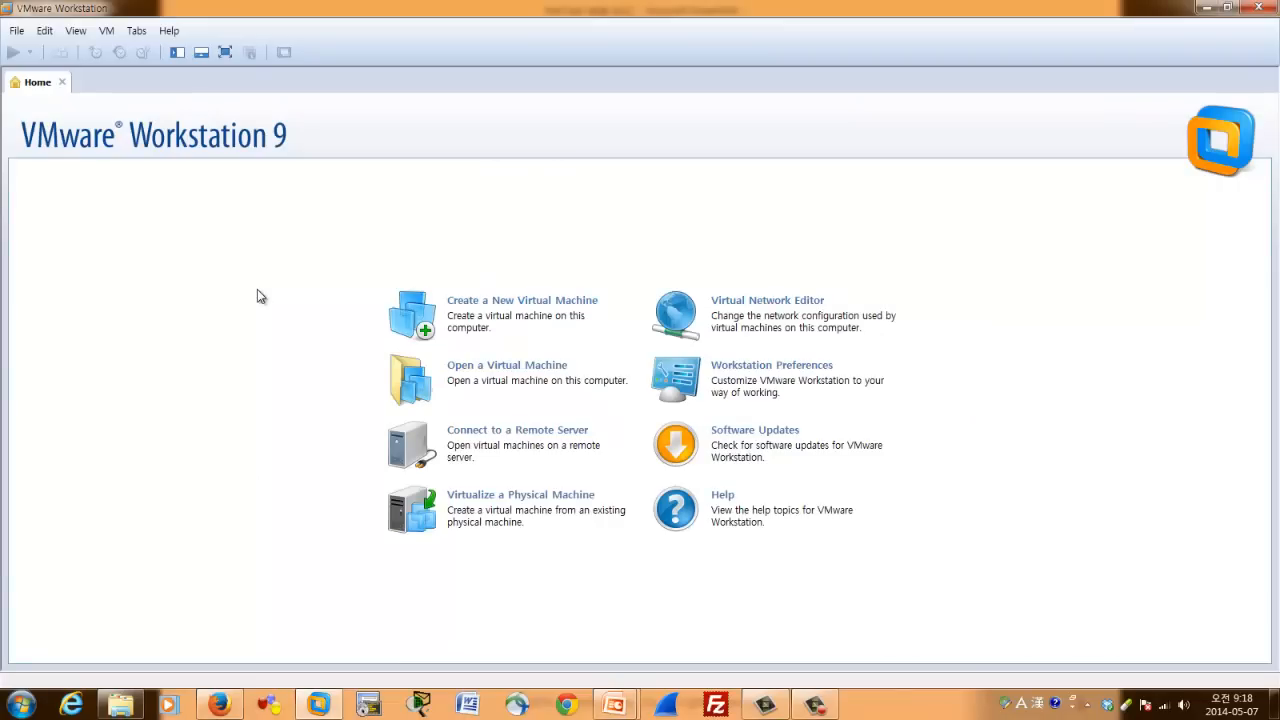
mouse_move(296, 312)
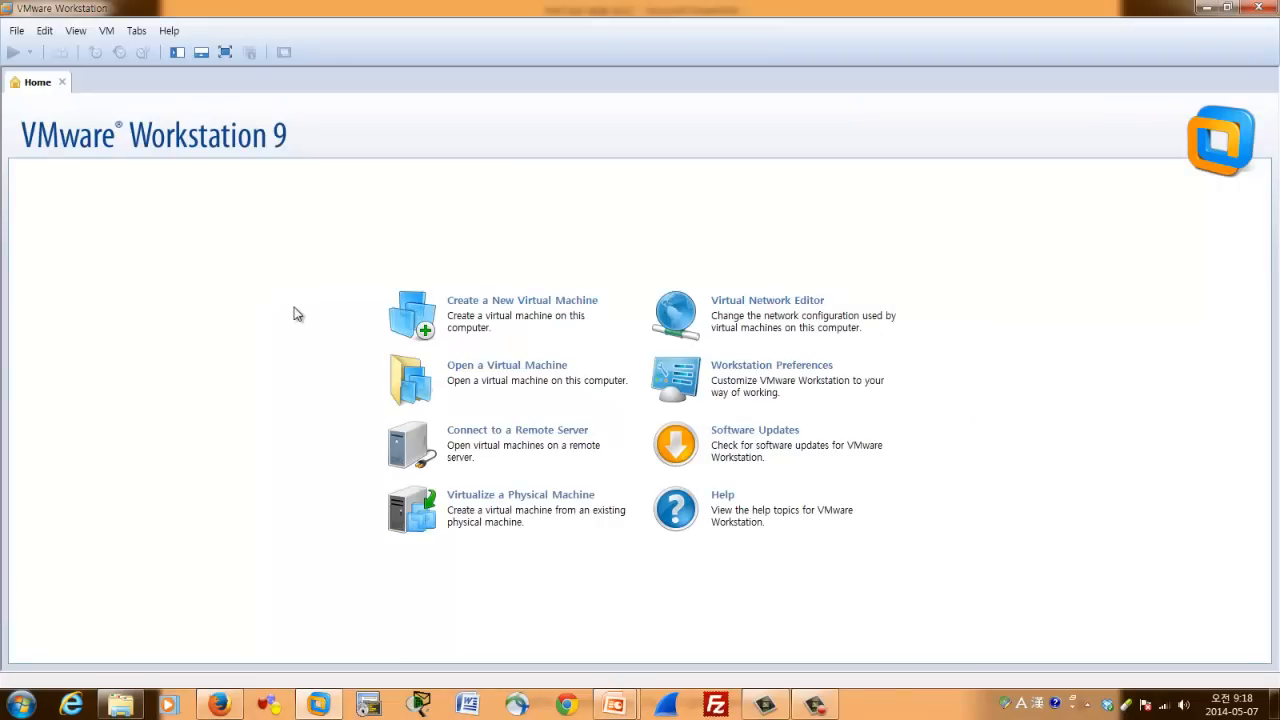
mouse_move(332, 414)
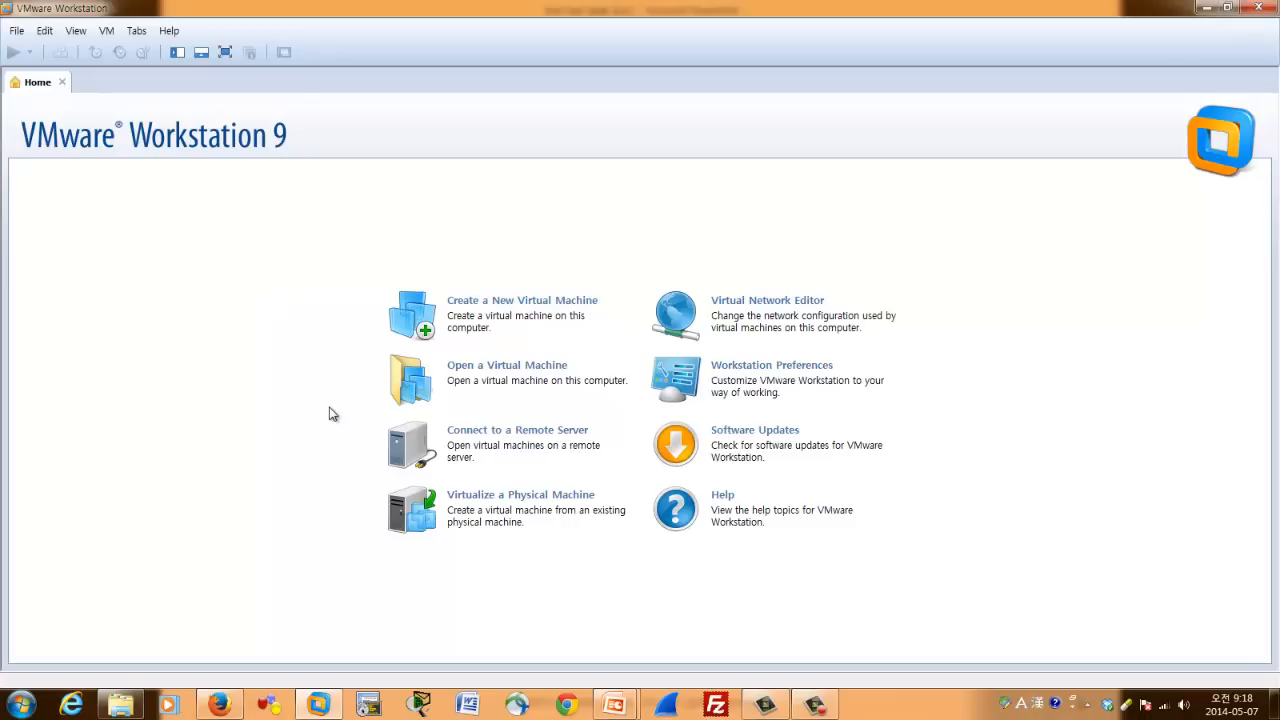
mouse_move(584, 198)
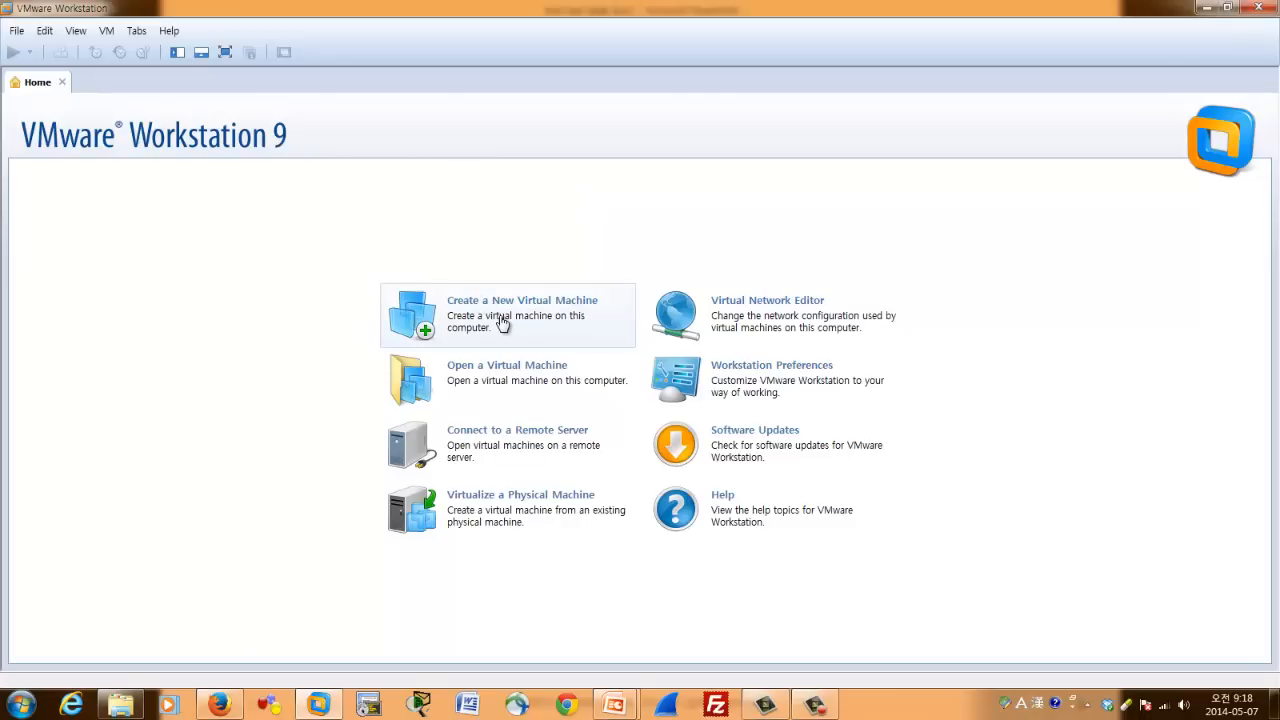
Step: Begin a Typical new VM with OS installed later, guest Red Hat Enterprise Linux 6 64-bit
left_click(520, 300)
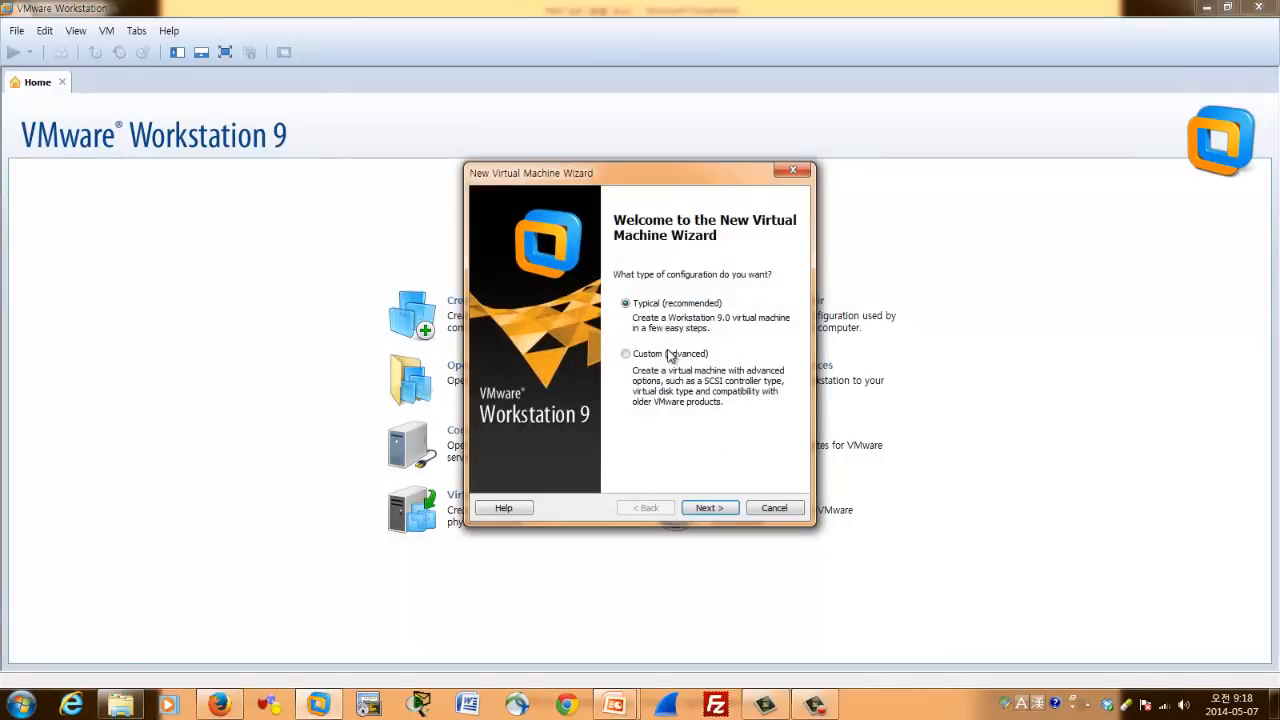
left_click(708, 508)
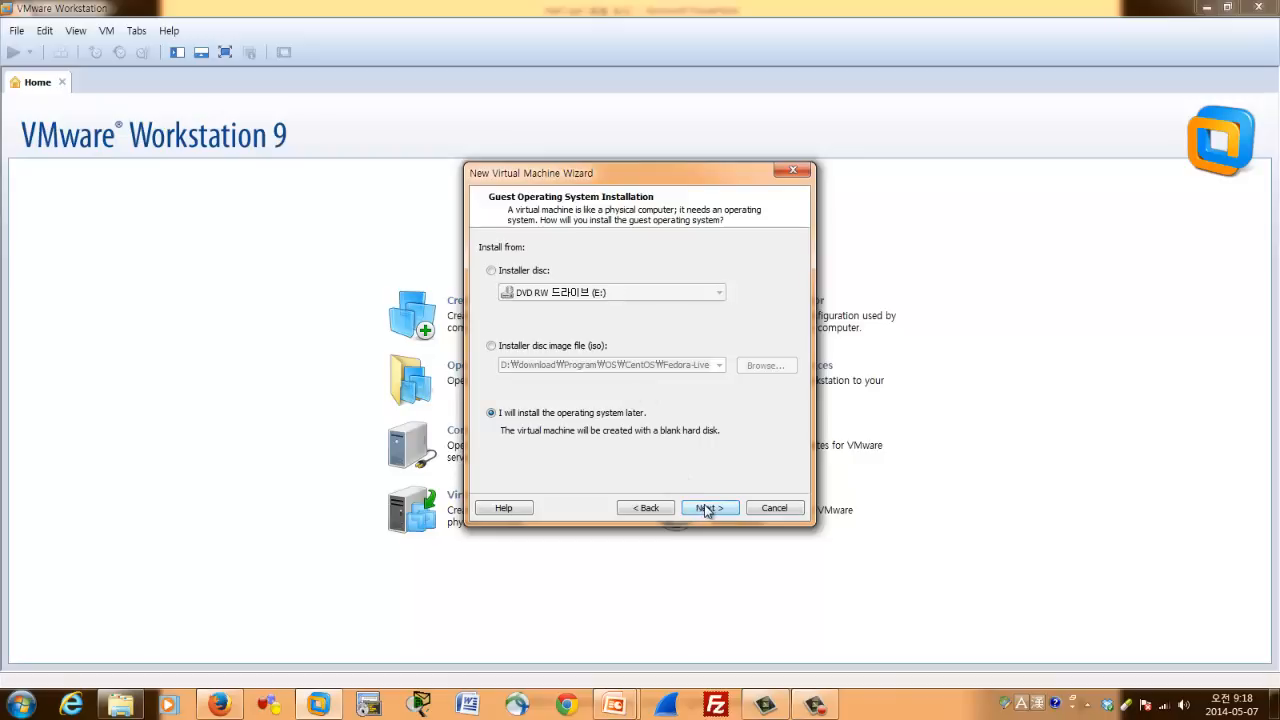
left_click(708, 508)
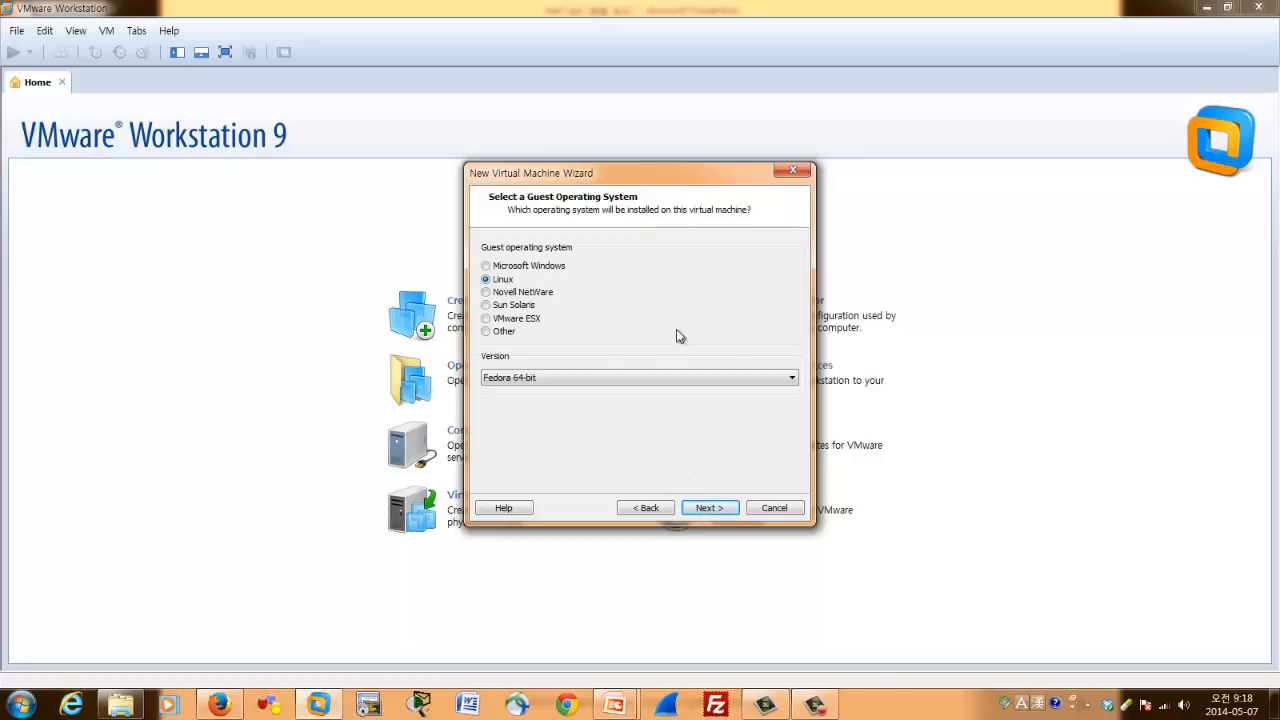
left_click(792, 376)
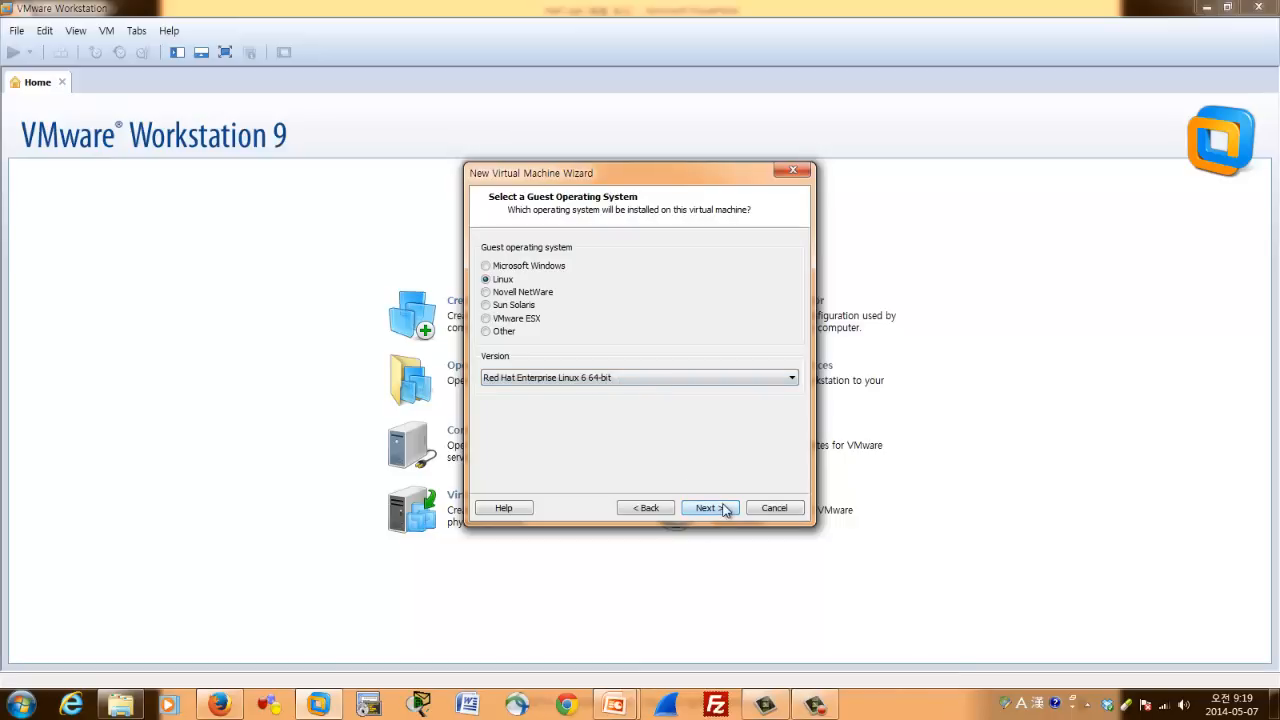
left_click(708, 508)
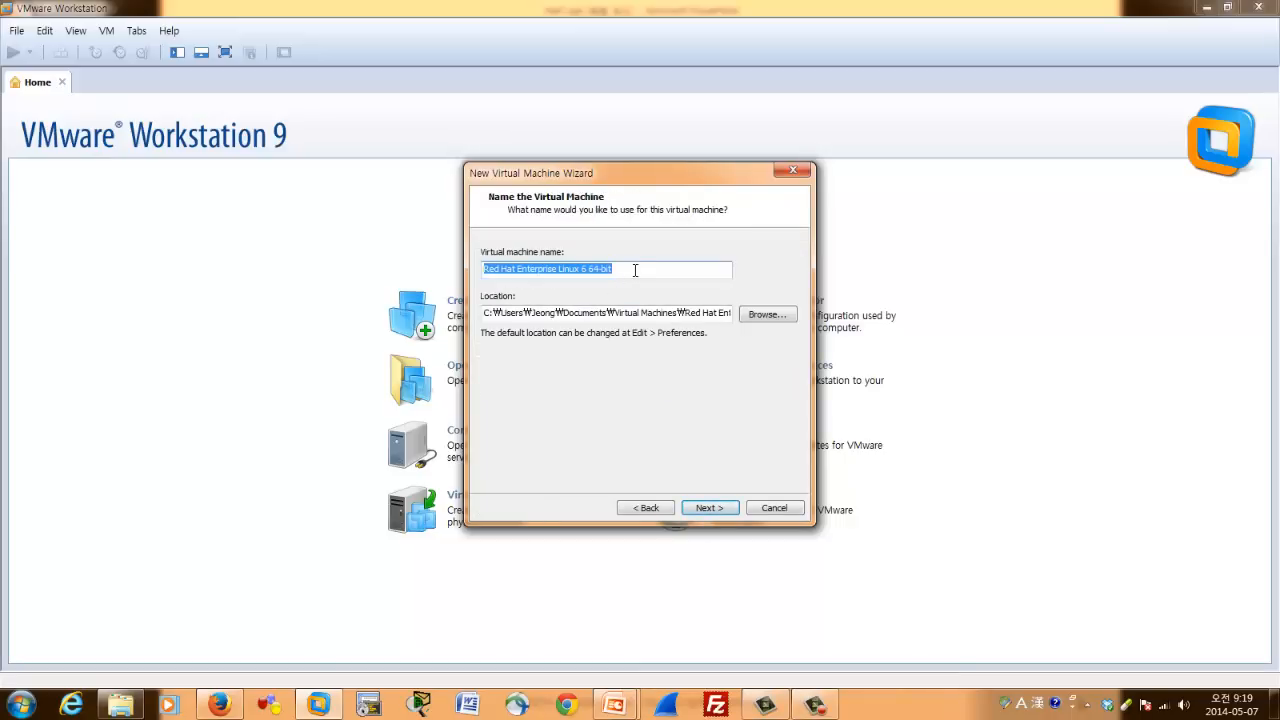
Step: Name the VM 'Red Hat Enterprise Linux 7' and browse for a different storage location
type("Red Hat Enterprise Linux 6")
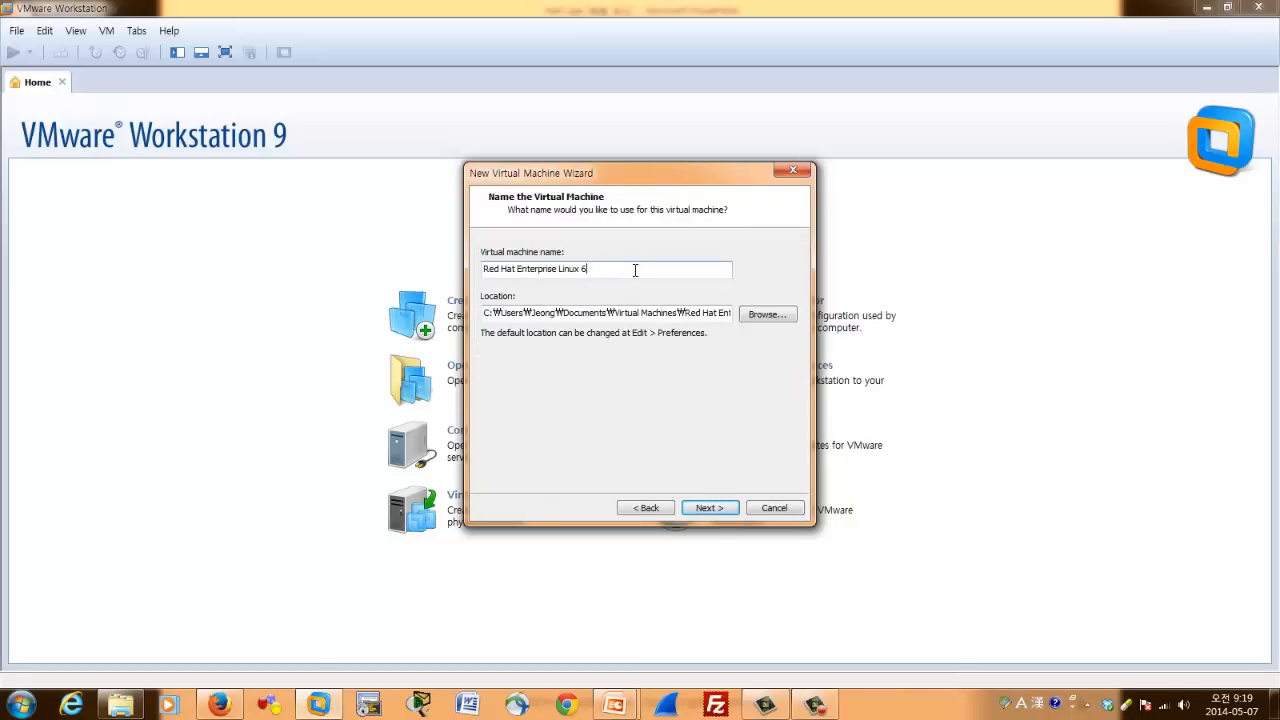
type("7")
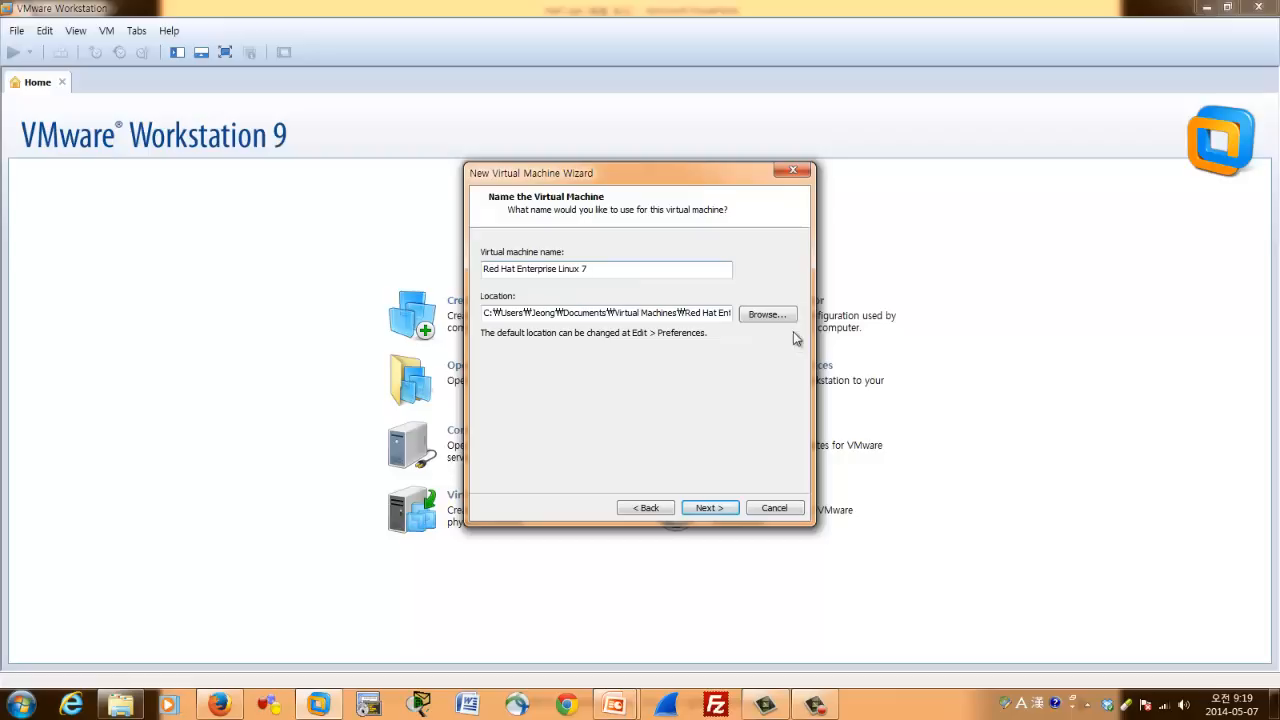
left_click(766, 314)
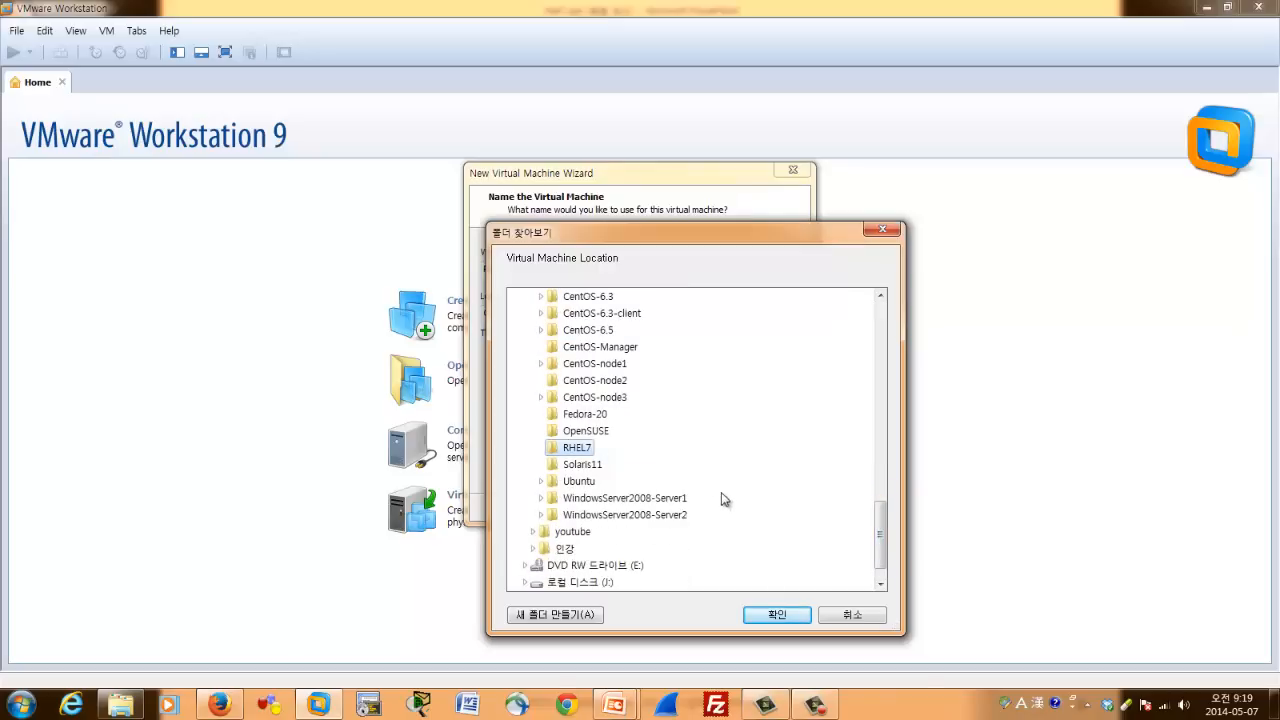
Step: Store the VM in the RHEL7 folder with a 30 GB single-file disk, reaching the summary
left_click(776, 614)
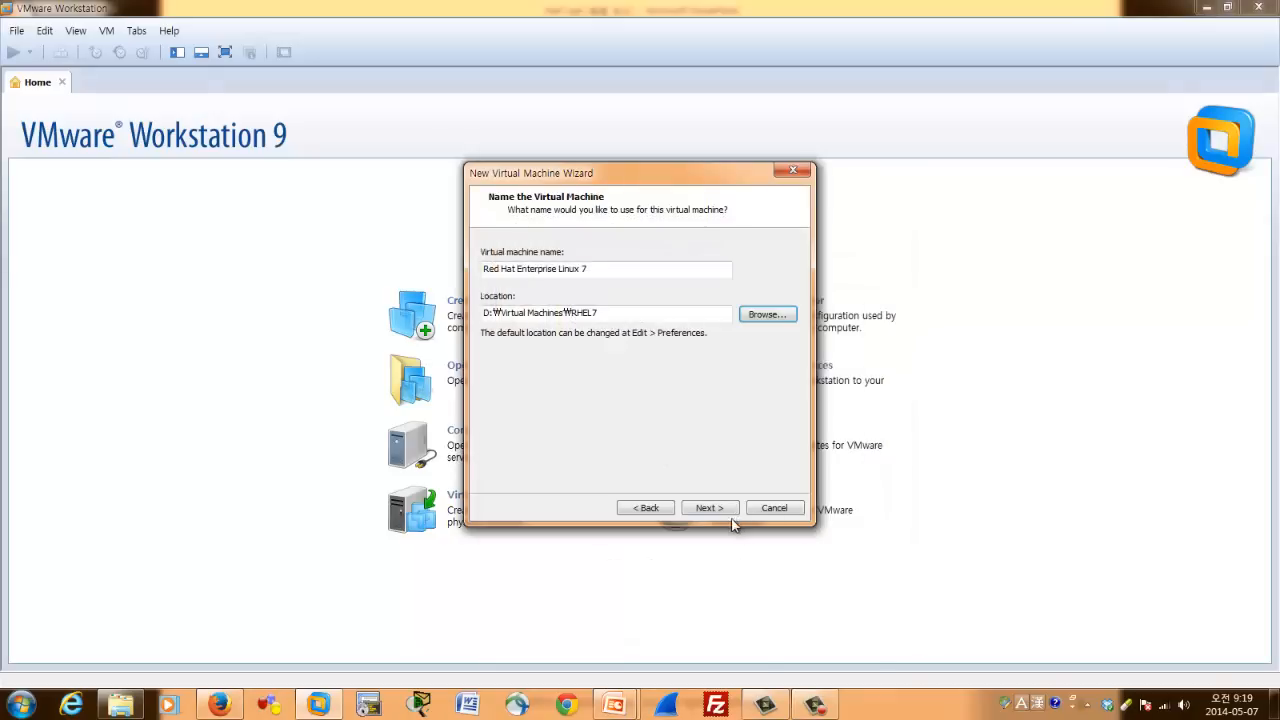
left_click(708, 508)
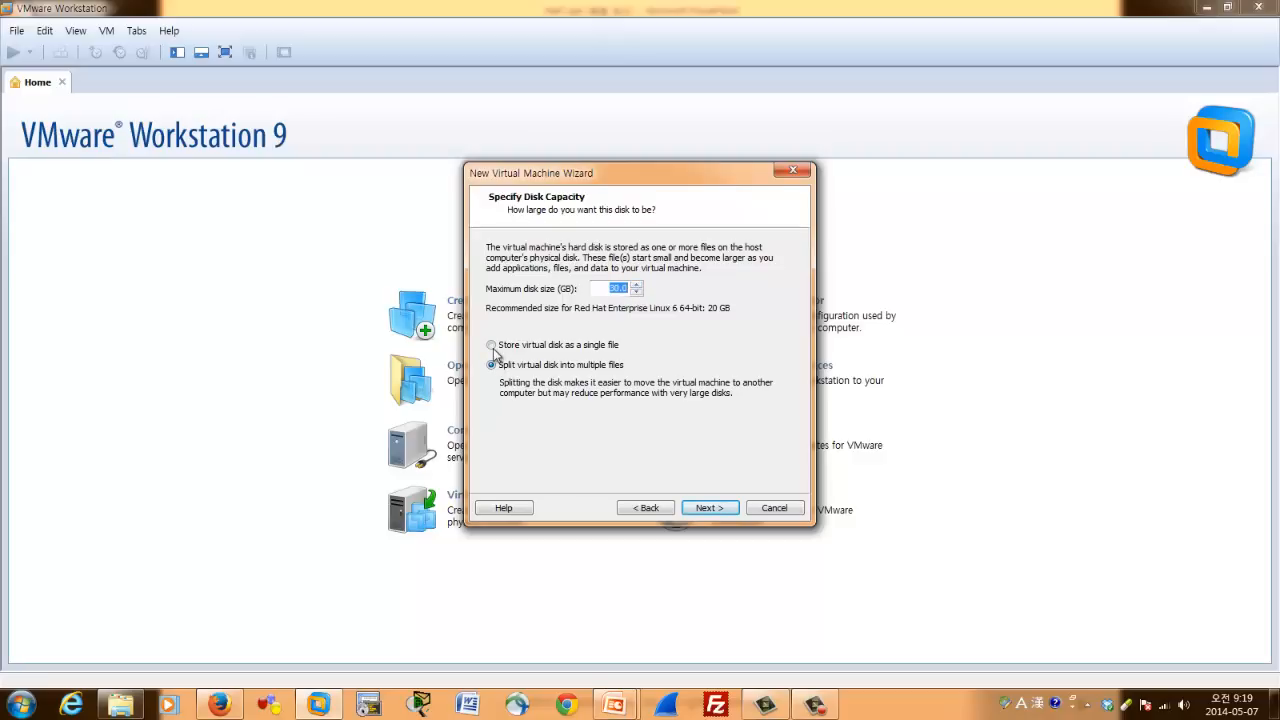
left_click(492, 344)
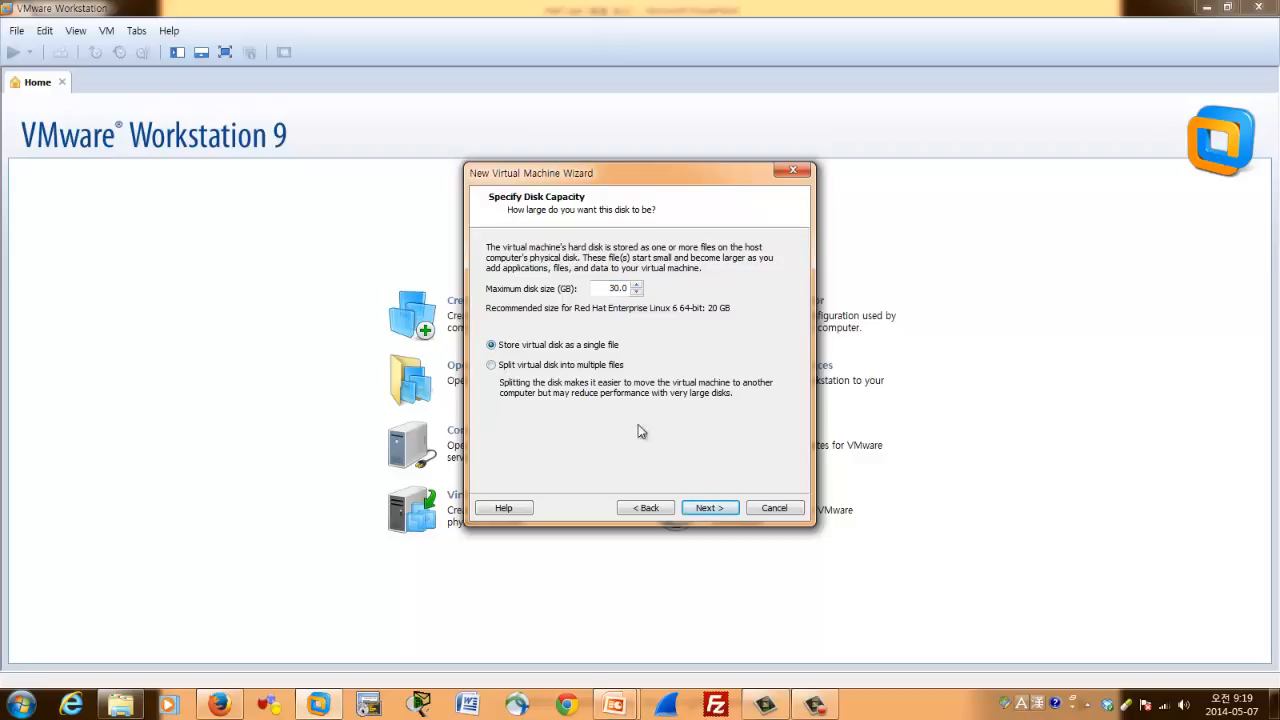
left_click(708, 508)
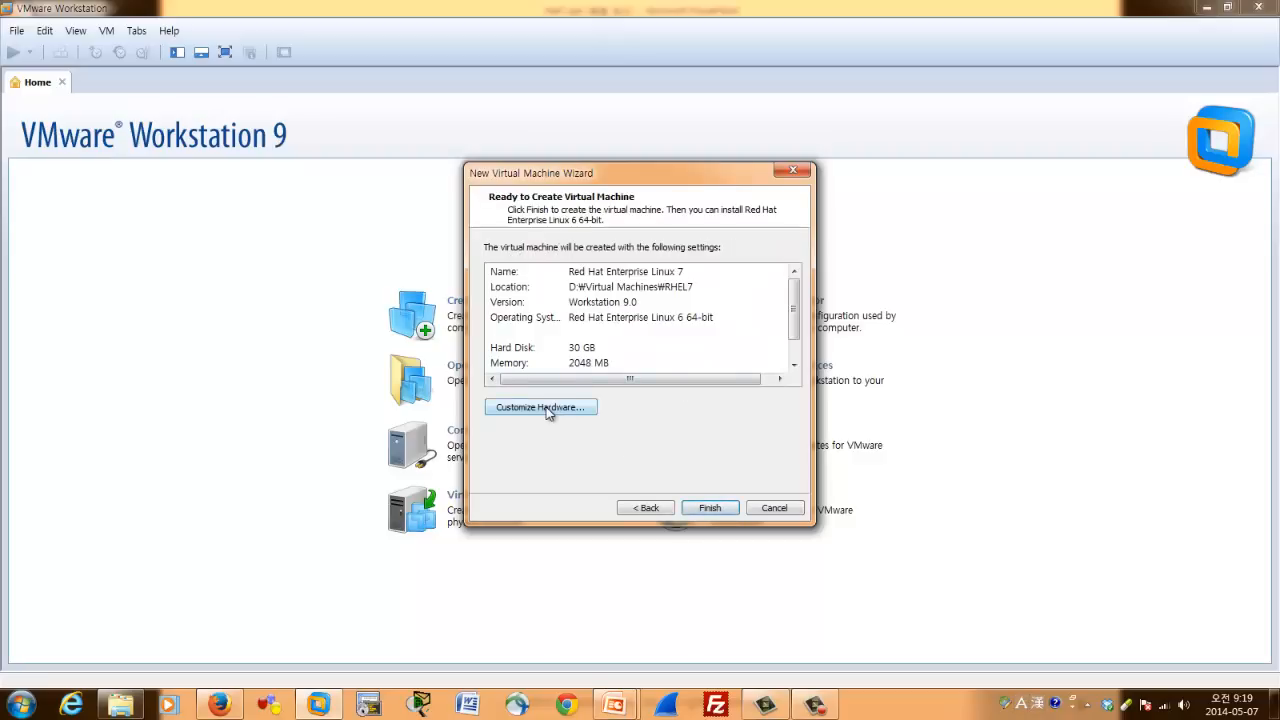
Step: In Customize Hardware, set the new CD/DVD drive to use an ISO image file
left_click(540, 408)
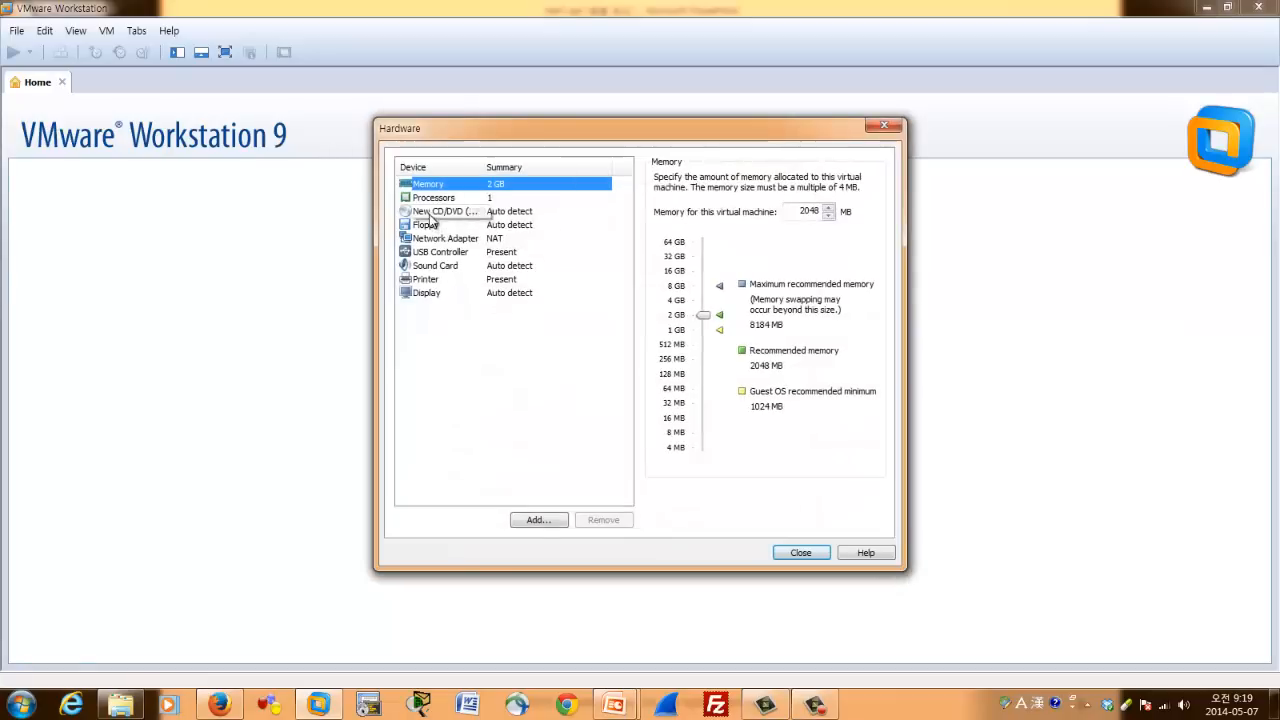
left_click(426, 224)
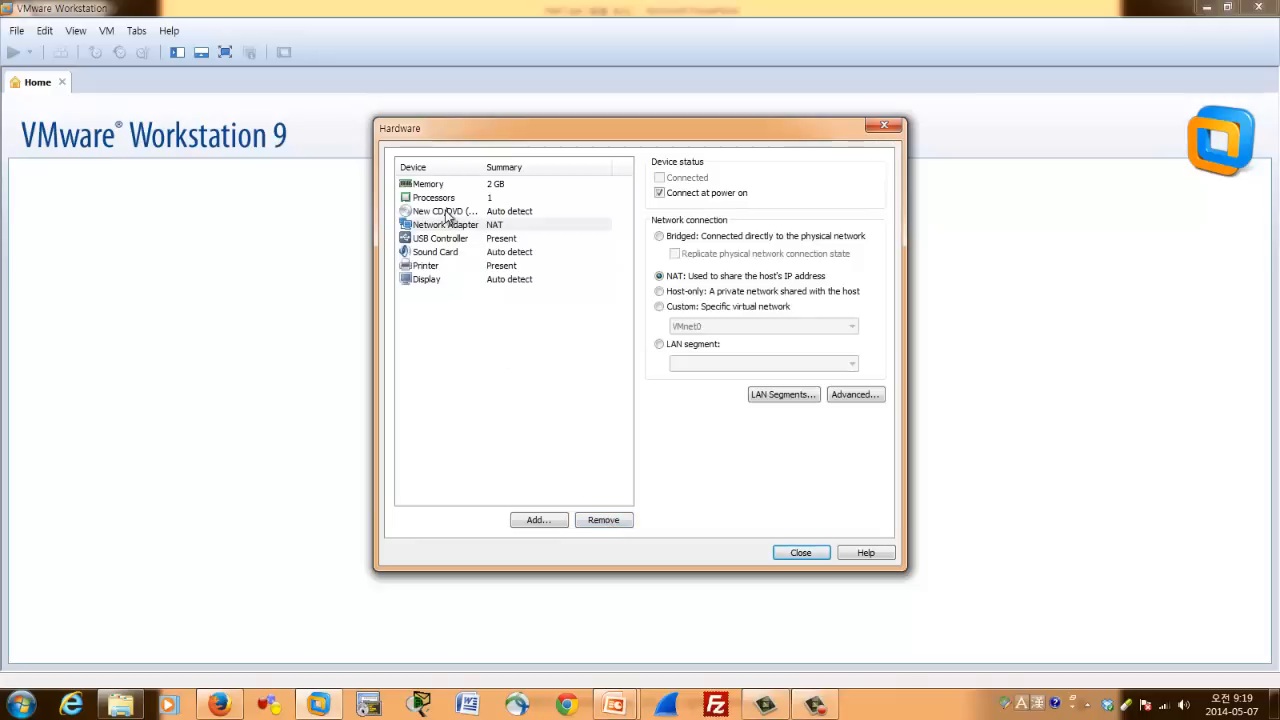
left_click(442, 212)
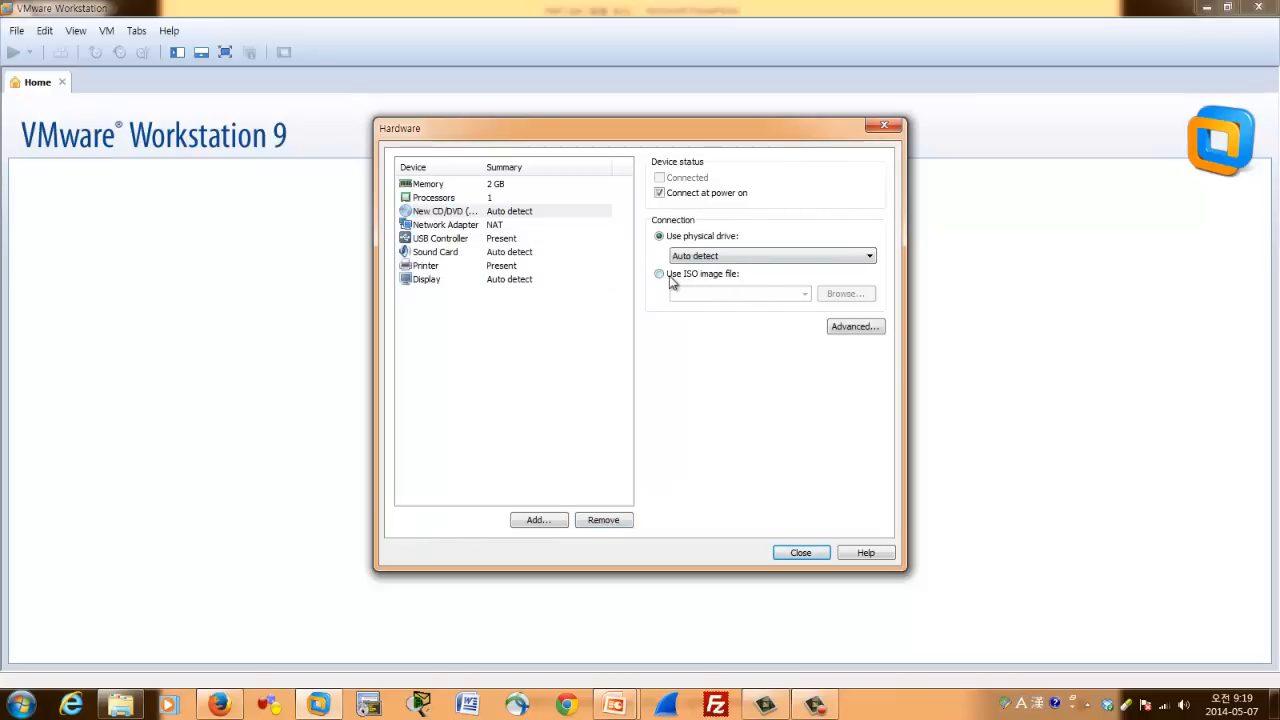
left_click(660, 274)
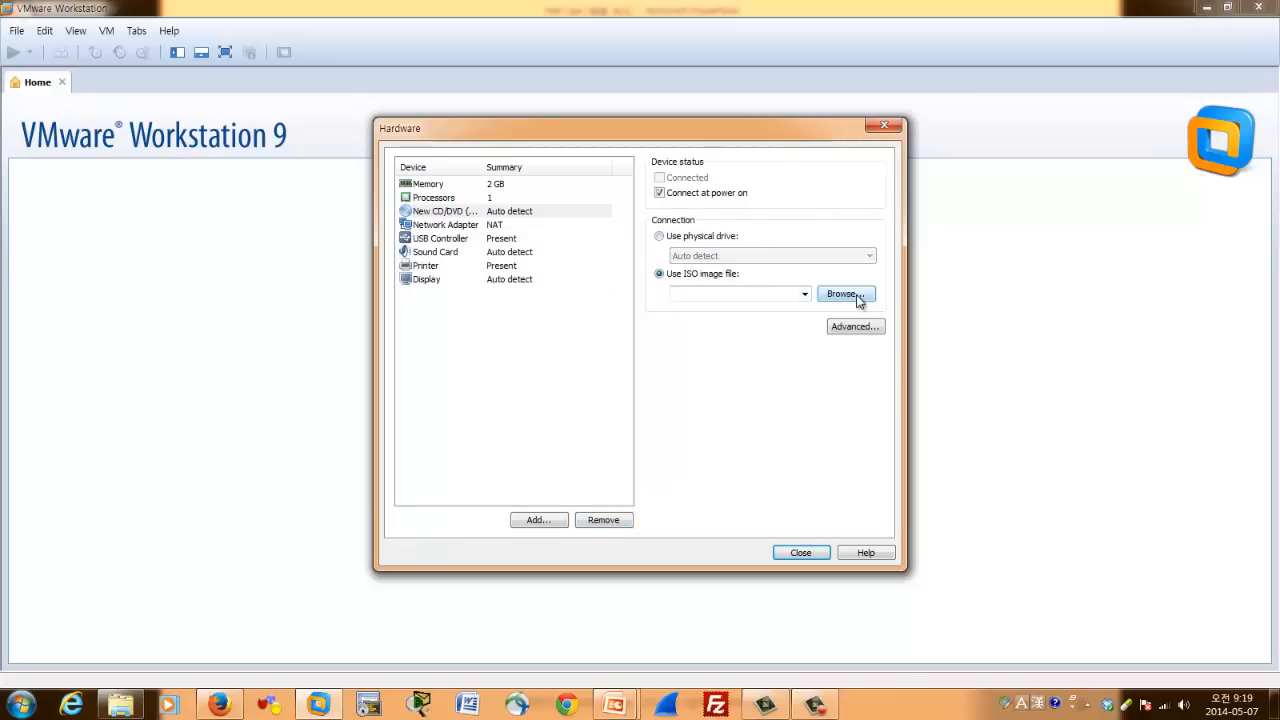
left_click(844, 292)
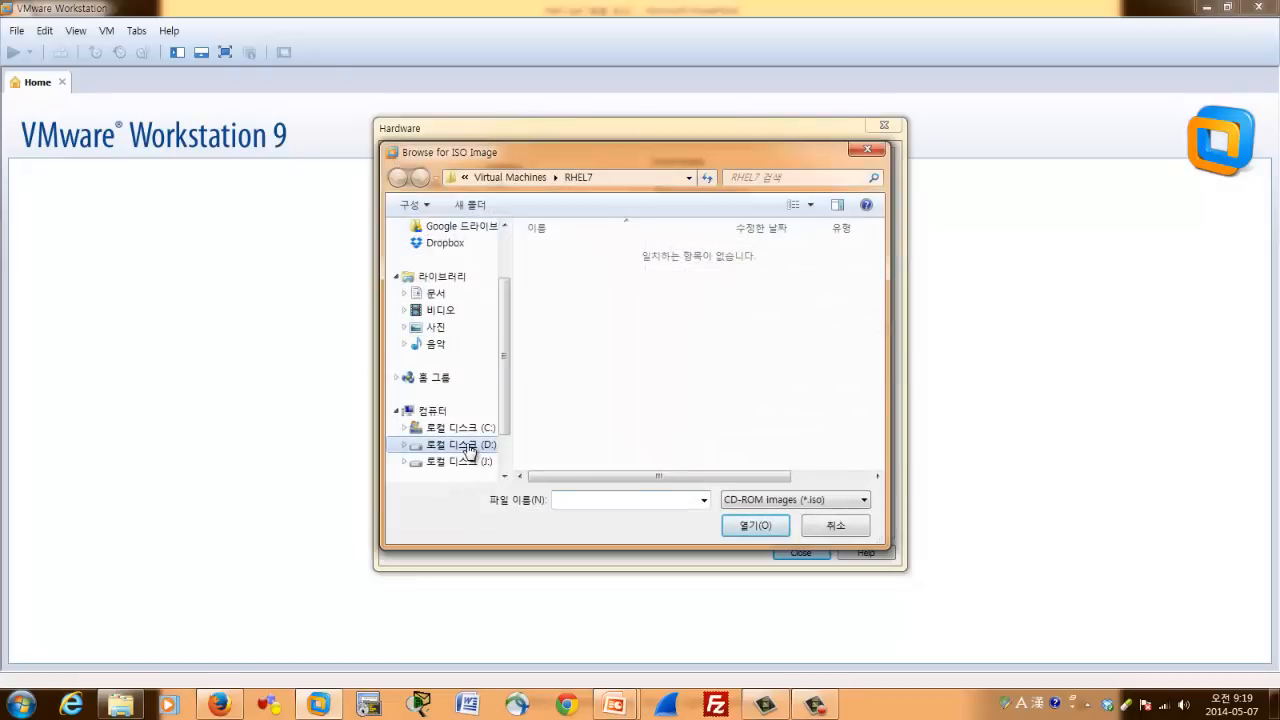
Step: Load rhel-server-7.0-x86_64-dvd.iso from D:\download\Program and close hardware settings
double_click(460, 444)
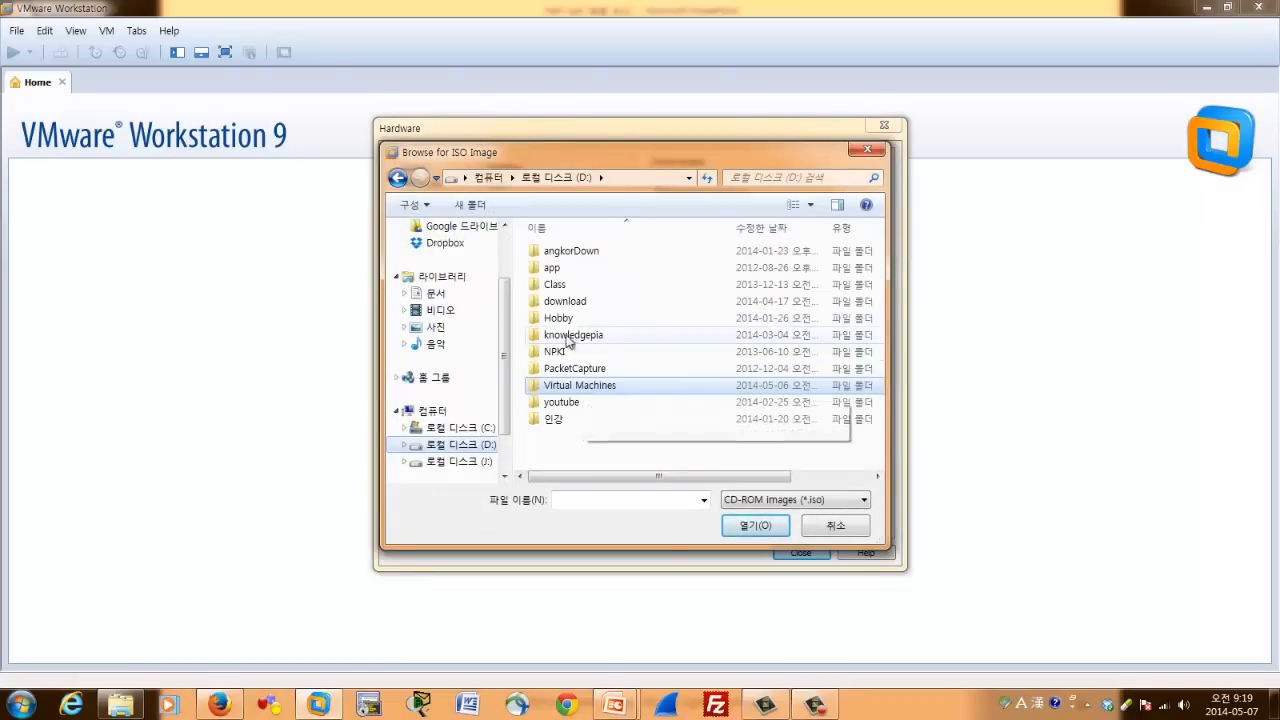
double_click(564, 300)
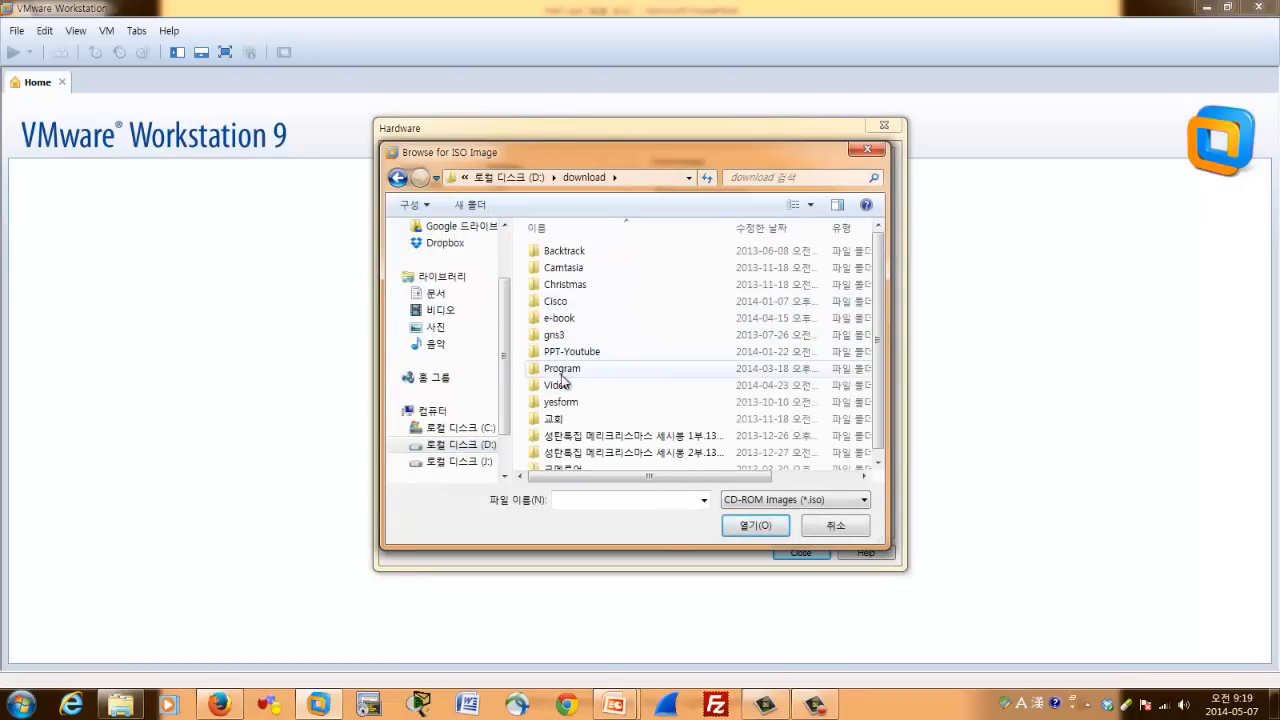
double_click(560, 368)
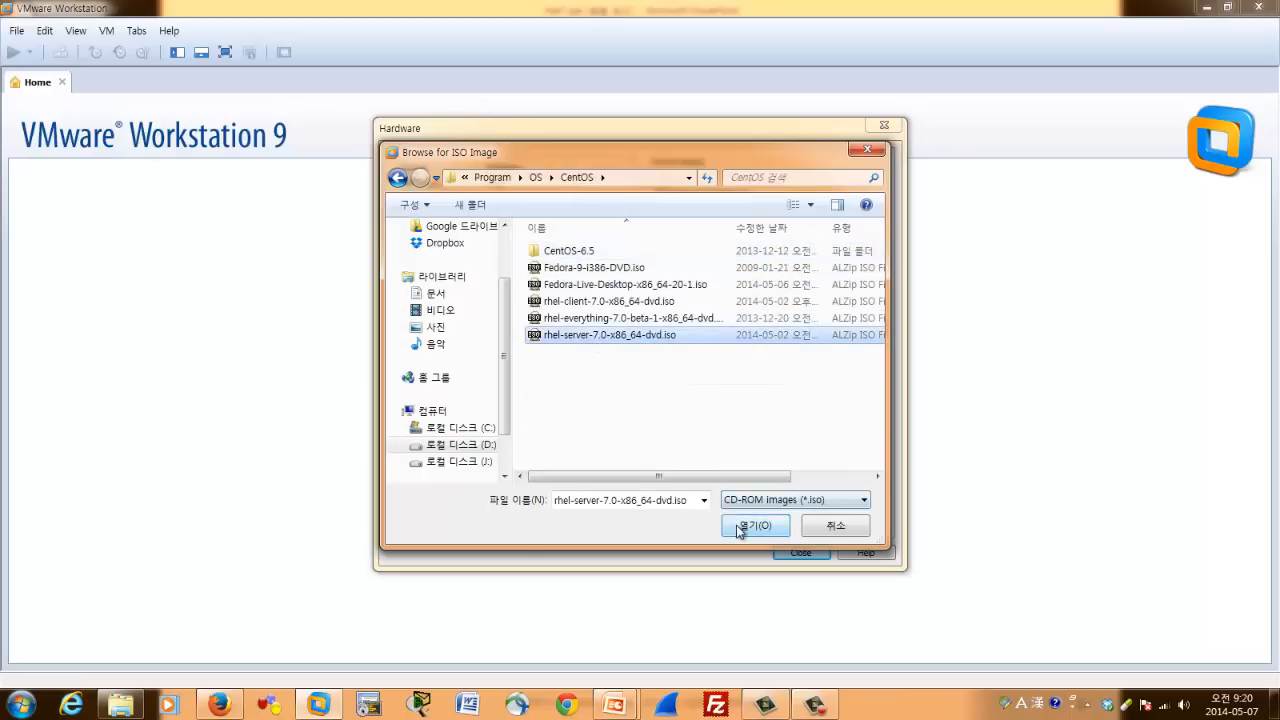
left_click(756, 526)
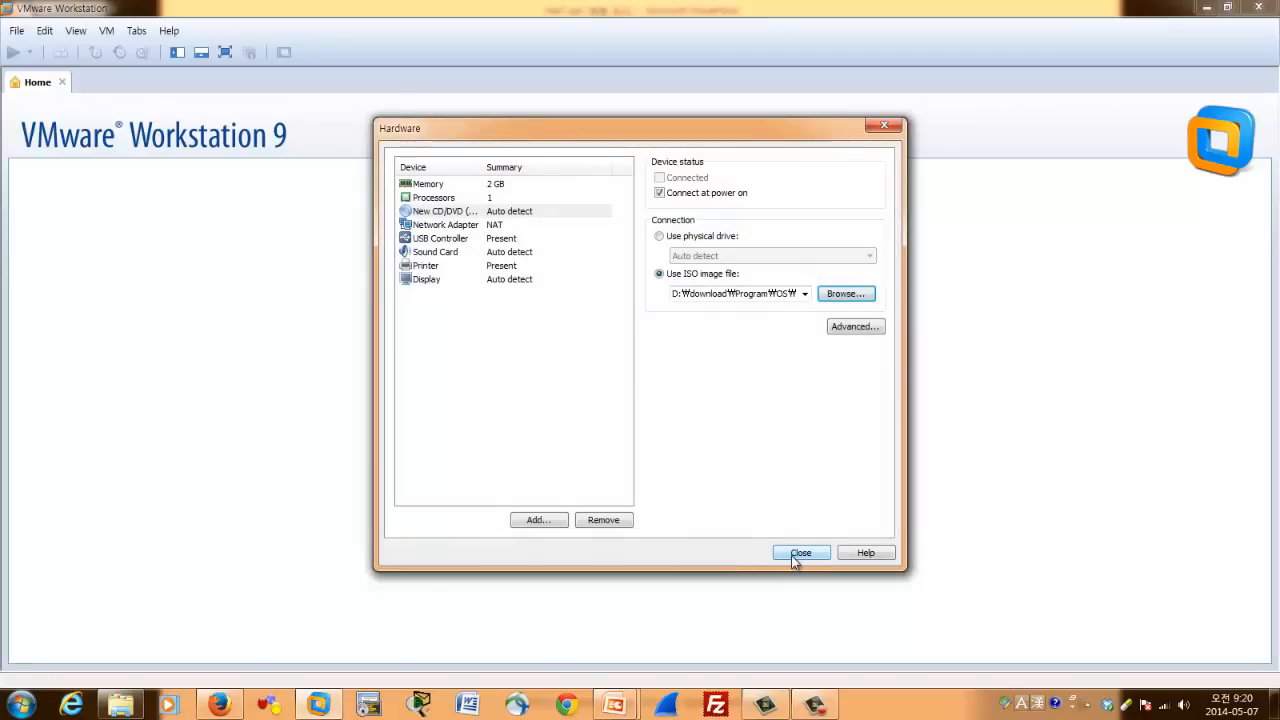
left_click(800, 552)
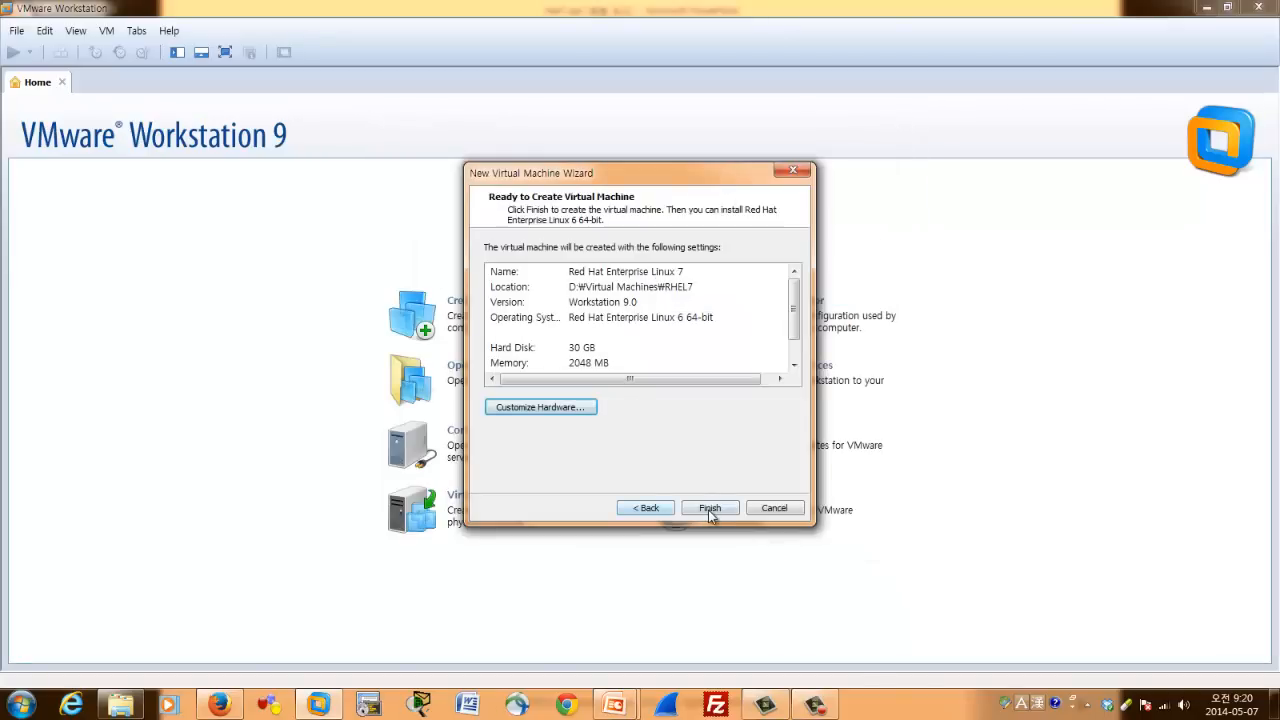
Step: Finish the wizard, creating the Red Hat Enterprise Linux 7 VM powered off
left_click(710, 508)
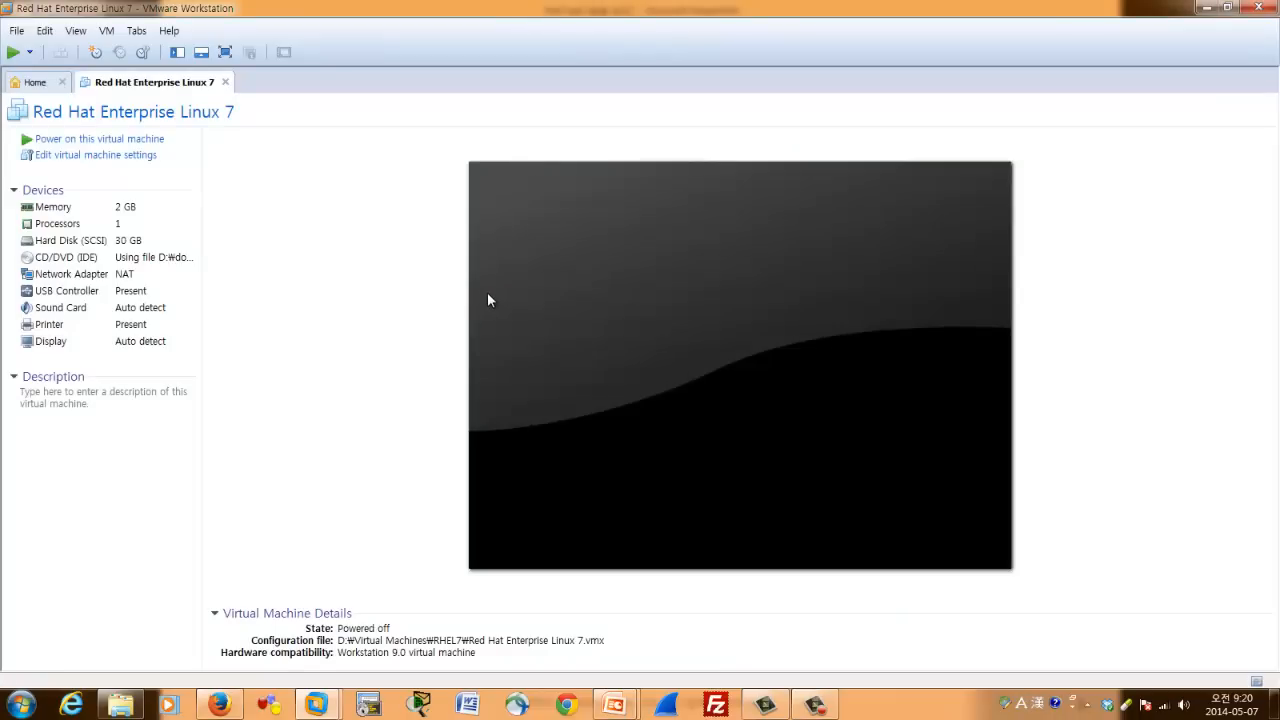
mouse_move(392, 204)
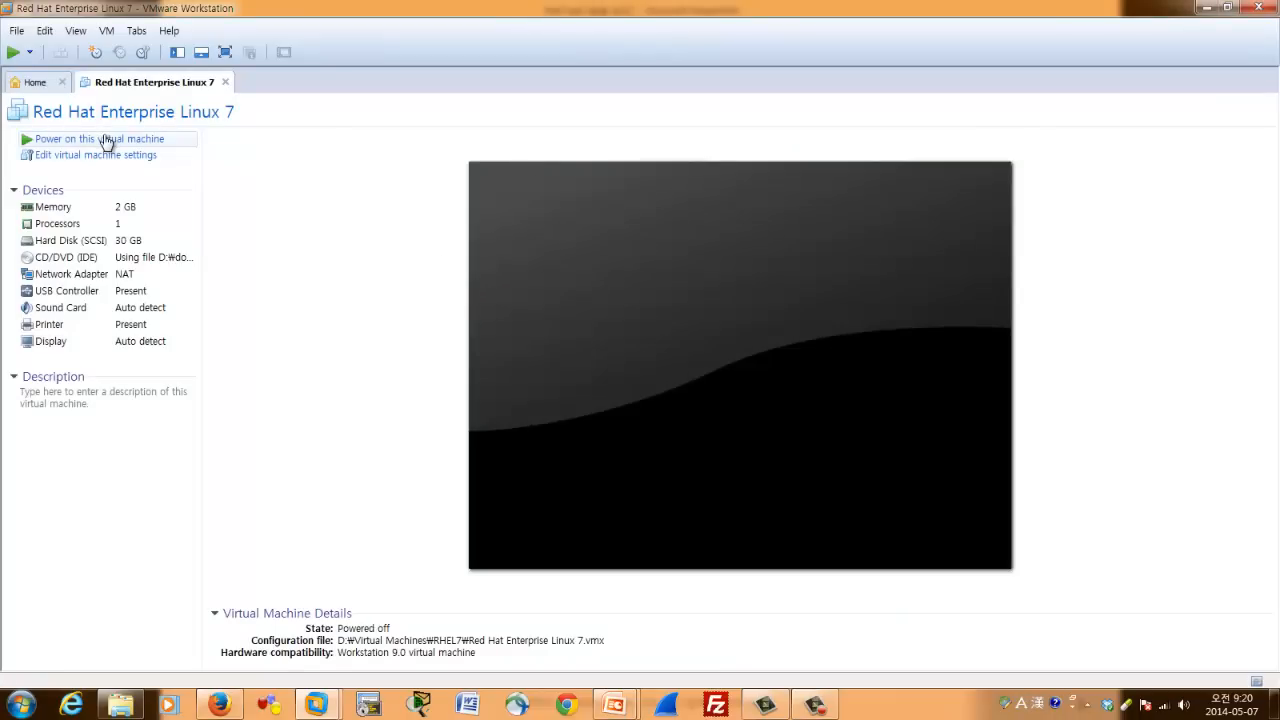
Step: Power on the VM and boot 'Test this media & install Red Hat Enterprise Linux 7.0'
left_click(98, 140)
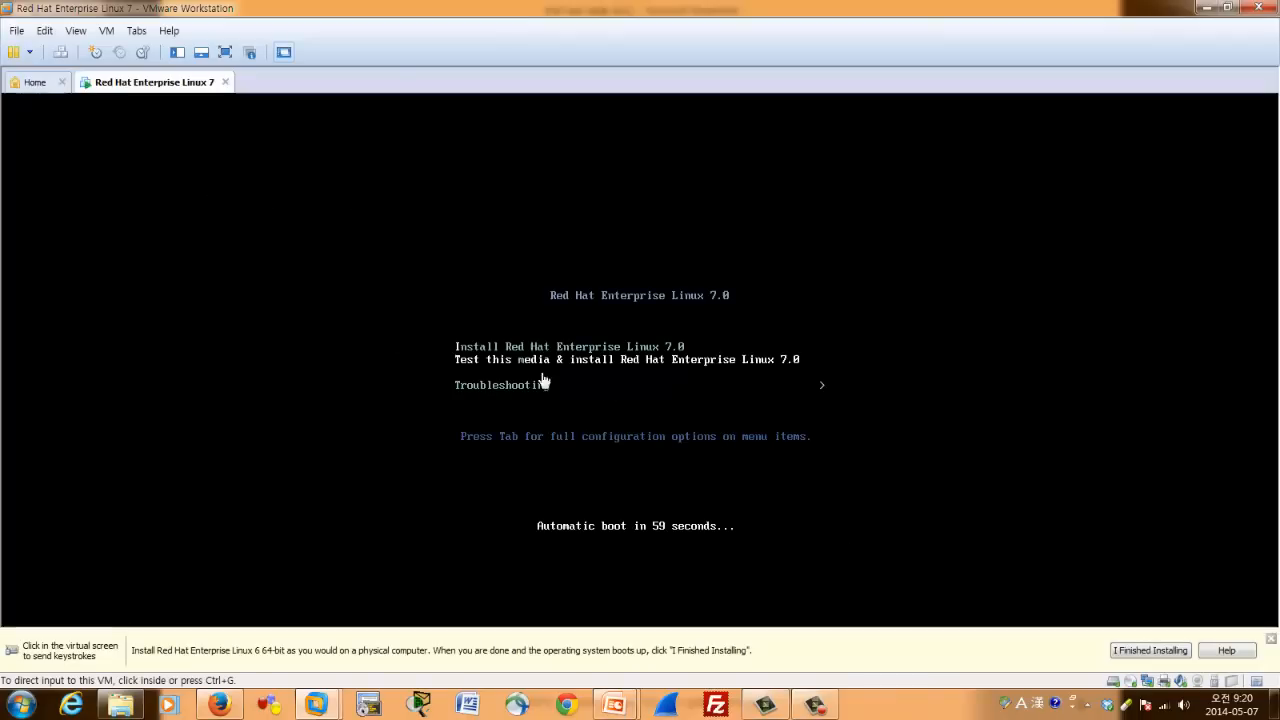
mouse_move(560, 368)
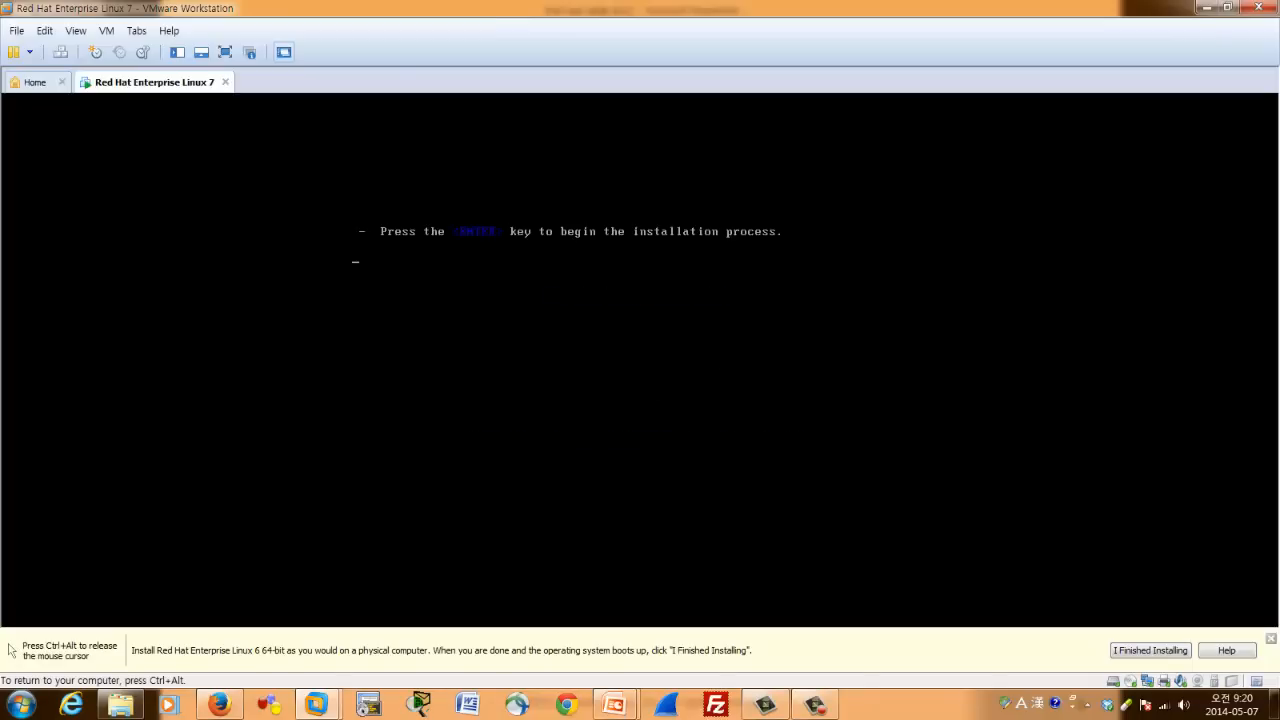
key("enter")
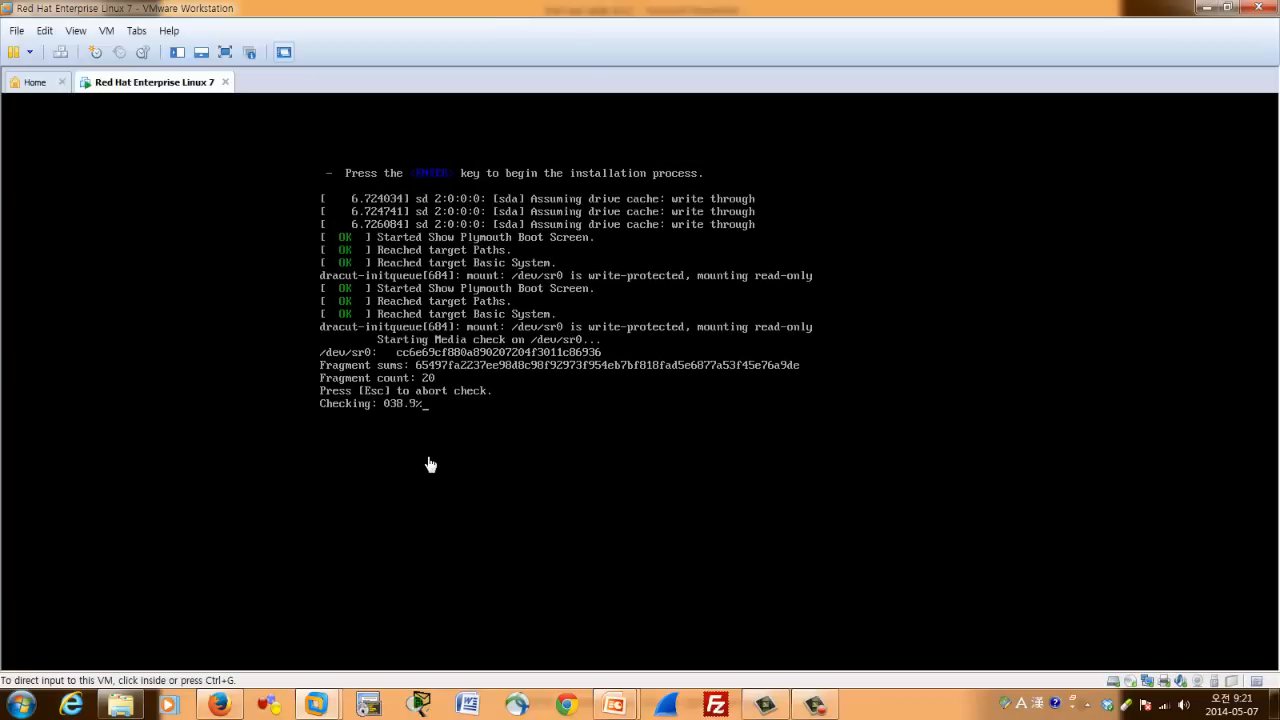
mouse_move(492, 424)
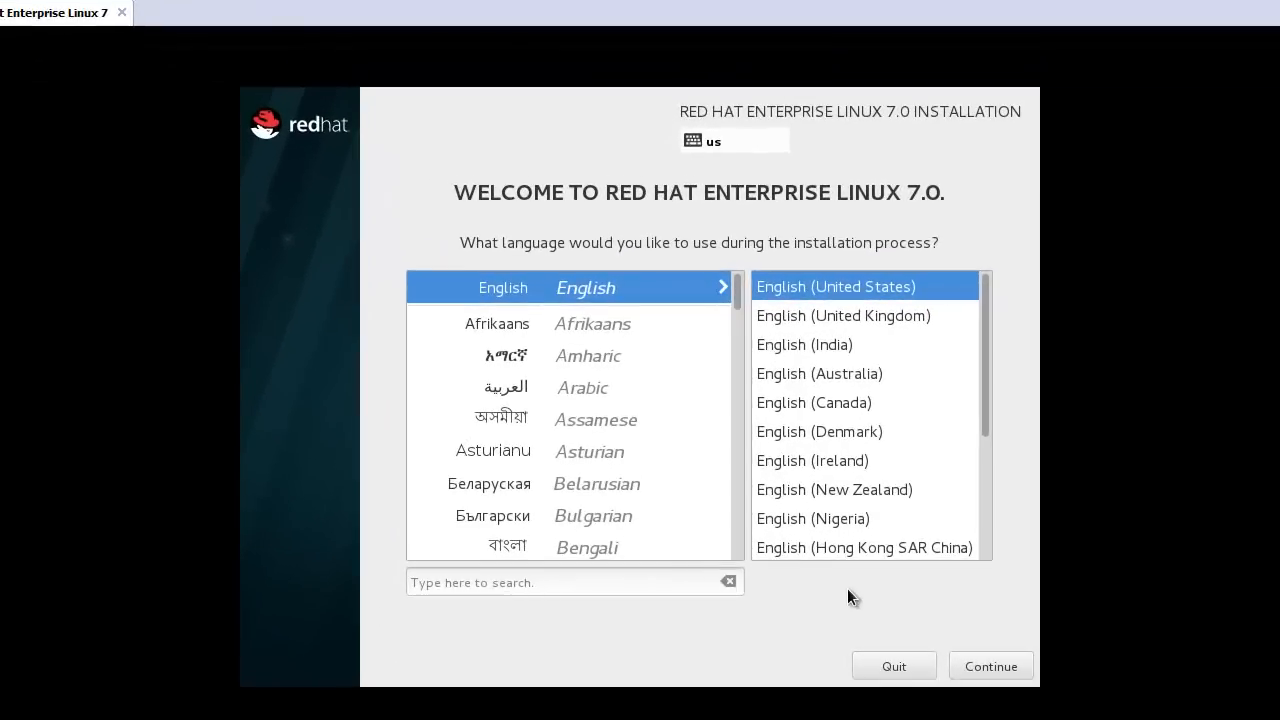
mouse_move(844, 584)
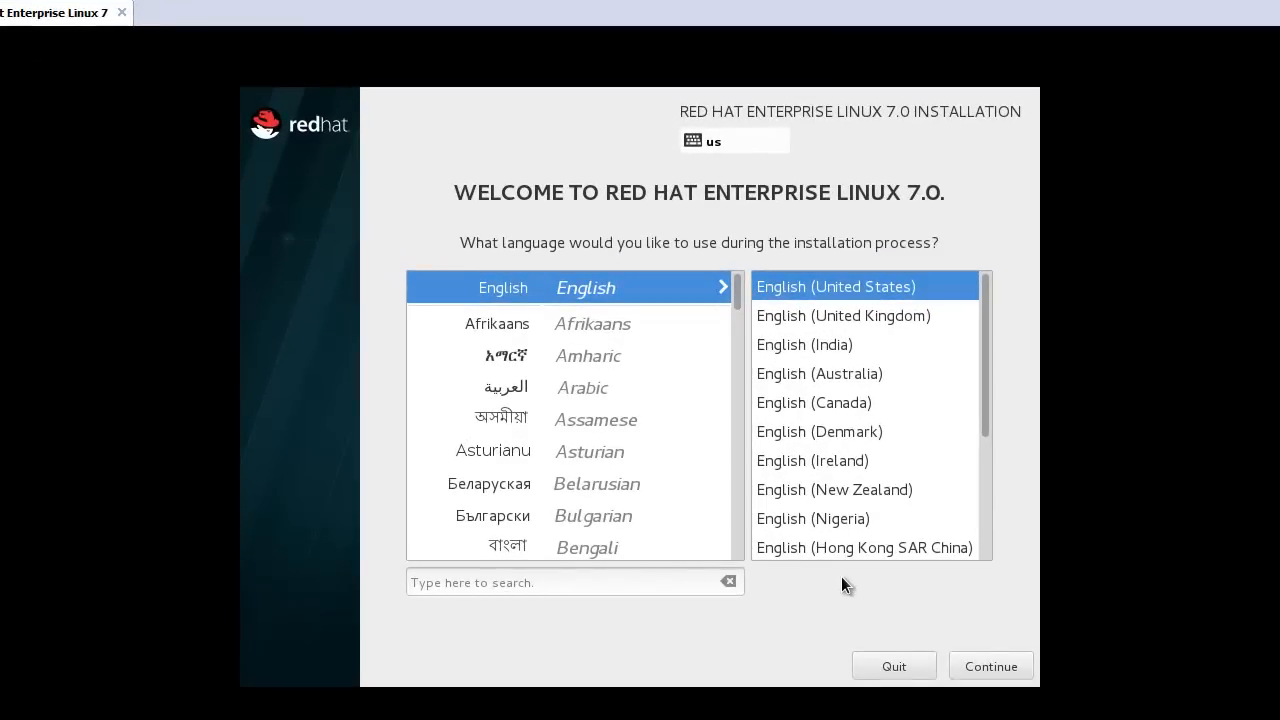
mouse_move(838, 612)
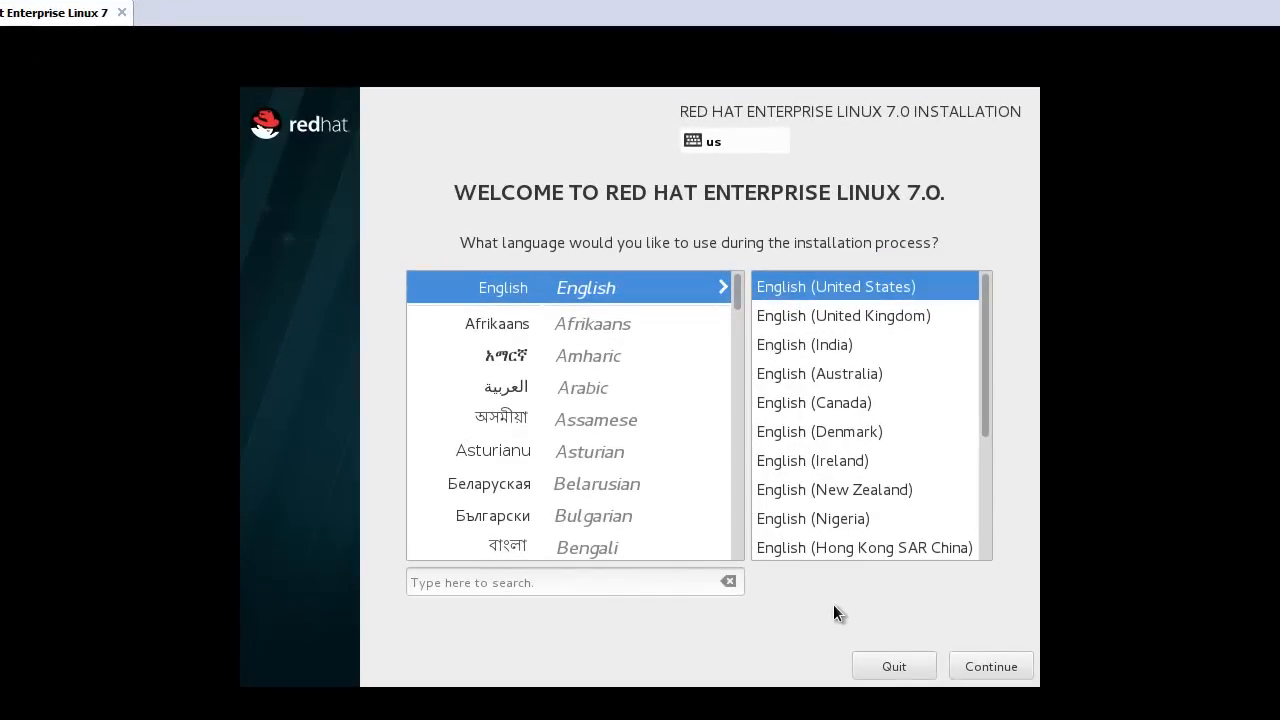
mouse_move(834, 604)
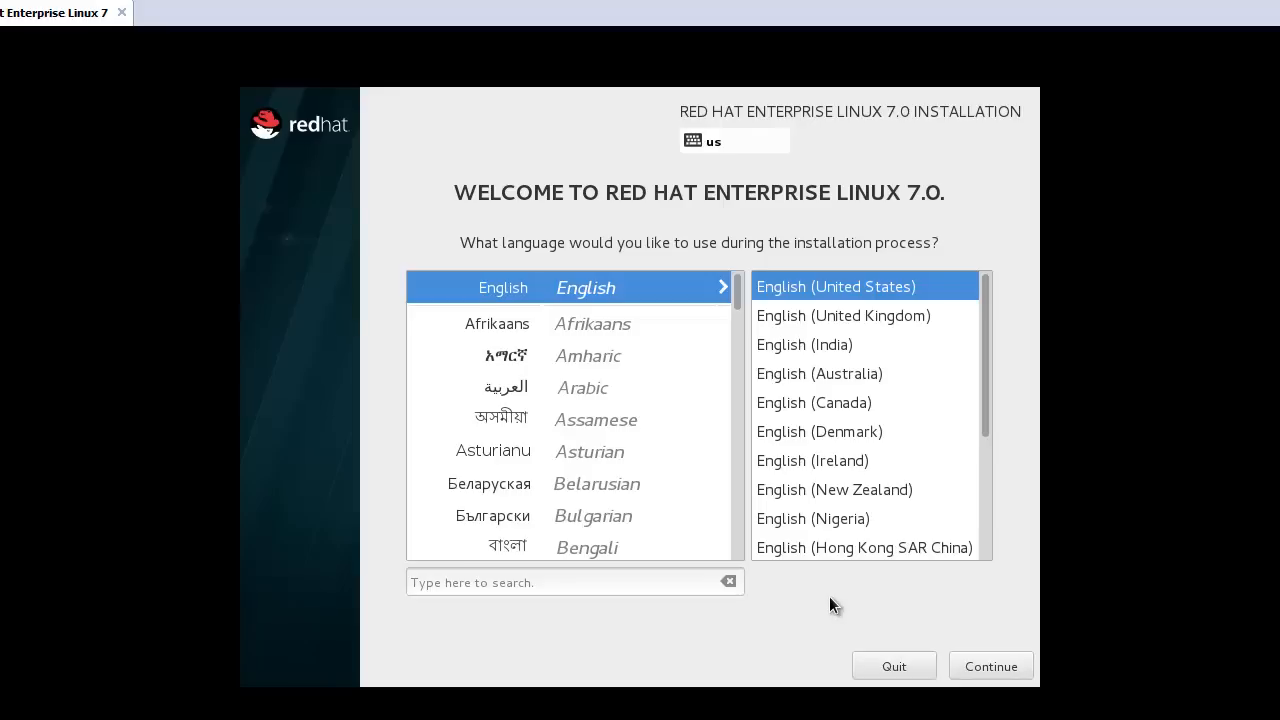
mouse_move(936, 628)
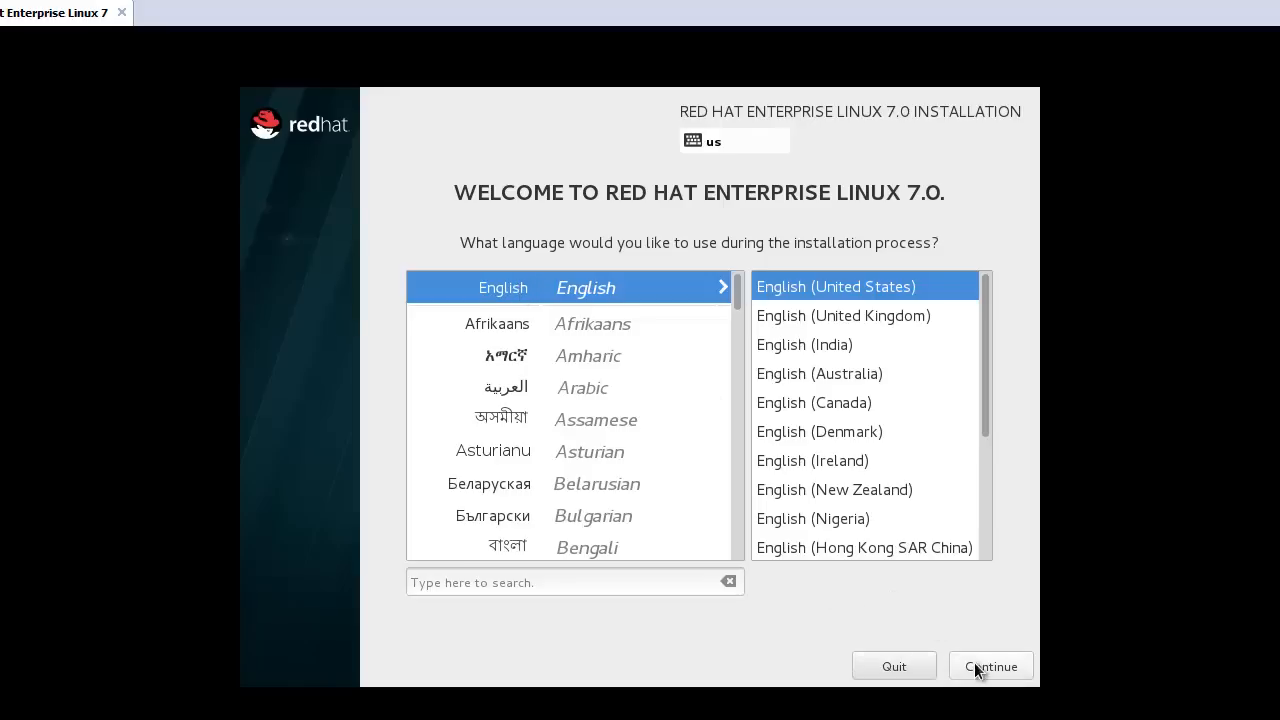
Step: Continue past the welcome screen keeping English (United States)
left_click(990, 666)
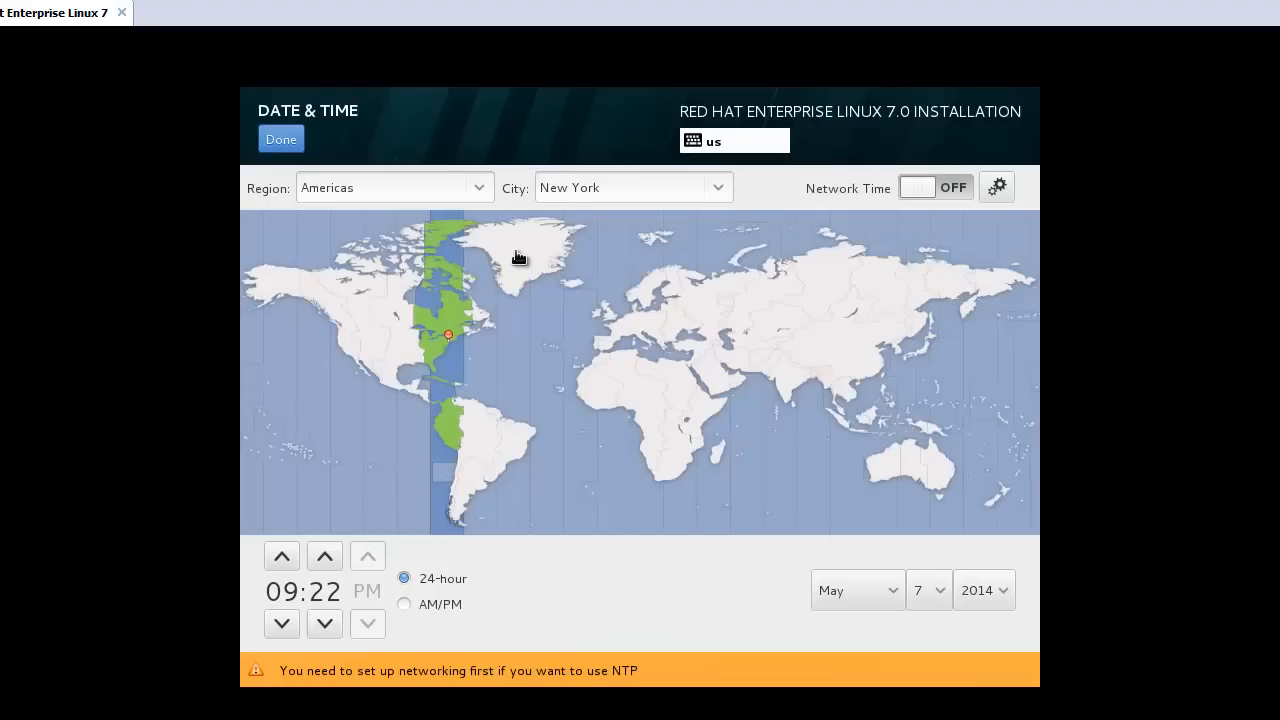
mouse_move(896, 374)
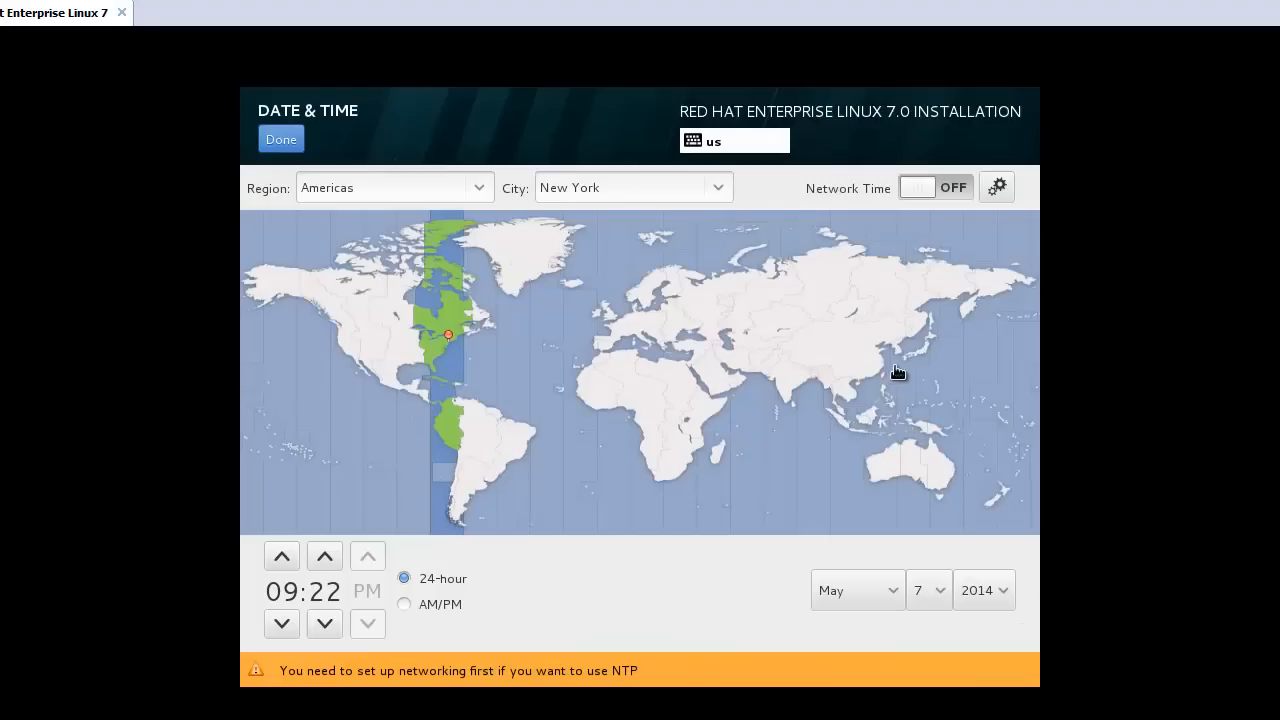
Step: On the Date & Time map select Asia region with city Phnom Penh
left_click(848, 390)
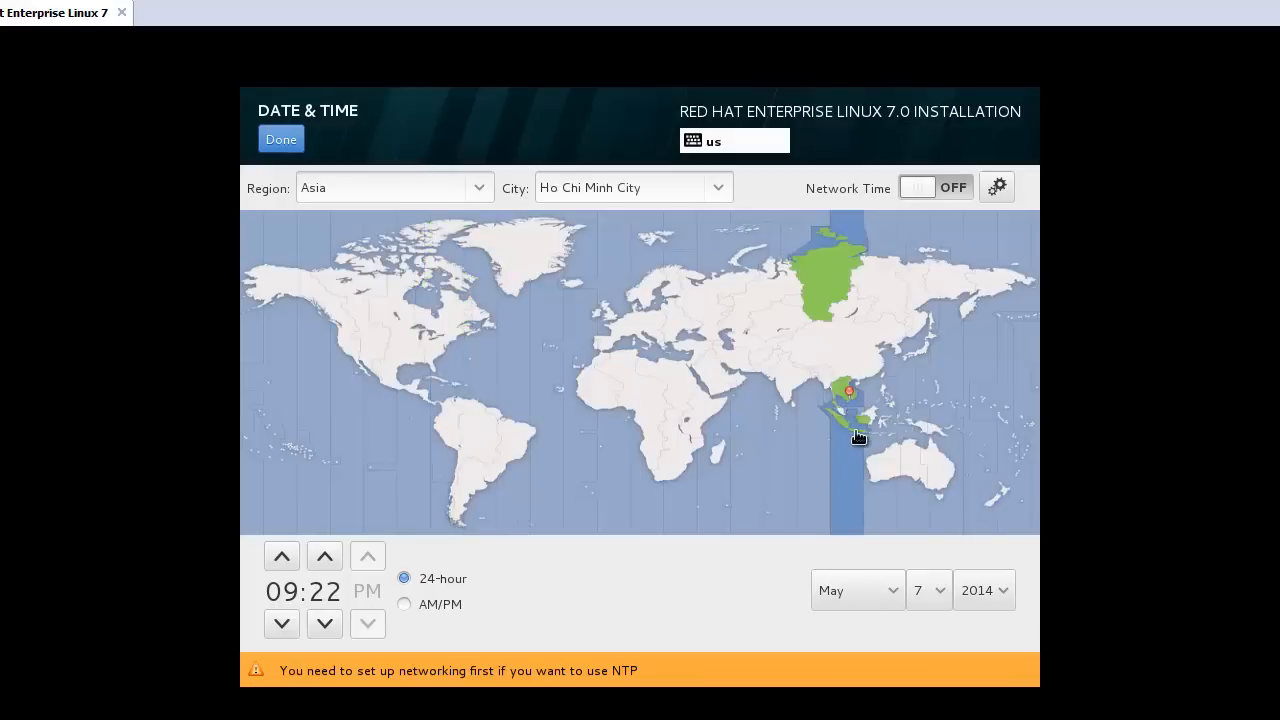
mouse_move(848, 404)
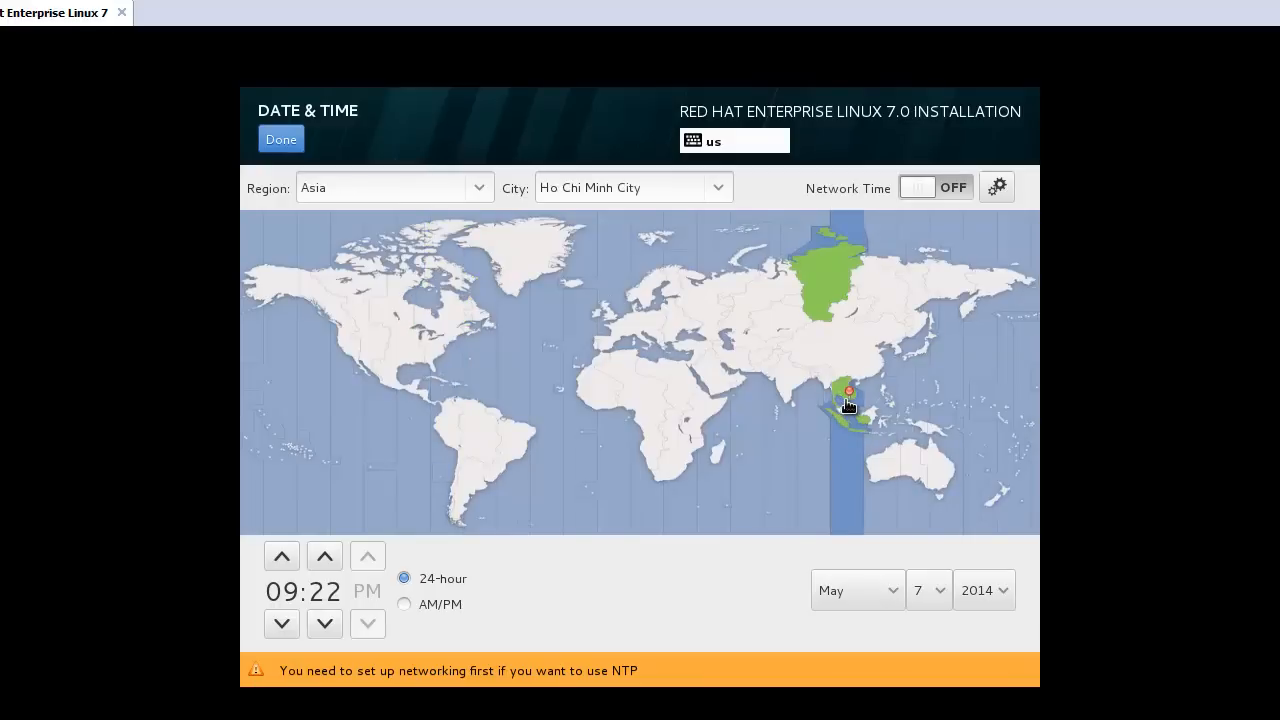
left_click(844, 388)
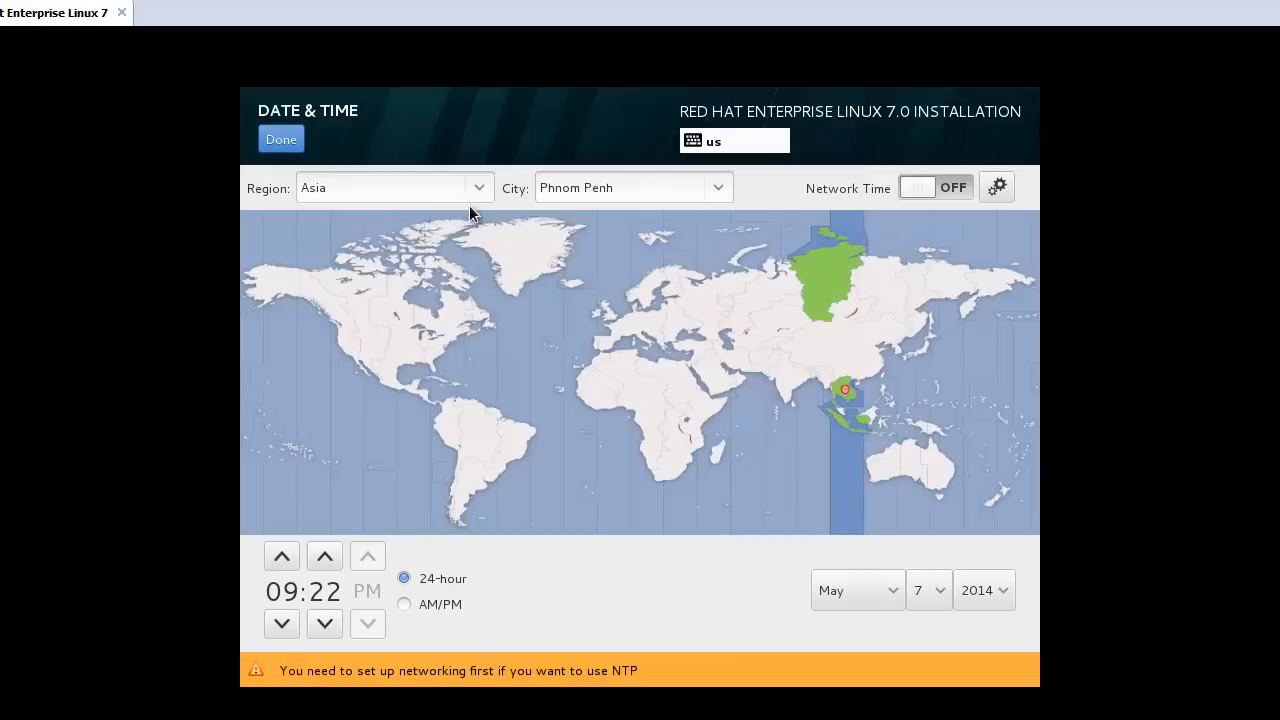
mouse_move(640, 204)
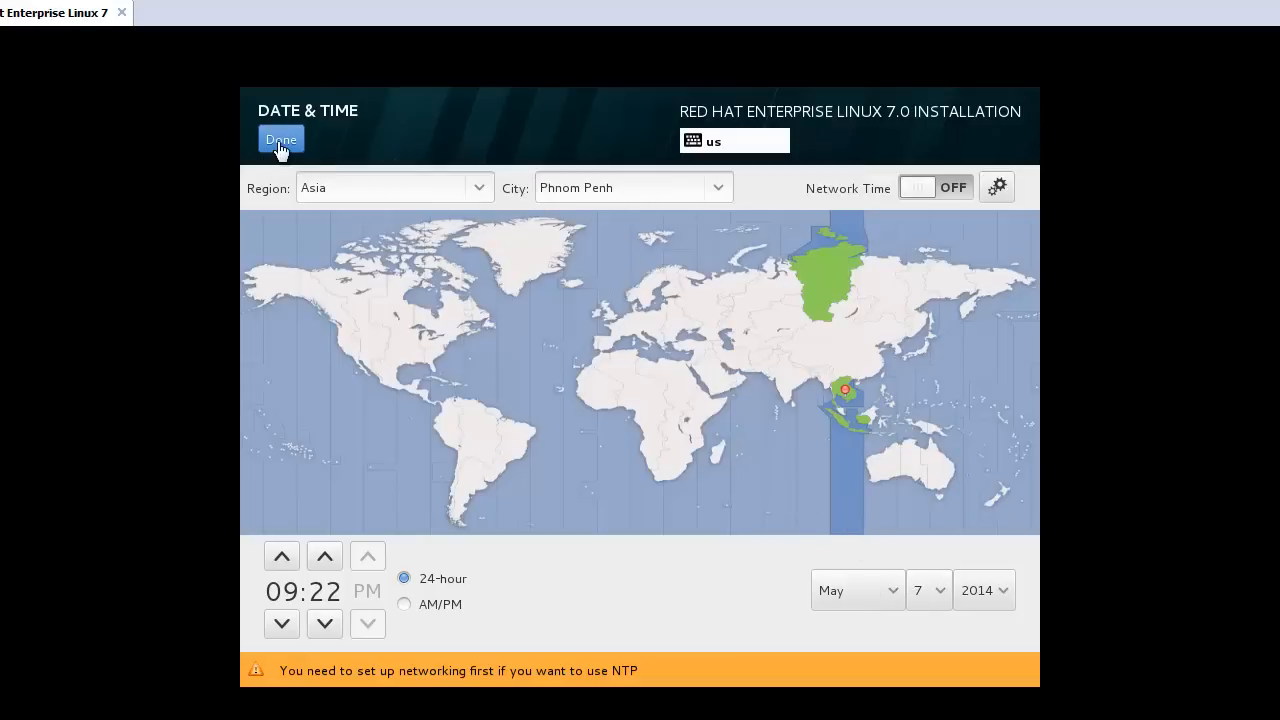
Step: Confirm Phnom Penh, keep English language support and local media installation source
left_click(280, 140)
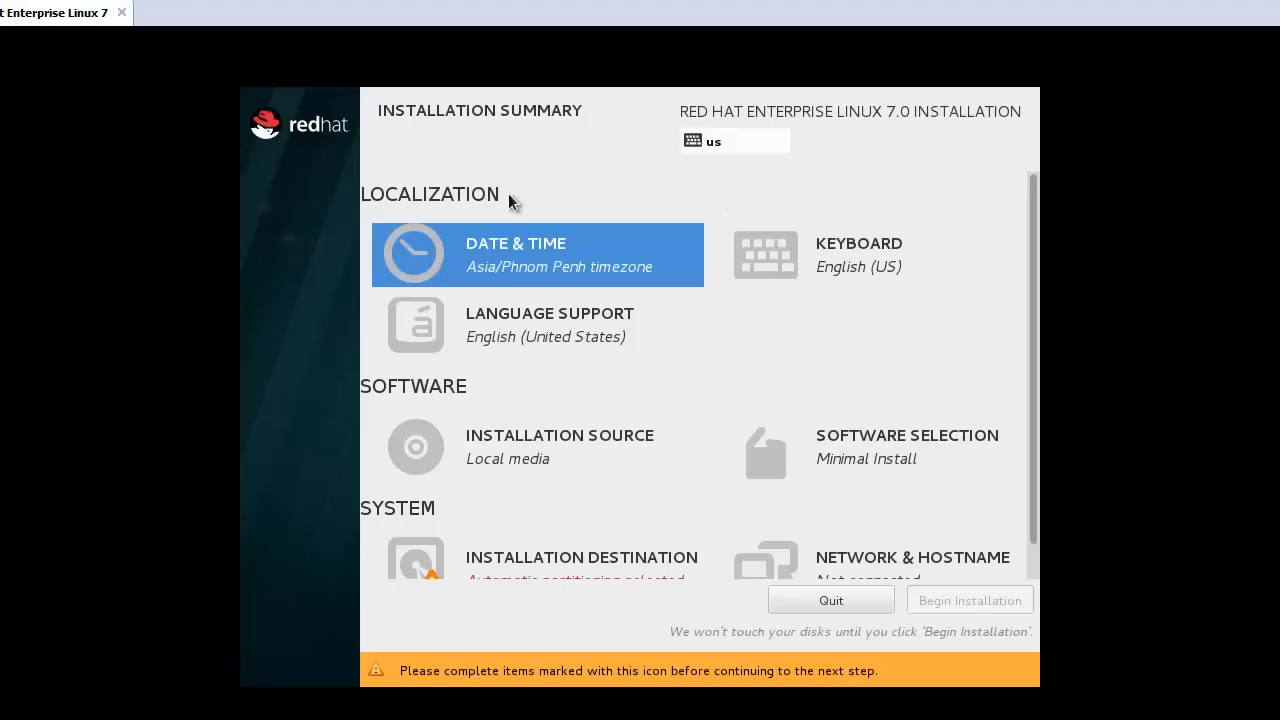
mouse_move(552, 332)
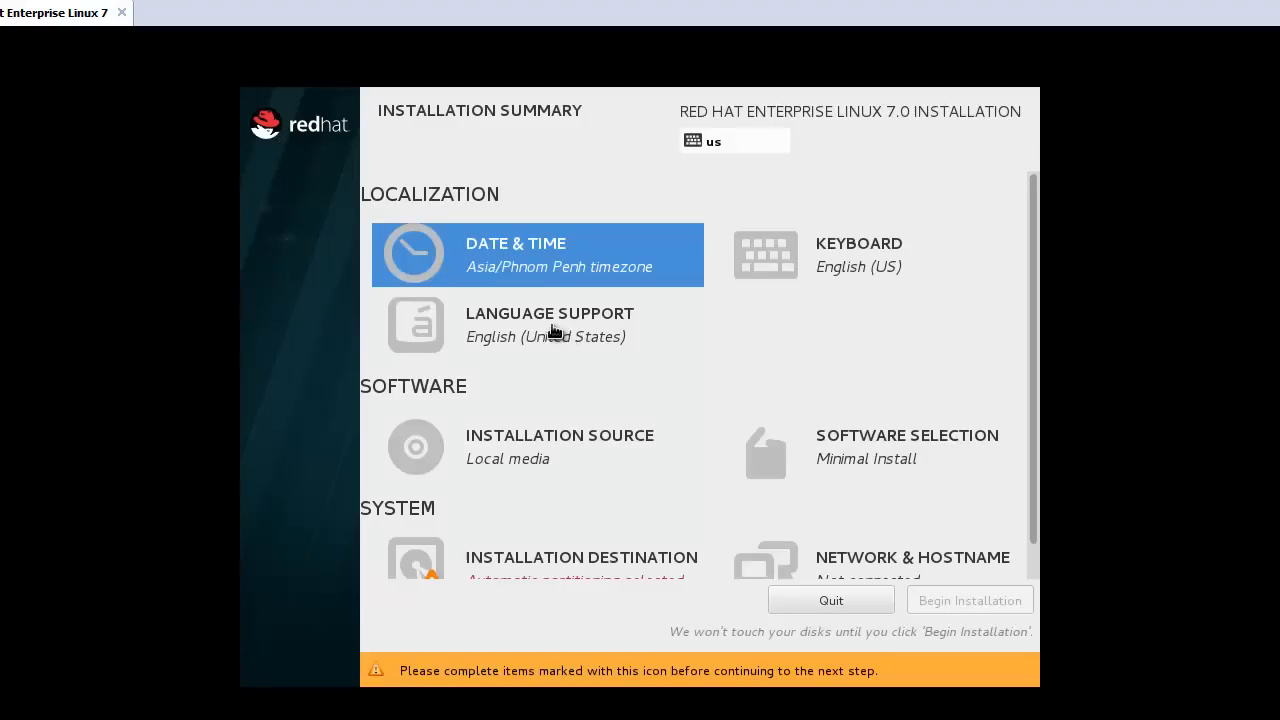
left_click(548, 324)
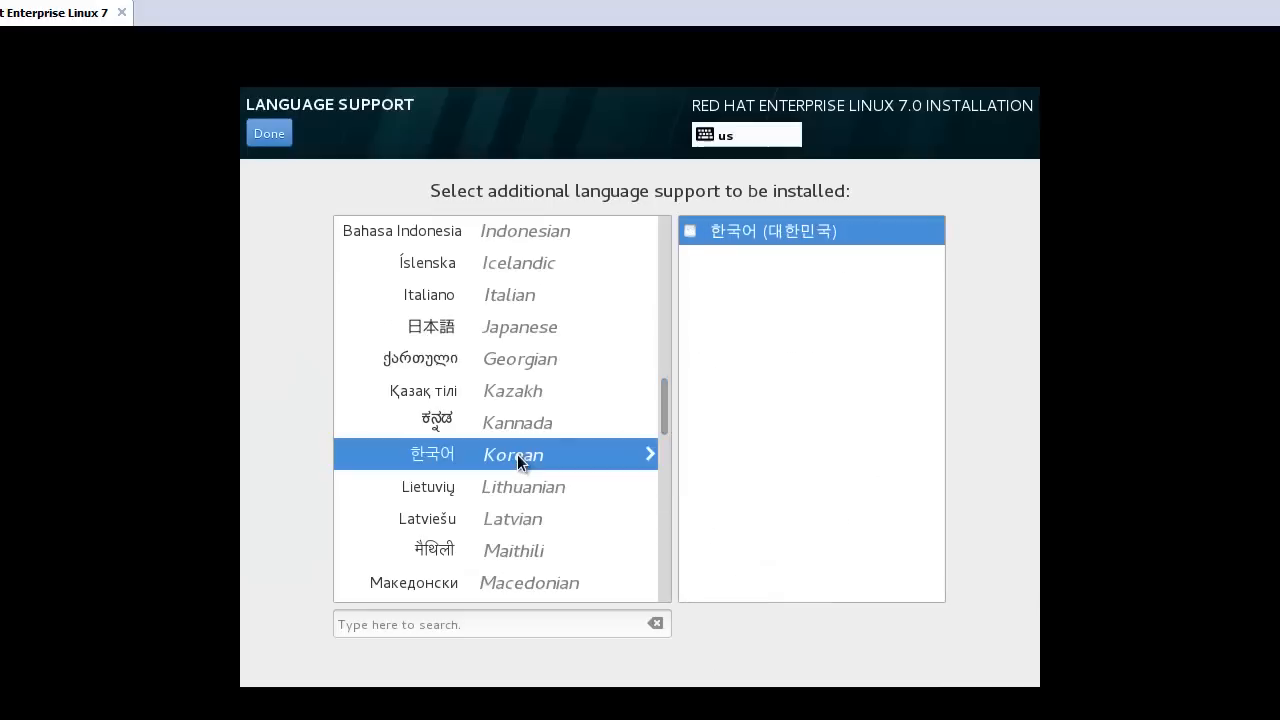
left_click(268, 132)
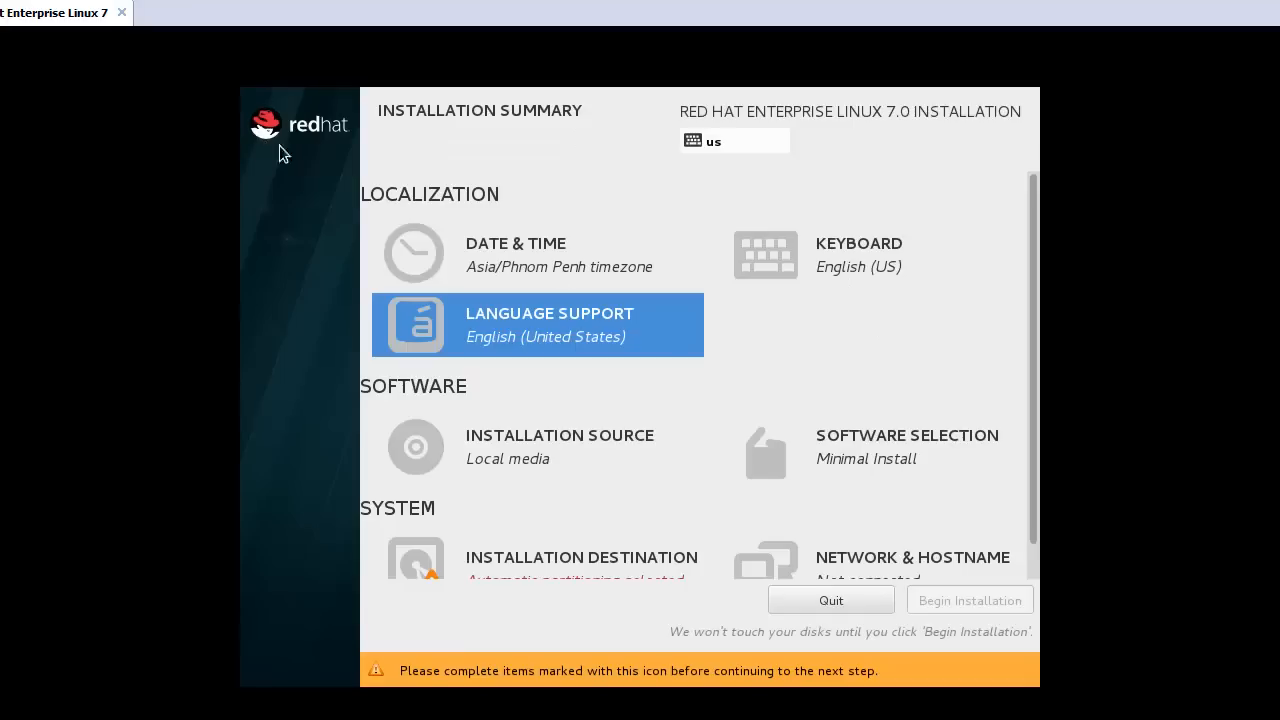
left_click(560, 446)
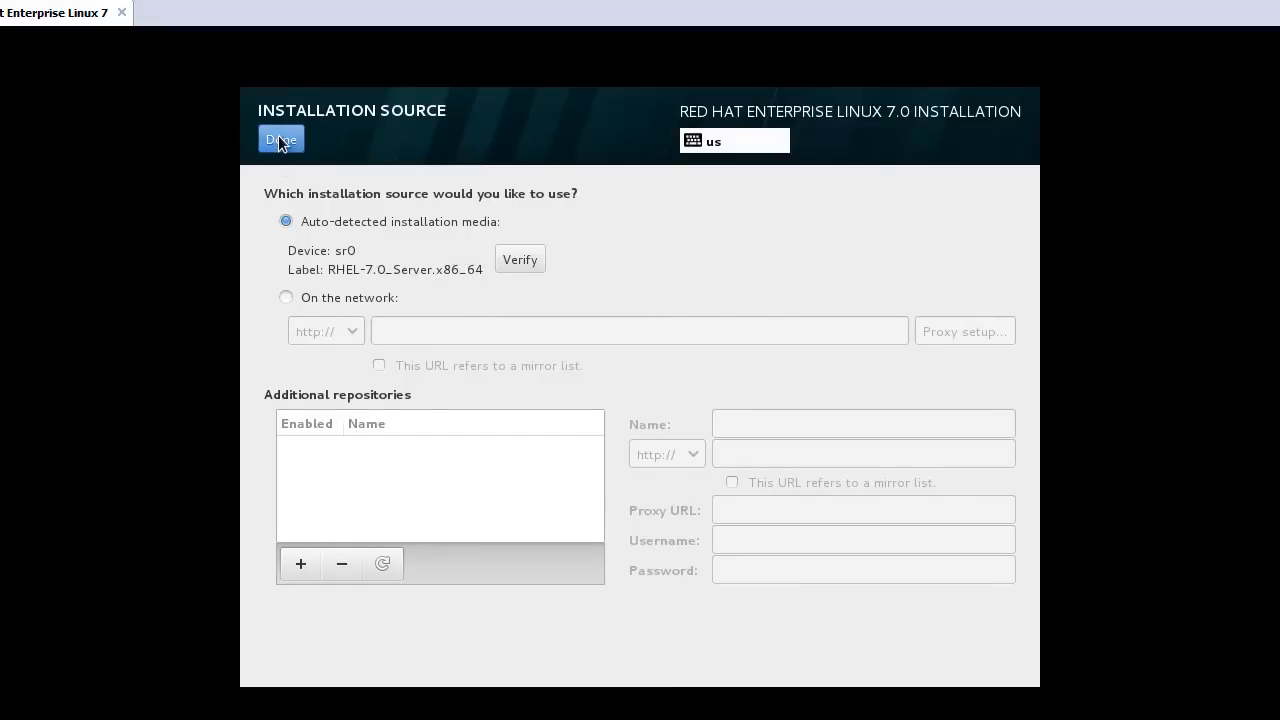
left_click(280, 140)
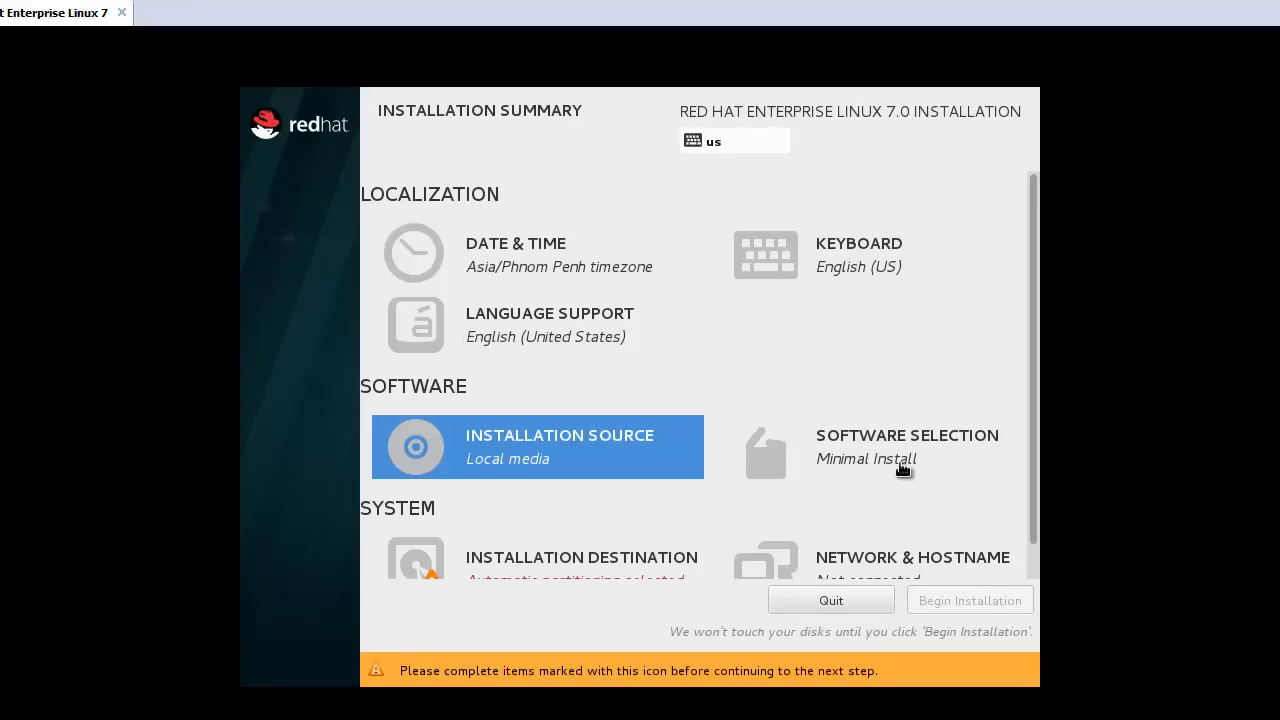
Step: Choose Server with GUI as base environment and toggle several add-on options
left_click(906, 436)
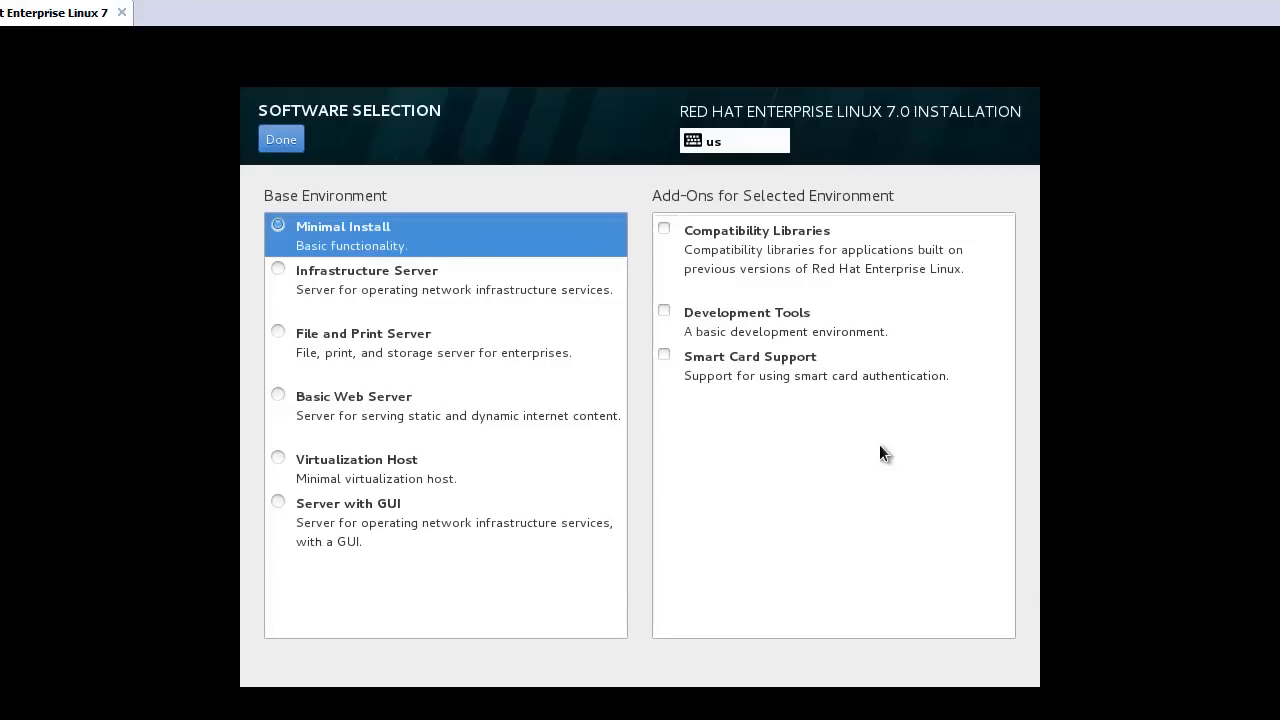
mouse_move(332, 364)
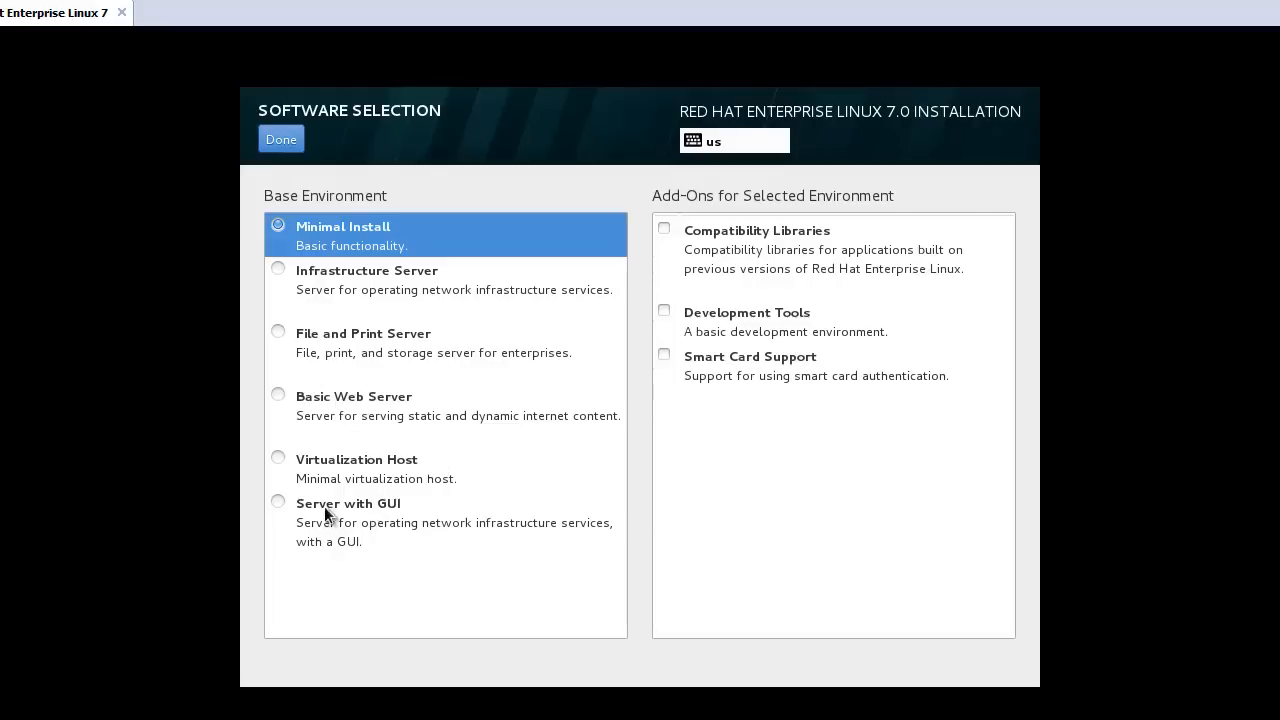
left_click(348, 504)
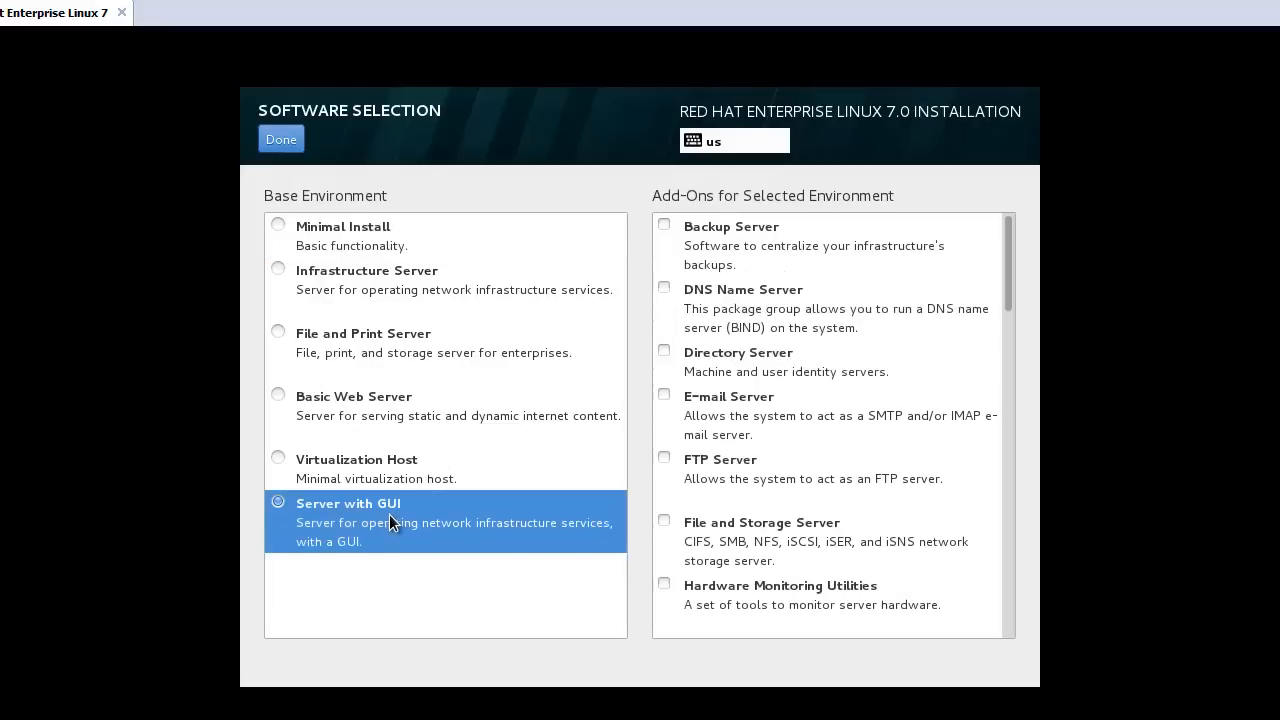
mouse_move(1020, 290)
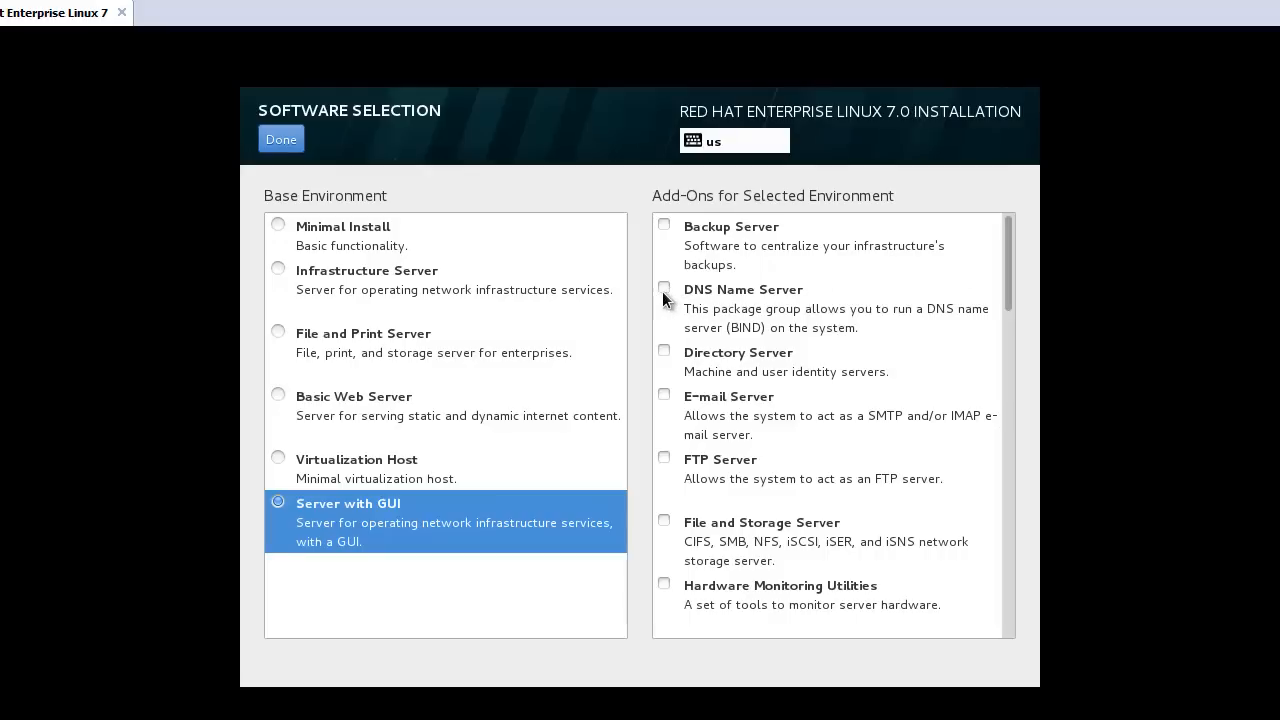
left_click(664, 288)
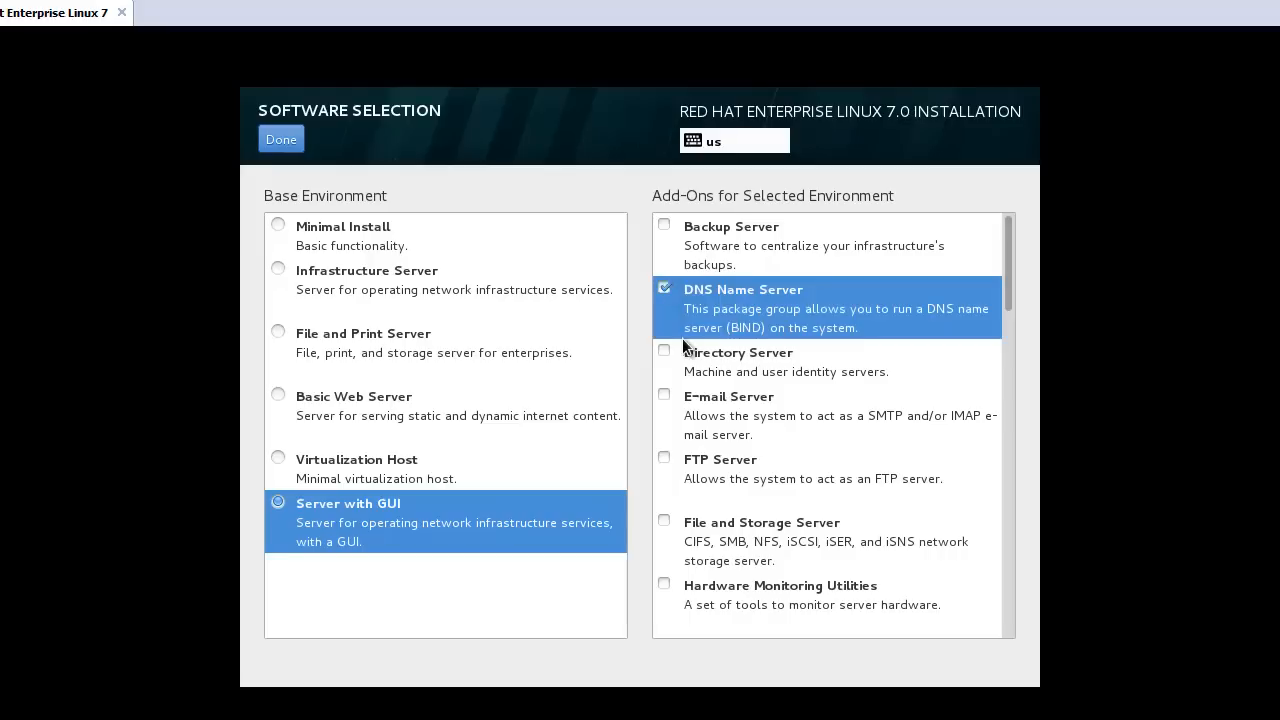
left_click(664, 352)
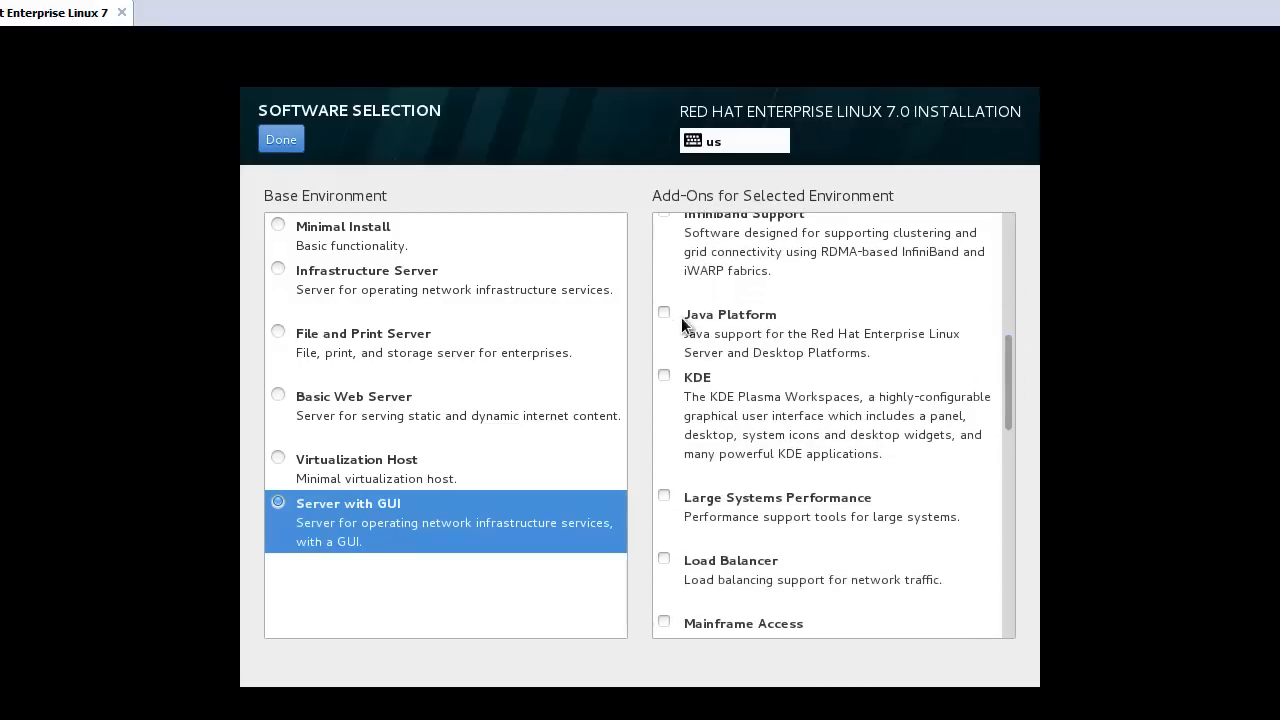
left_click(664, 376)
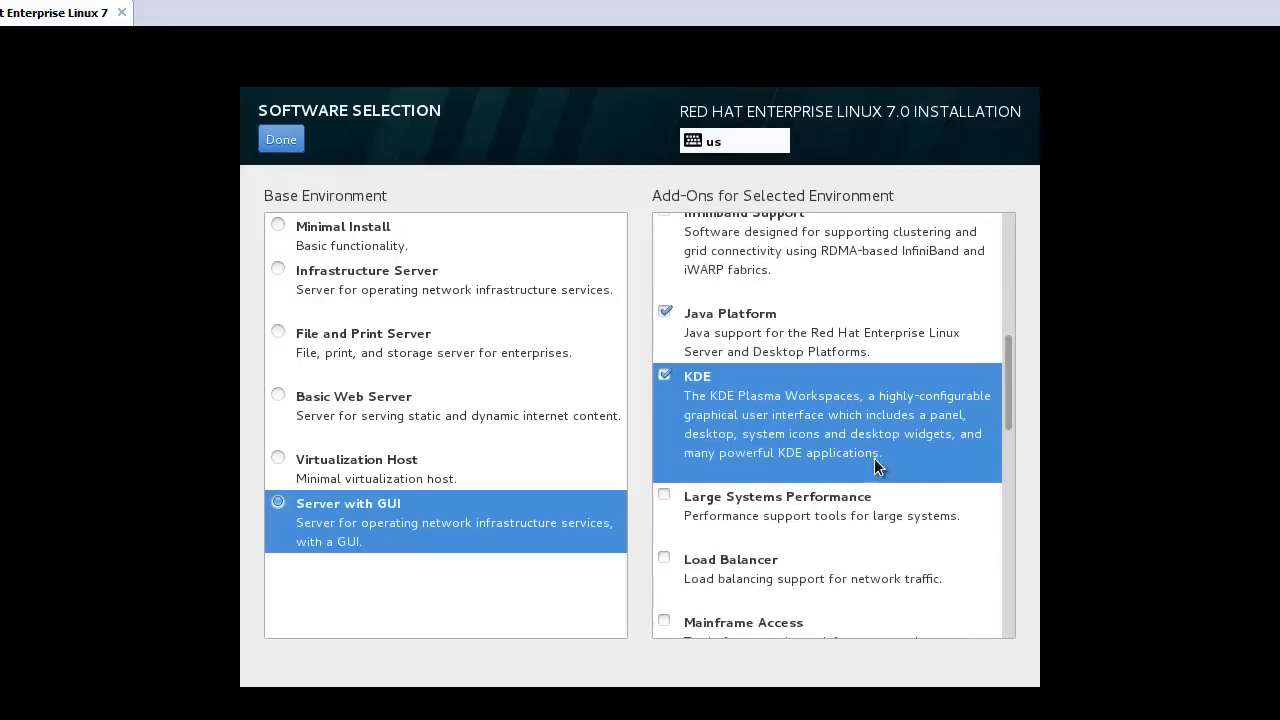
scroll("down", 3)
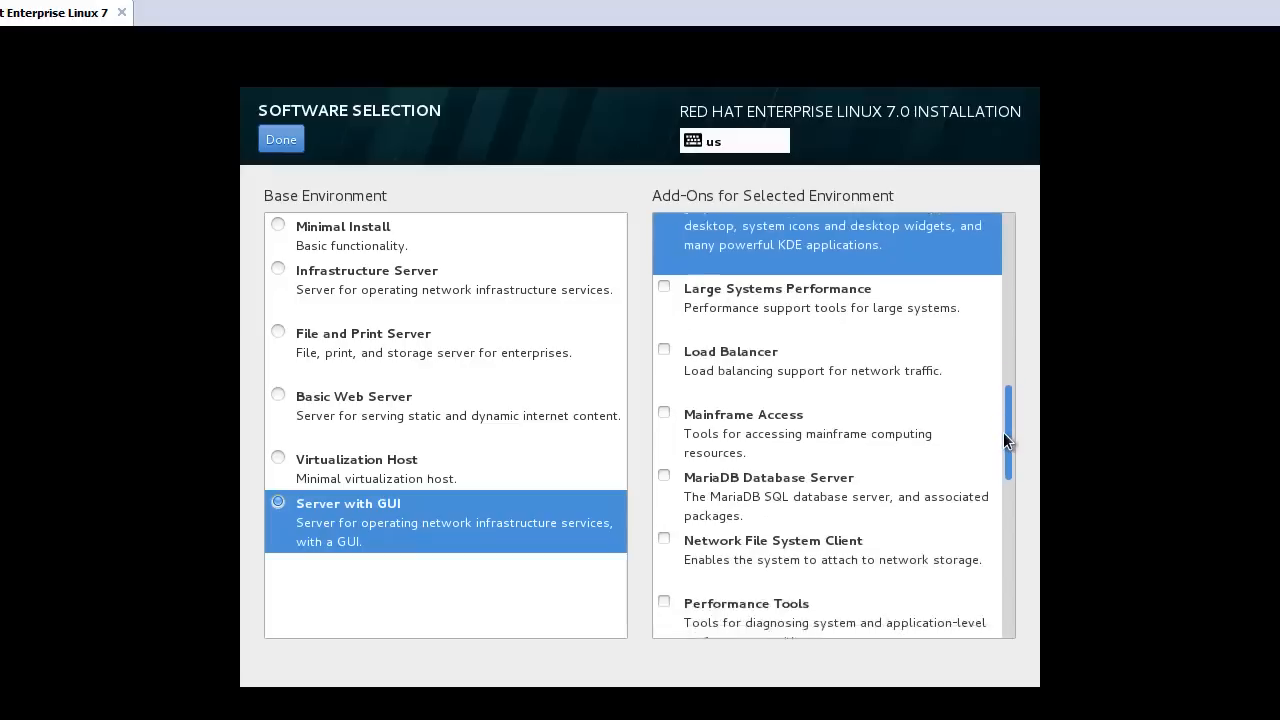
scroll("down", 3)
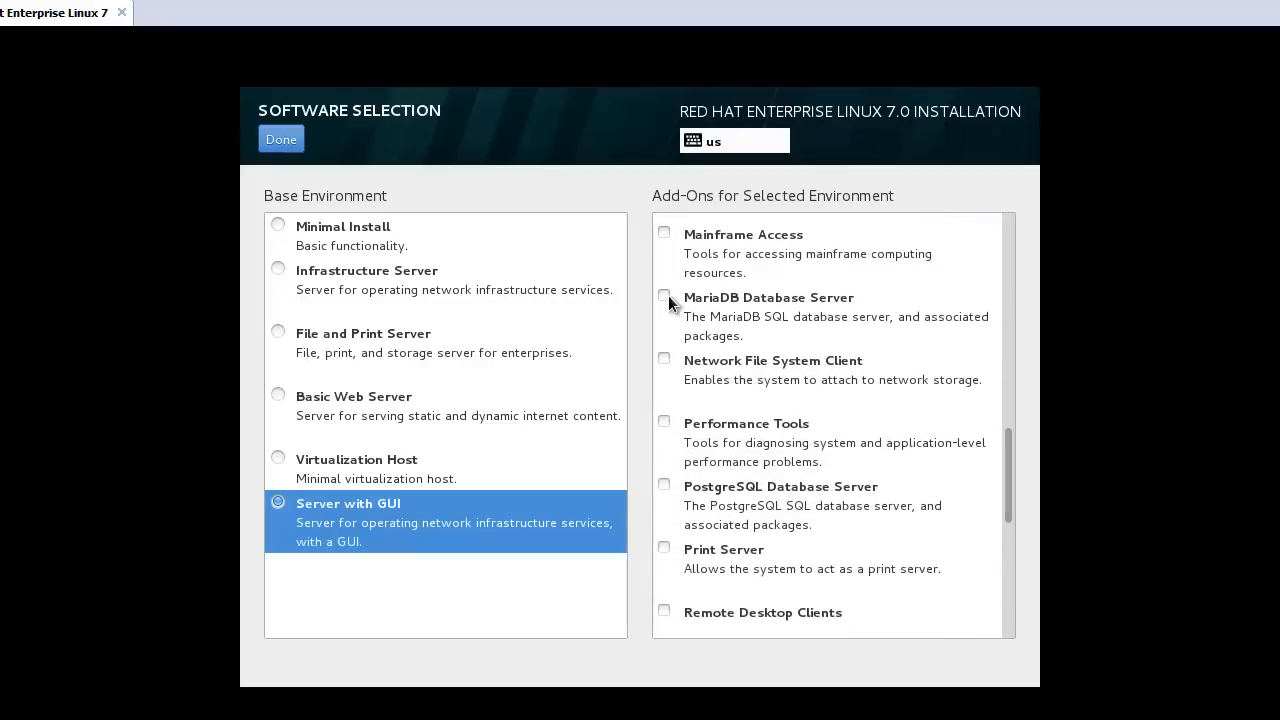
mouse_move(714, 310)
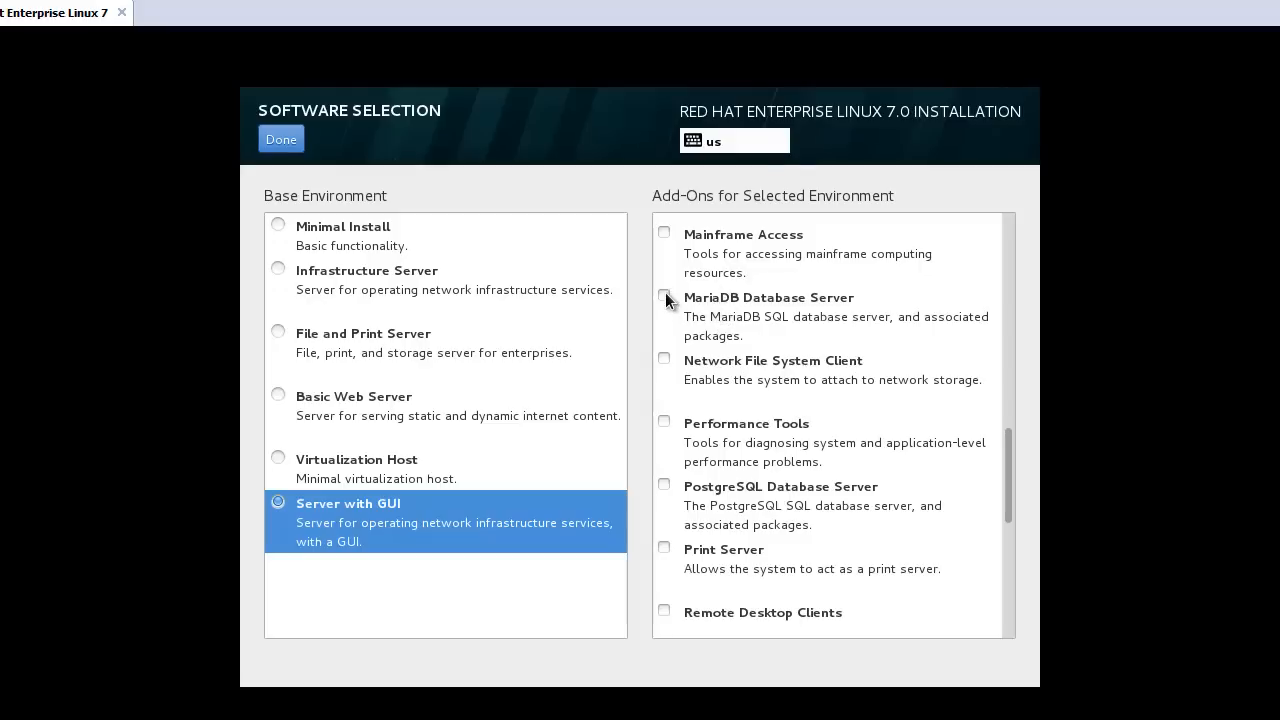
left_click(664, 296)
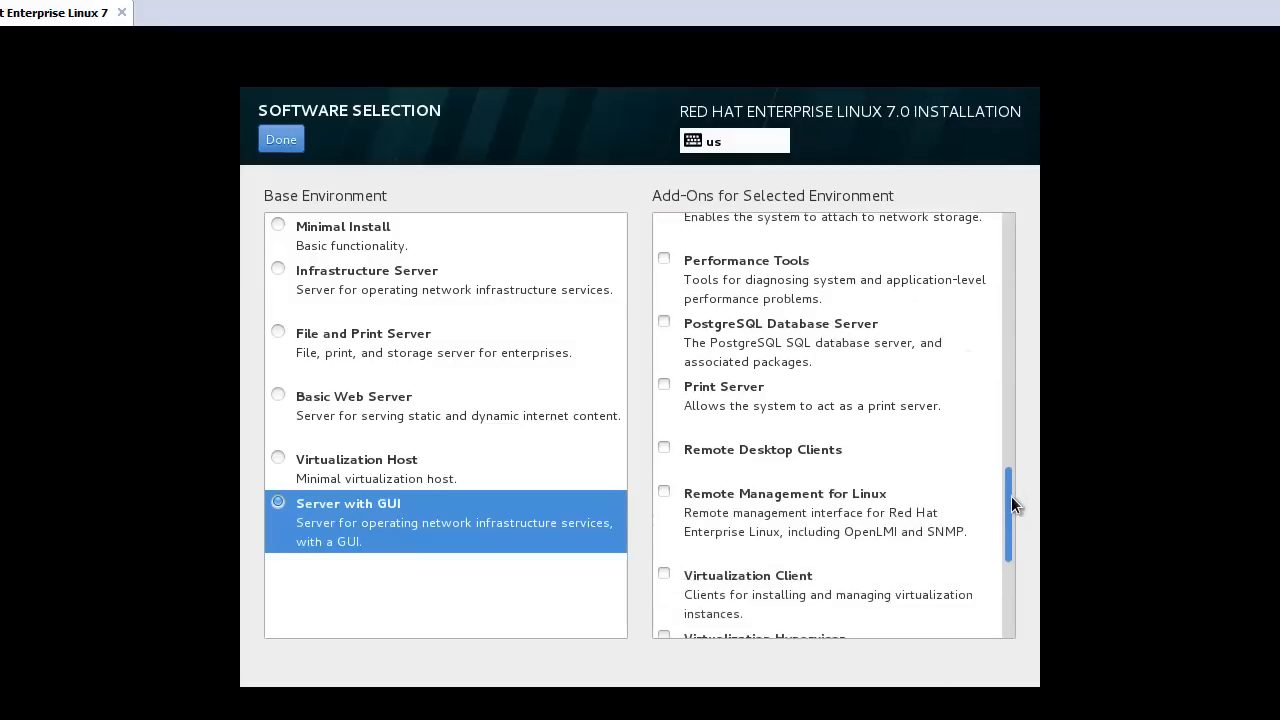
Step: Add Remote Desktop Clients and Compatibility Libraries add-ons and return to the summary
scroll("down", 3)
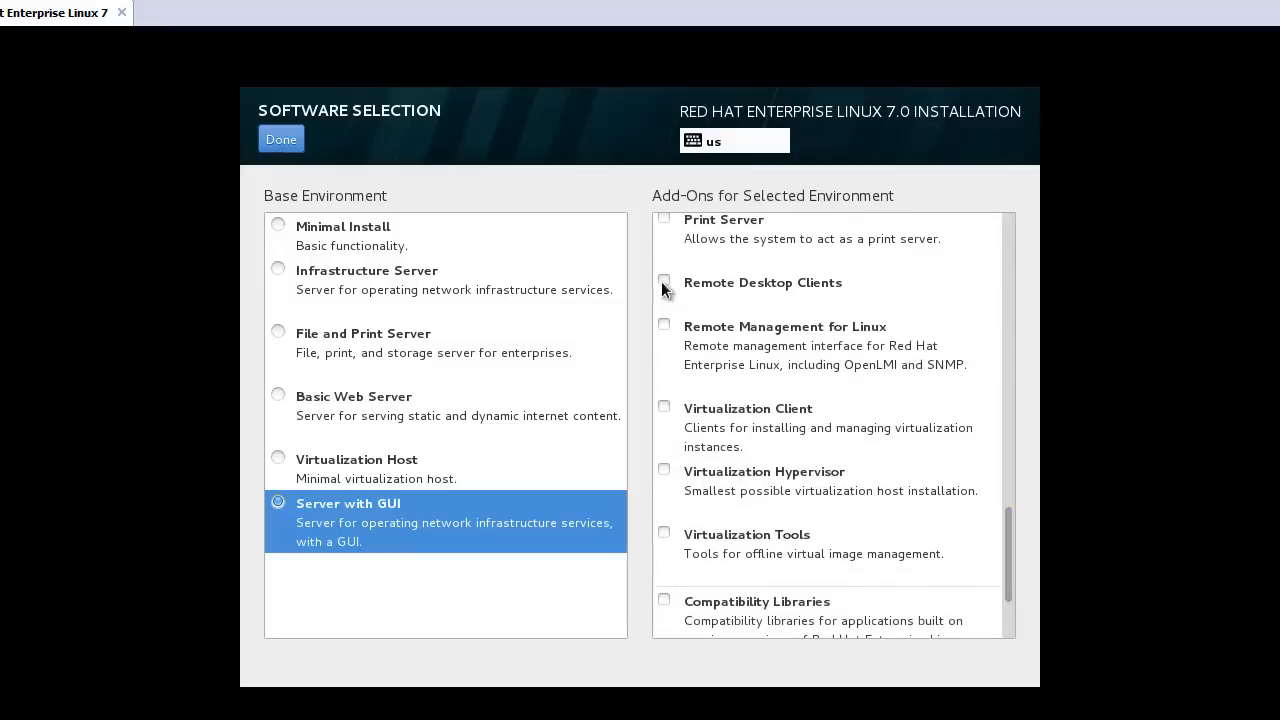
left_click(664, 282)
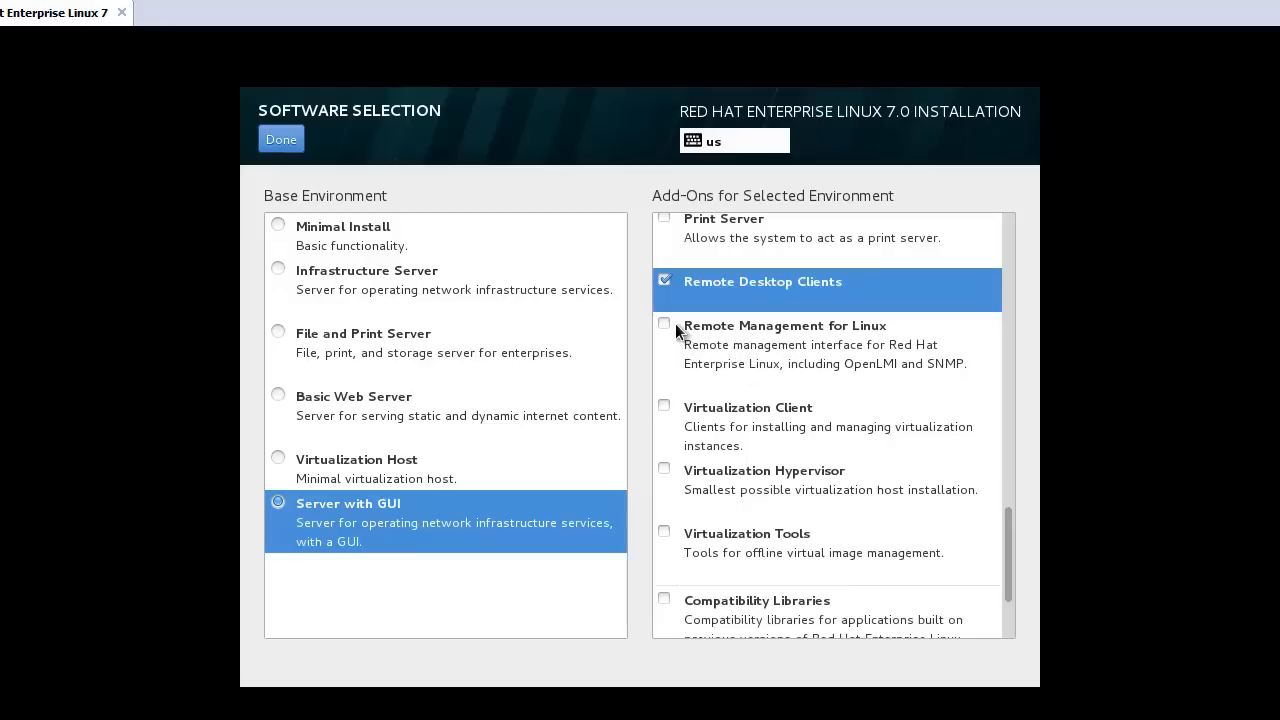
scroll("down", 3)
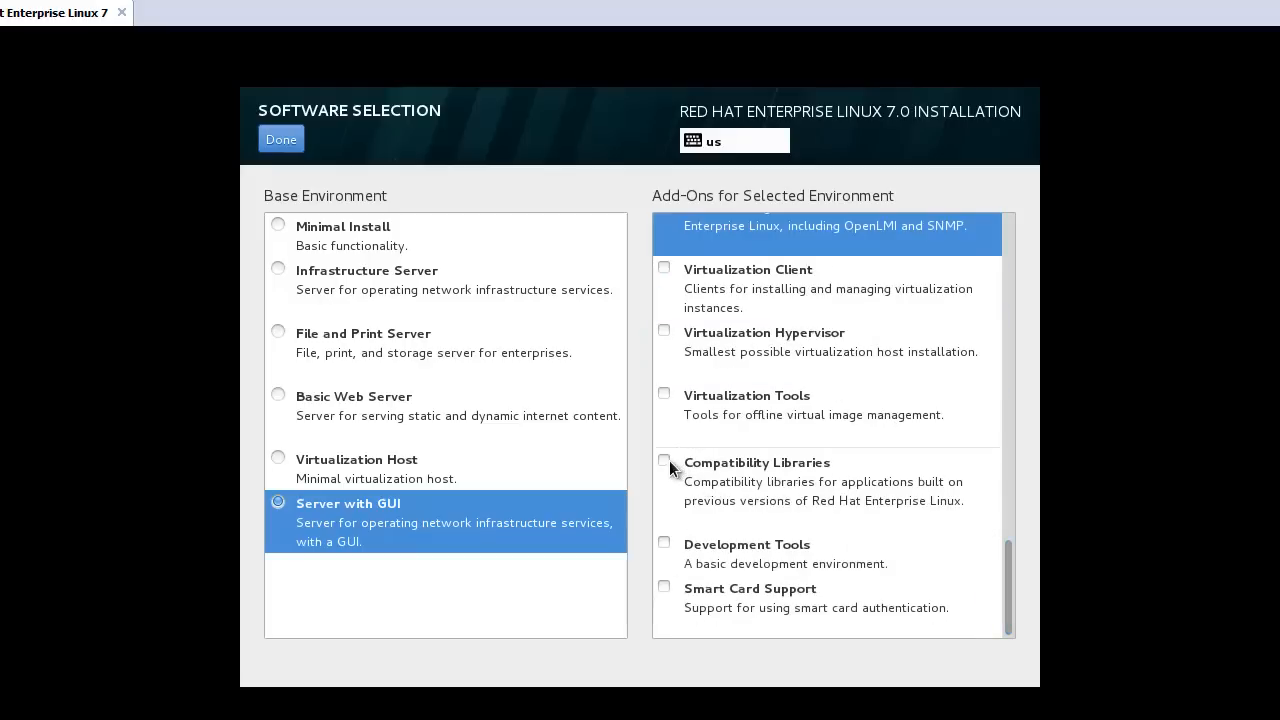
left_click(664, 460)
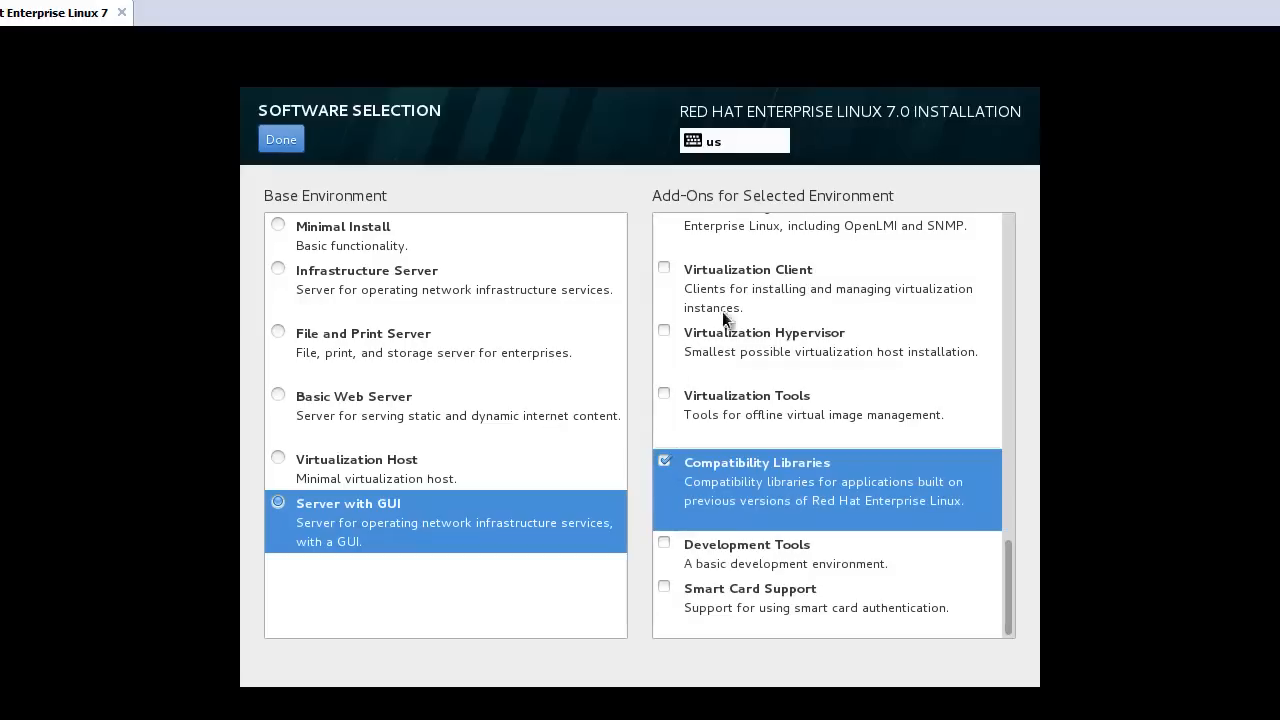
mouse_move(1016, 364)
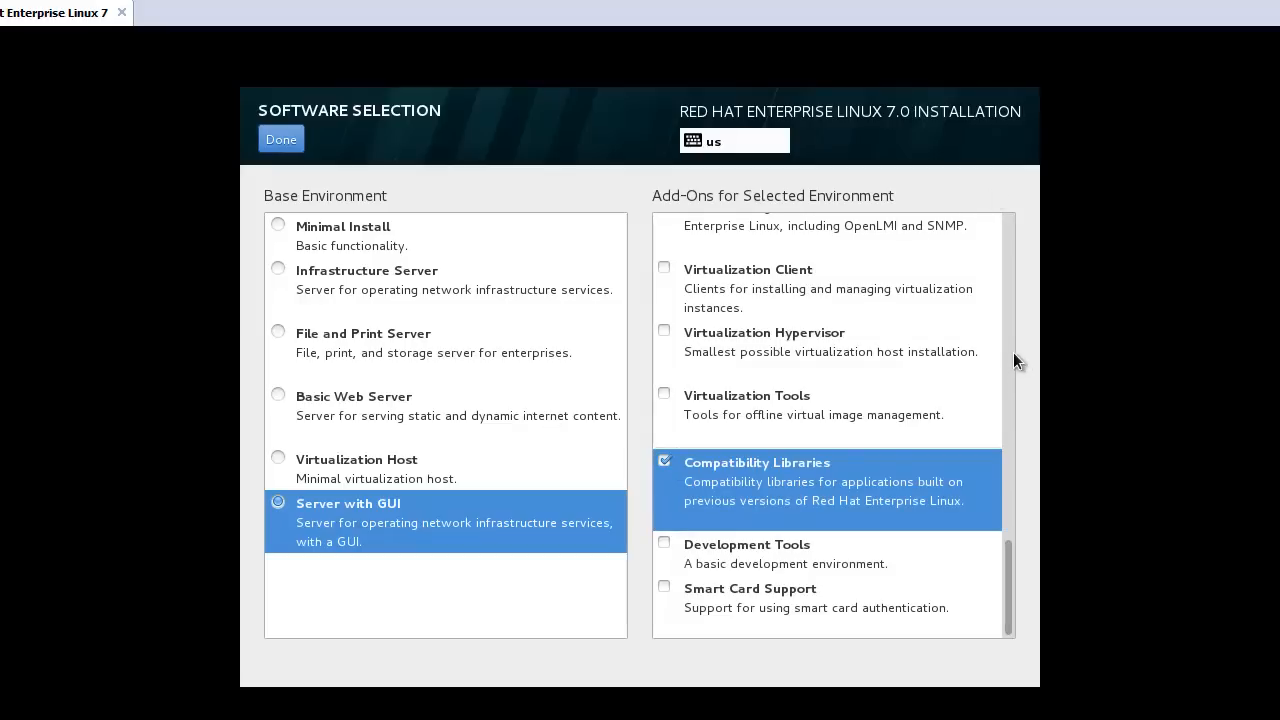
mouse_move(1012, 350)
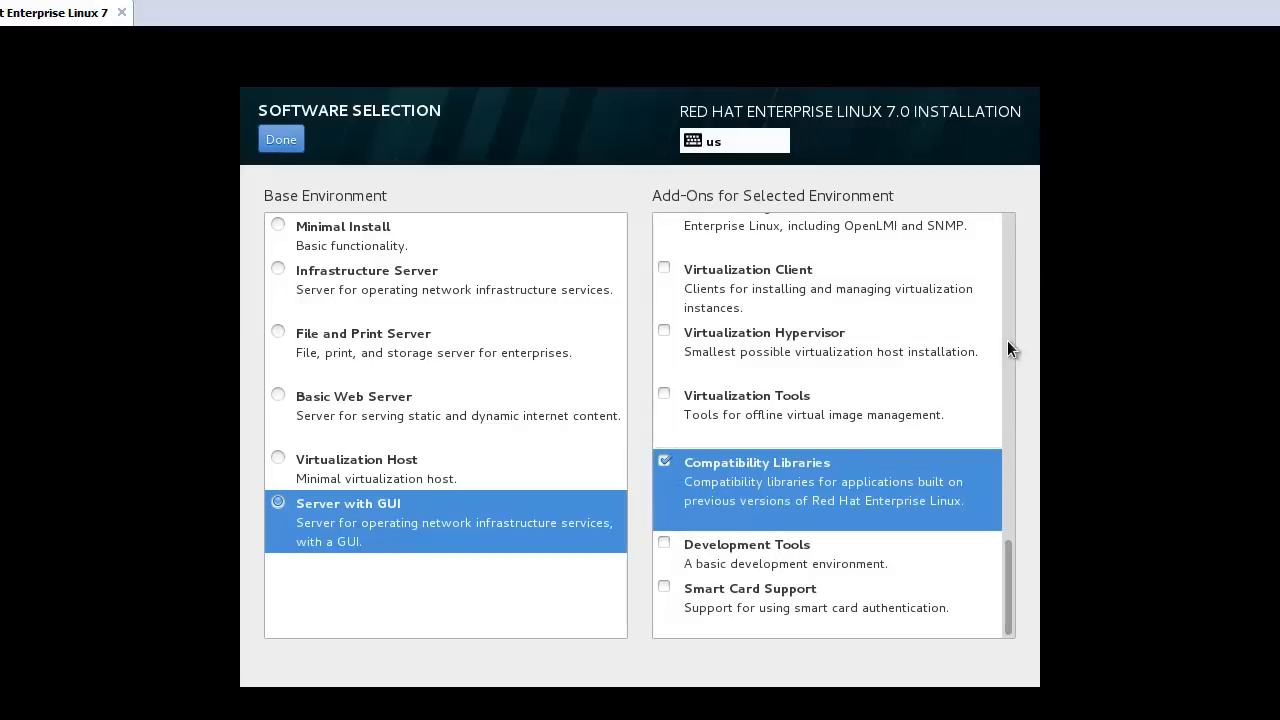
mouse_move(718, 360)
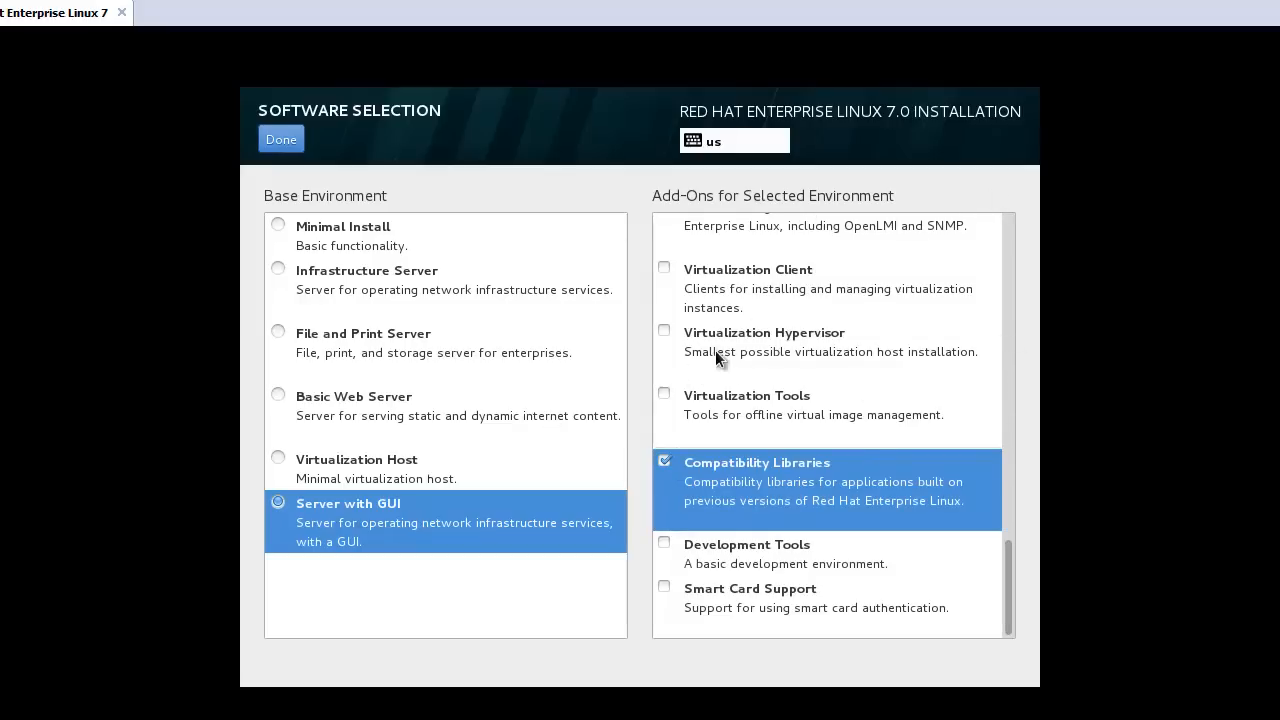
left_click(280, 140)
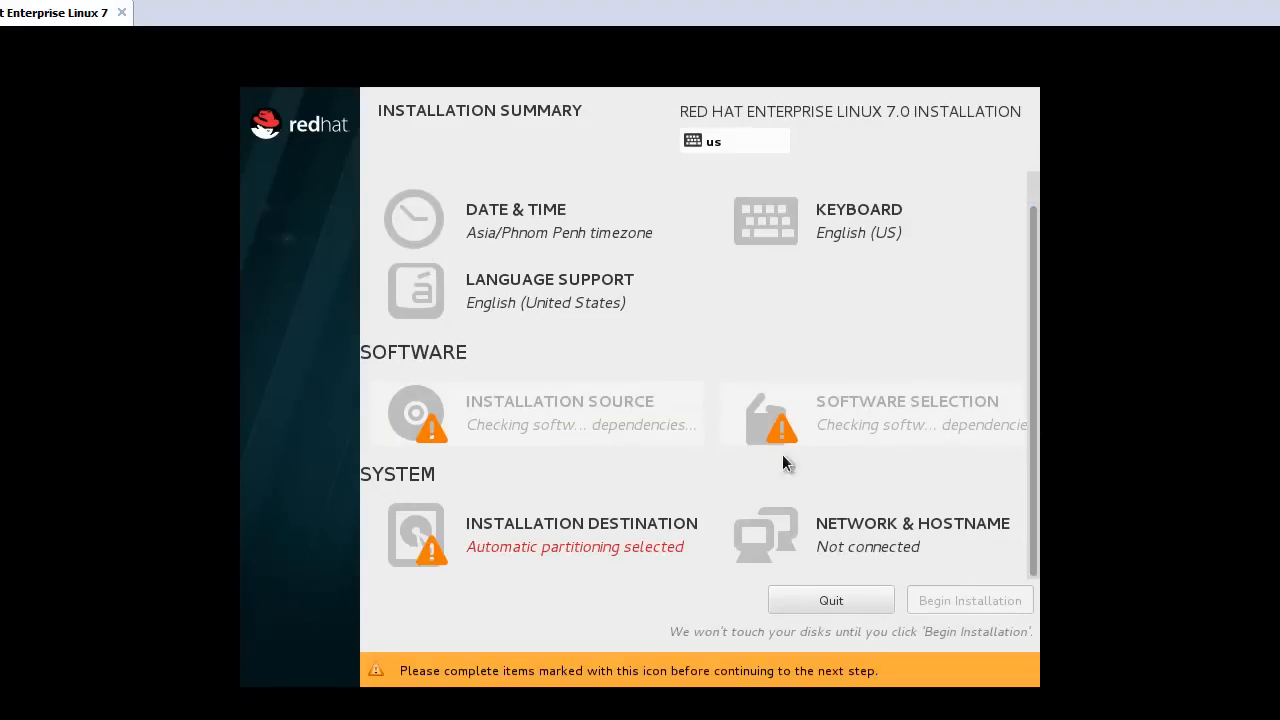
mouse_move(884, 492)
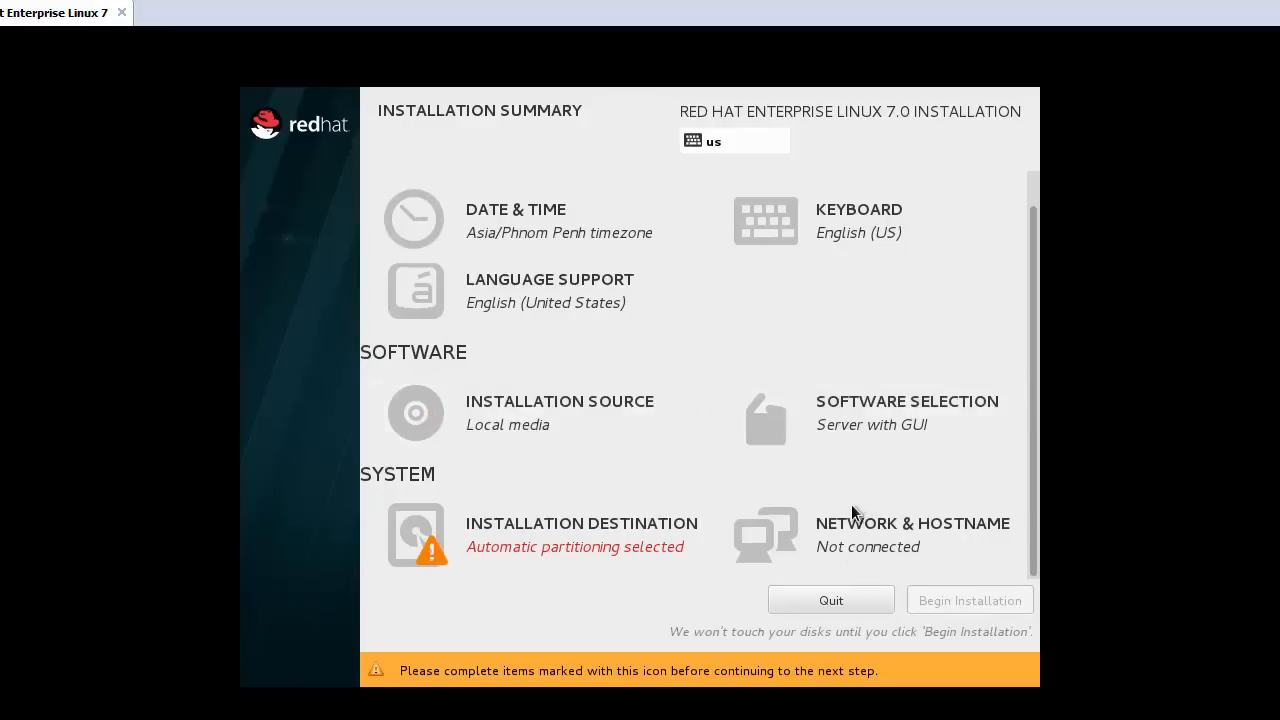
Step: Go to the Network & Hostname screen from the Installation Summary
left_click(912, 524)
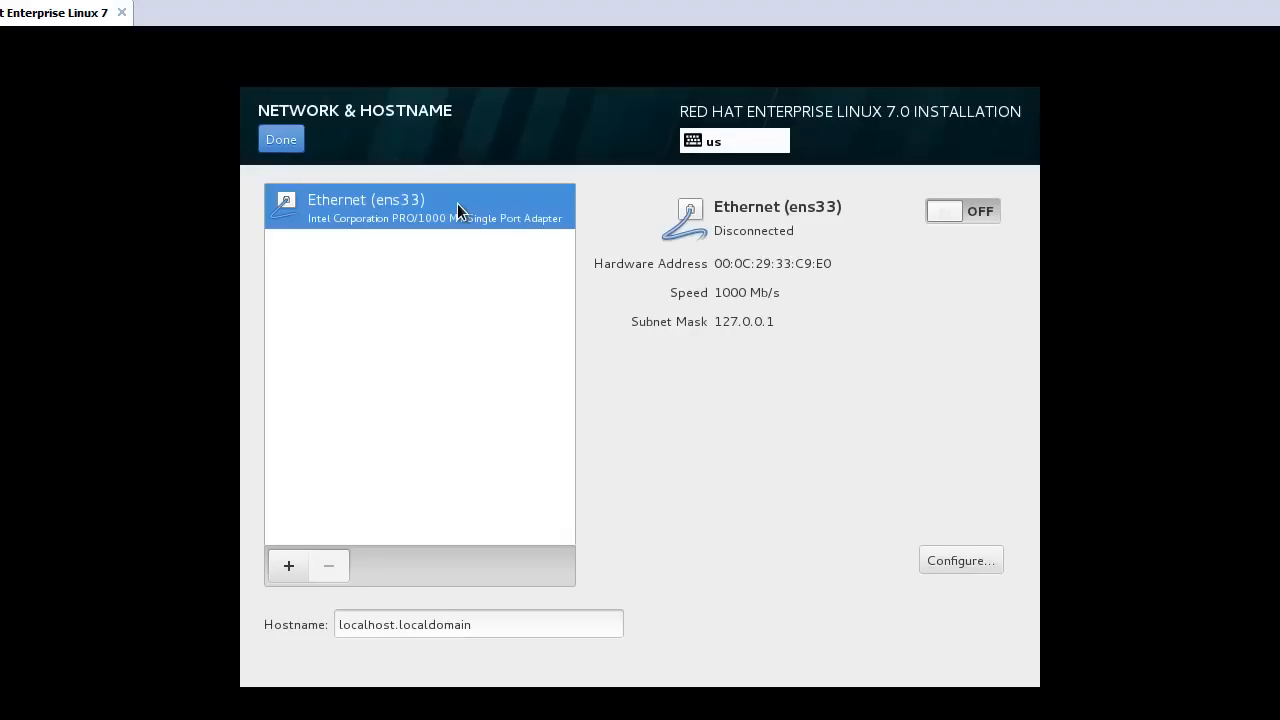
mouse_move(904, 488)
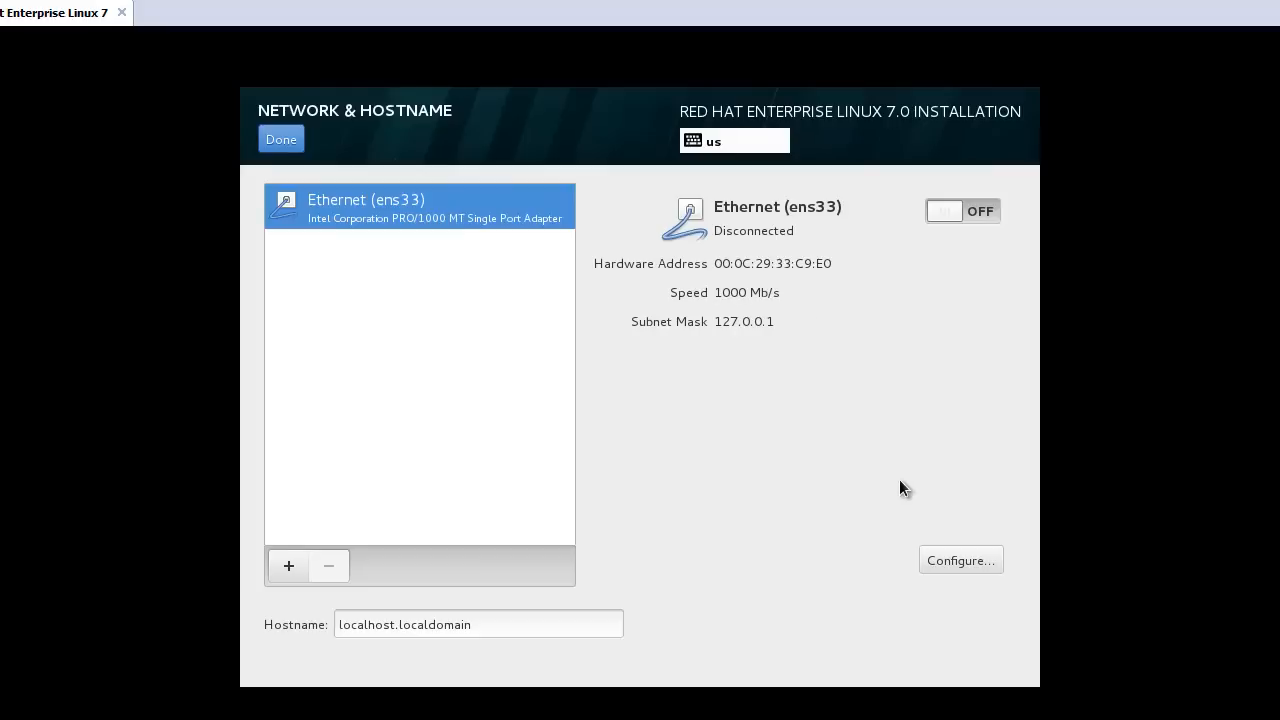
mouse_move(564, 330)
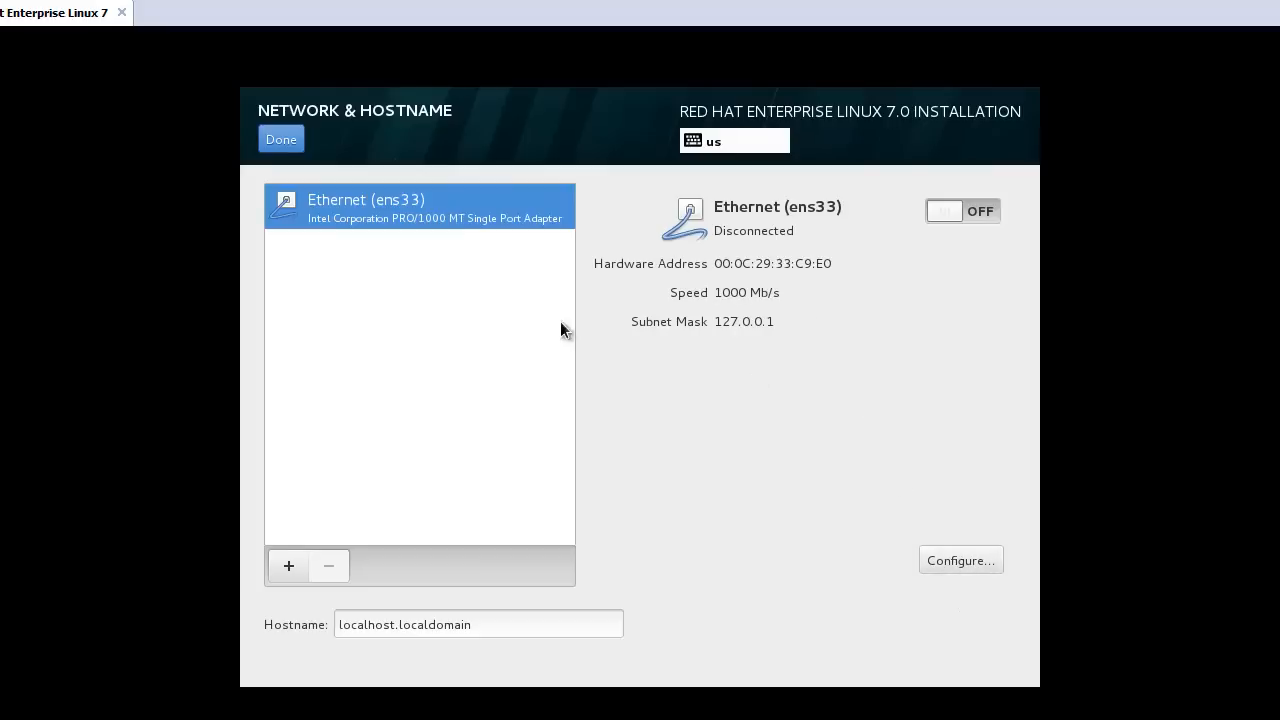
Step: Edit the ens33 connection and enable 'Automatically connect to this network' under General
left_click(960, 560)
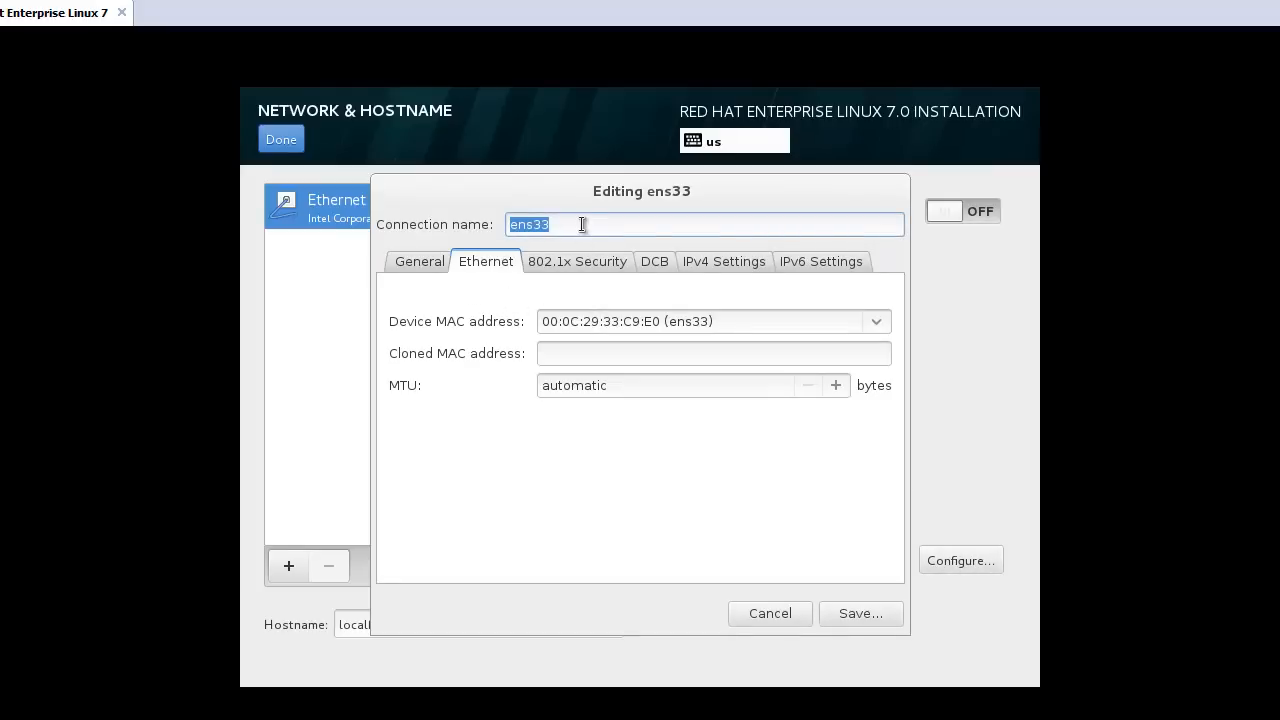
left_click(420, 260)
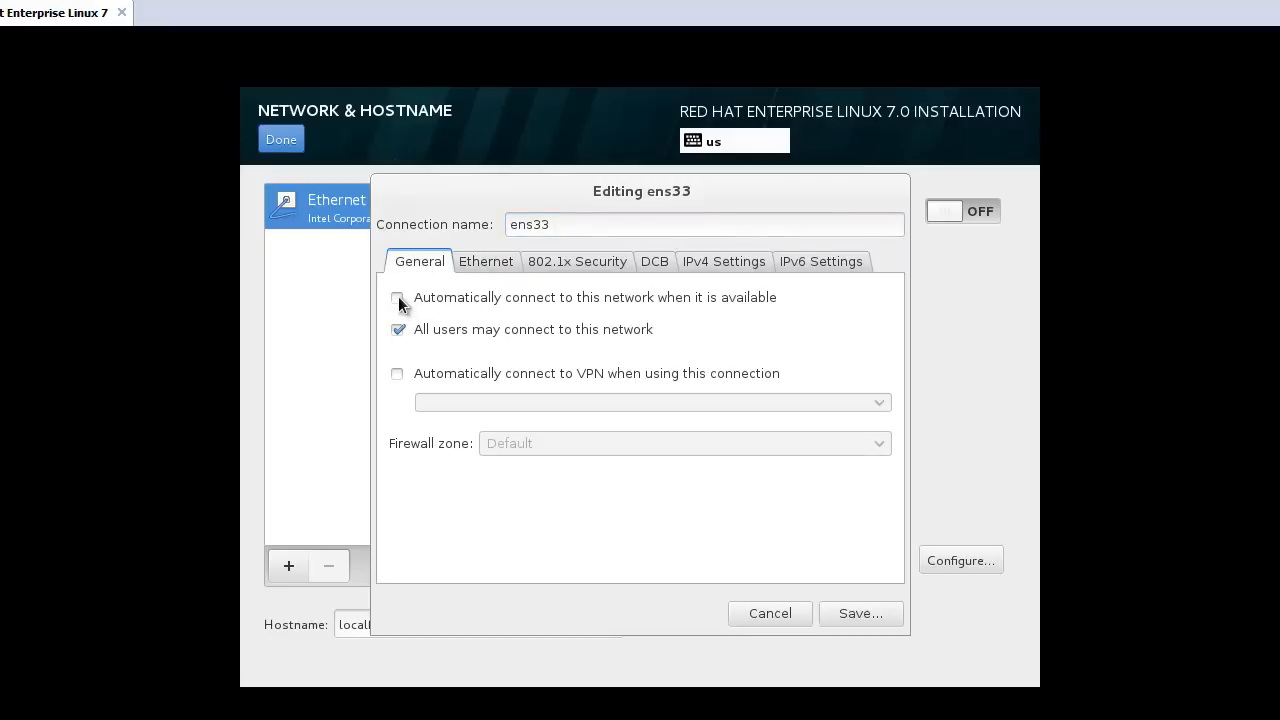
left_click(398, 296)
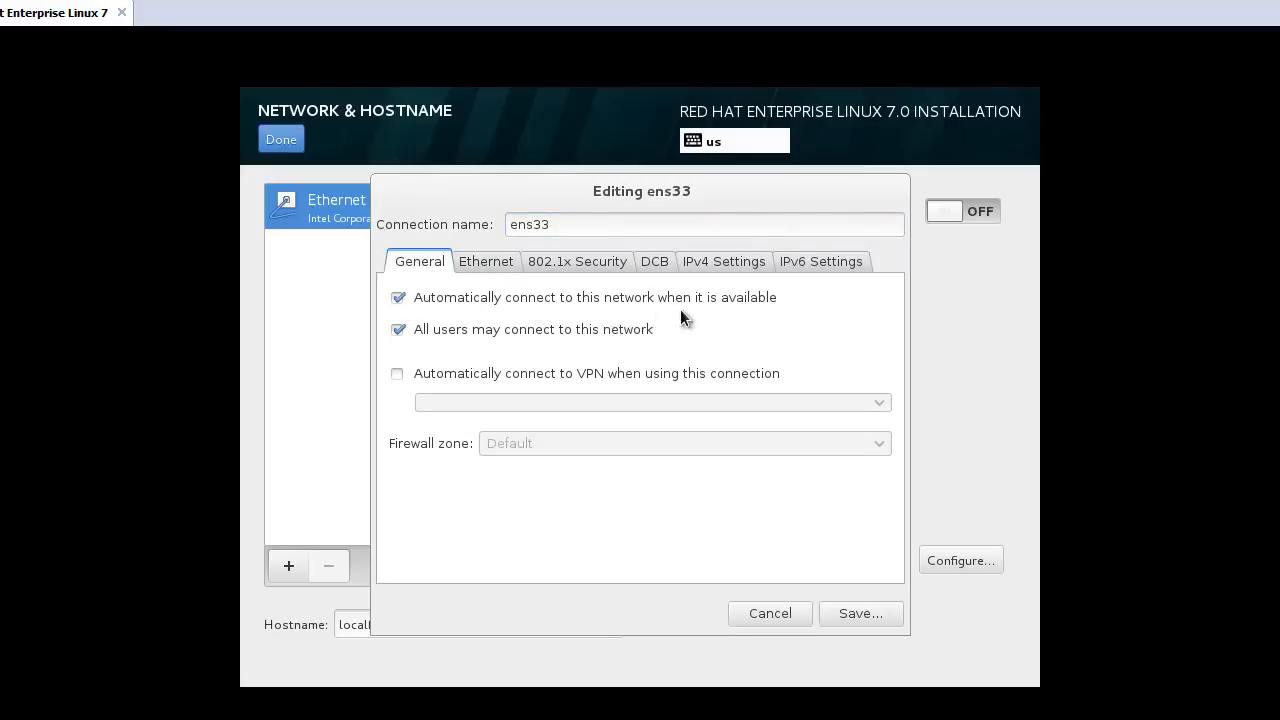
Step: Move through the Ethernet and DCB tabs to the IPv4 Settings tab
left_click(486, 260)
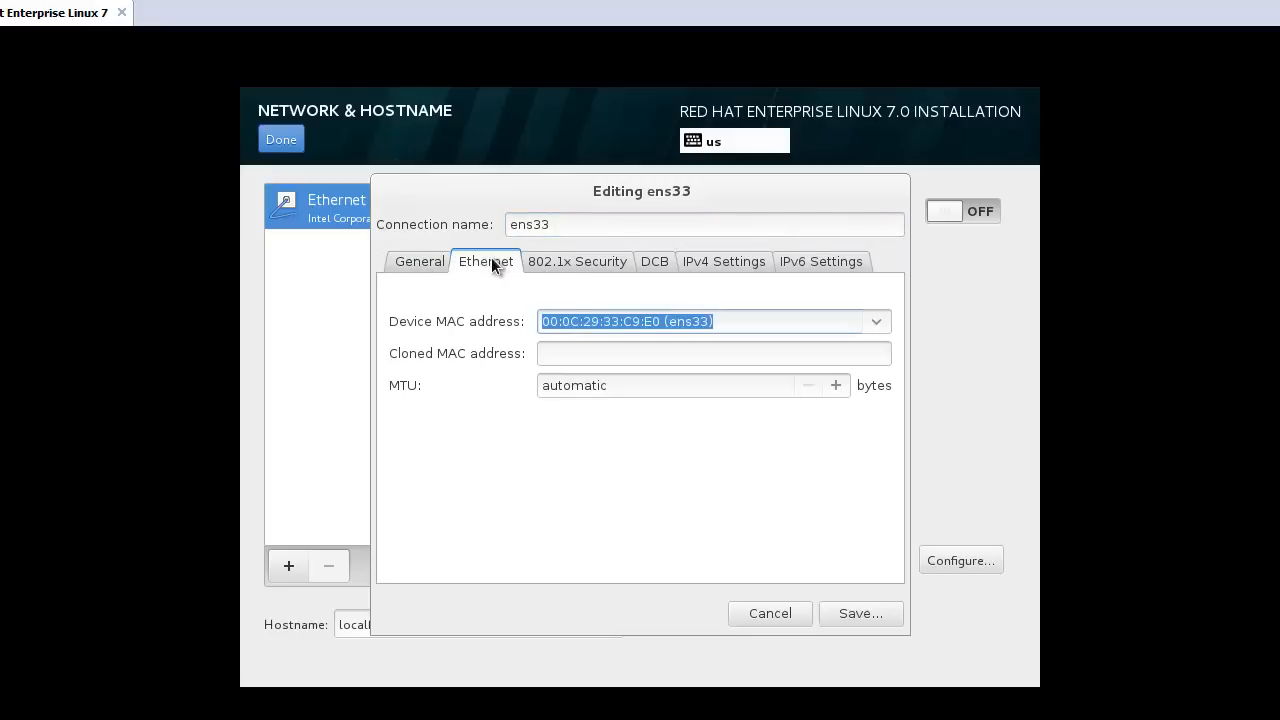
left_click(654, 260)
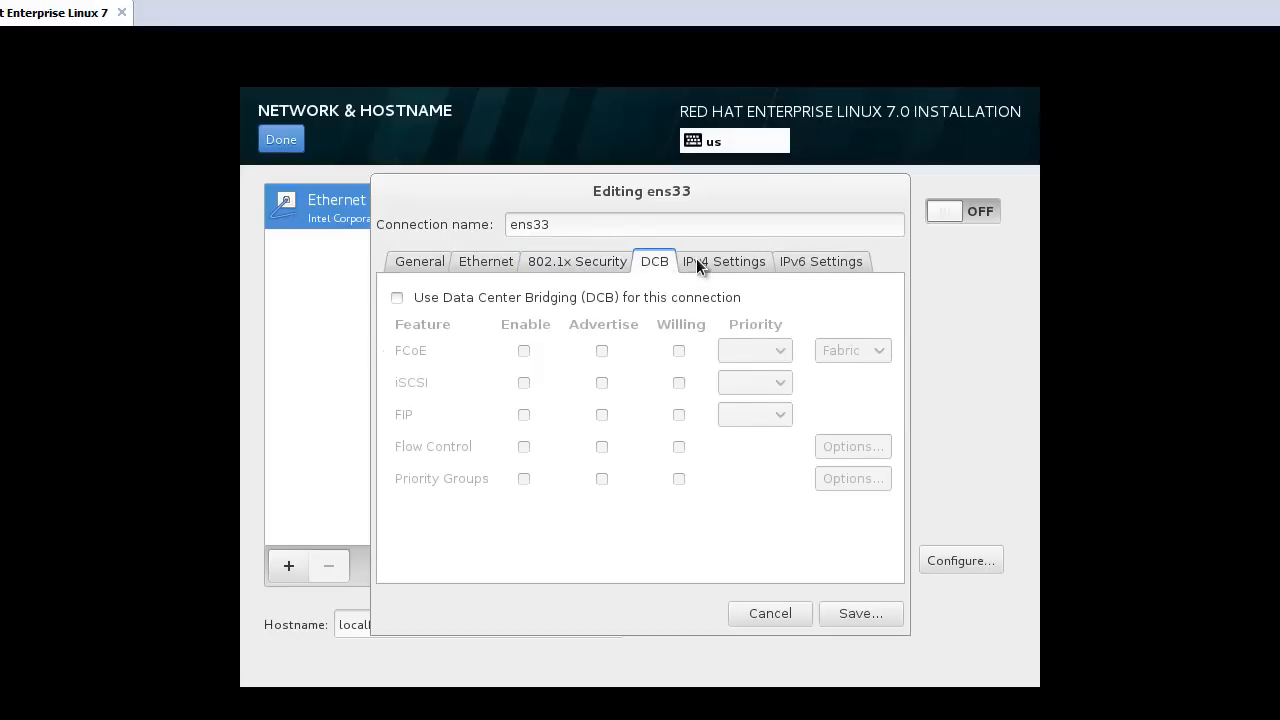
left_click(722, 260)
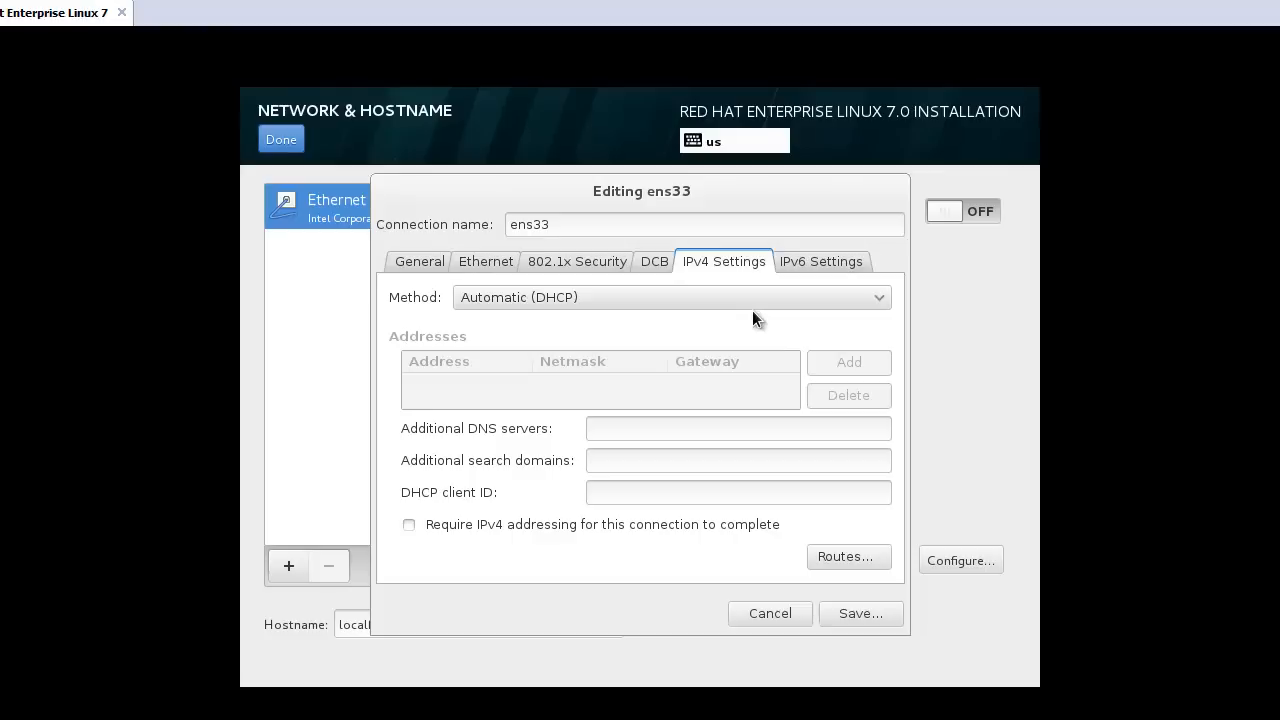
Step: Set IPv4 method to Manual with address 192.168.80.13/24 and gateway 192.168.80.2
left_click(670, 296)
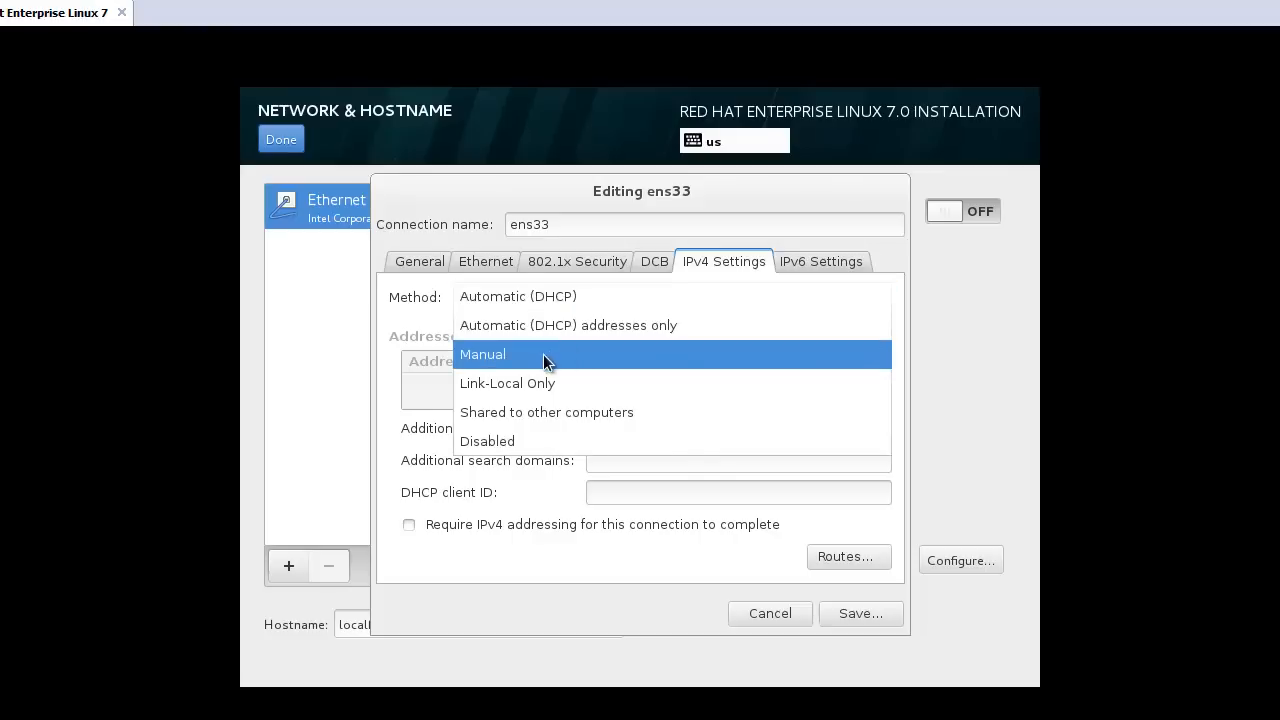
left_click(482, 354)
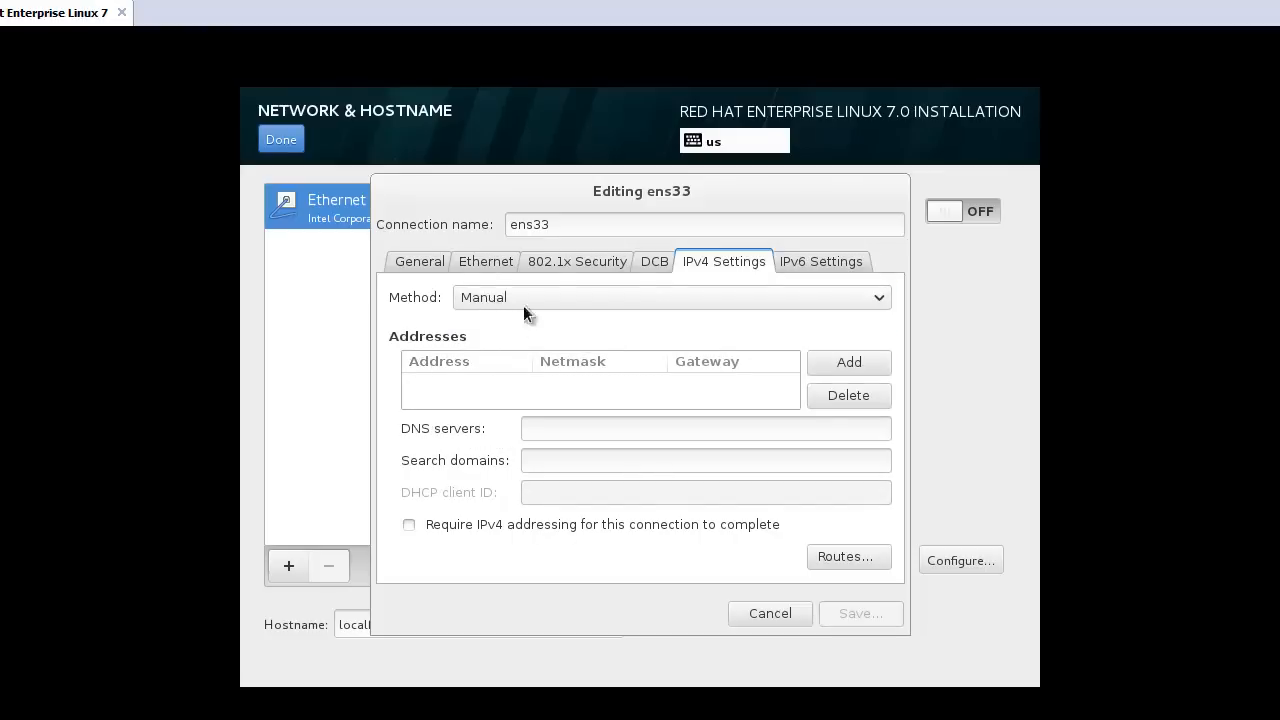
left_click(848, 362)
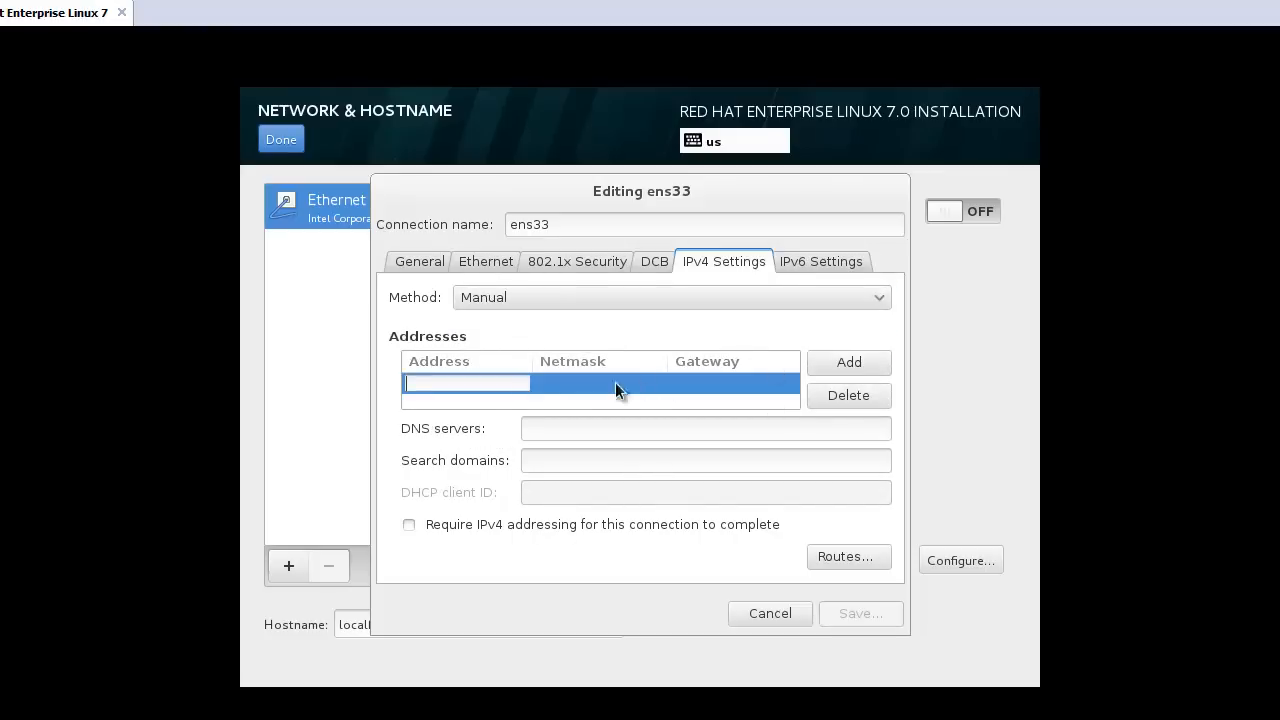
type("192.168.80.13")
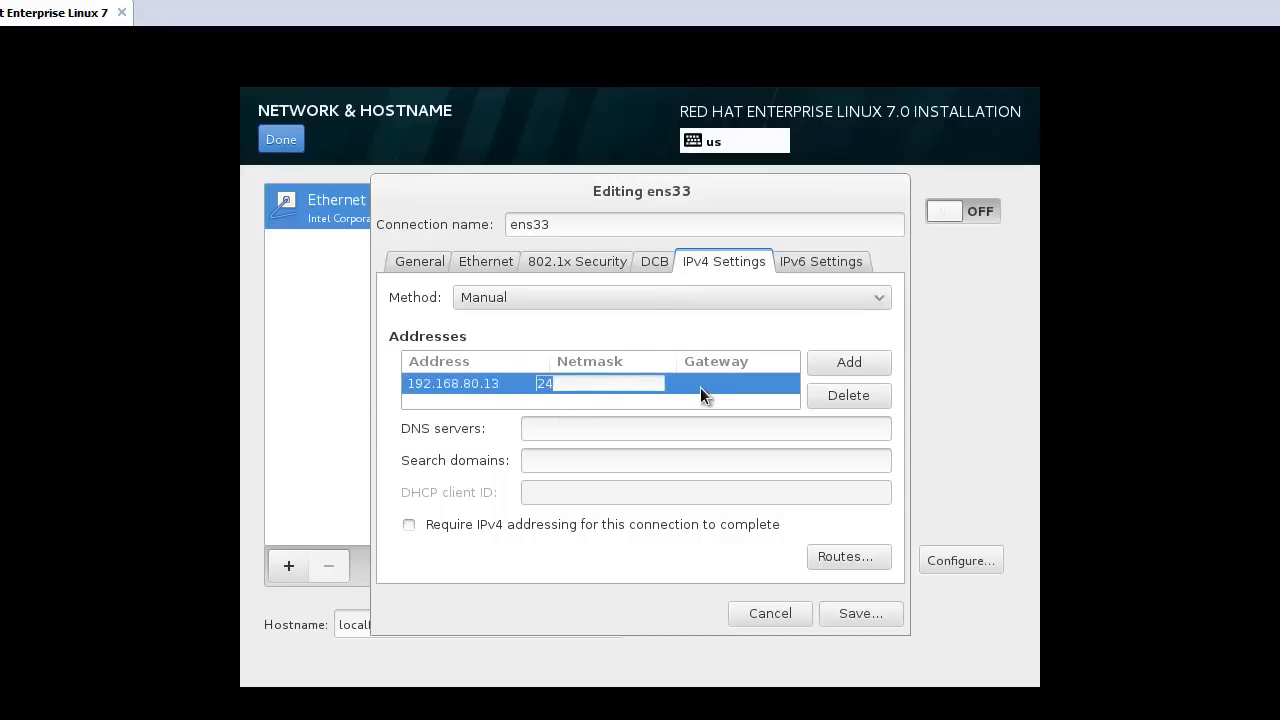
type("192.168.80.2")
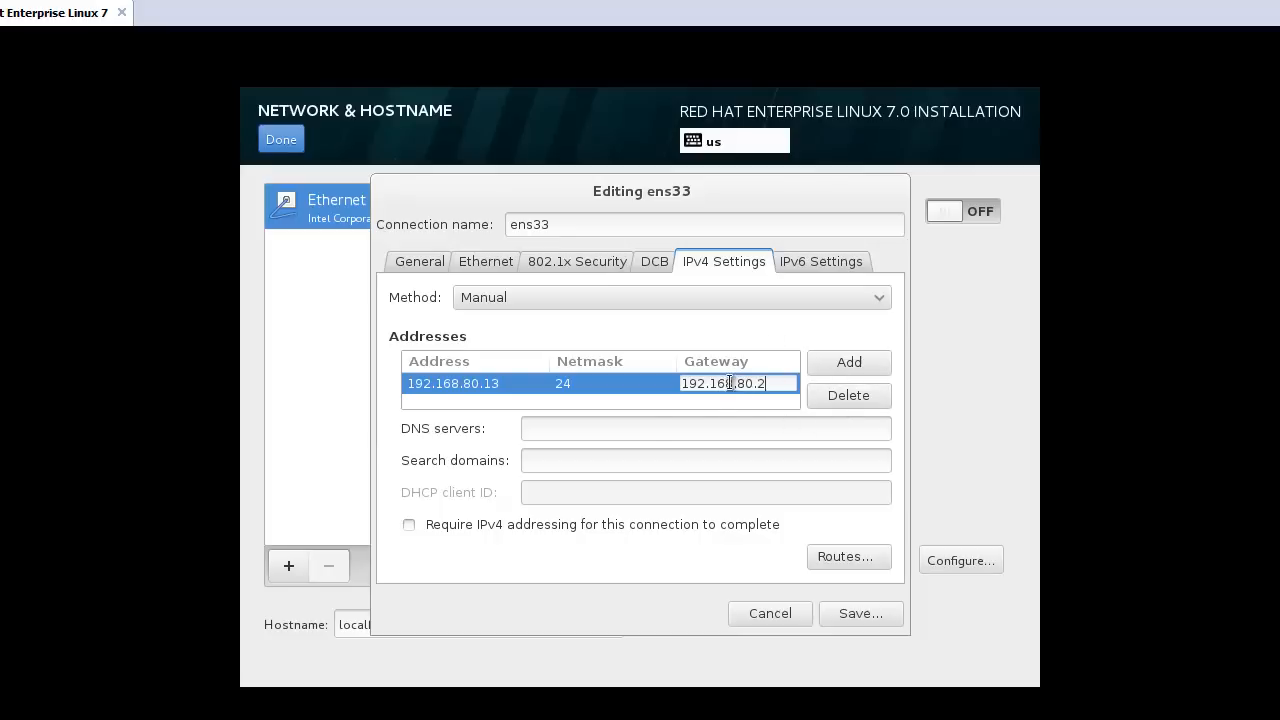
Step: Set DNS server 192.168.80.2 and search domain chul.com, then save the ens33 settings
left_click(704, 428)
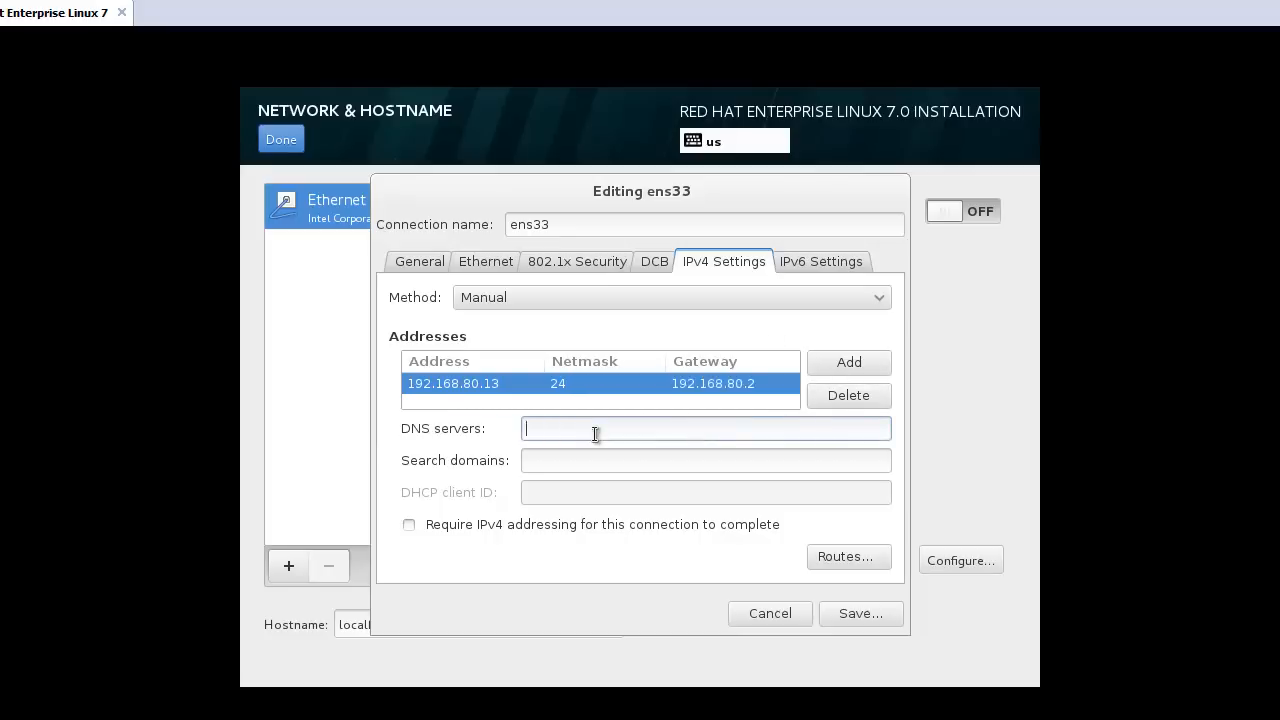
type("192.168.8")
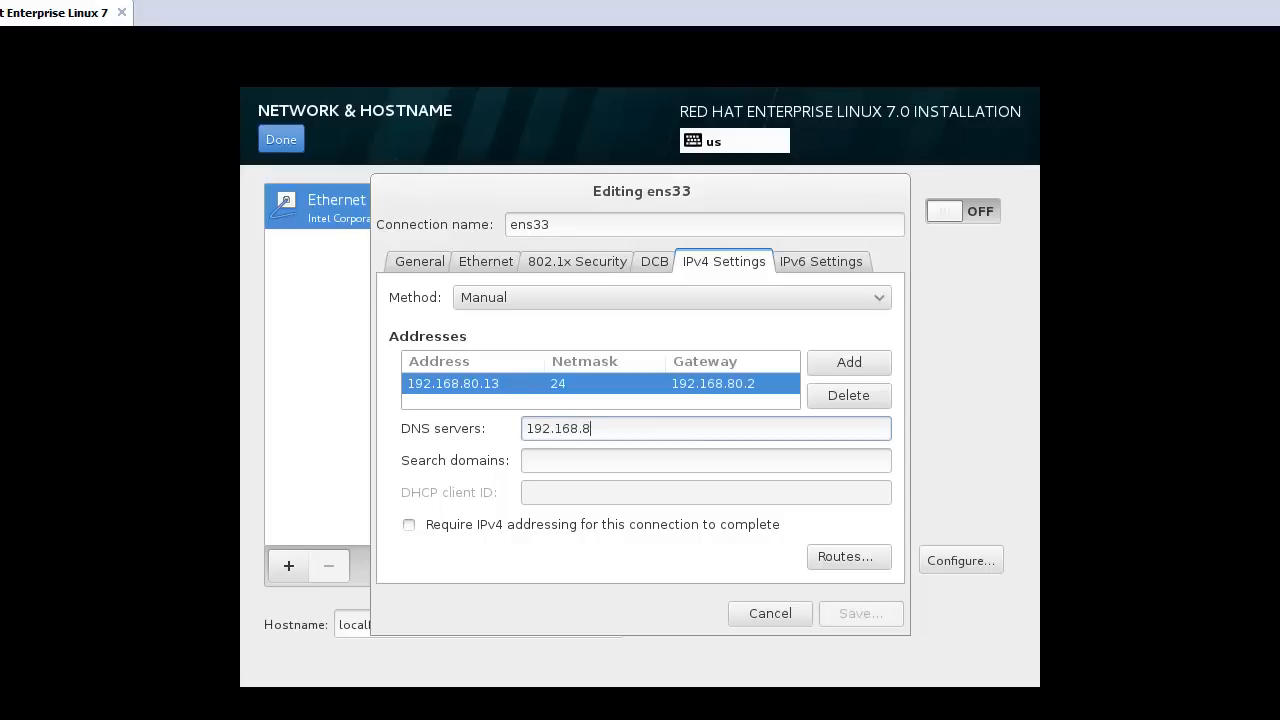
left_click(704, 460)
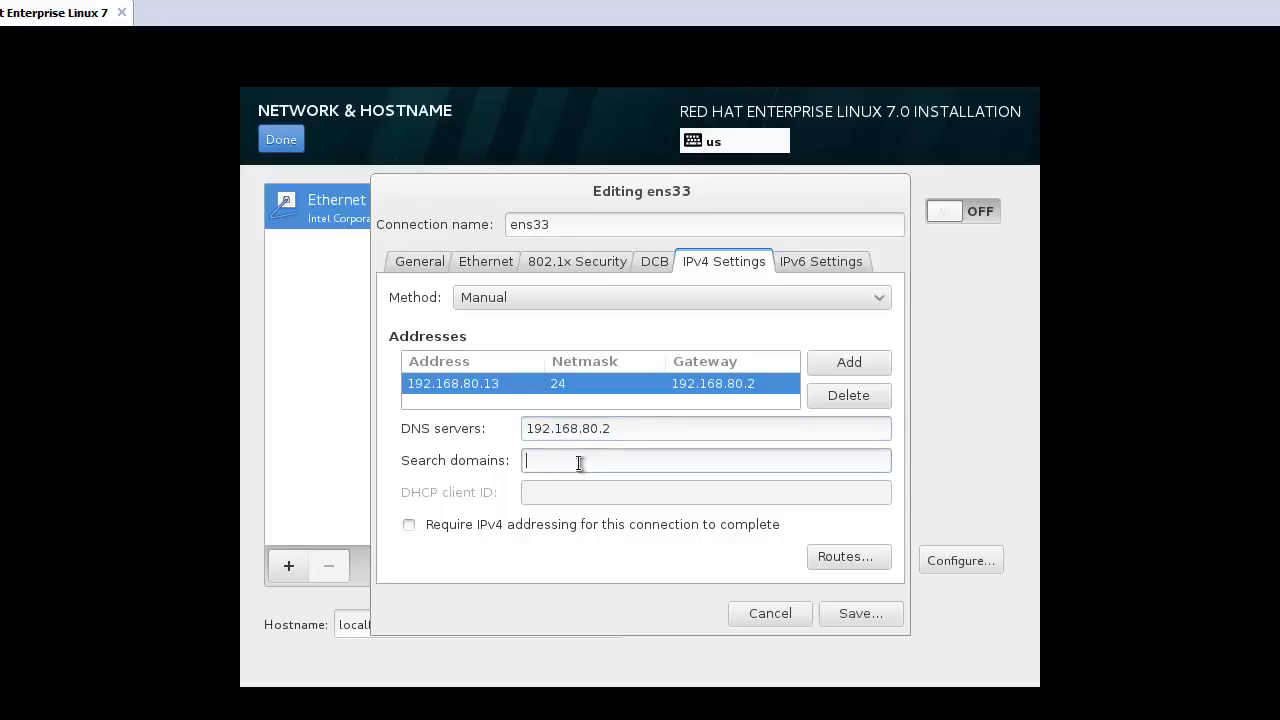
type("chul")
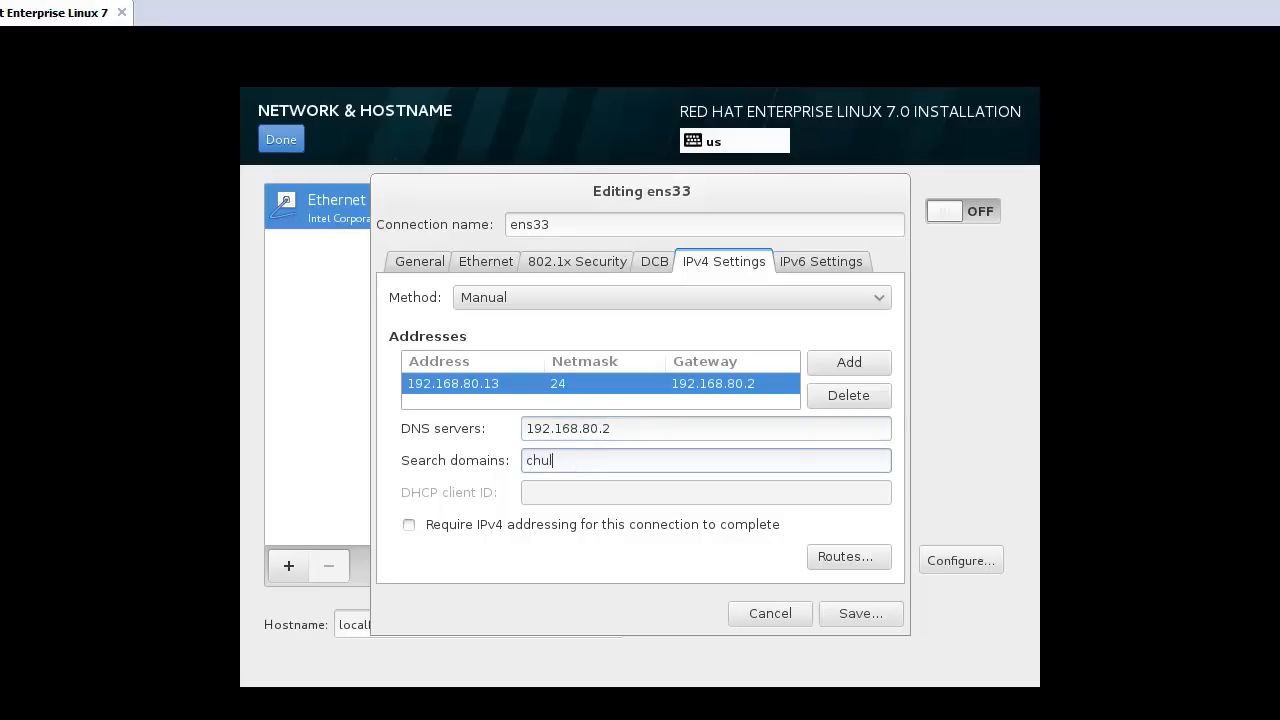
type(".com")
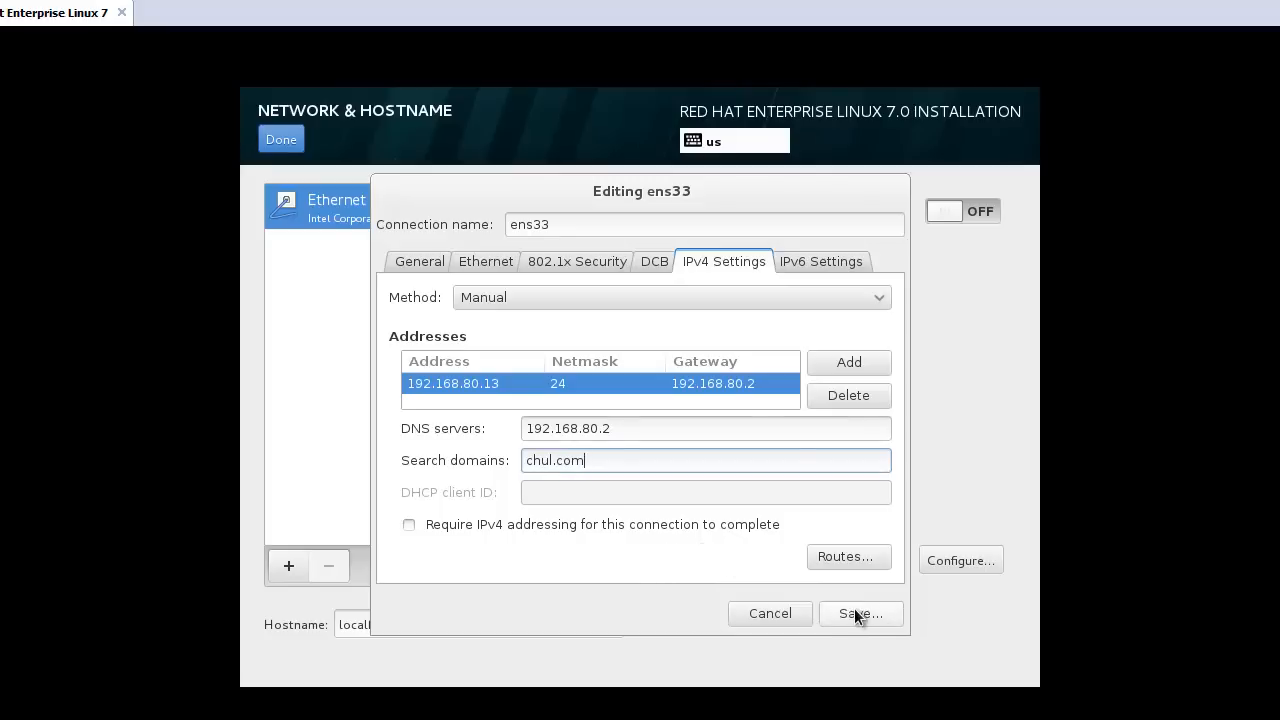
left_click(858, 612)
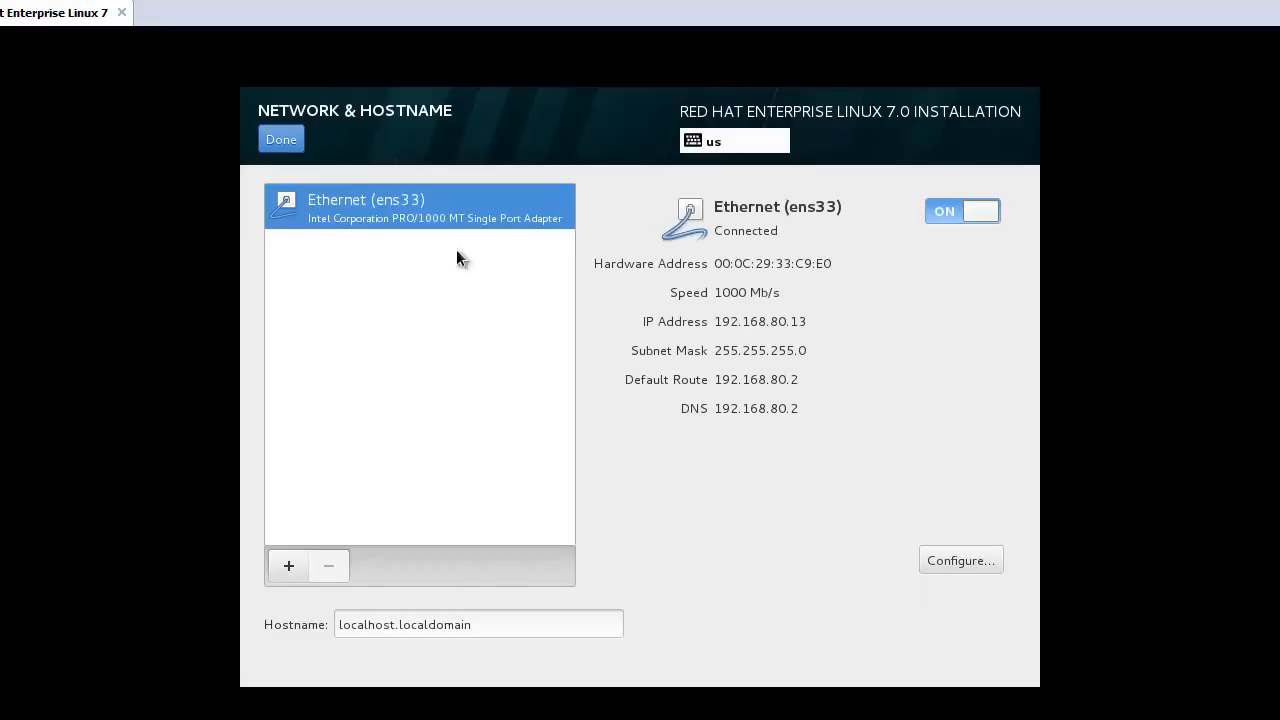
mouse_move(776, 330)
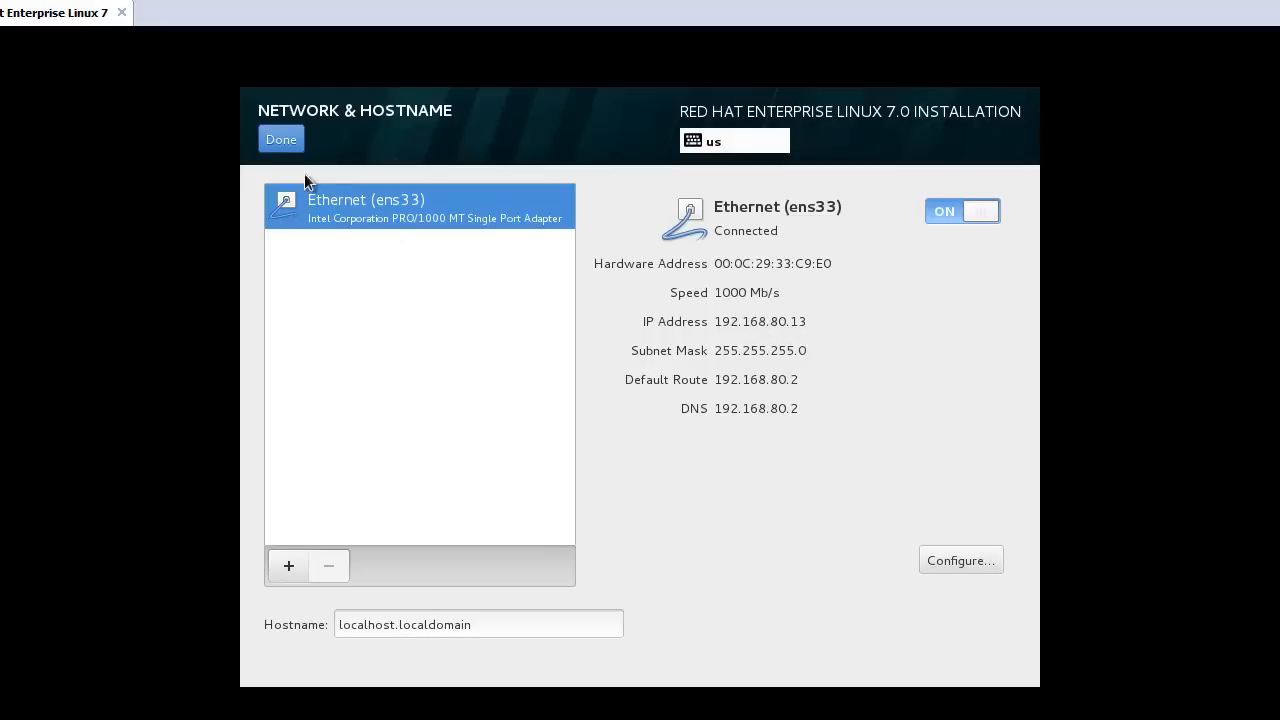
Step: Finish network setup with Done and return to the Installation Summary
left_click(280, 140)
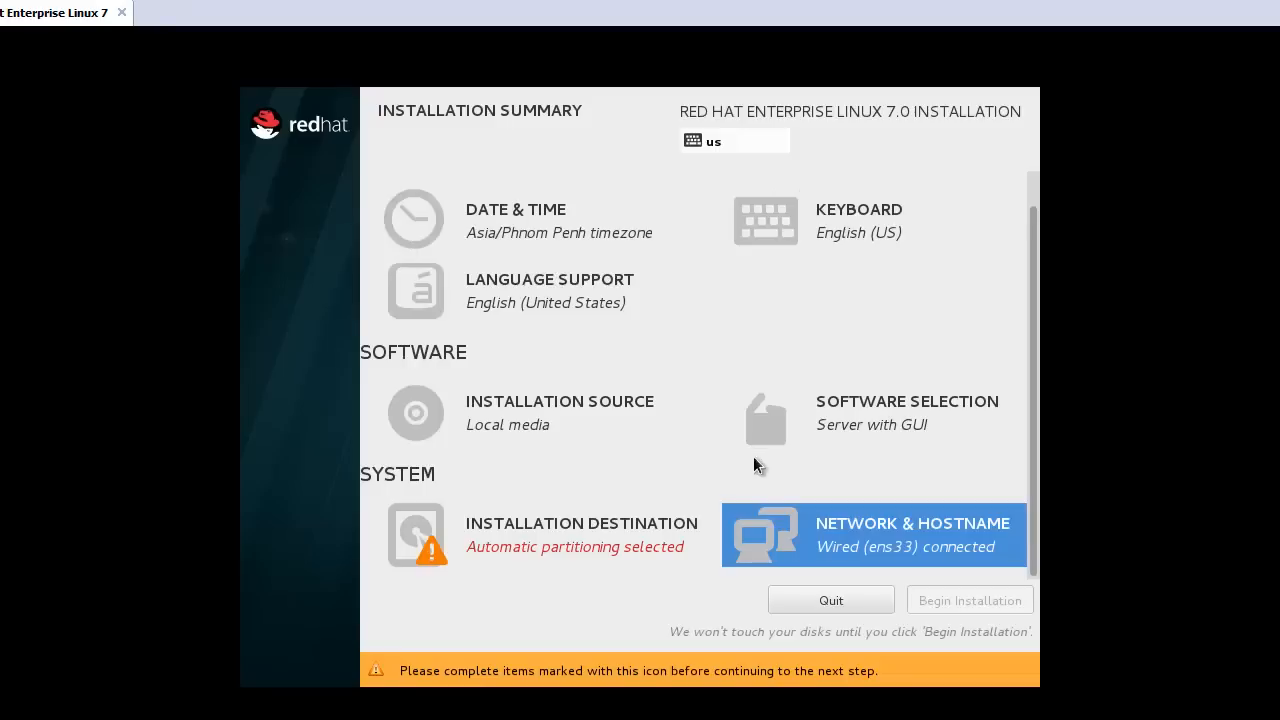
mouse_move(576, 552)
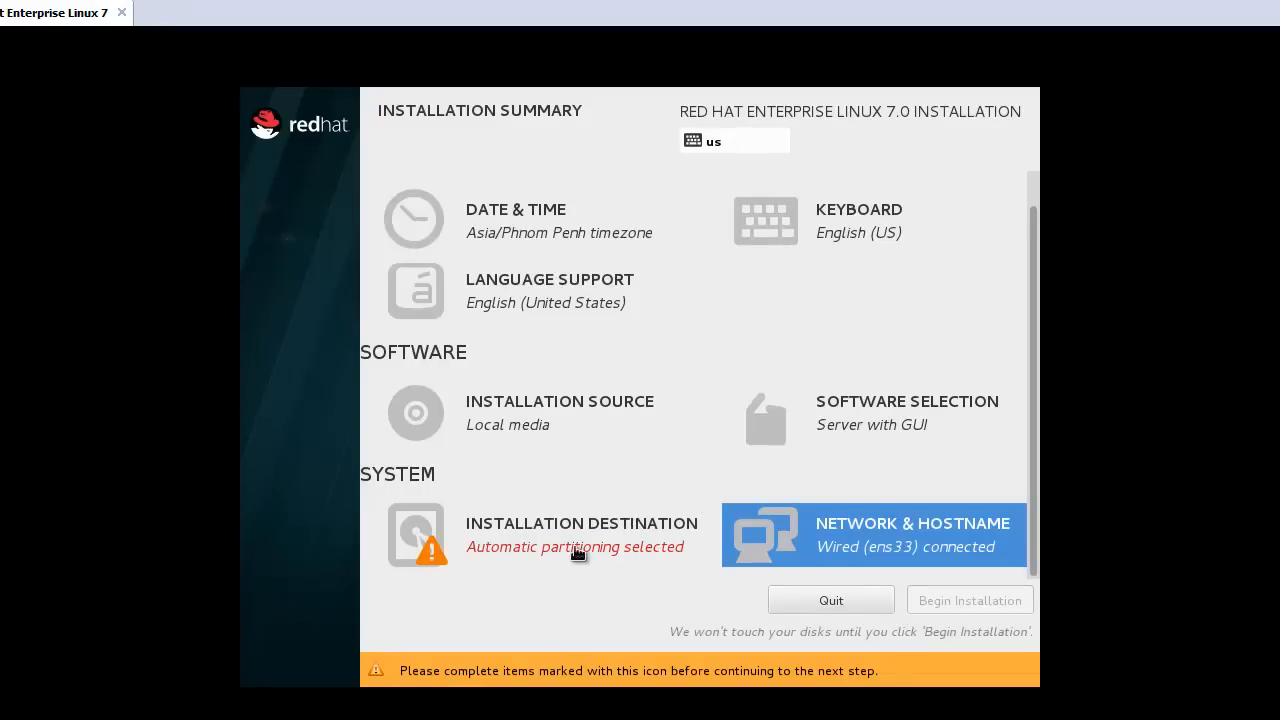
mouse_move(1028, 358)
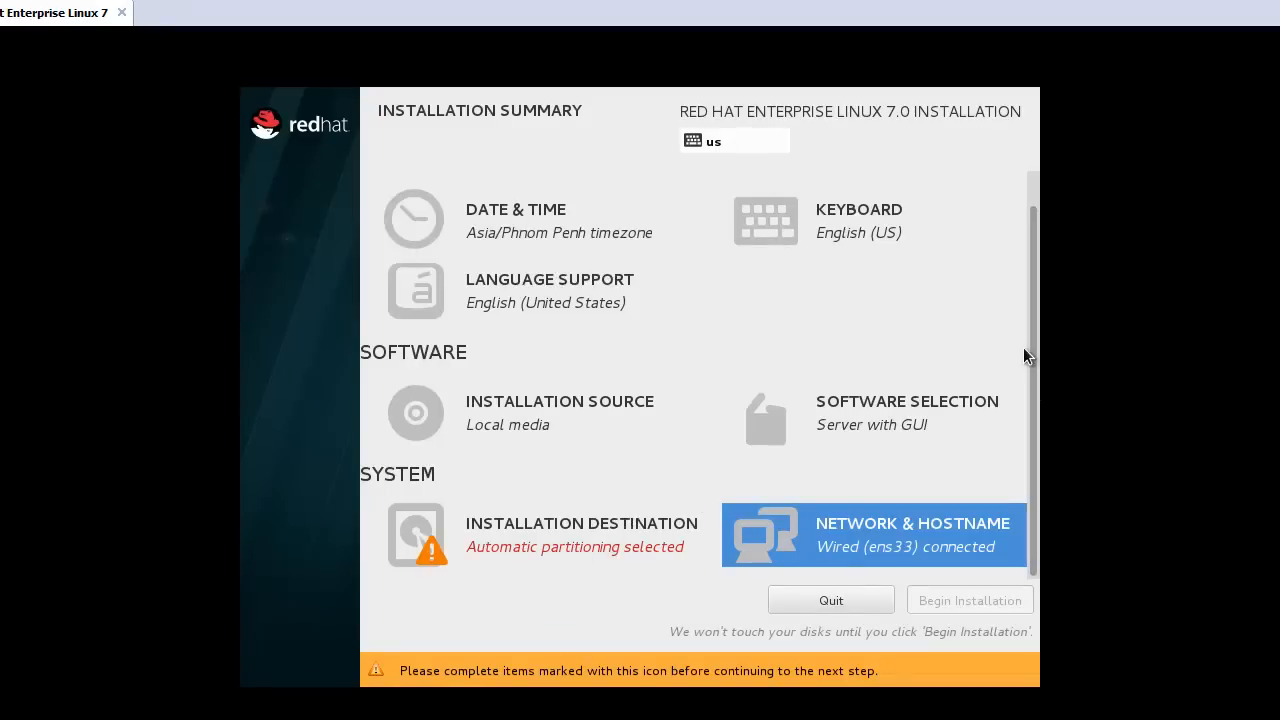
mouse_move(518, 540)
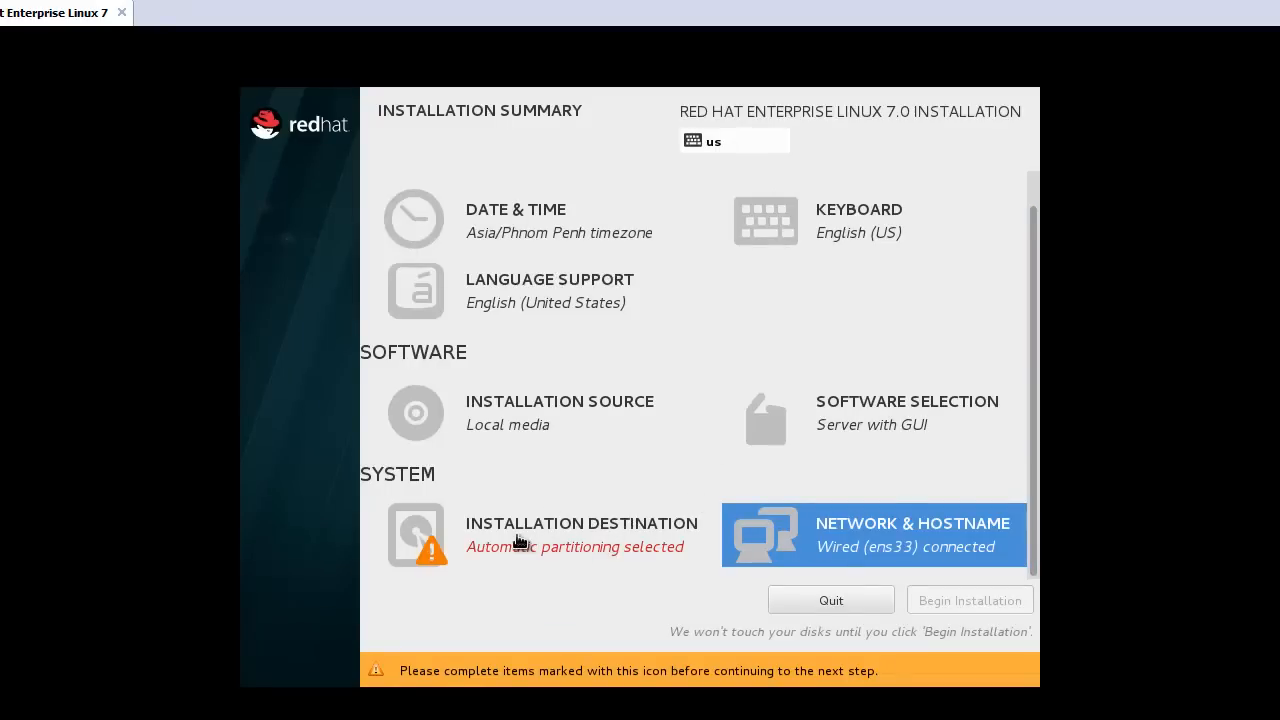
mouse_move(528, 528)
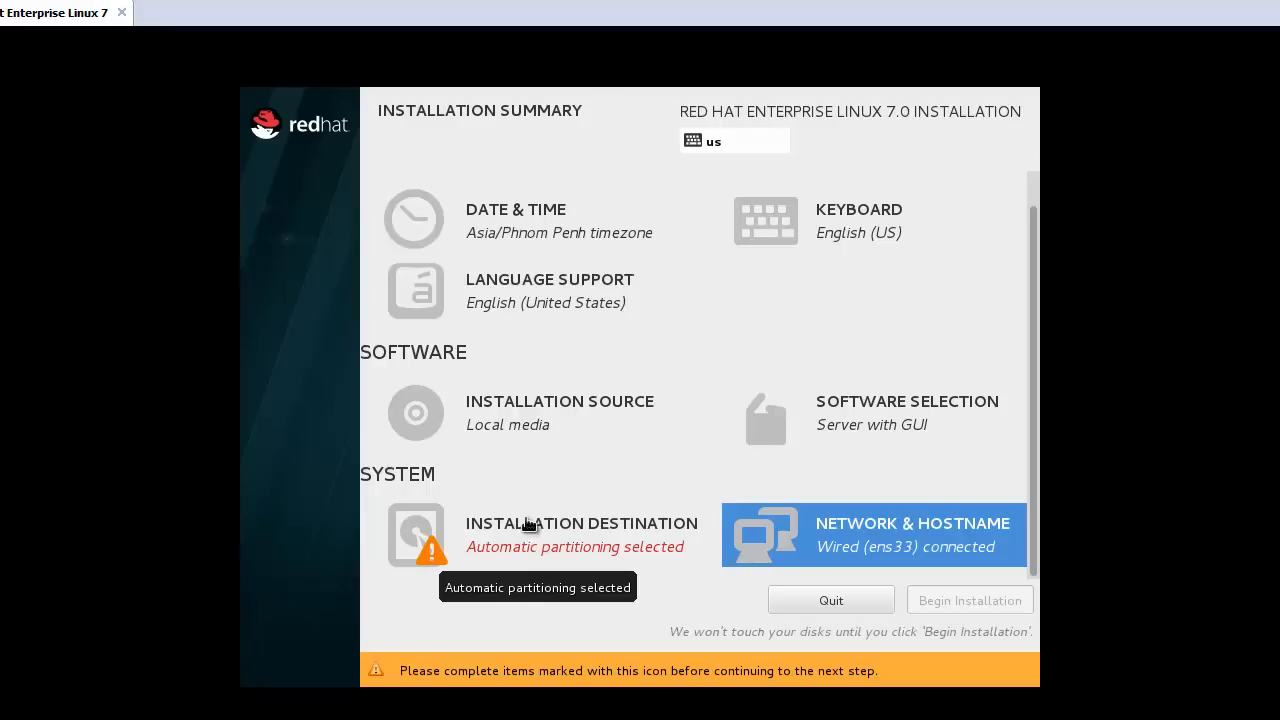
mouse_move(520, 538)
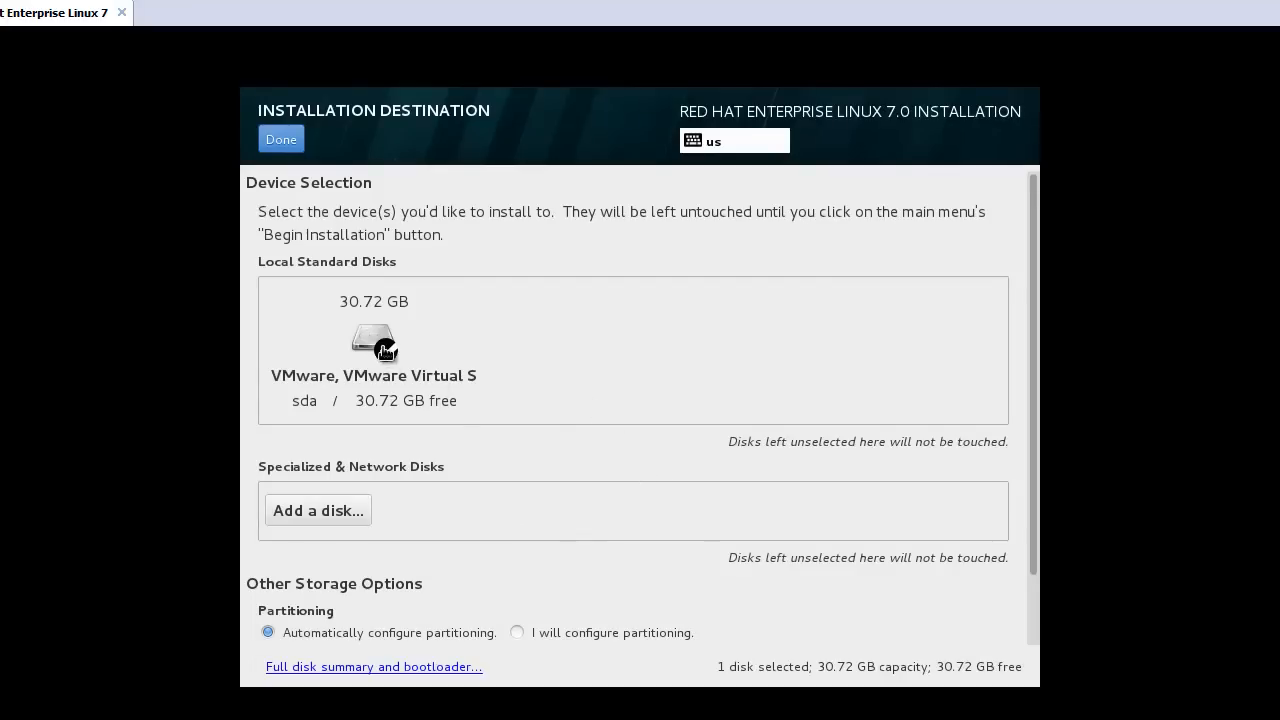
Step: Select the 30.72 GB VMware disk with 'I will configure partitioning' and proceed to Manual Partitioning
left_click(372, 344)
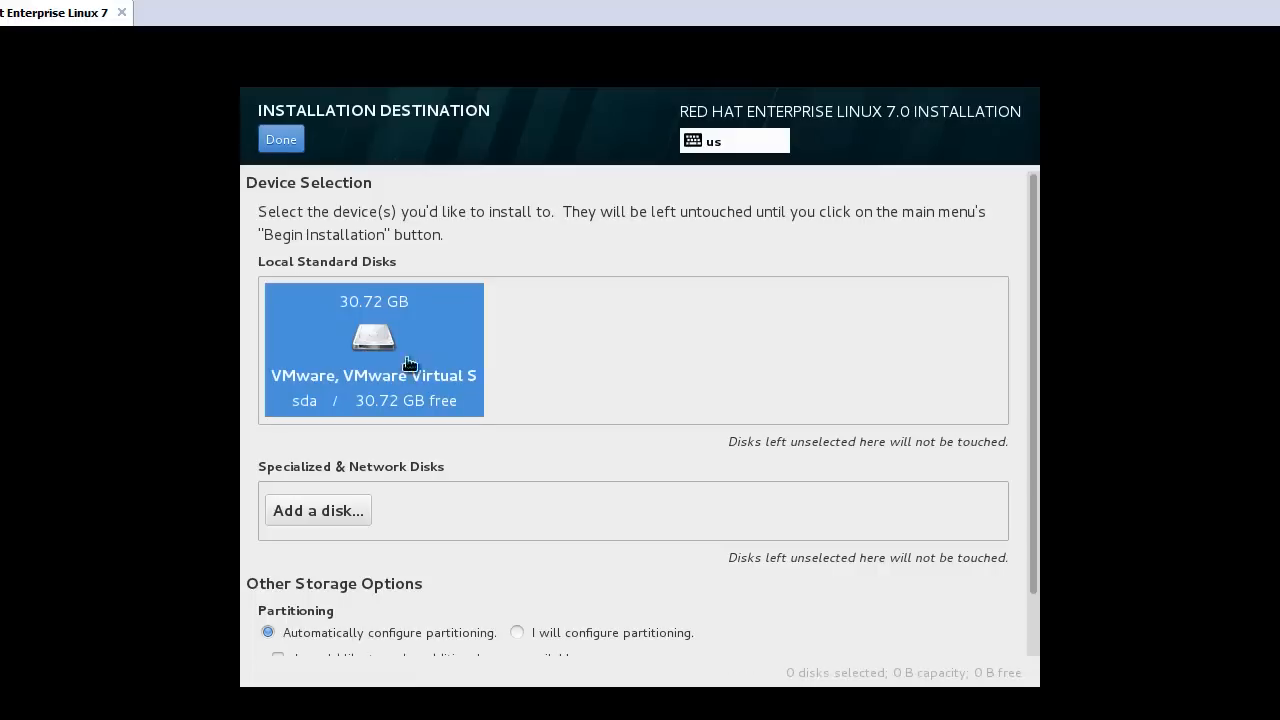
mouse_move(610, 424)
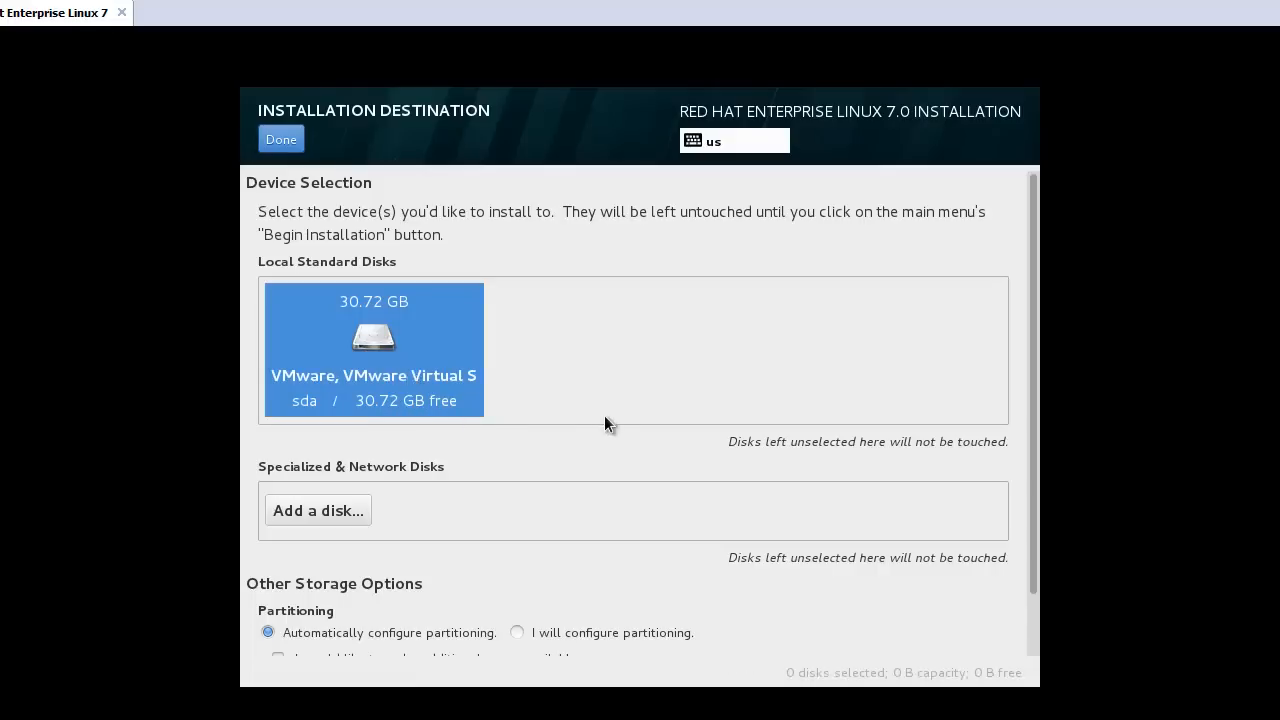
mouse_move(584, 424)
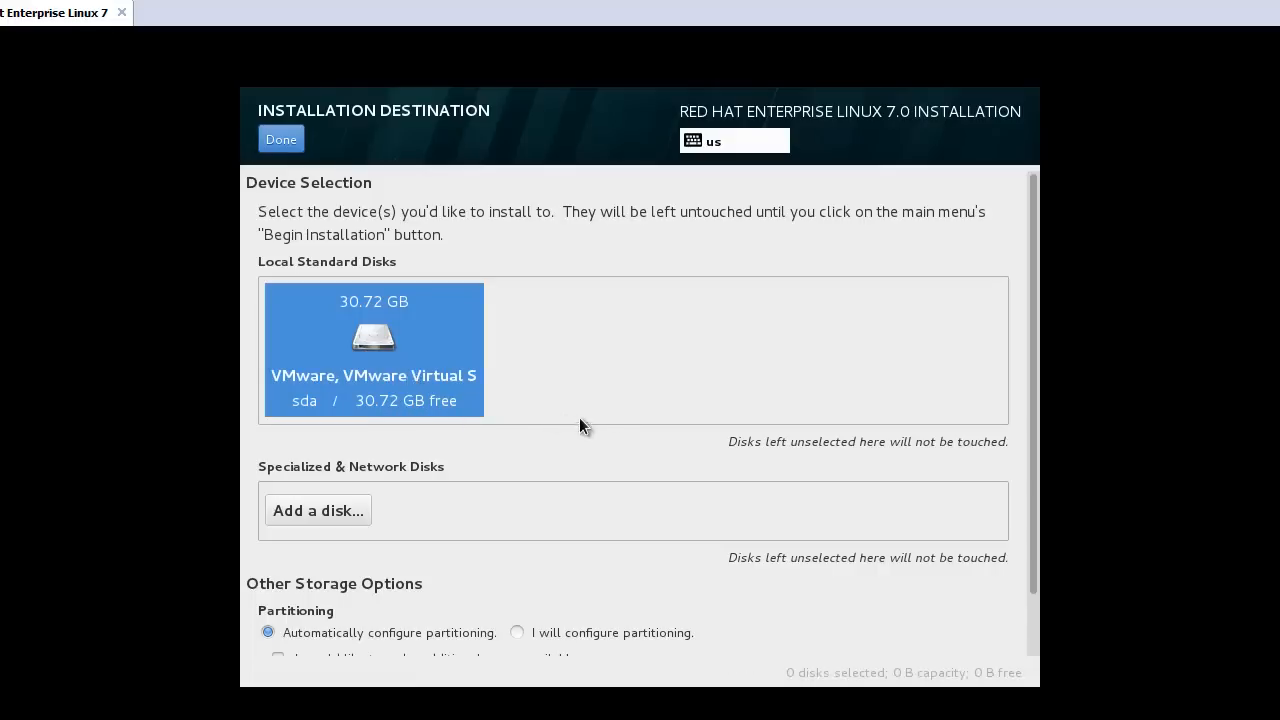
scroll("down", 3)
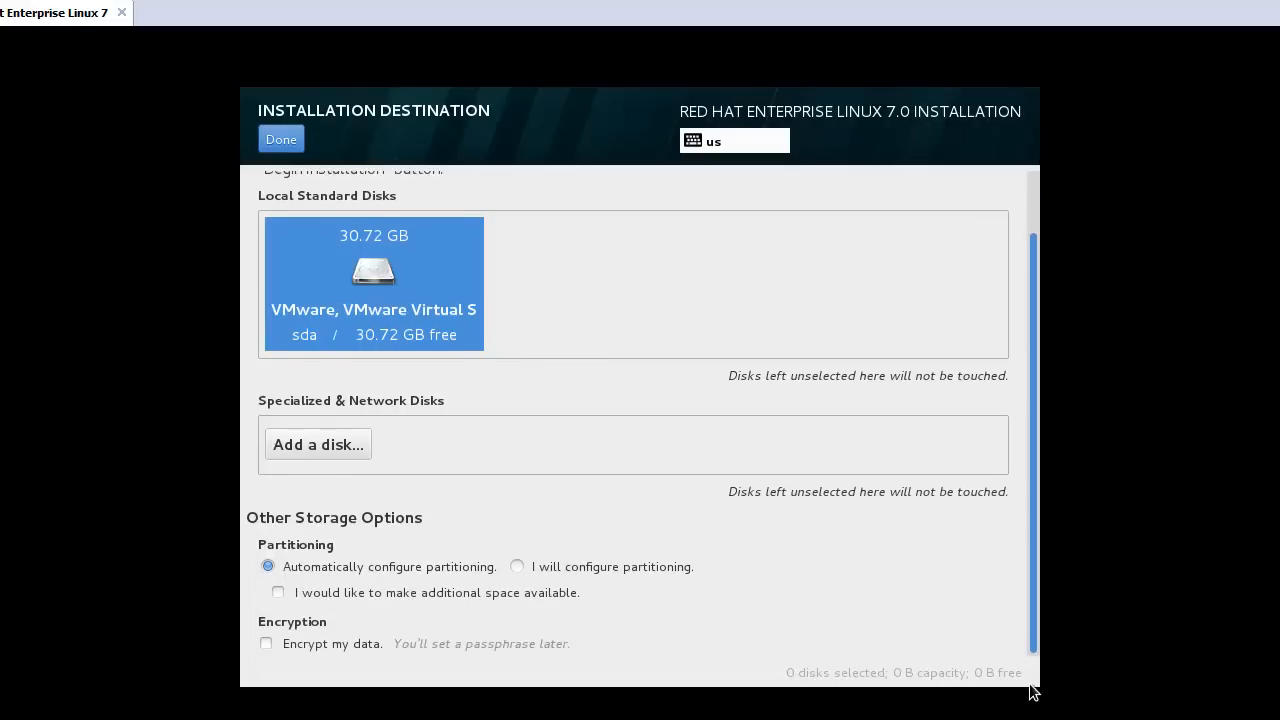
left_click(516, 566)
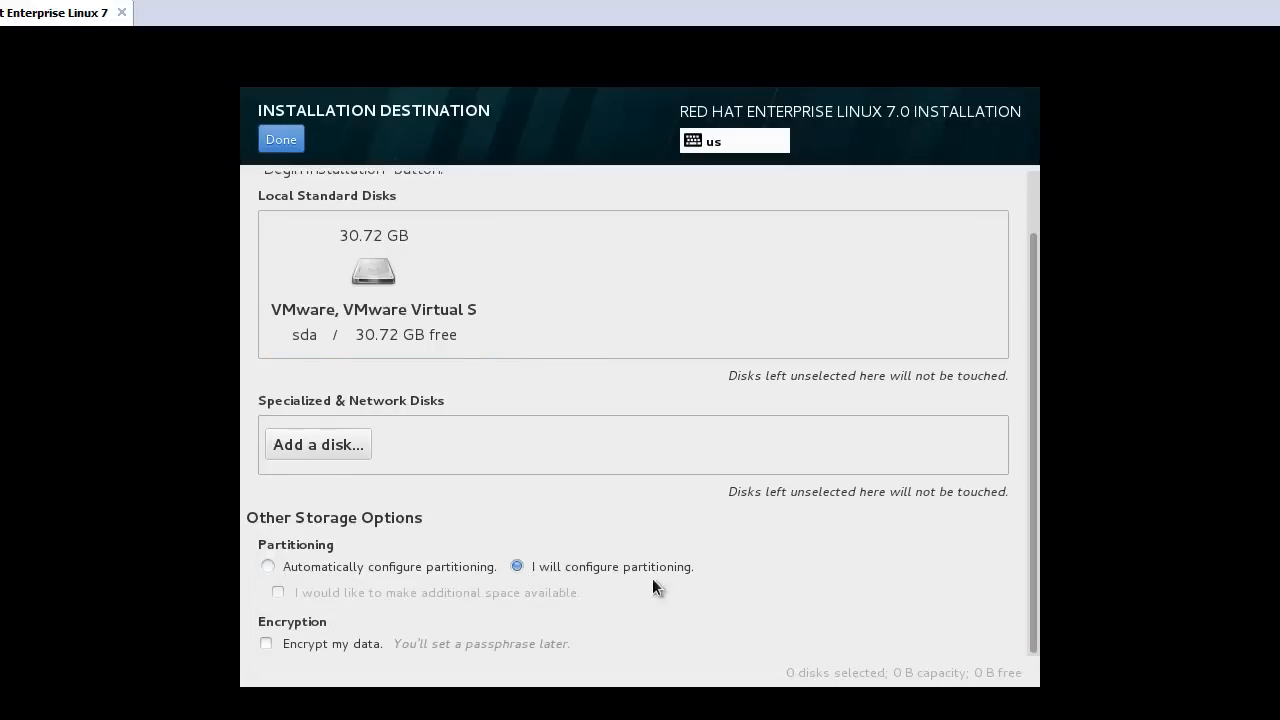
mouse_move(584, 572)
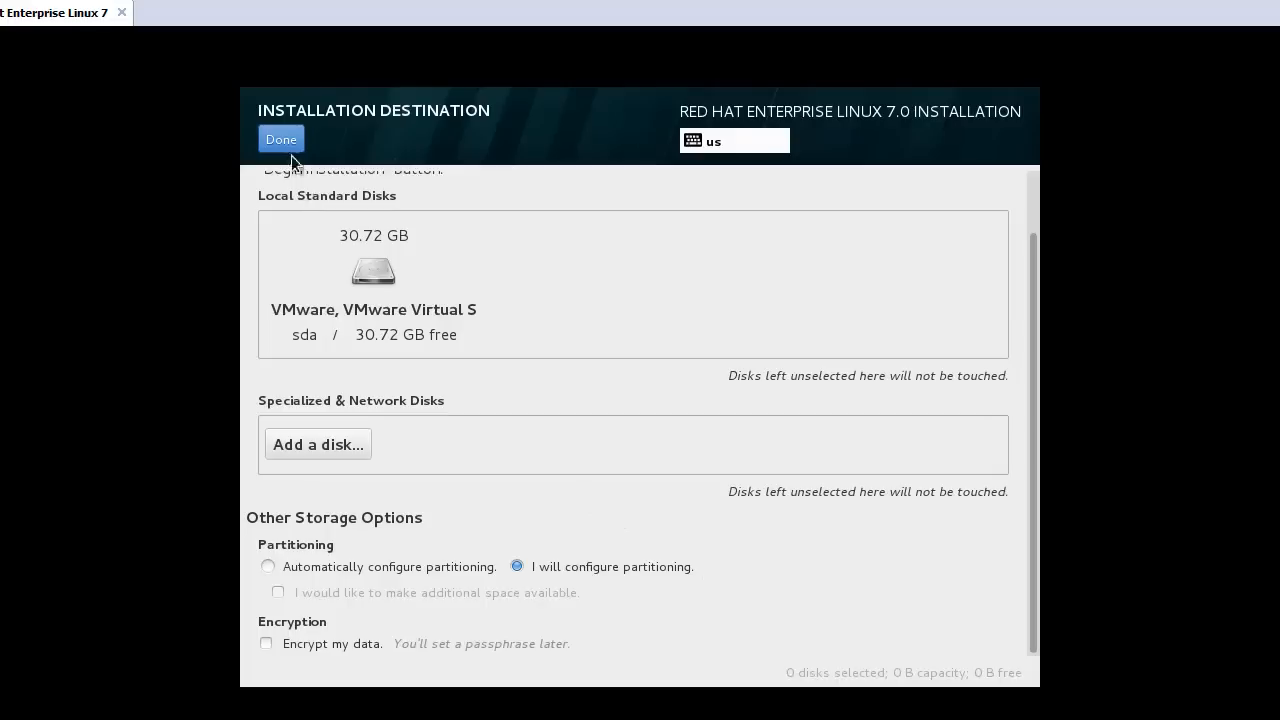
left_click(280, 140)
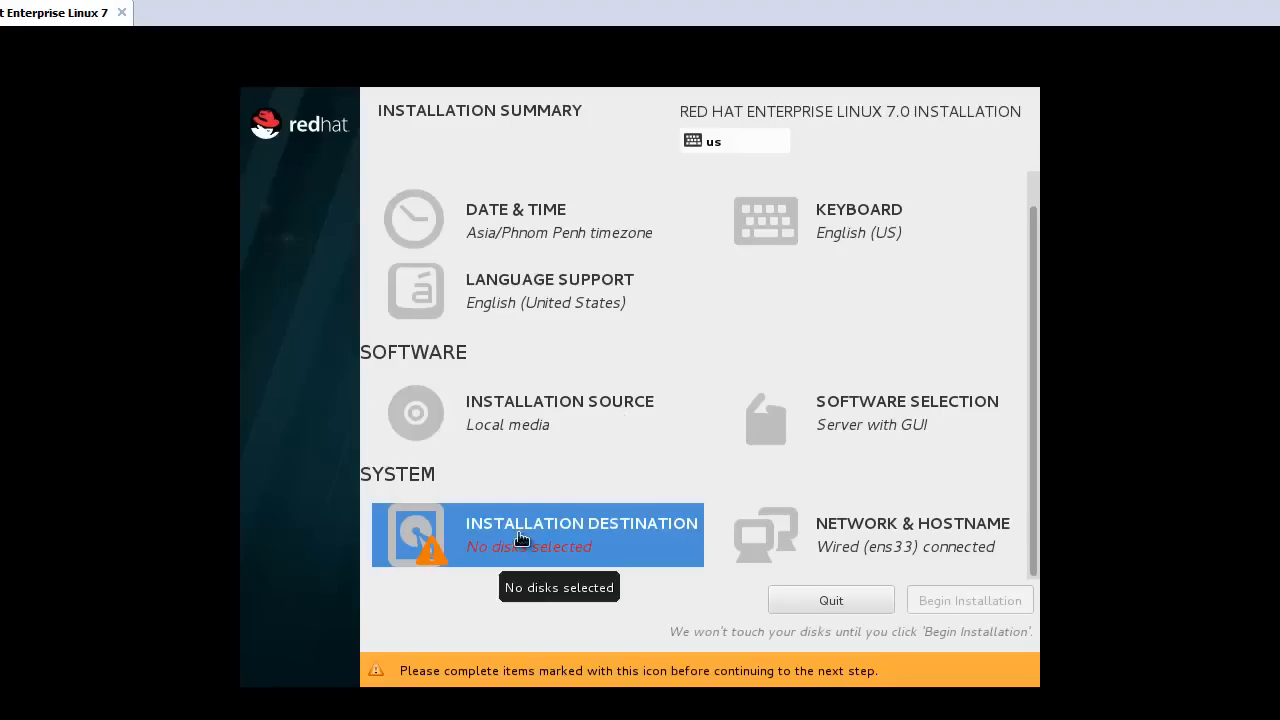
left_click(536, 534)
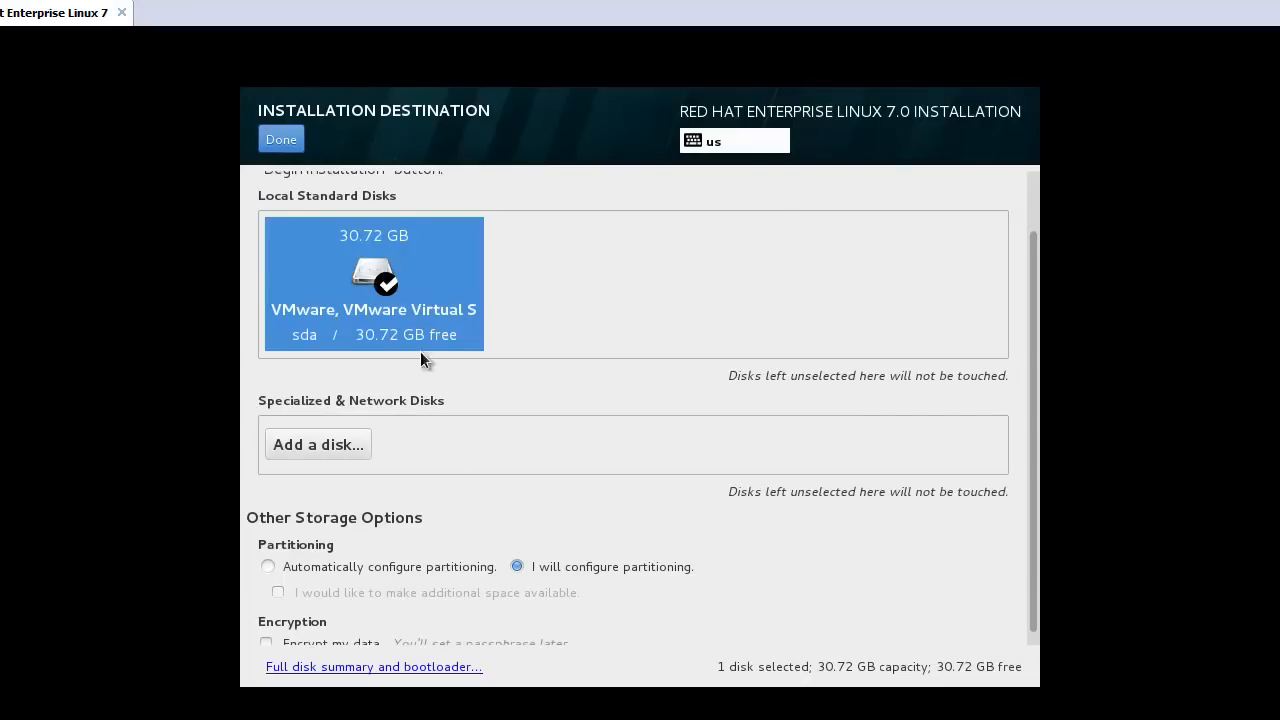
mouse_move(284, 172)
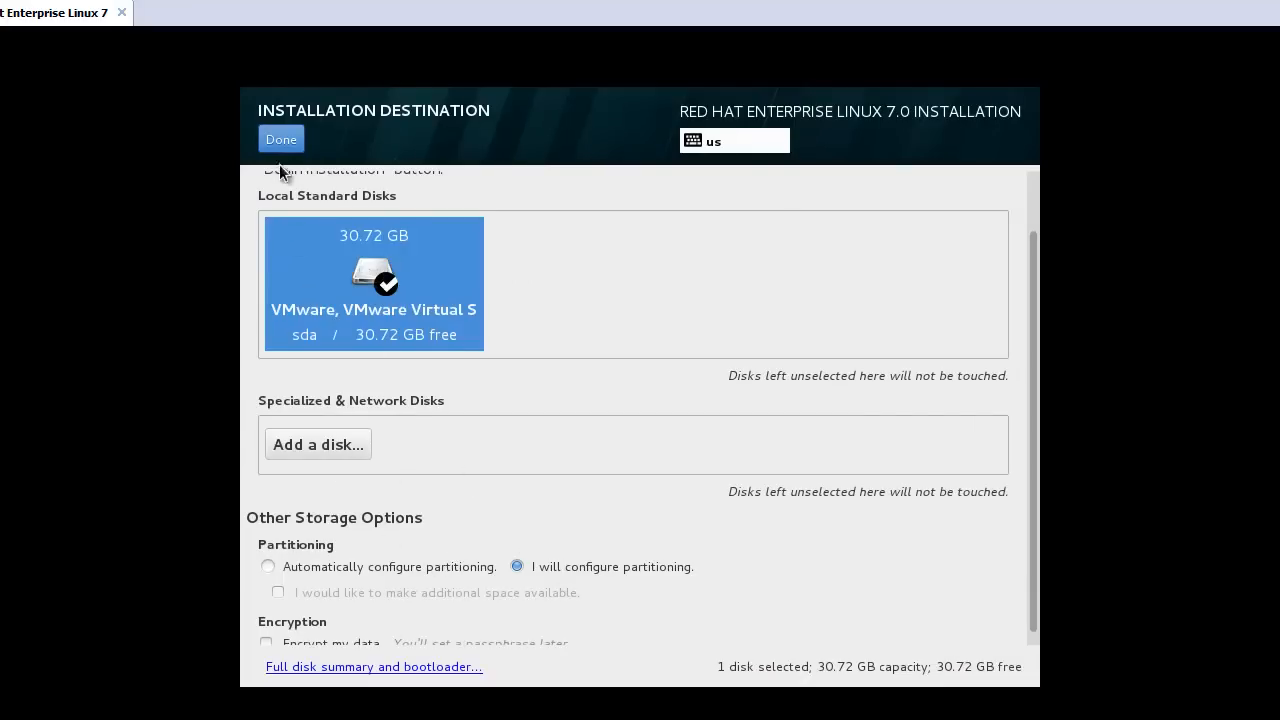
left_click(280, 138)
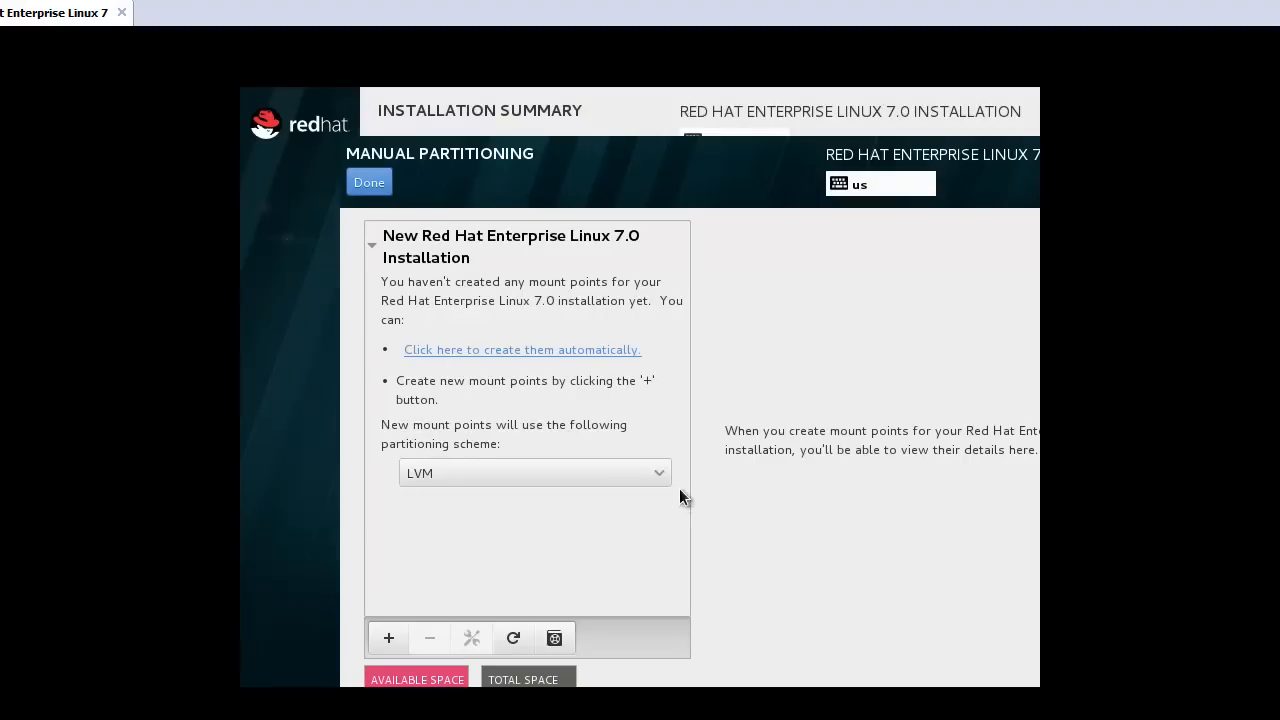
mouse_move(544, 504)
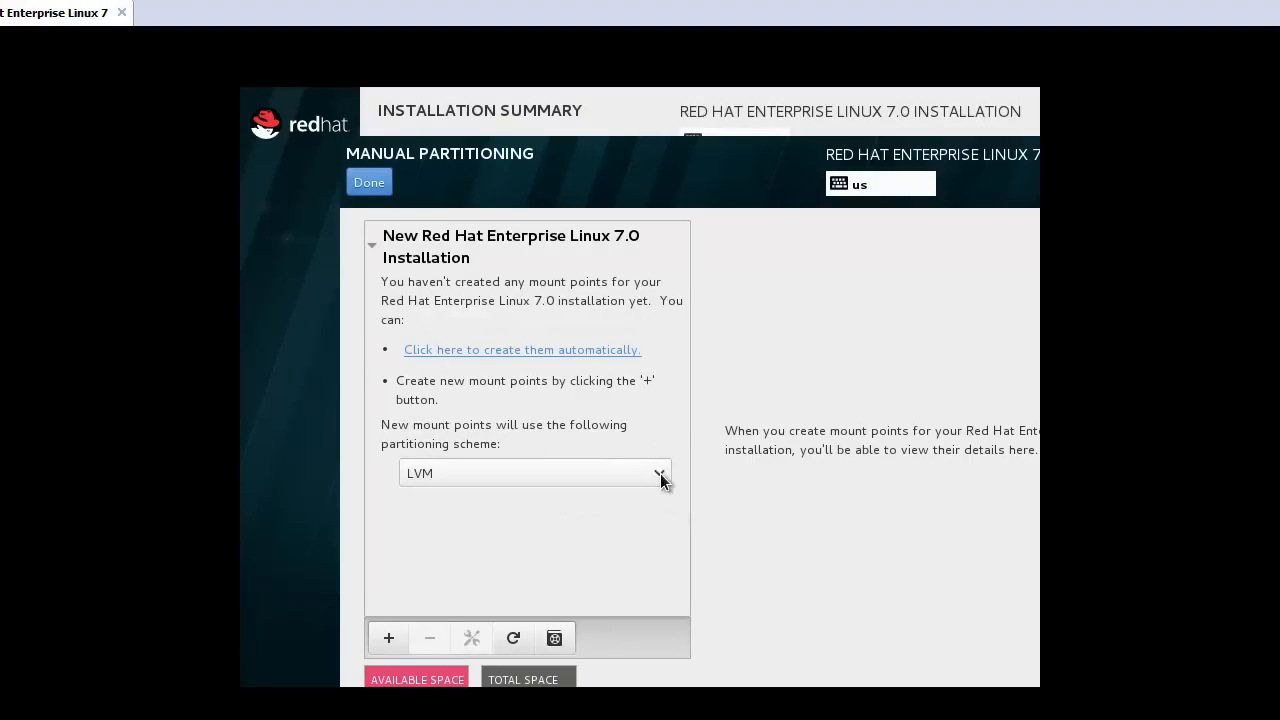
Step: Choose Standard Partition instead of LVM as the scheme for new mount points
left_click(660, 472)
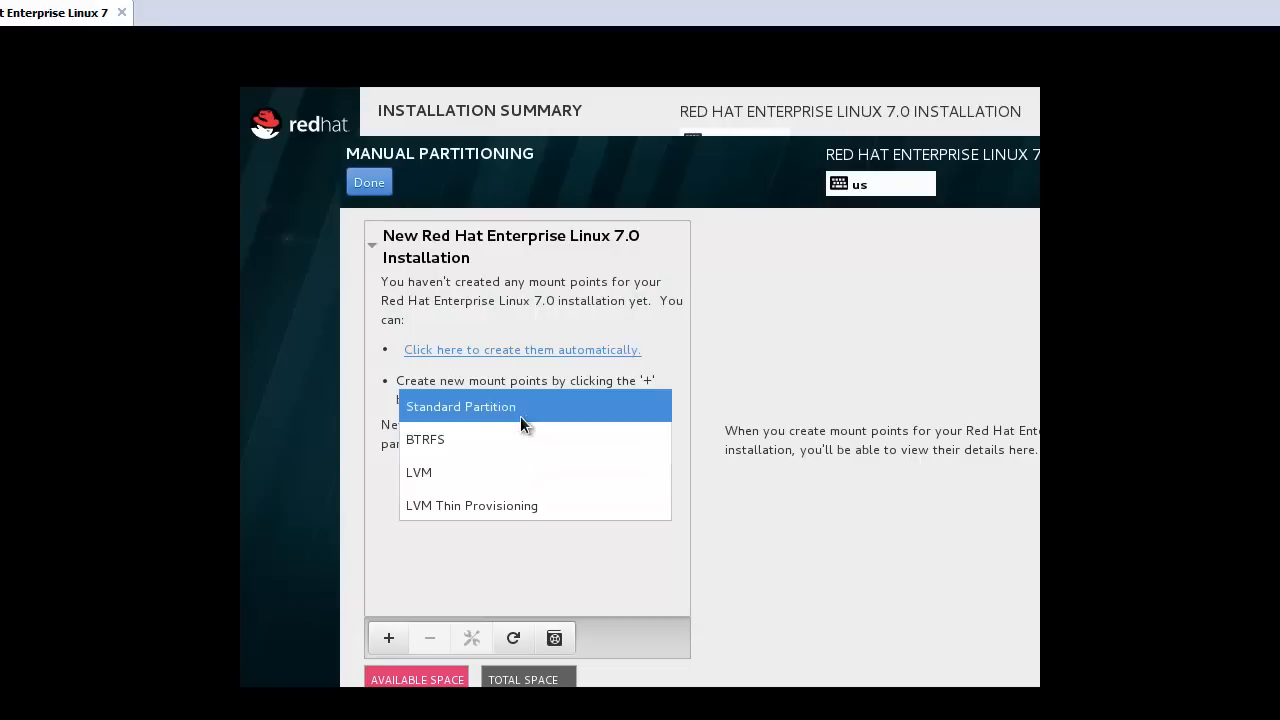
left_click(460, 406)
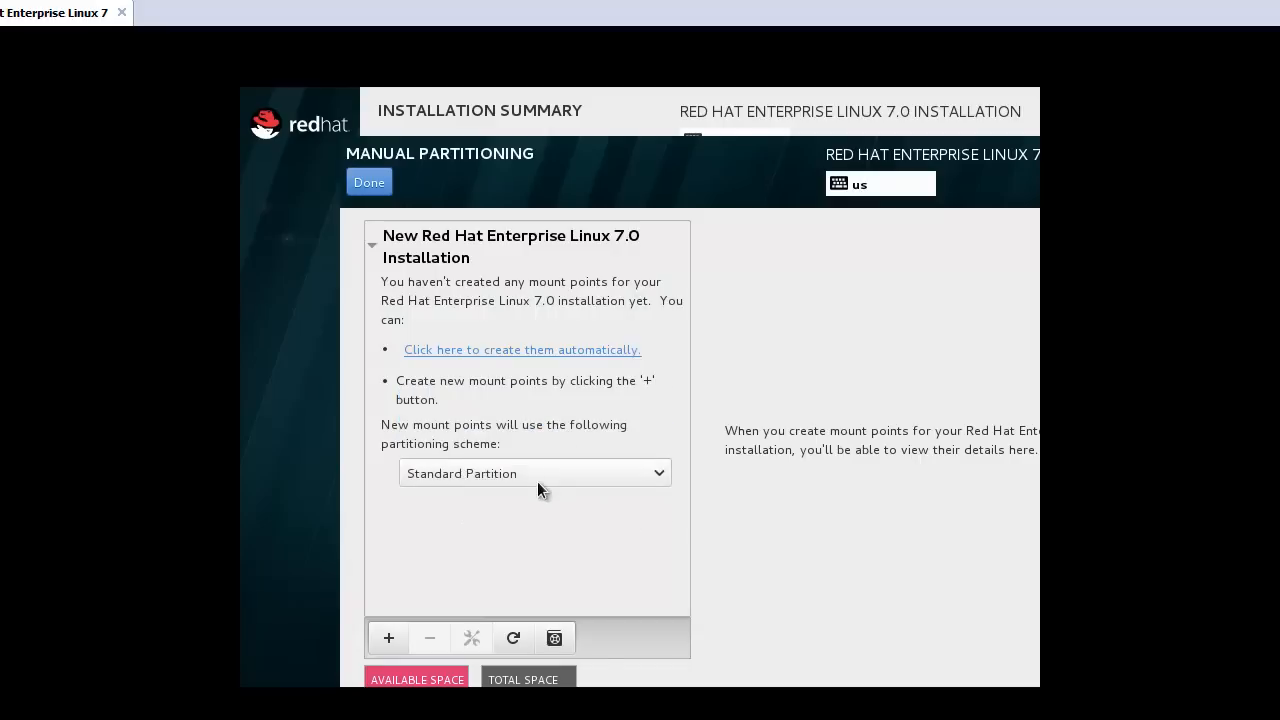
mouse_move(388, 638)
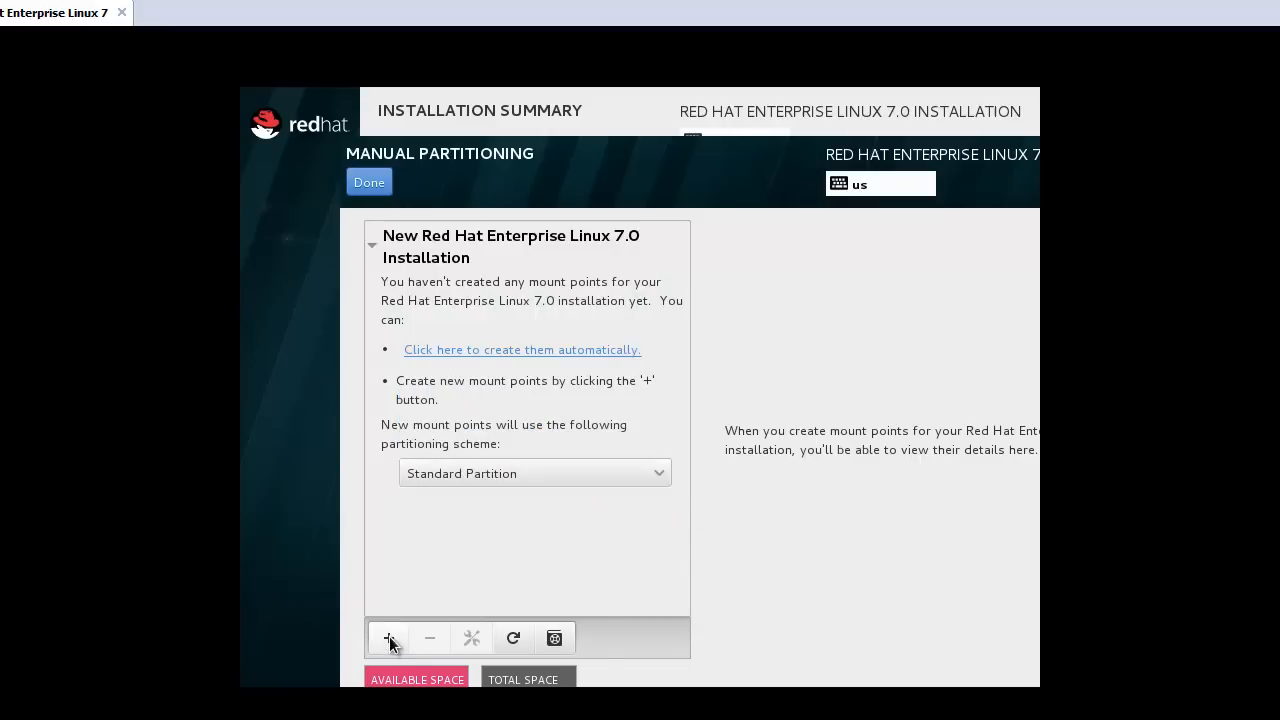
mouse_move(388, 638)
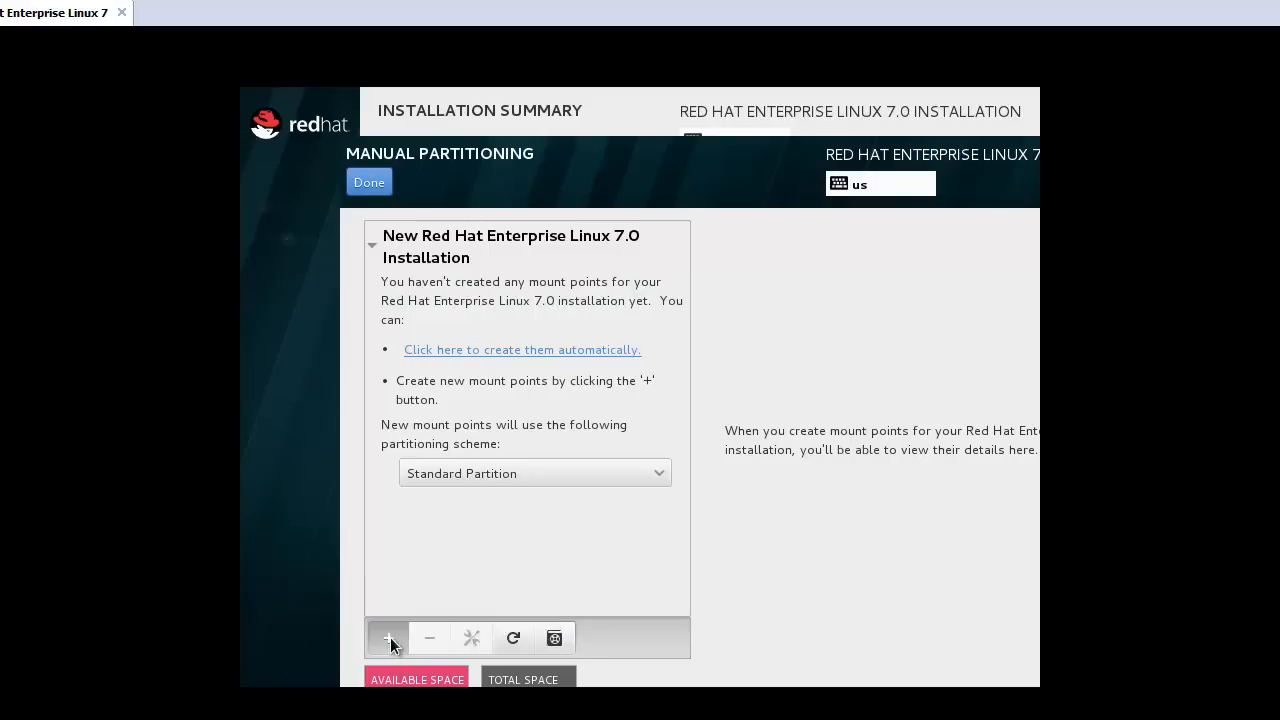
Step: Add a 200 MB /boot mount point
left_click(388, 638)
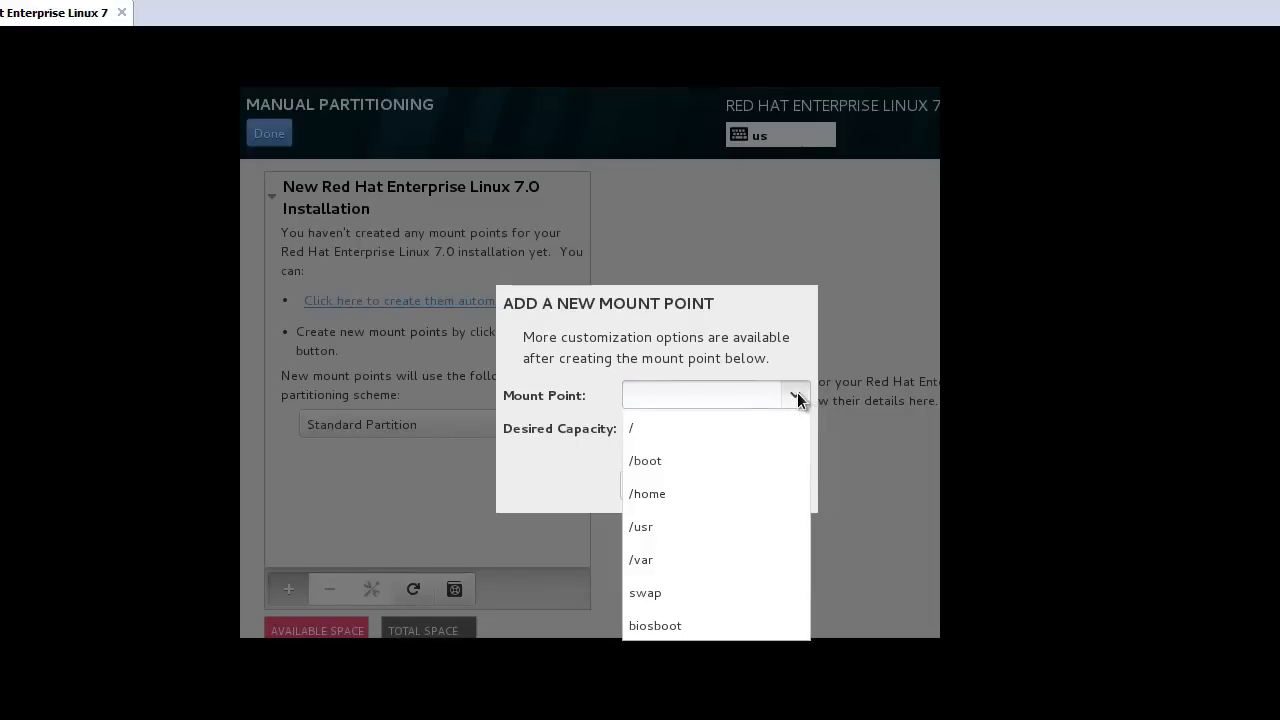
left_click(644, 460)
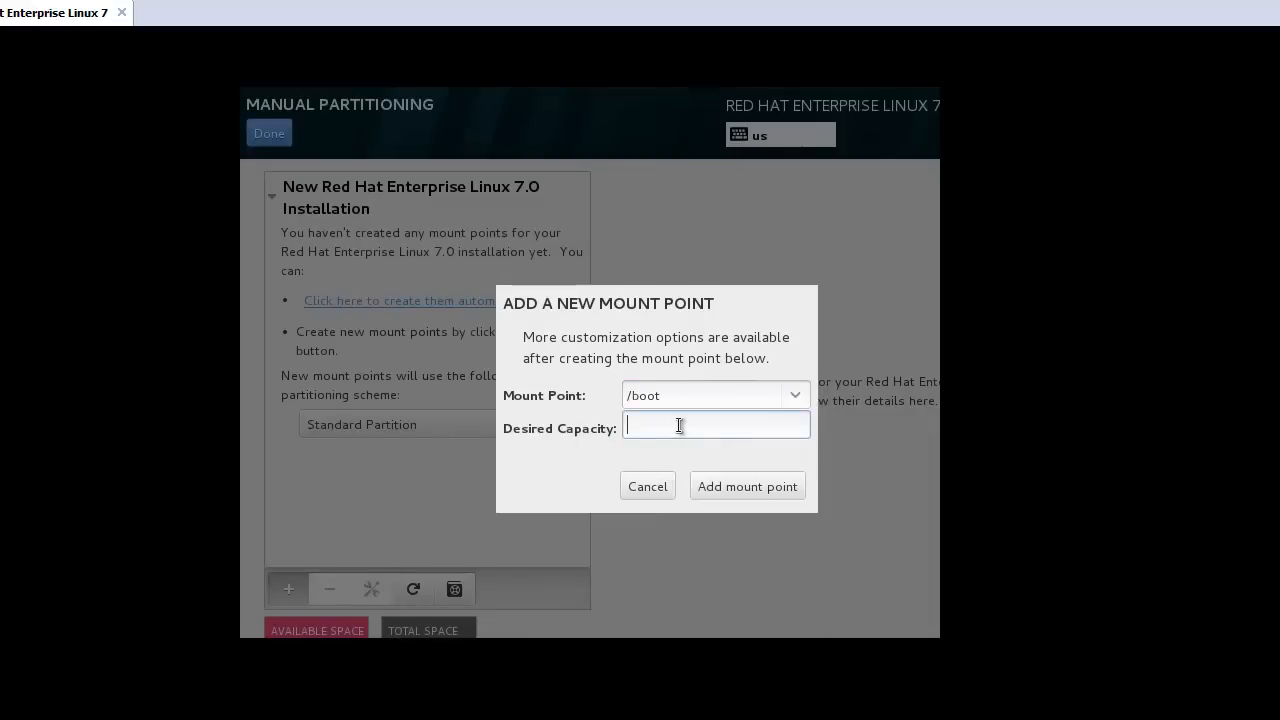
type("200")
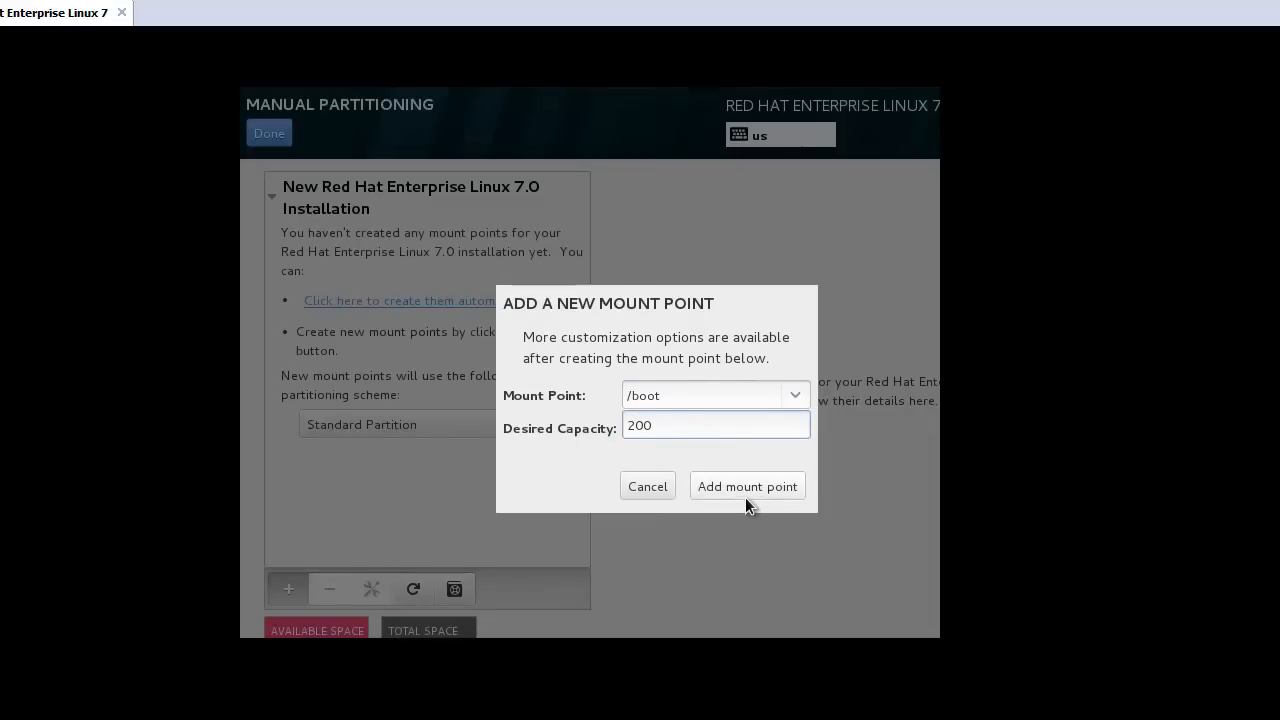
left_click(746, 486)
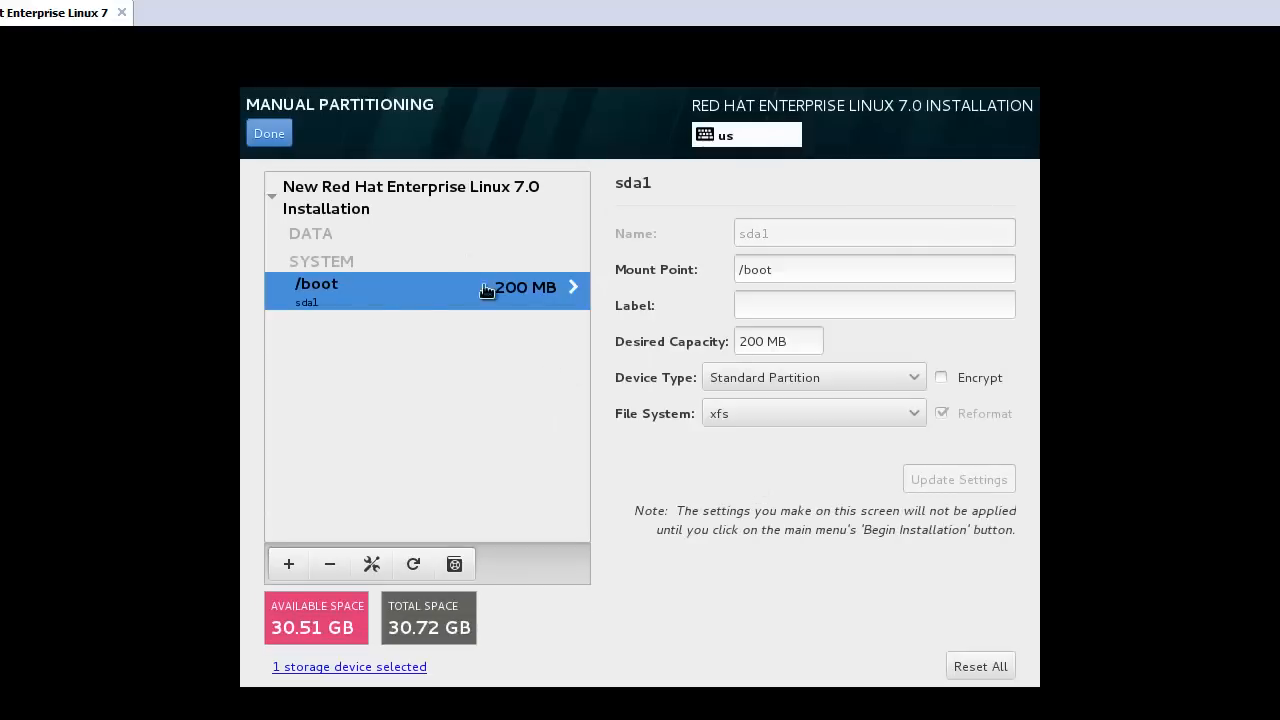
Step: Add a 15 GB root (/) mount point
left_click(288, 564)
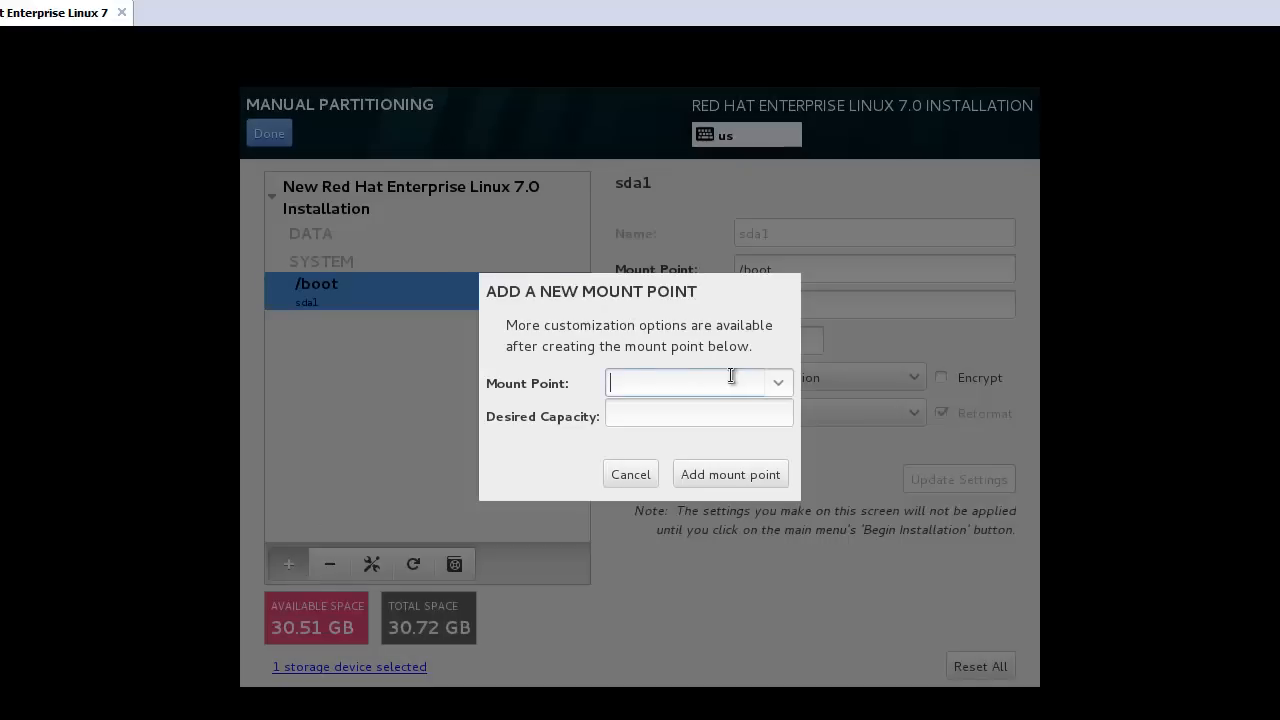
left_click(776, 382)
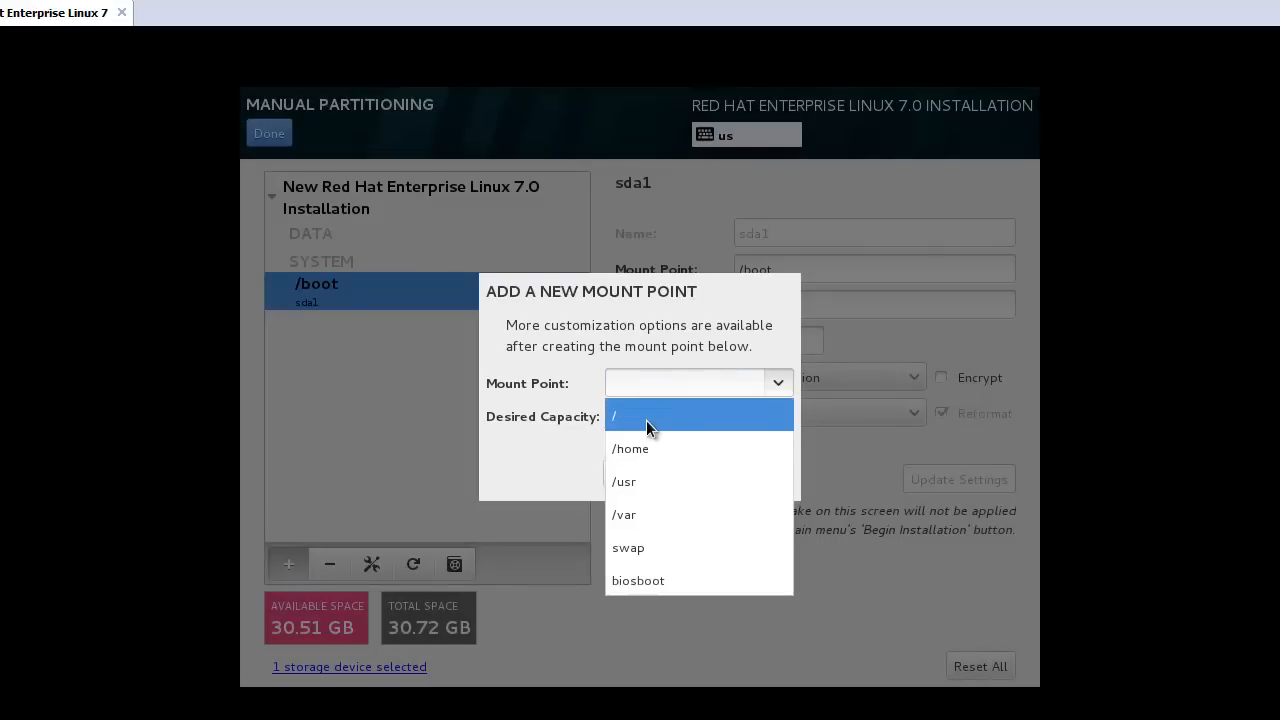
left_click(614, 414)
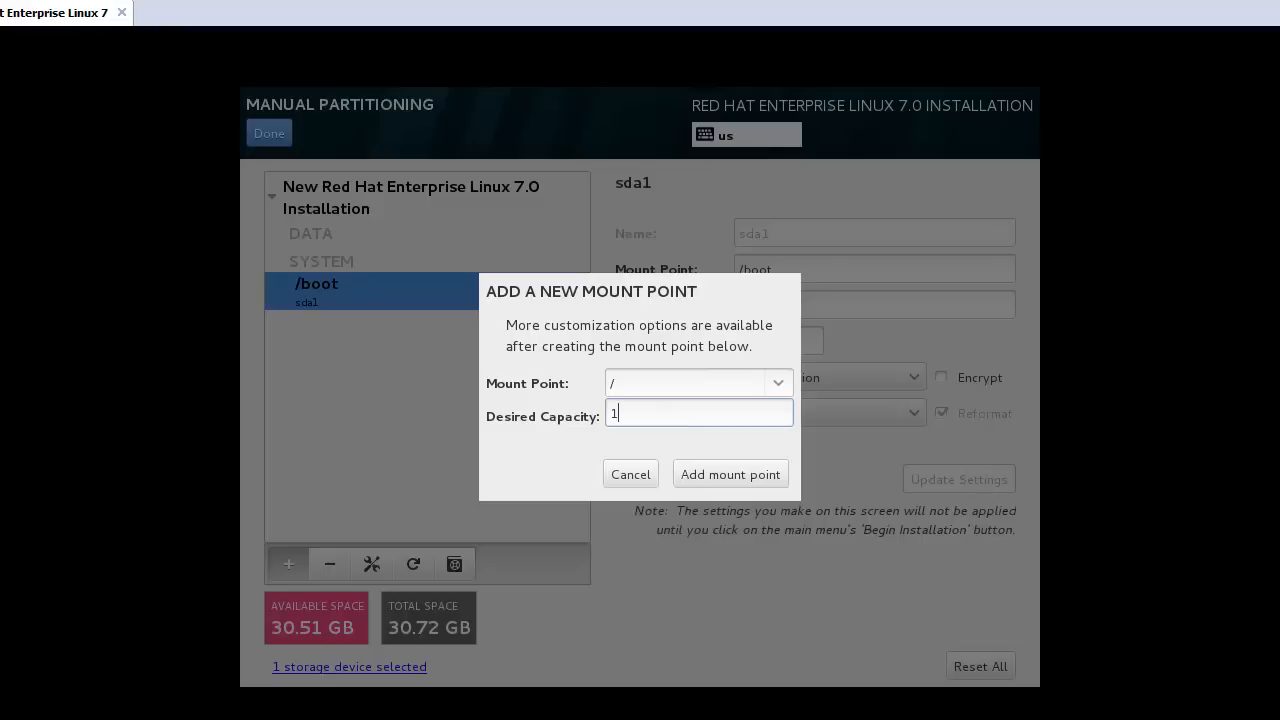
type("5000")
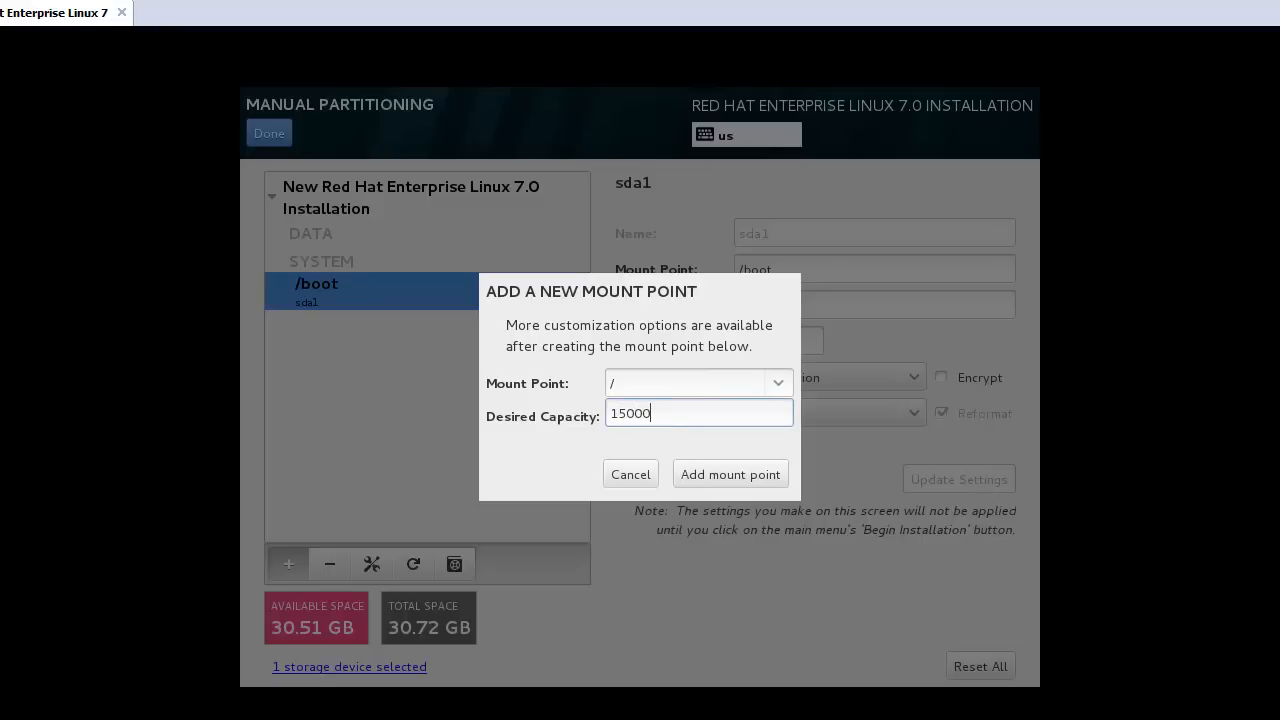
left_click(730, 474)
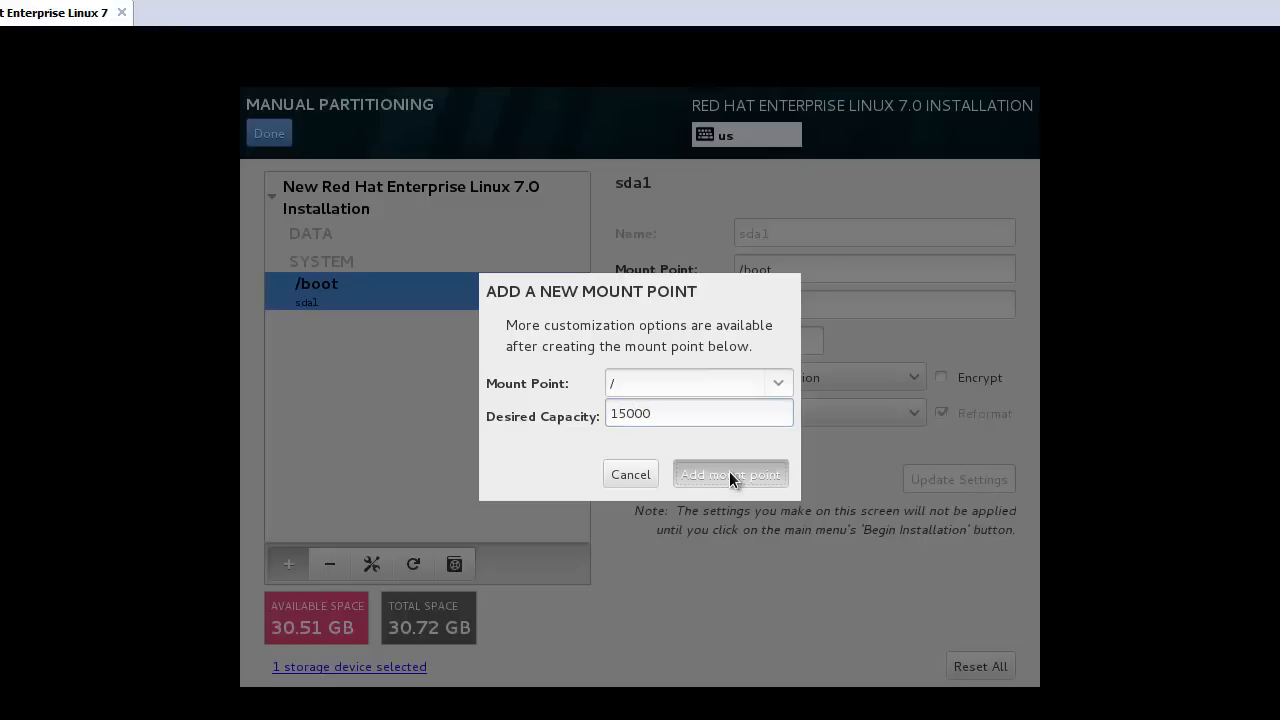
Step: Start a new swap mount point with 2048 MB desired capacity
left_click(730, 474)
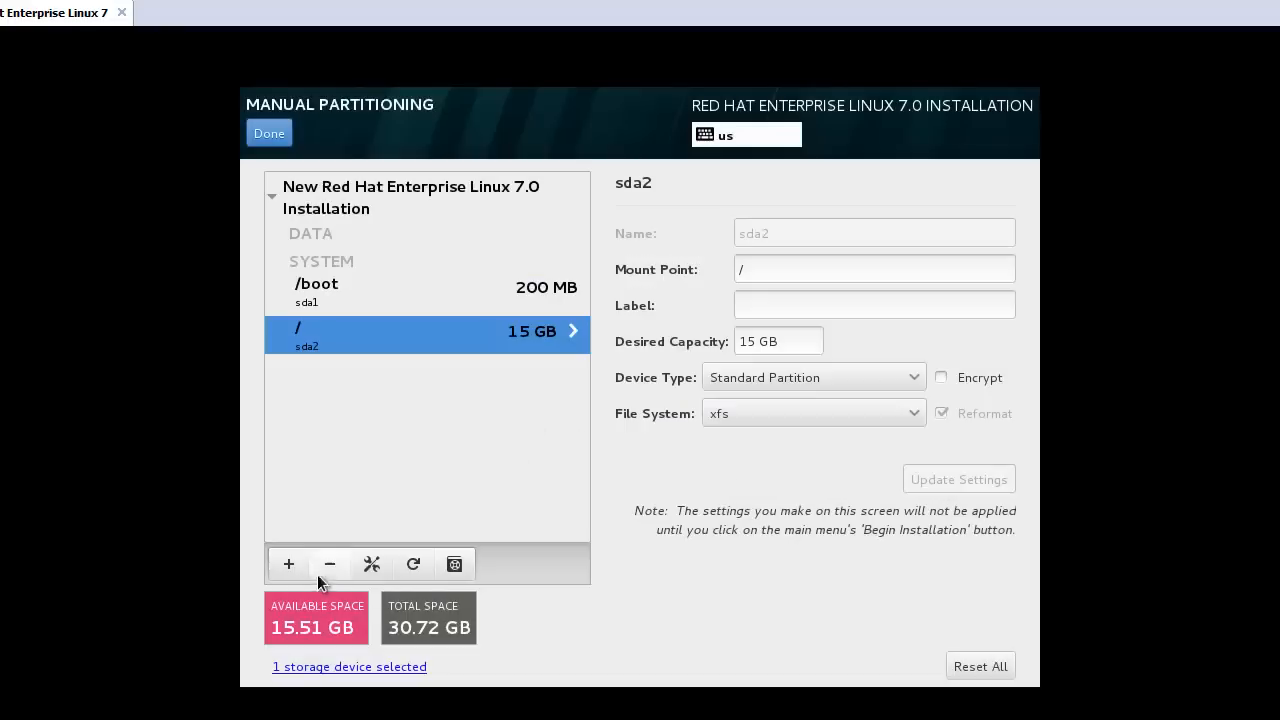
left_click(288, 564)
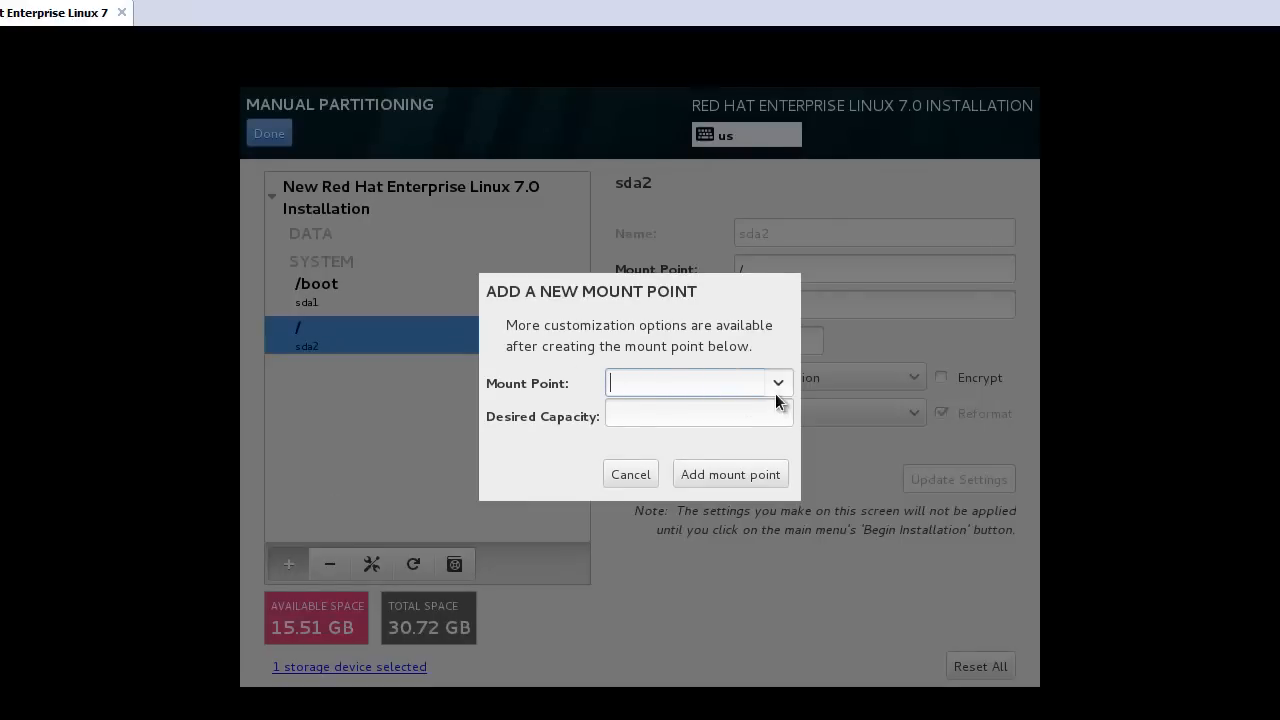
type("swap")
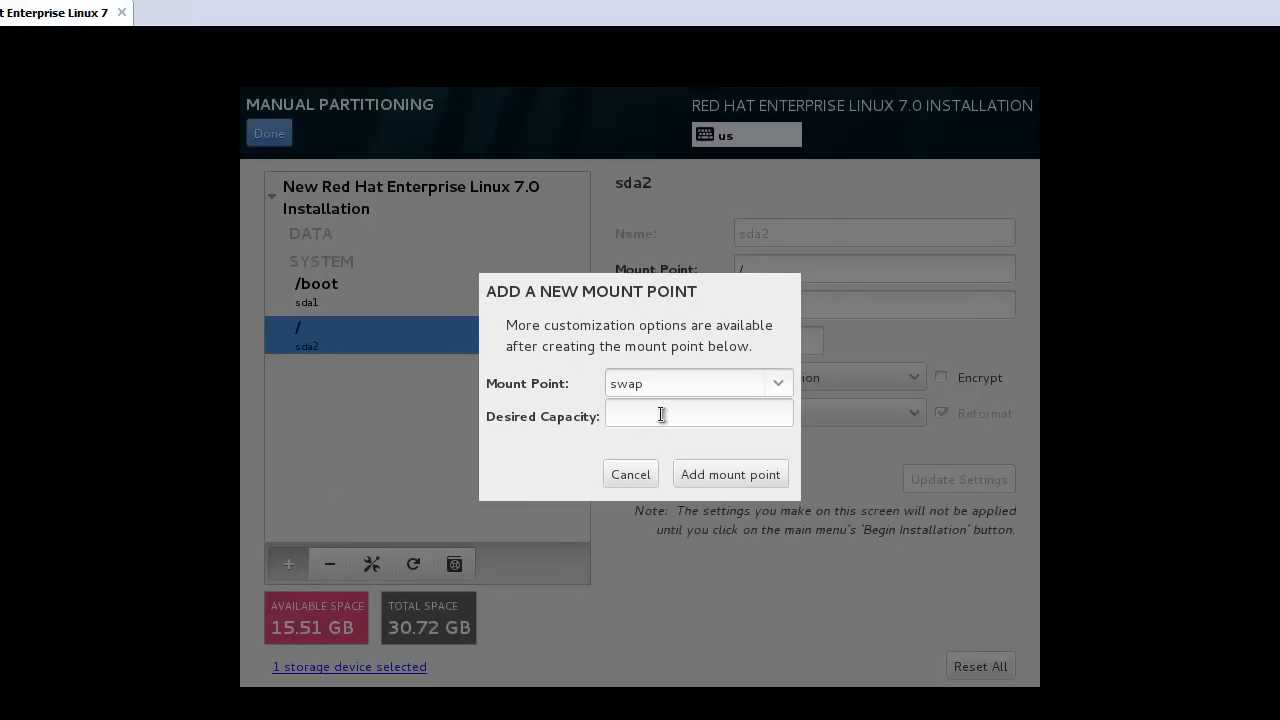
type("2048")
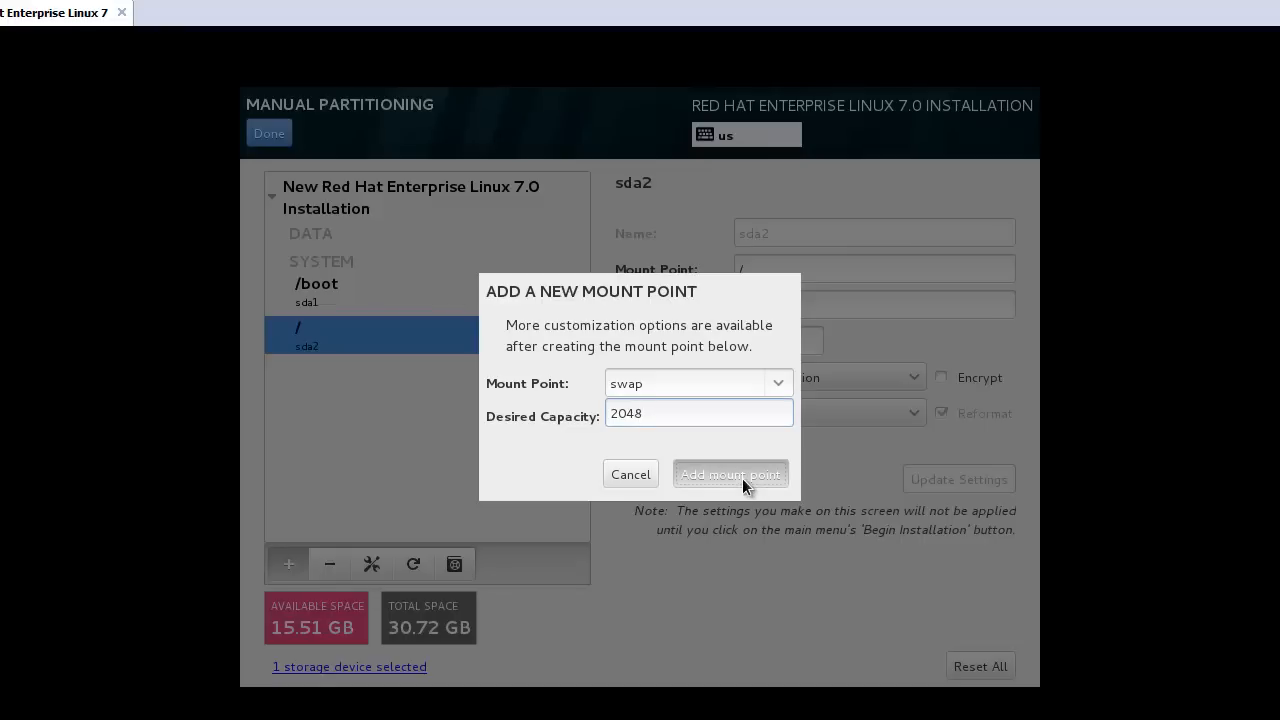
Step: Add the 2048 MB swap partition and a 2000 MB /home partition to the layout
left_click(730, 474)
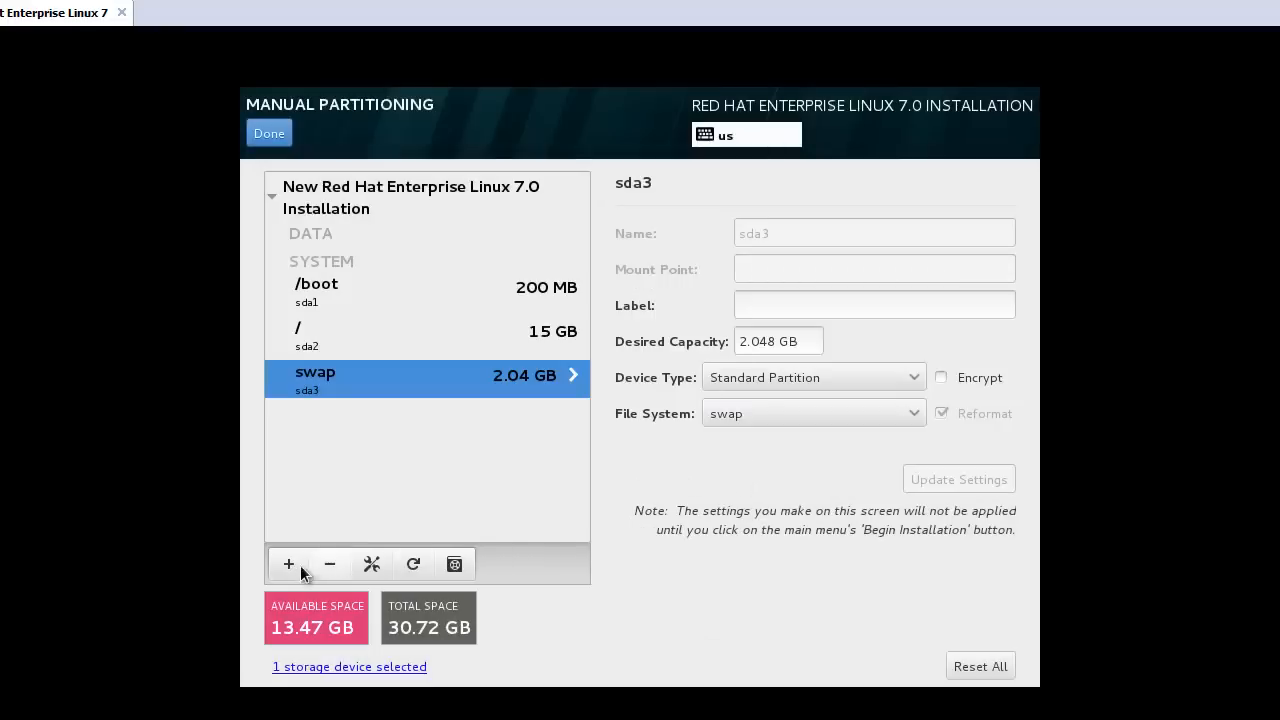
left_click(288, 564)
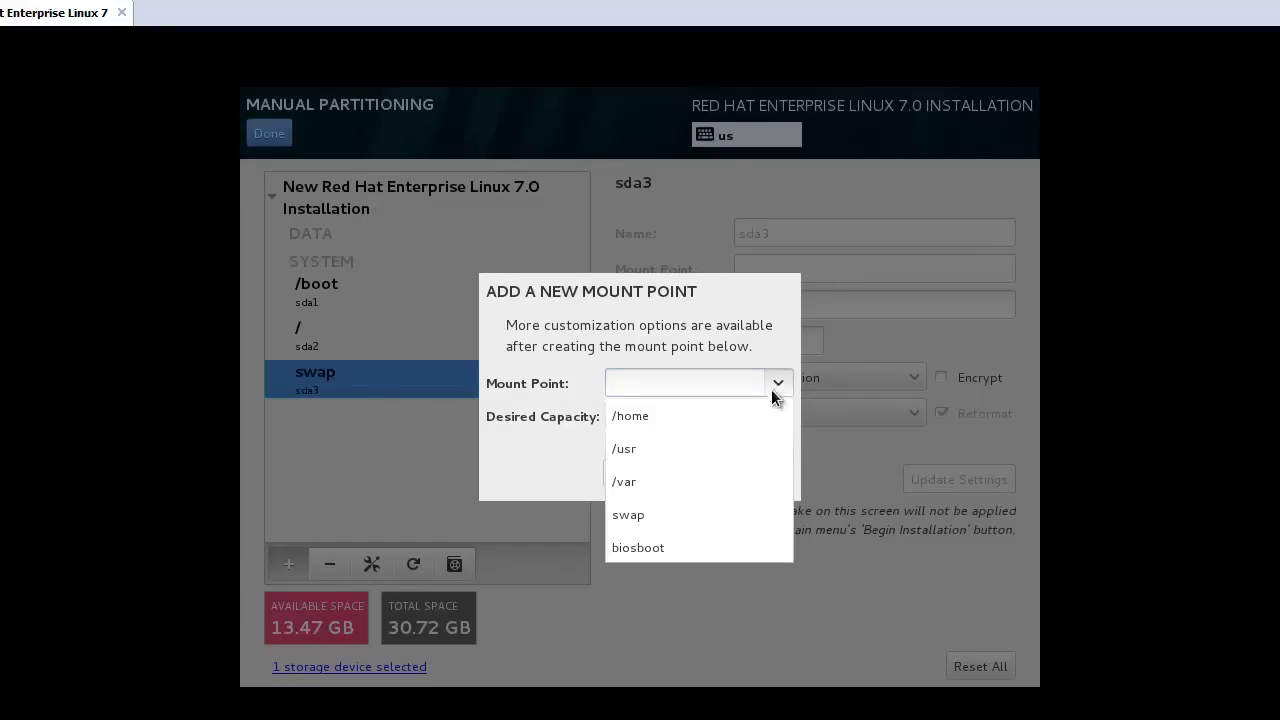
left_click(630, 414)
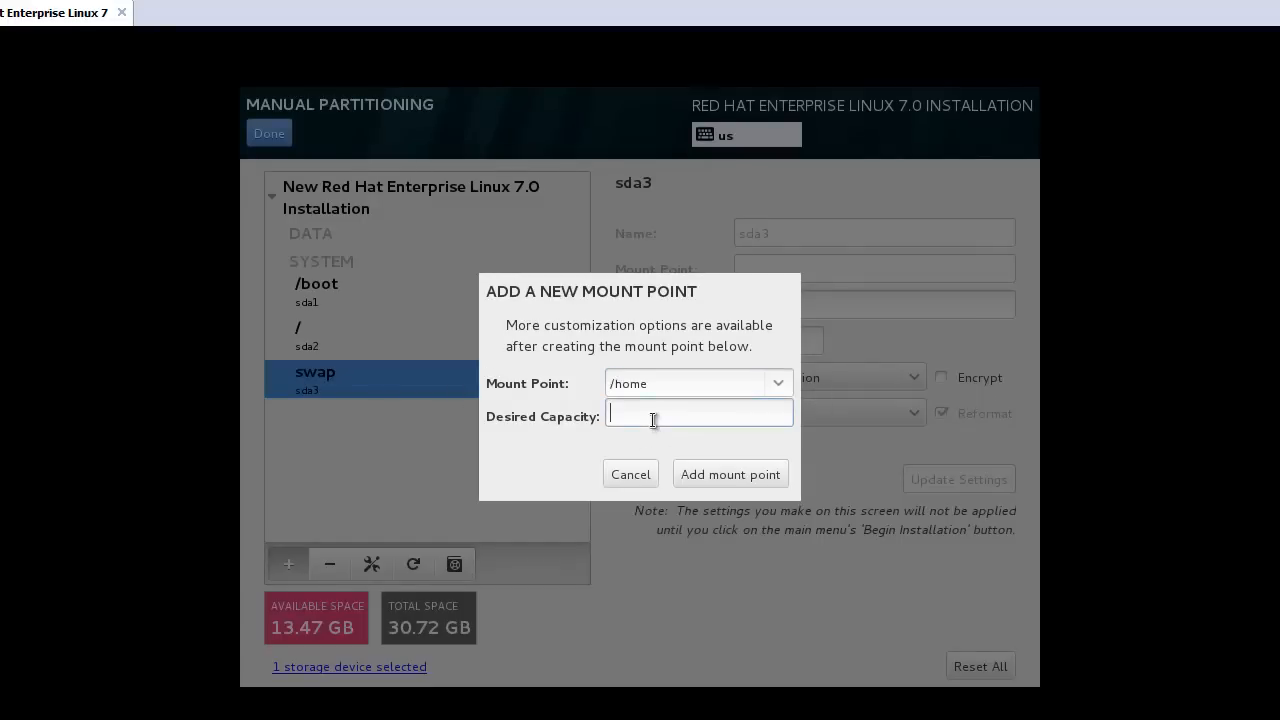
type("2000")
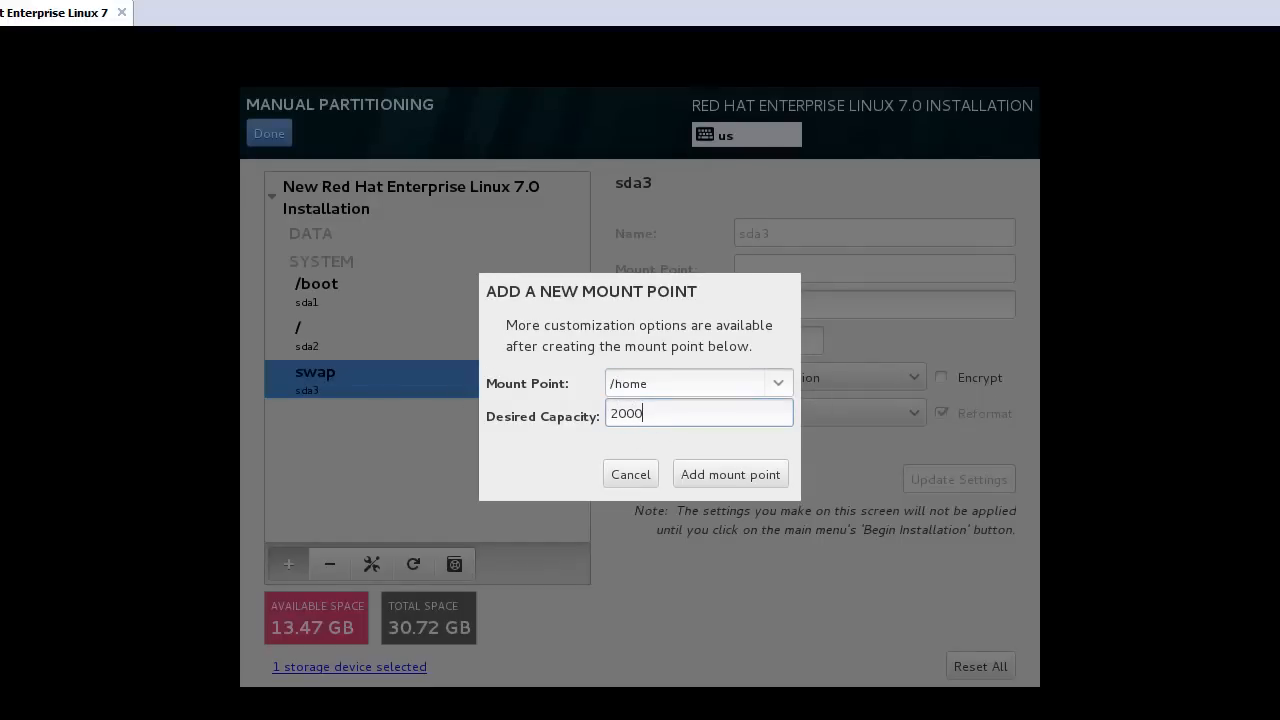
left_click(730, 474)
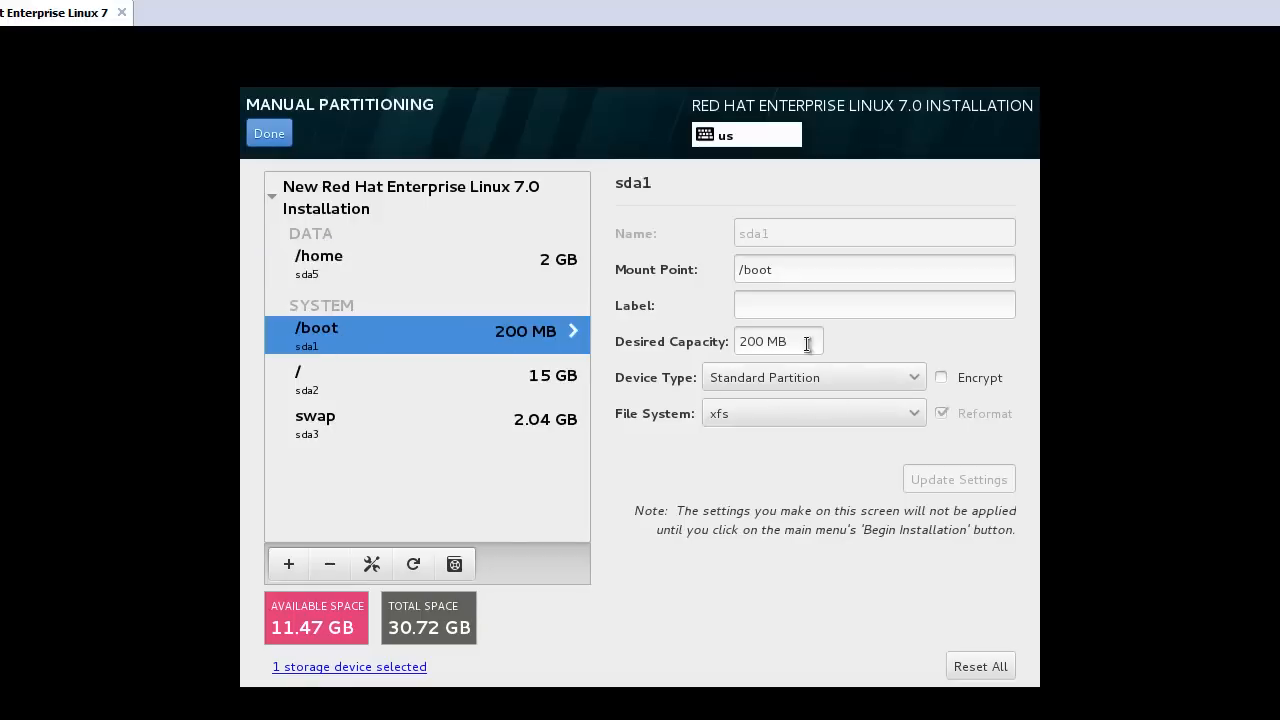
mouse_move(804, 340)
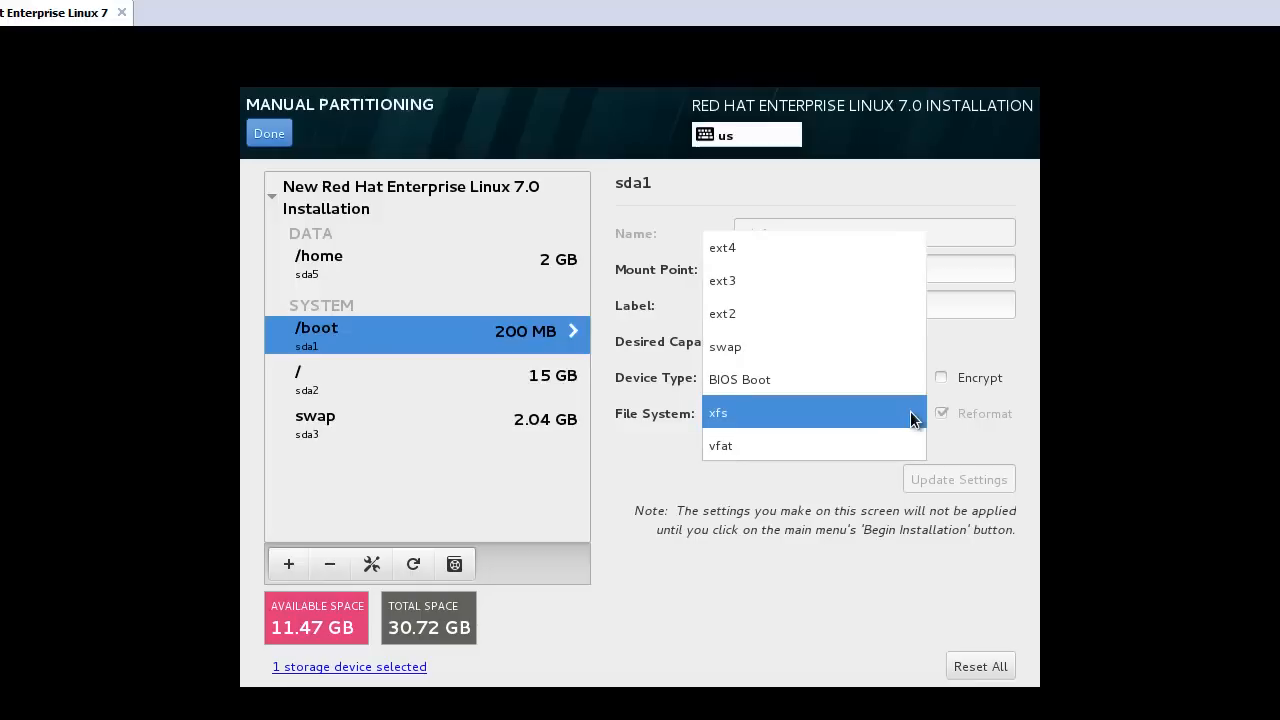
left_click(716, 412)
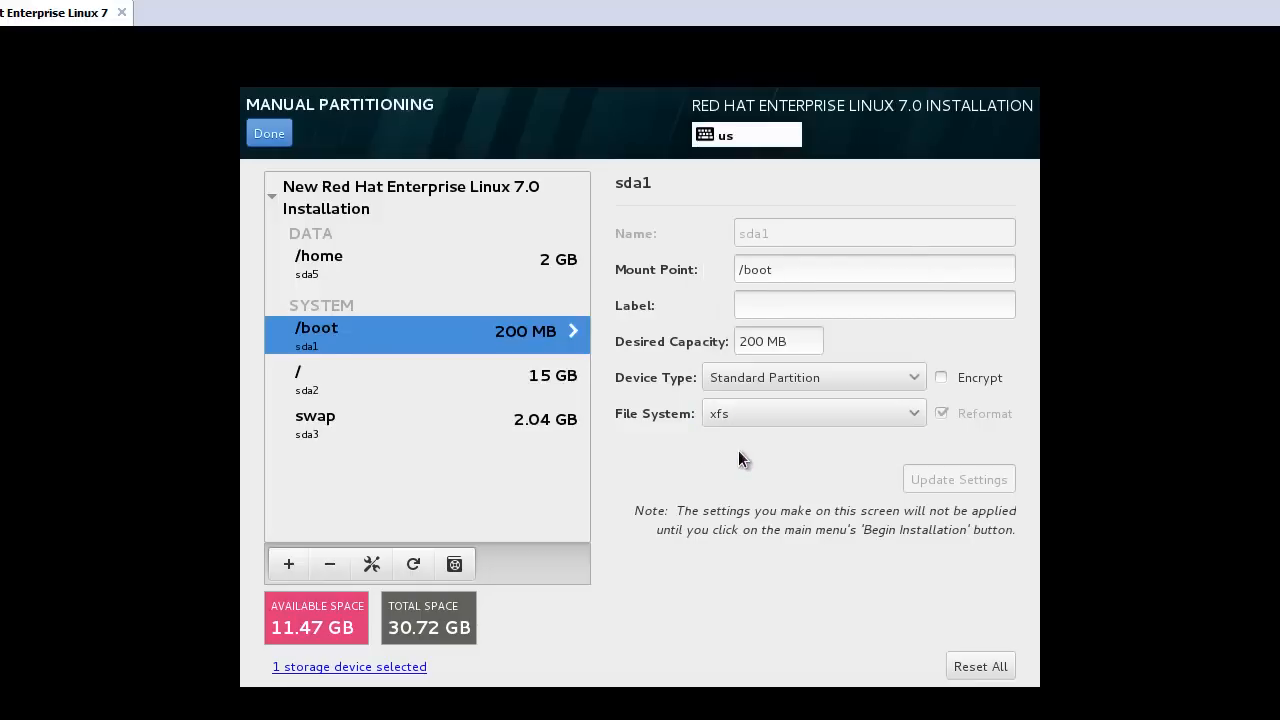
left_click(400, 378)
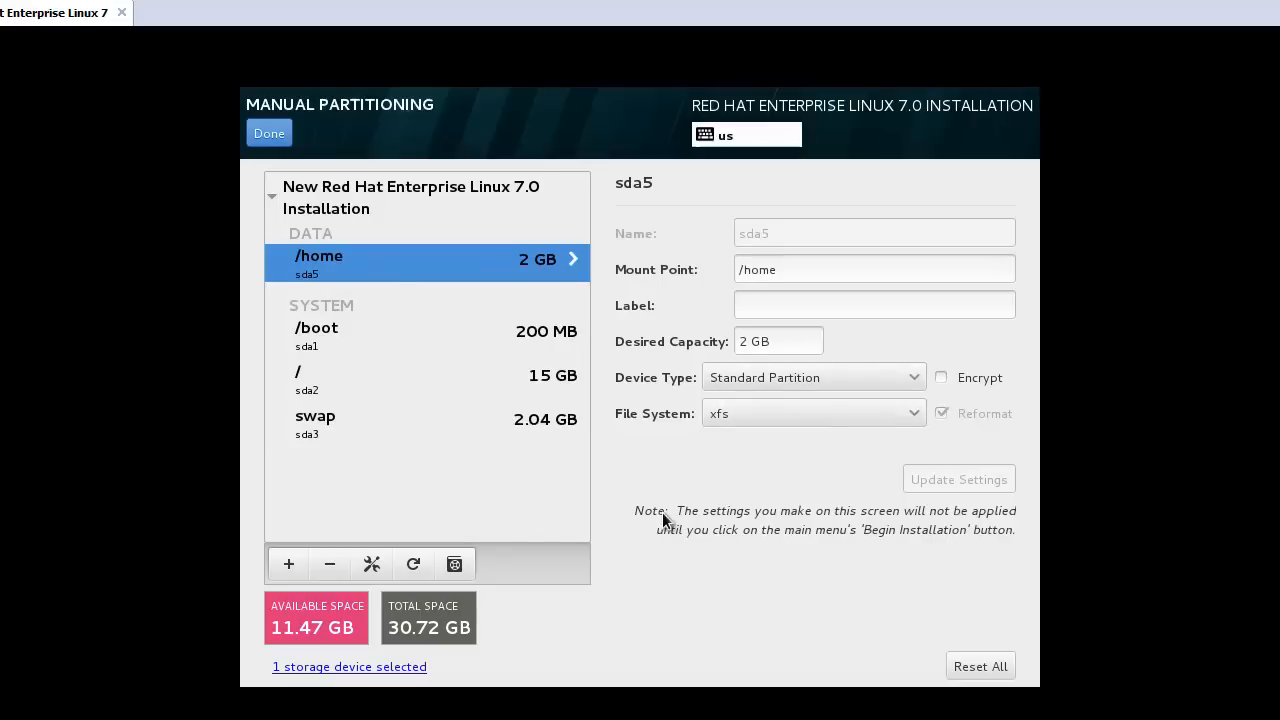
mouse_move(532, 408)
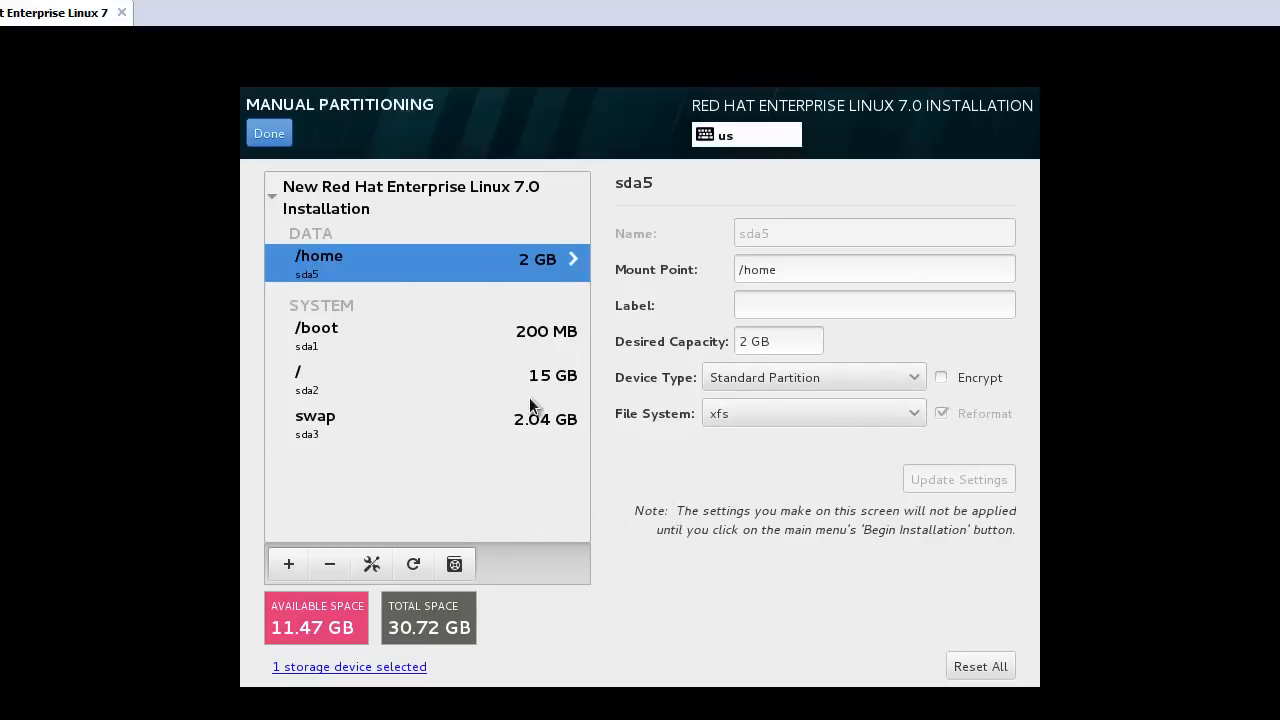
mouse_move(440, 590)
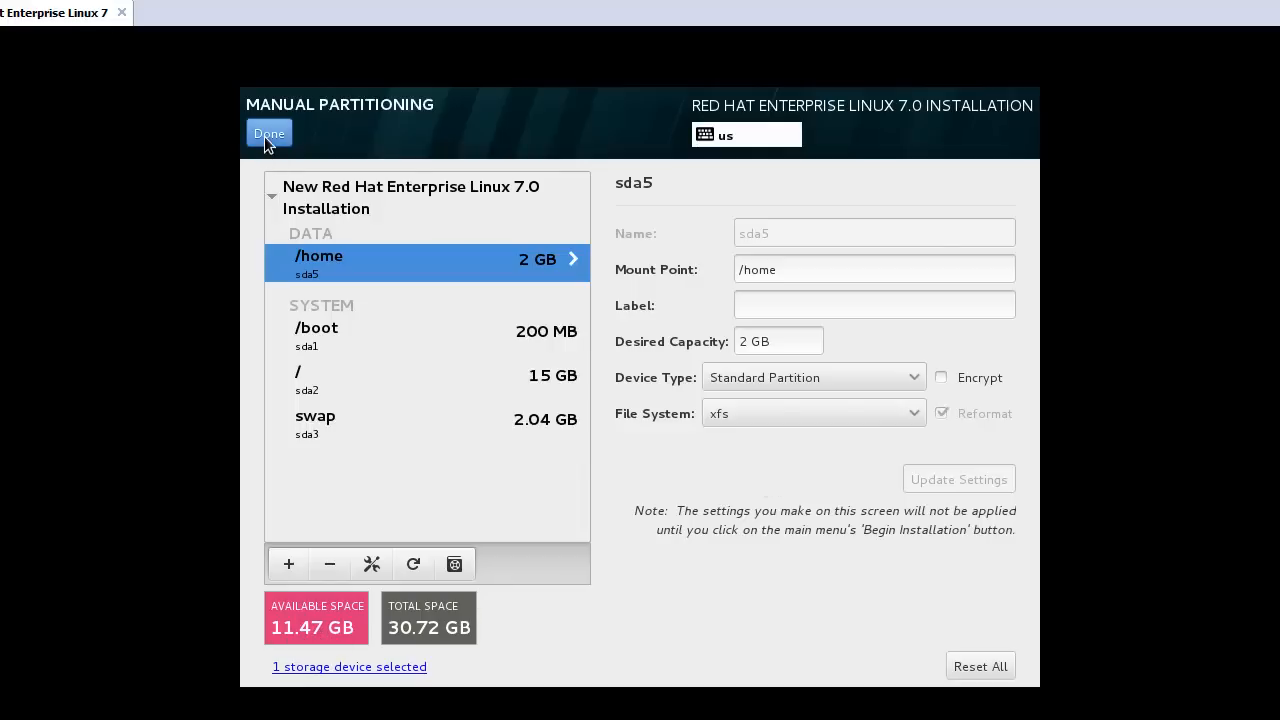
Step: Finish partitioning, accept the Summary of Changes, and begin the RHEL 7 installation
left_click(268, 132)
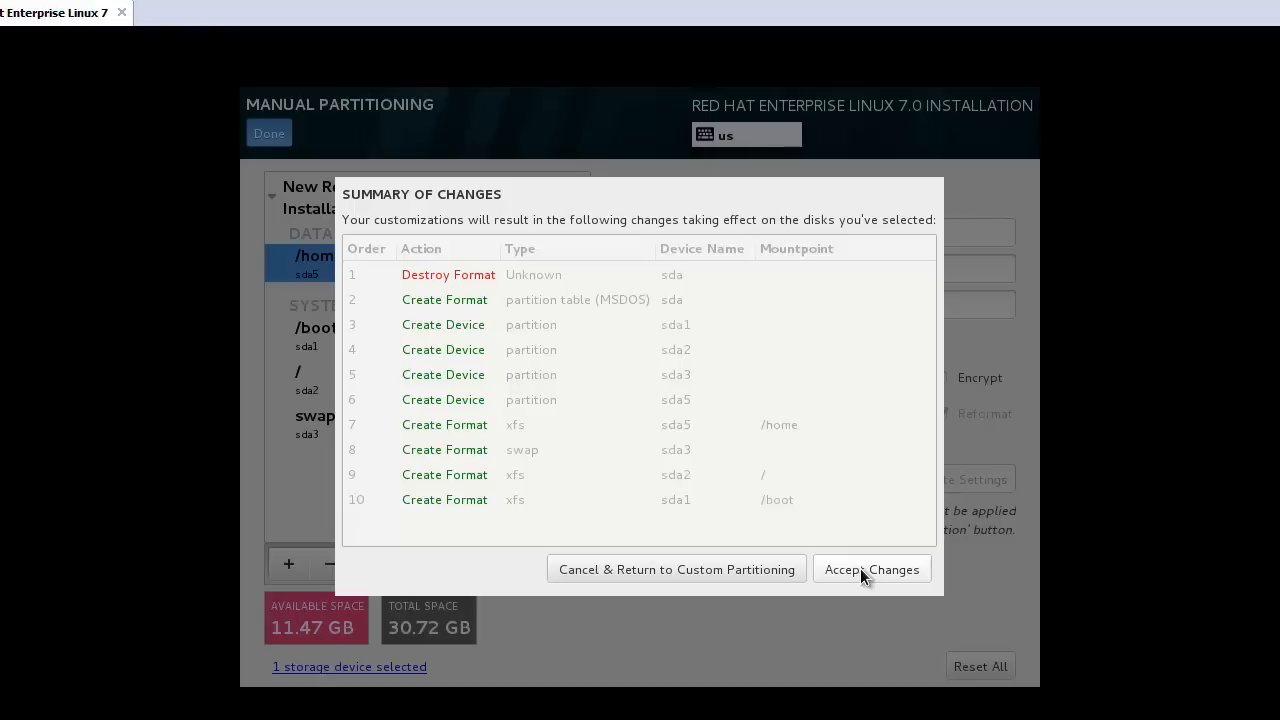
left_click(872, 568)
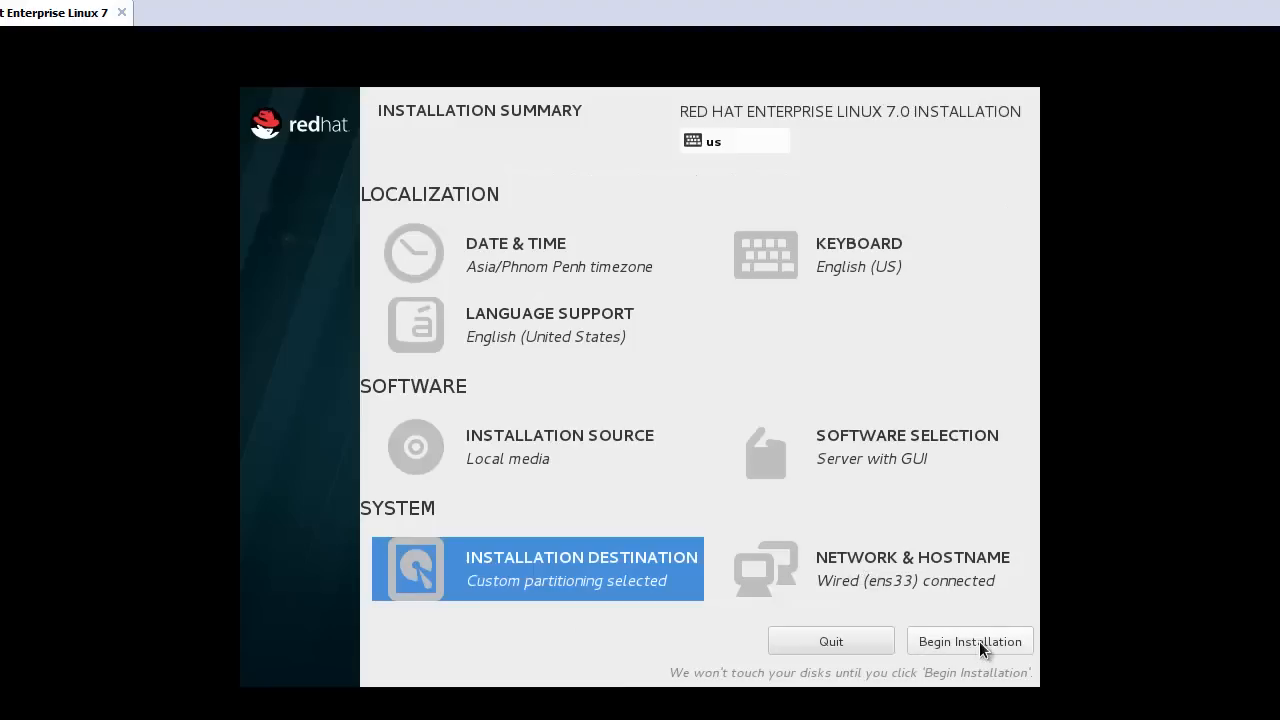
left_click(968, 640)
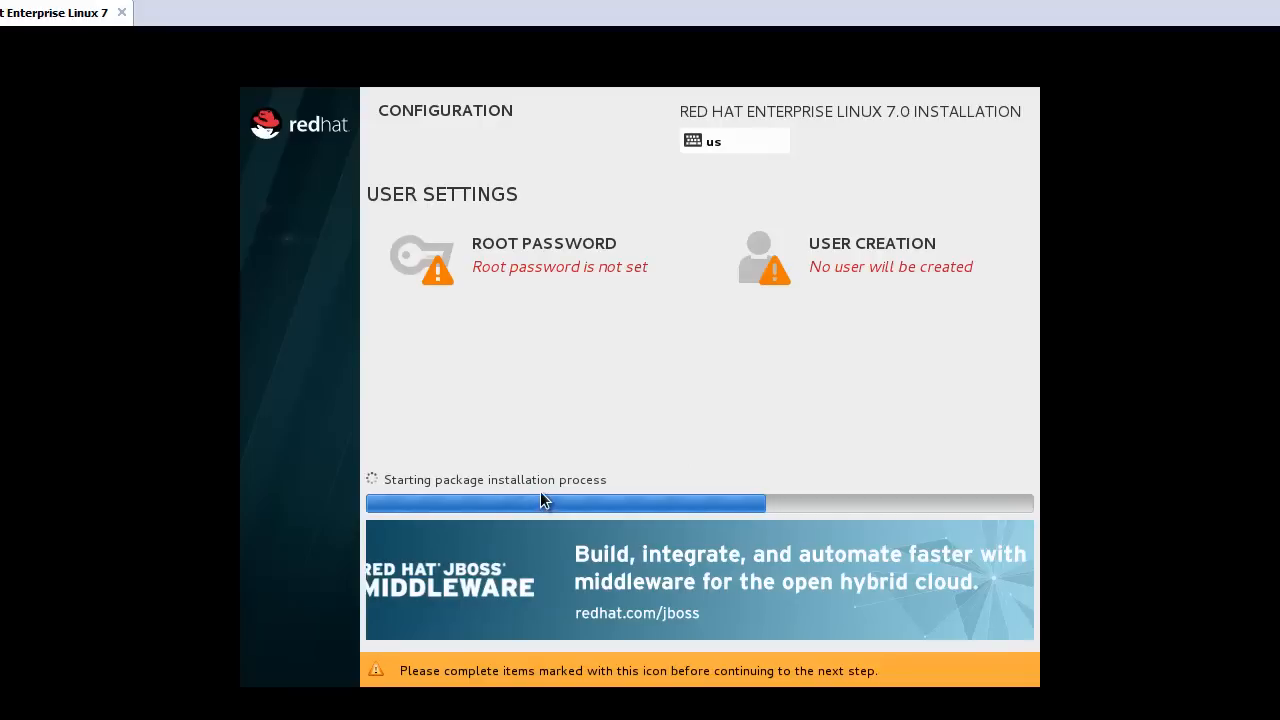
mouse_move(688, 496)
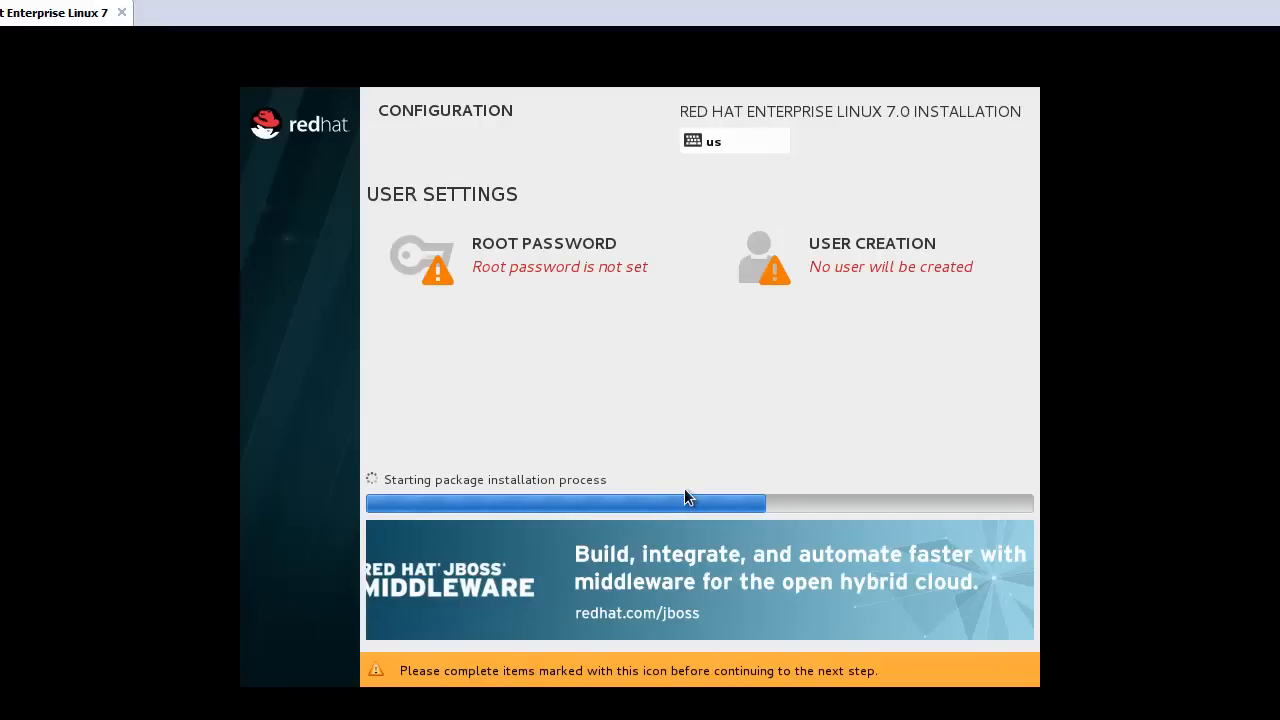
mouse_move(600, 328)
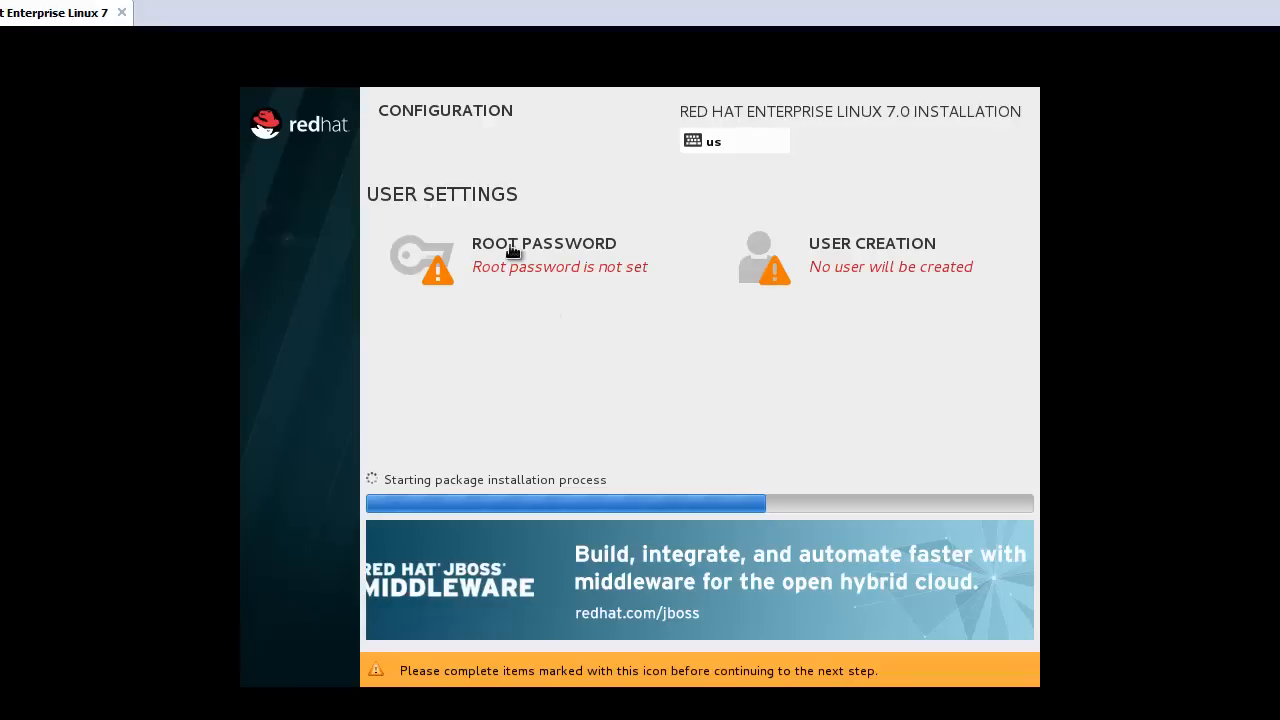
mouse_move(490, 264)
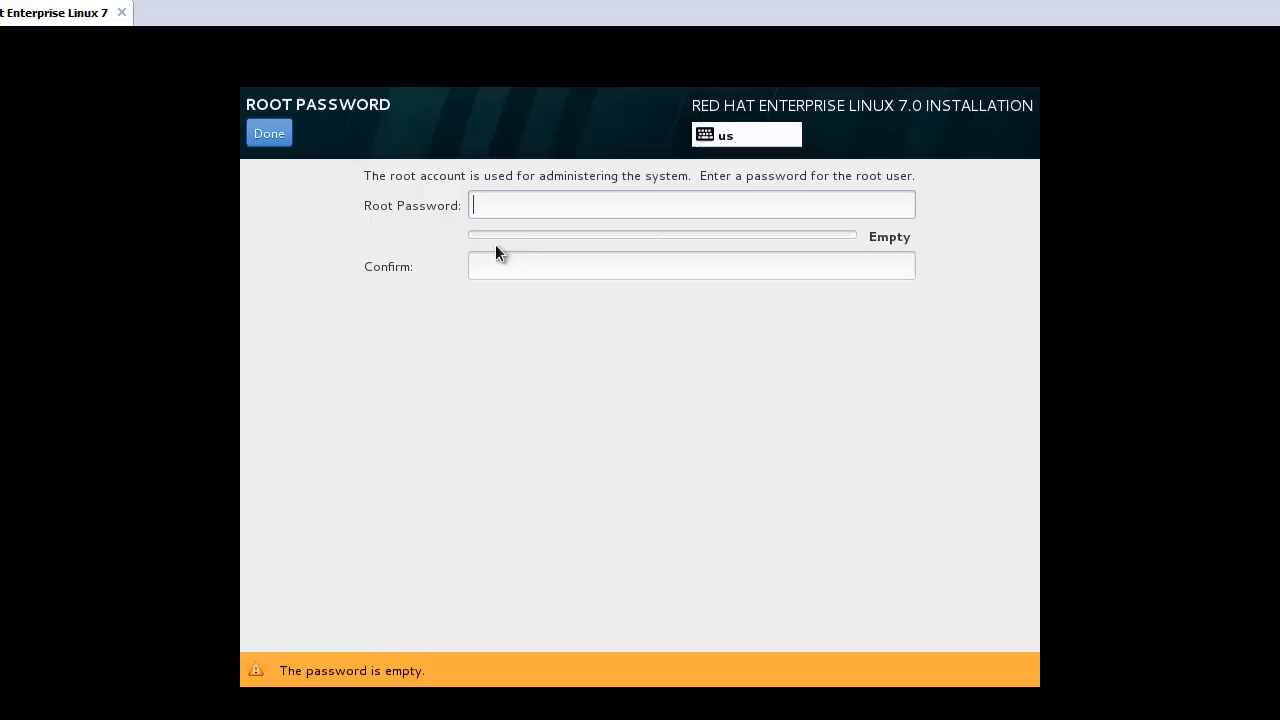
Step: Enter a root password and confirm keeping it despite the weak-password warning
left_click(690, 204)
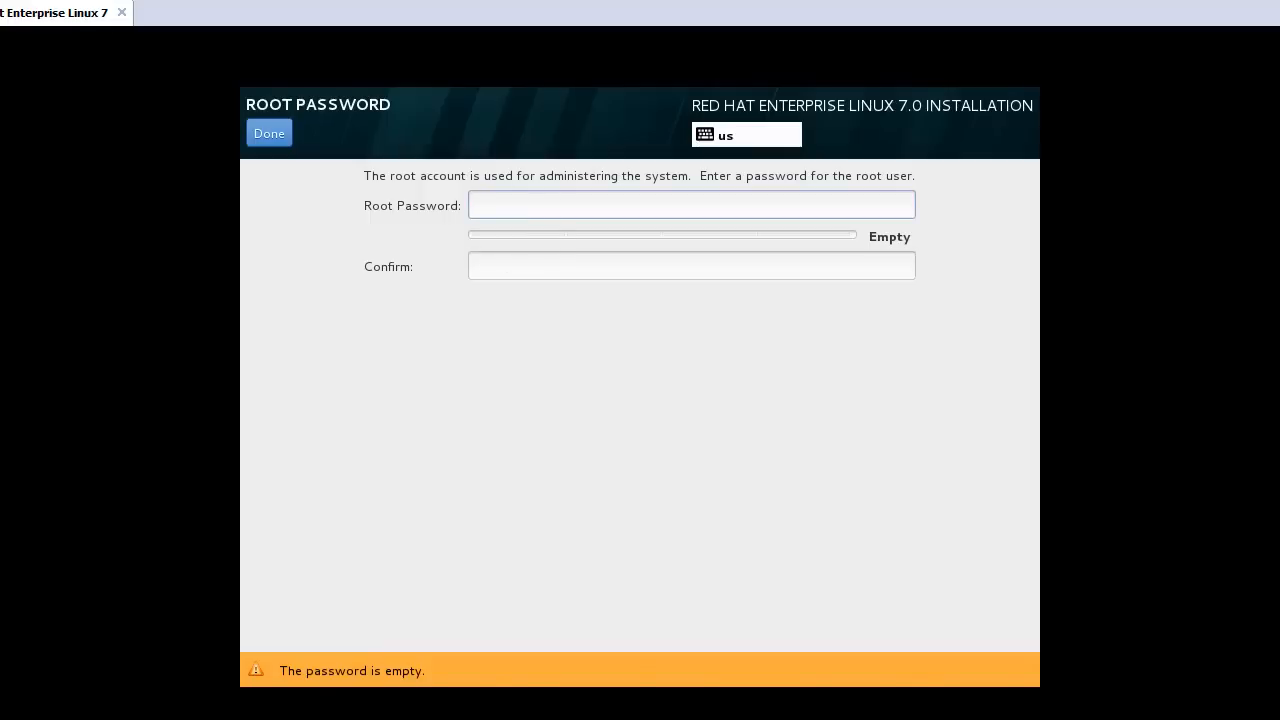
type("password")
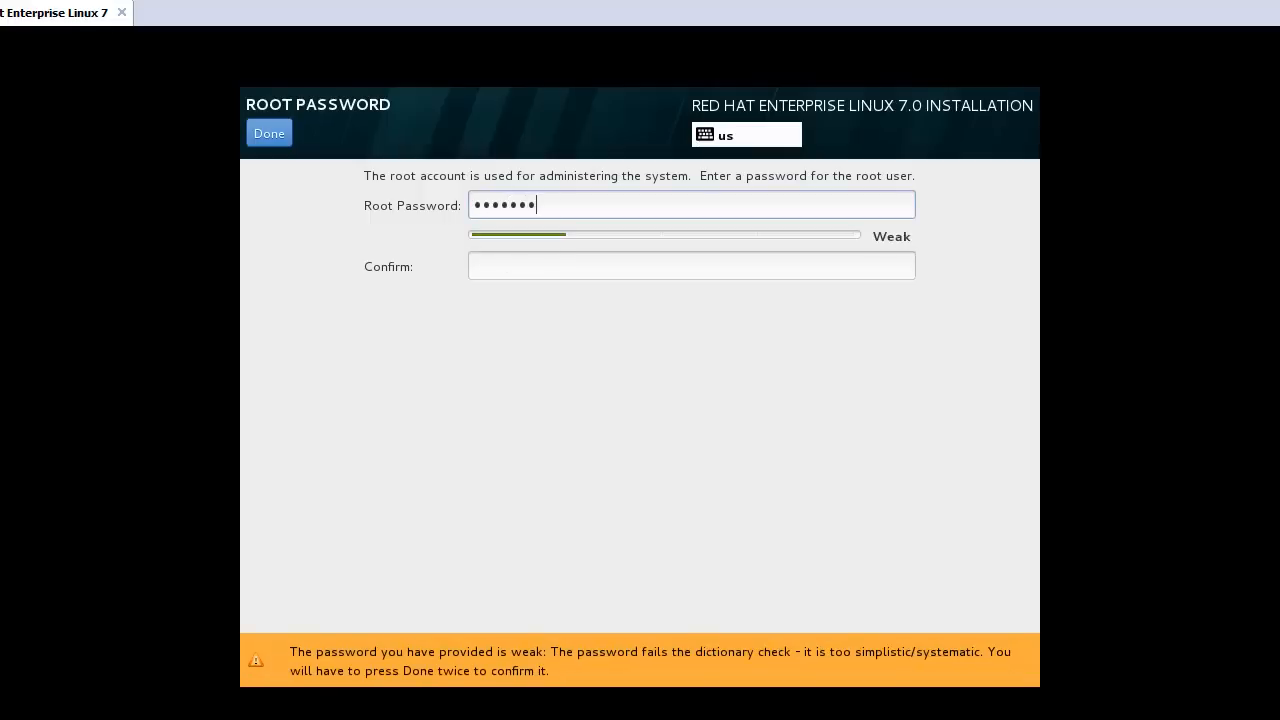
type("••")
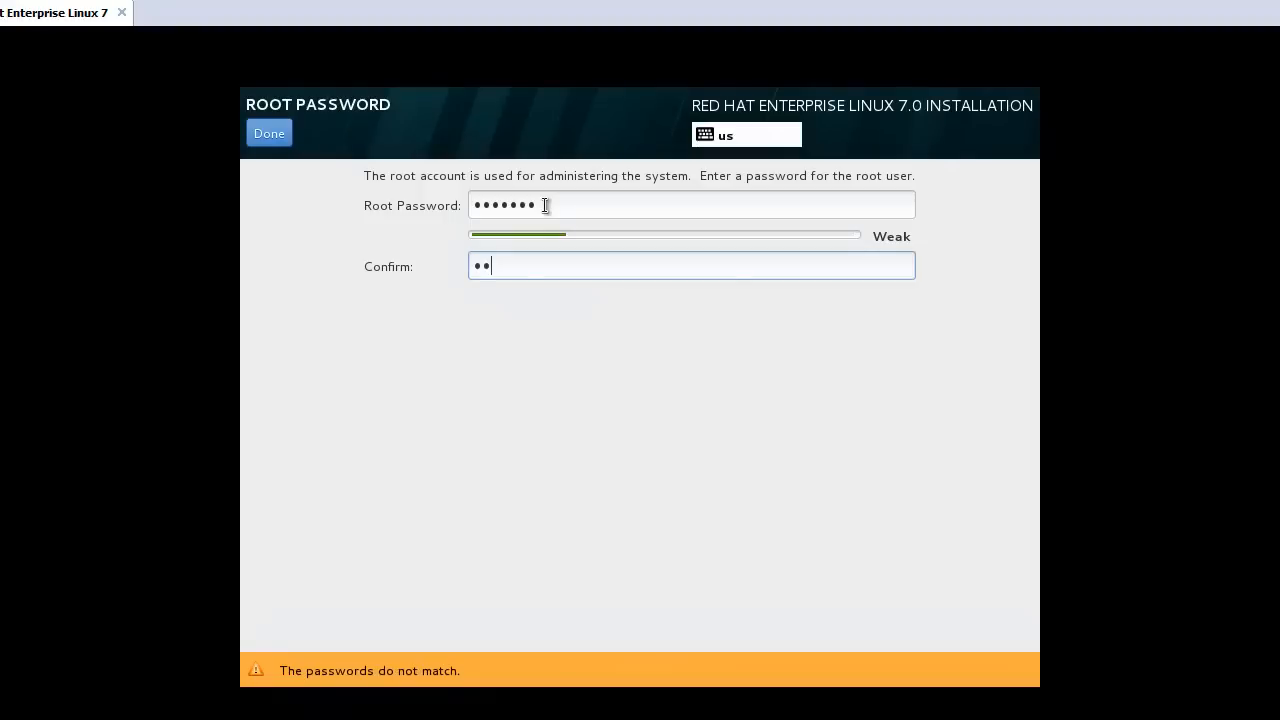
left_click(268, 132)
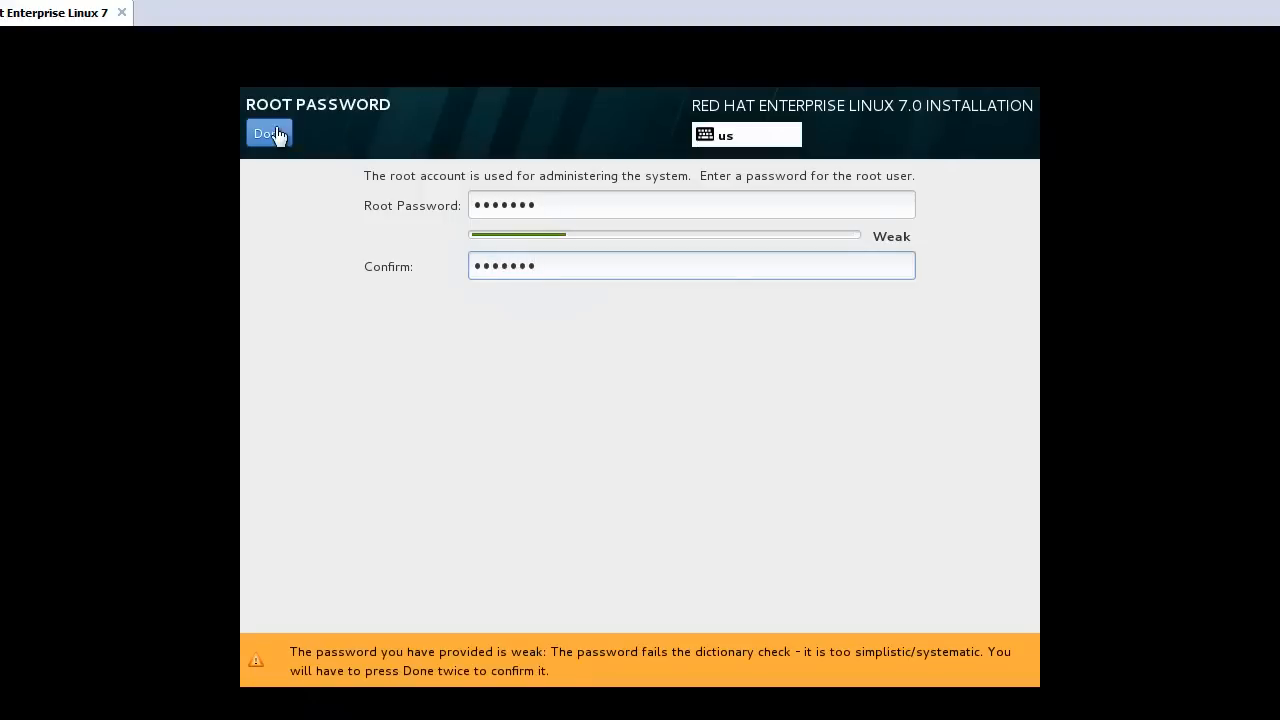
left_click(268, 132)
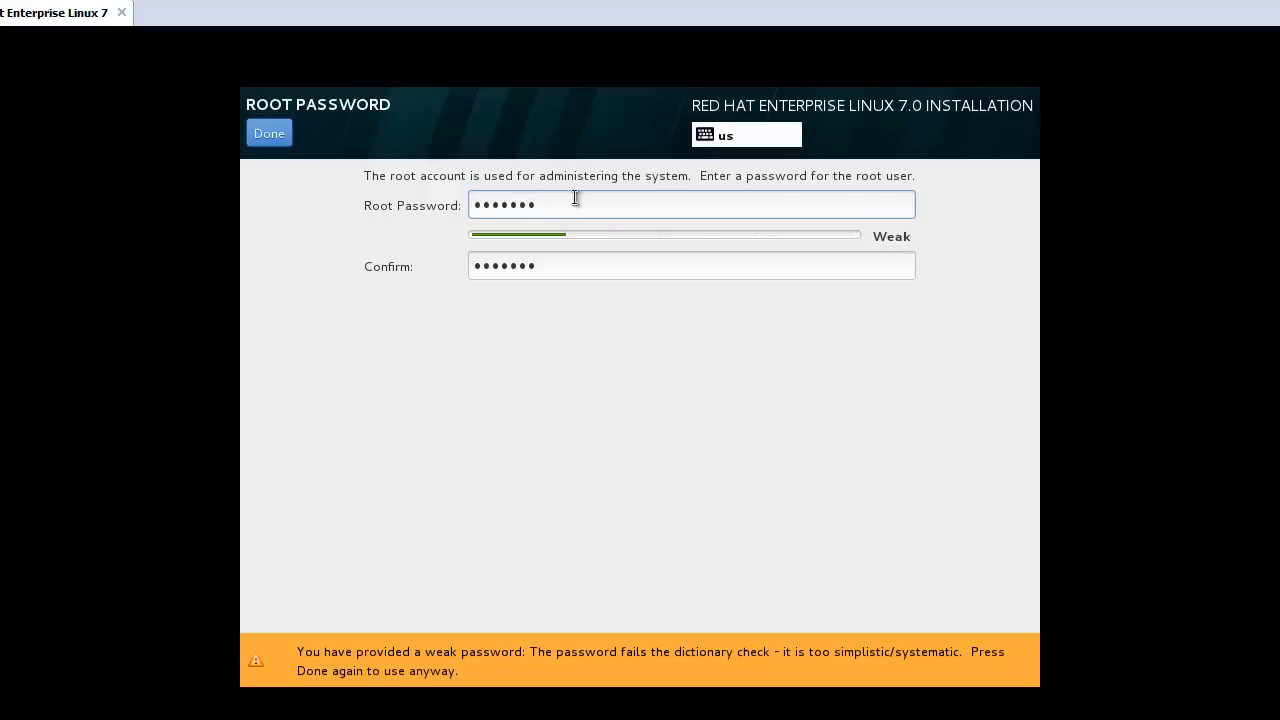
Step: Re-enter the matching confirmation password and finish with Done so root password shows as set
type("••")
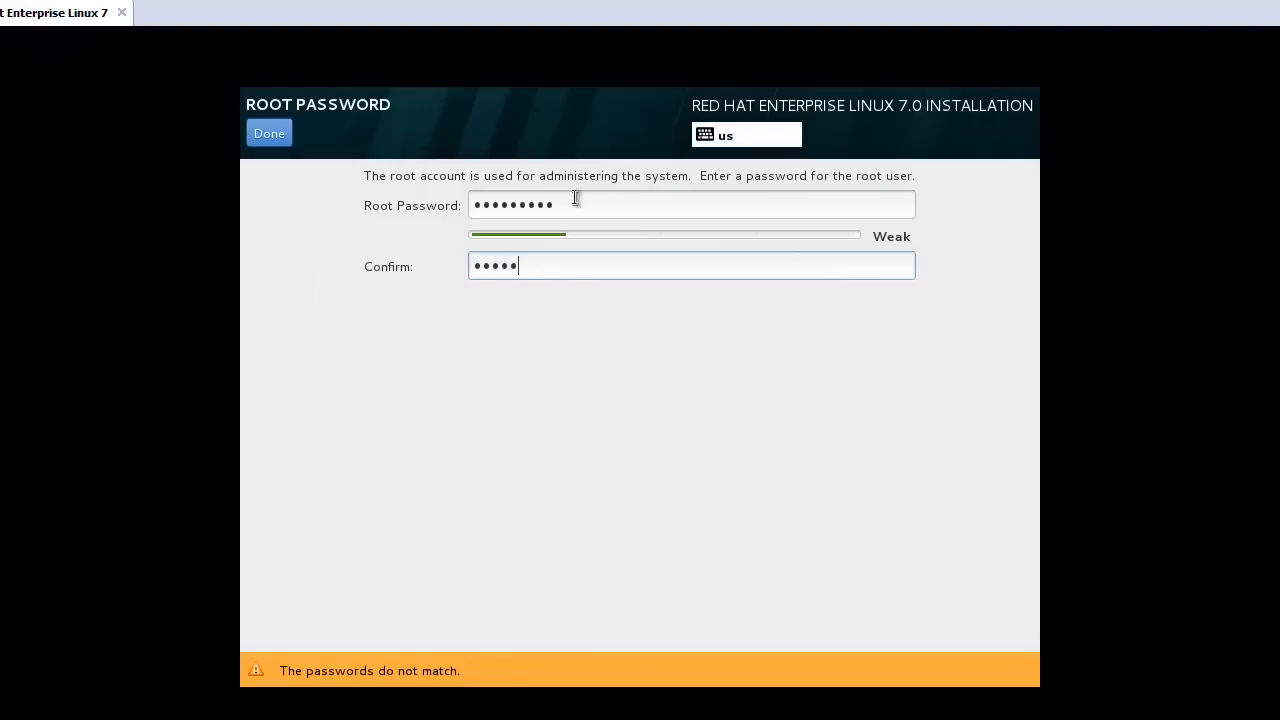
type("••••")
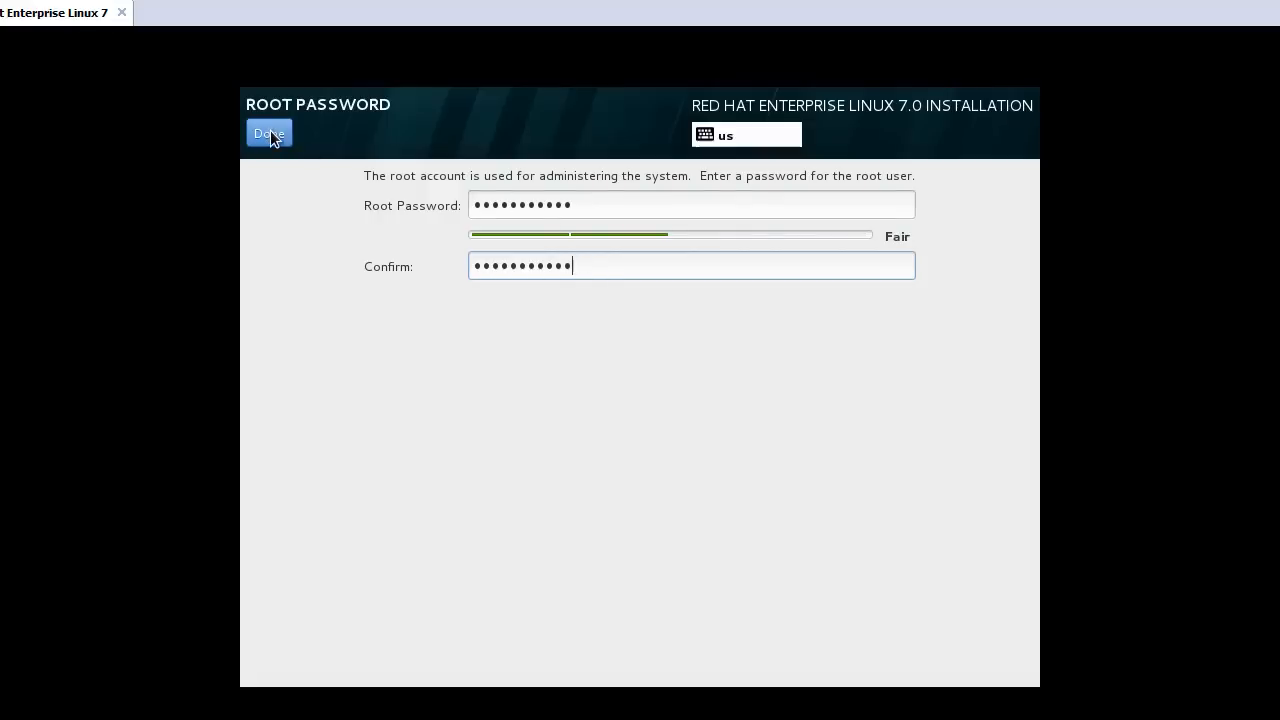
left_click(268, 132)
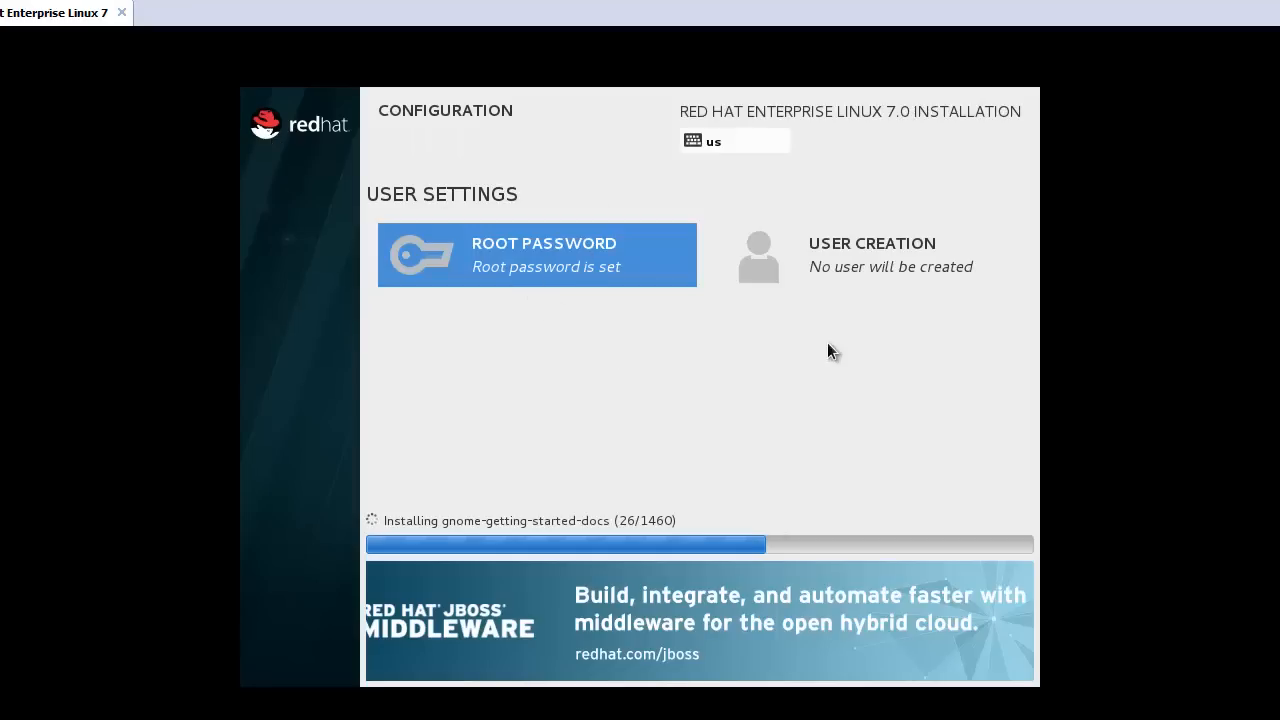
mouse_move(858, 258)
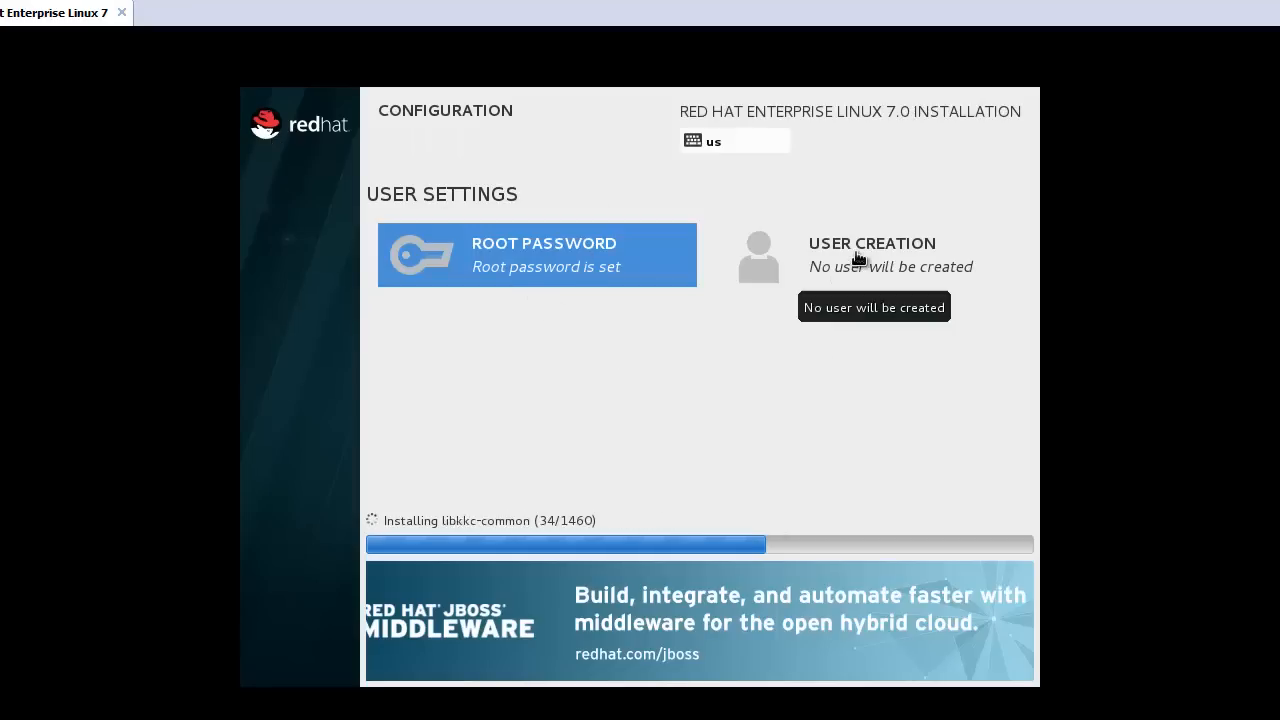
Step: Add user 'tland' with a password and administrator rights in User Creation
left_click(870, 256)
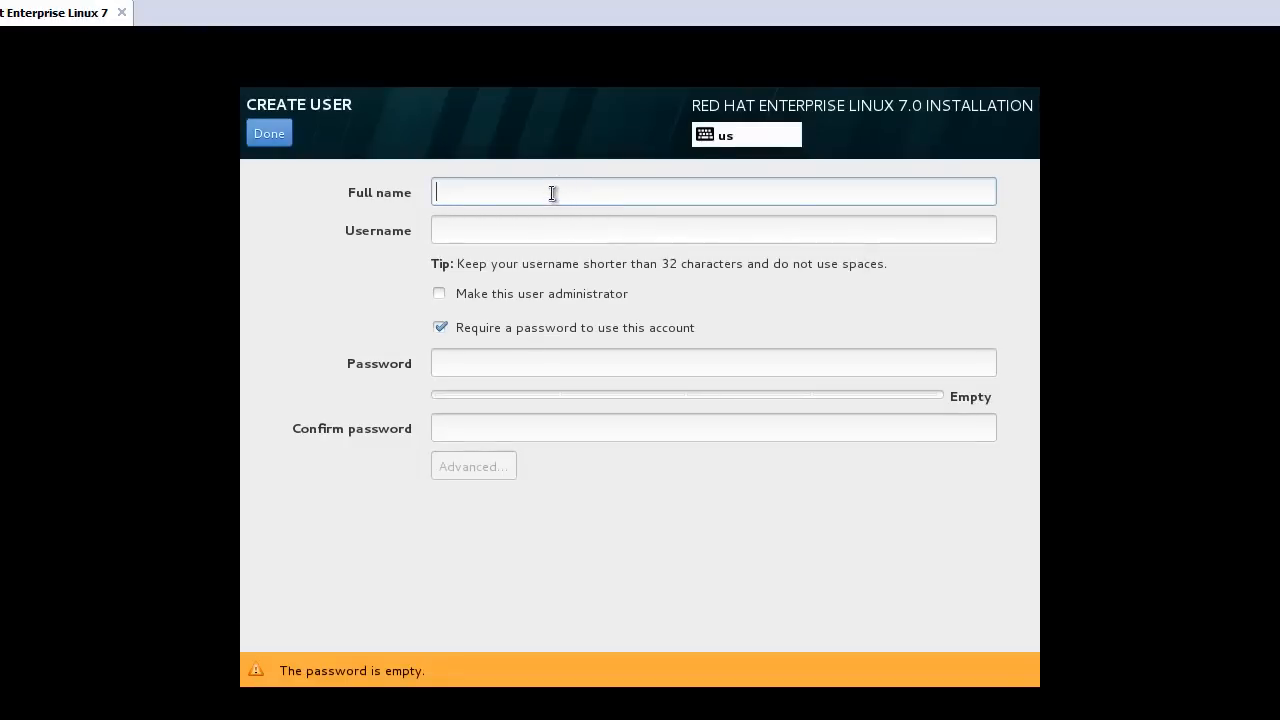
type("tland")
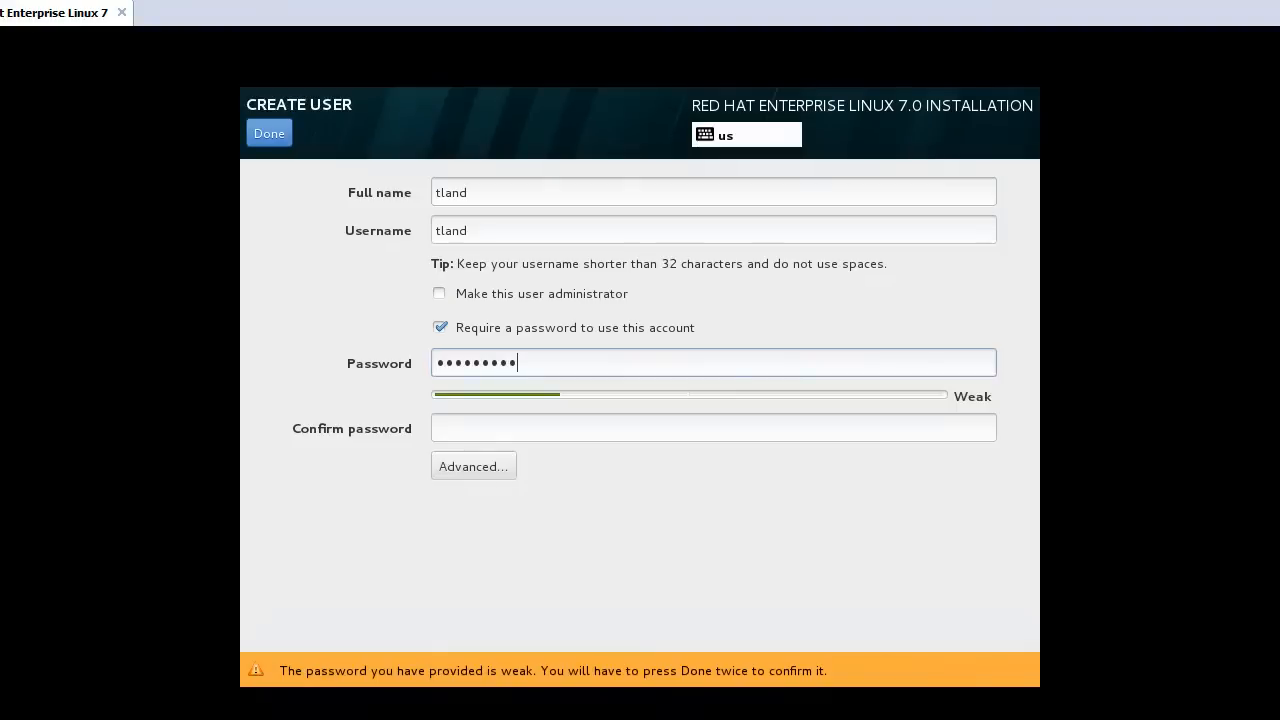
type("•")
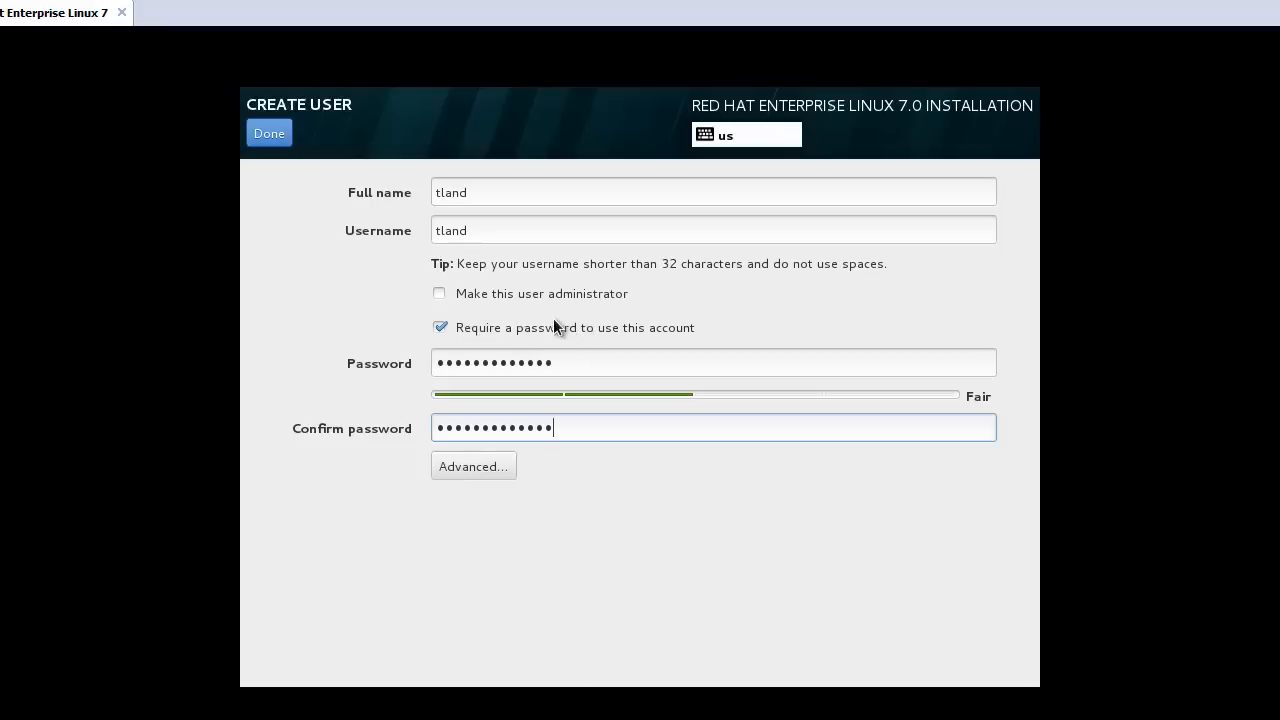
mouse_move(496, 306)
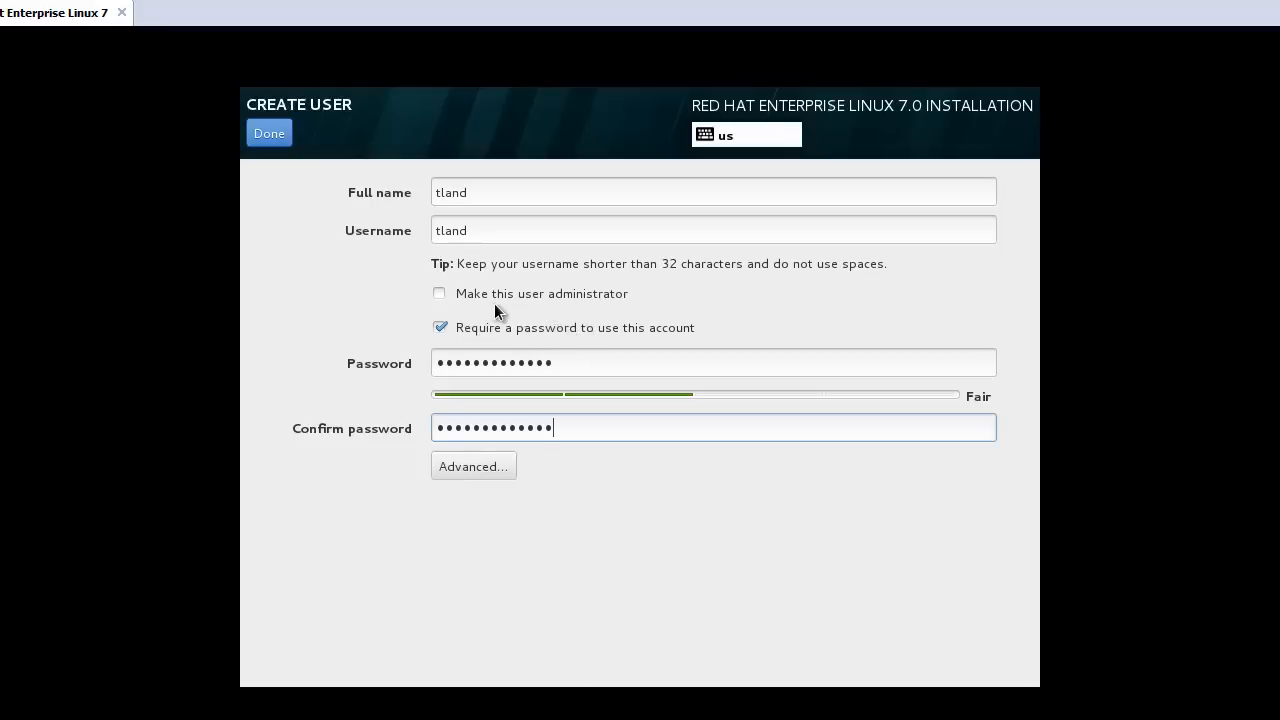
mouse_move(408, 260)
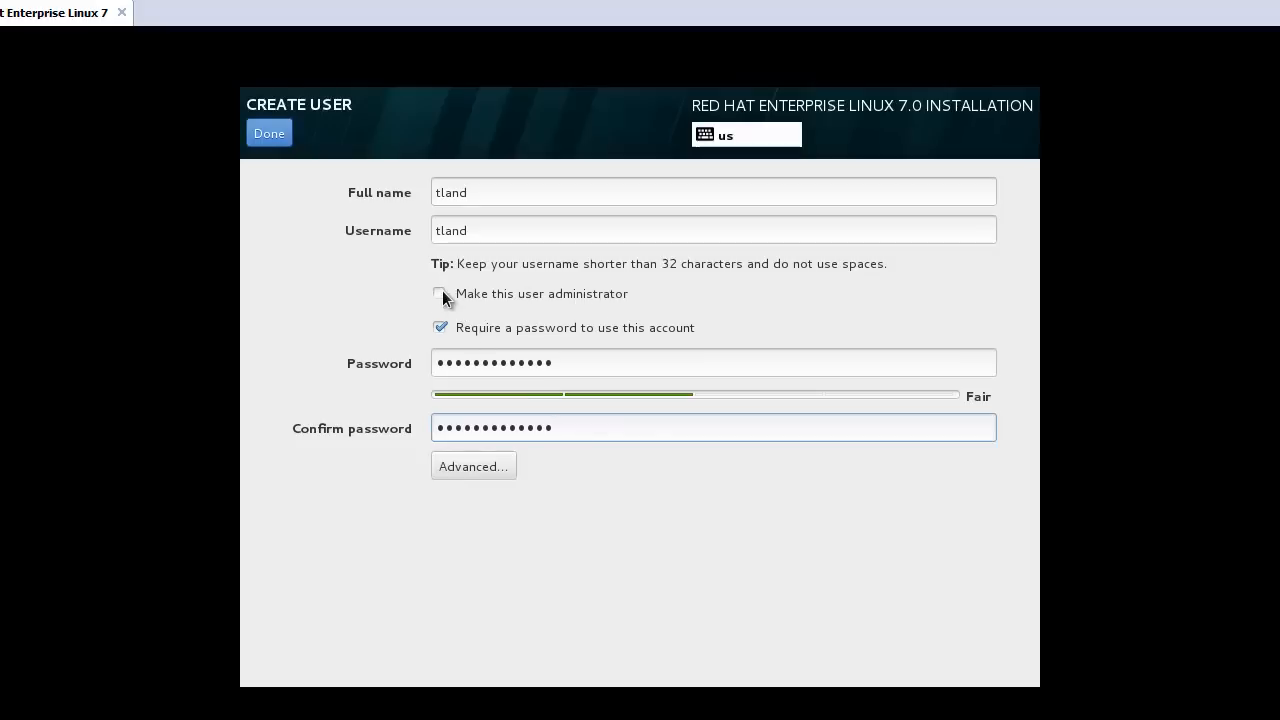
left_click(440, 292)
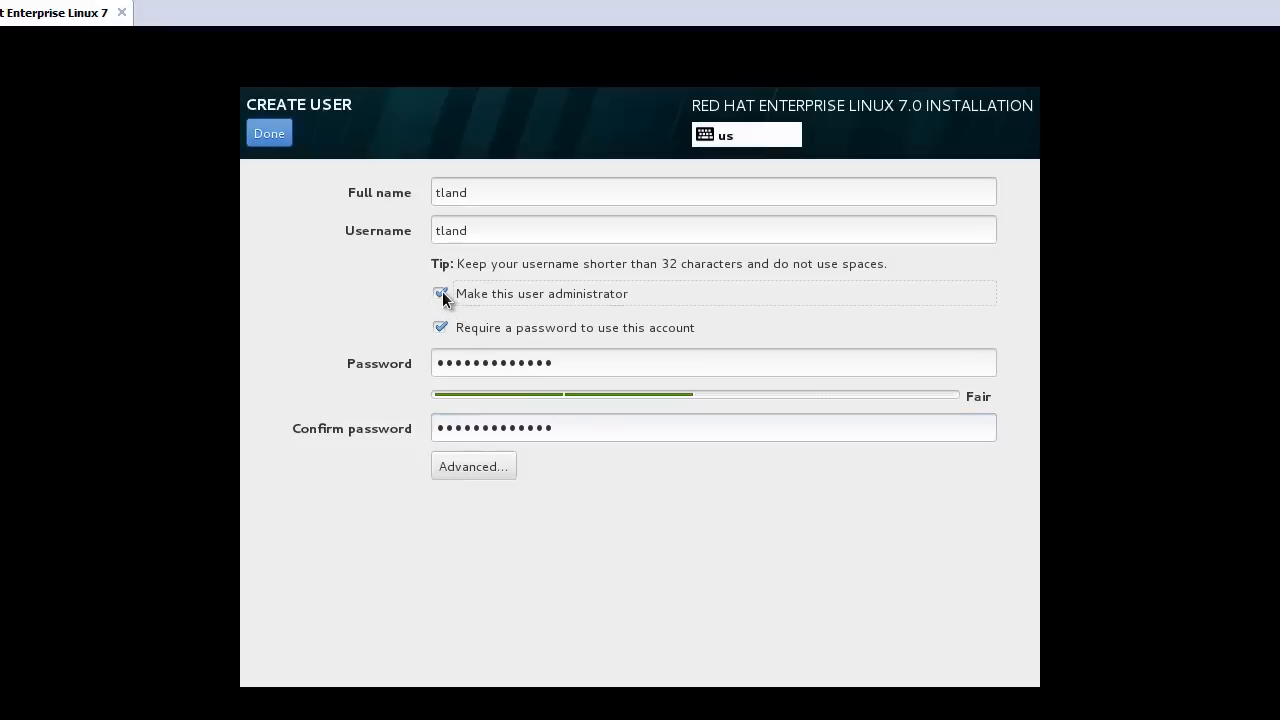
left_click(268, 132)
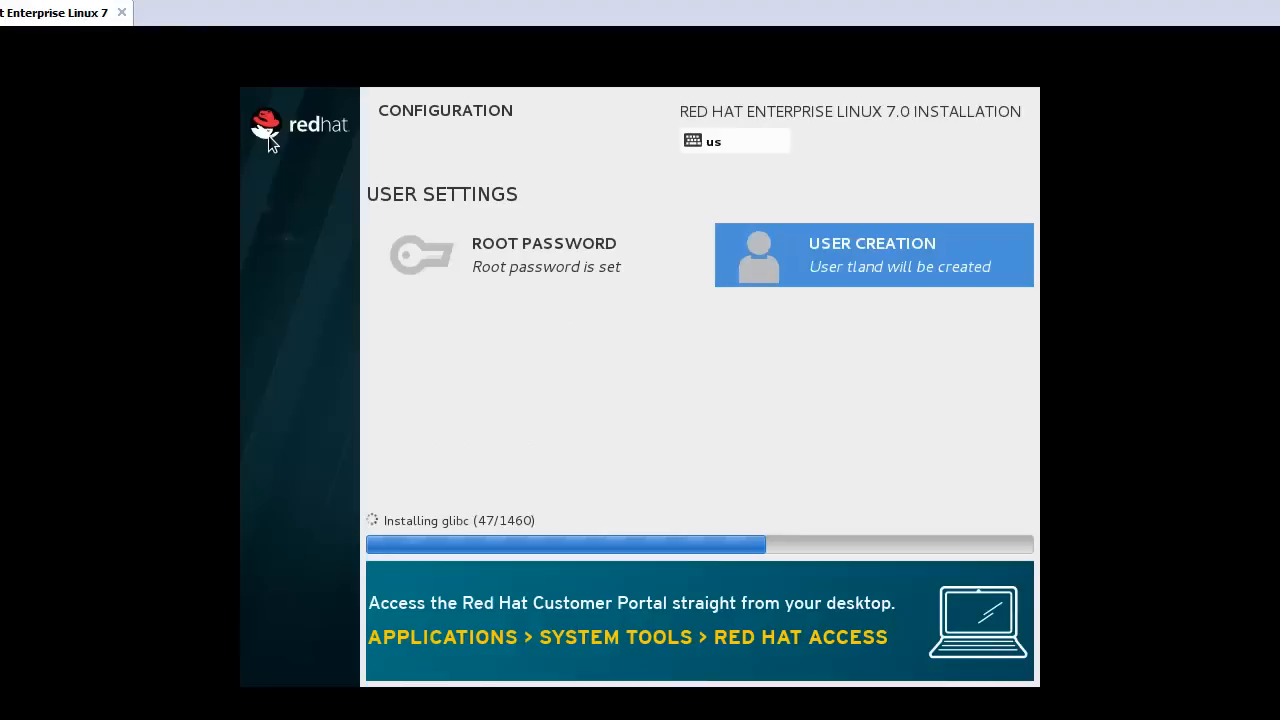
mouse_move(652, 336)
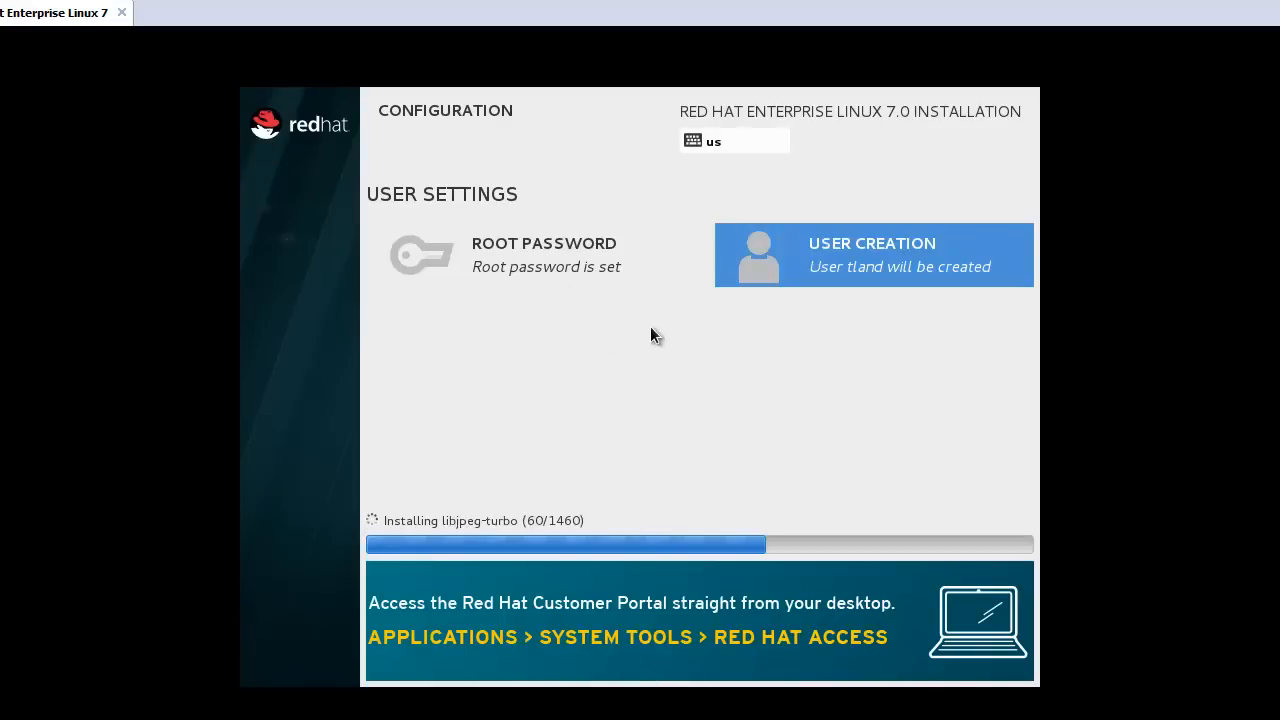
mouse_move(680, 396)
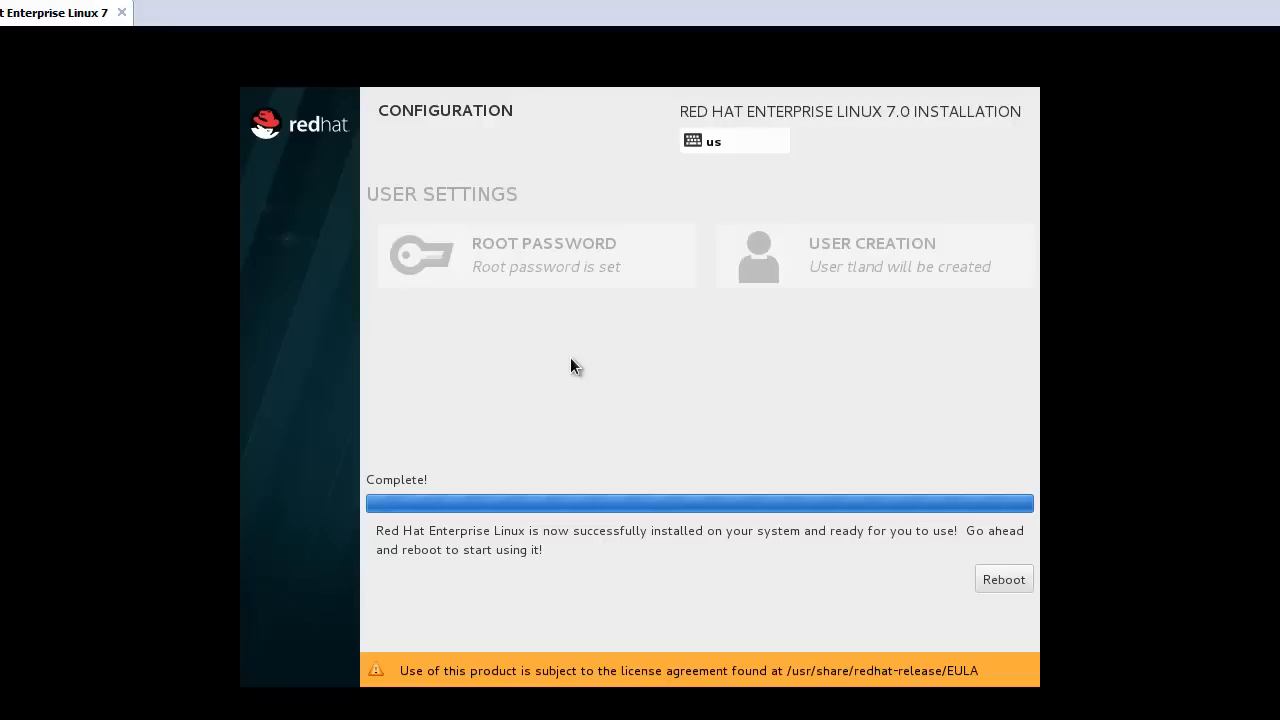
mouse_move(644, 402)
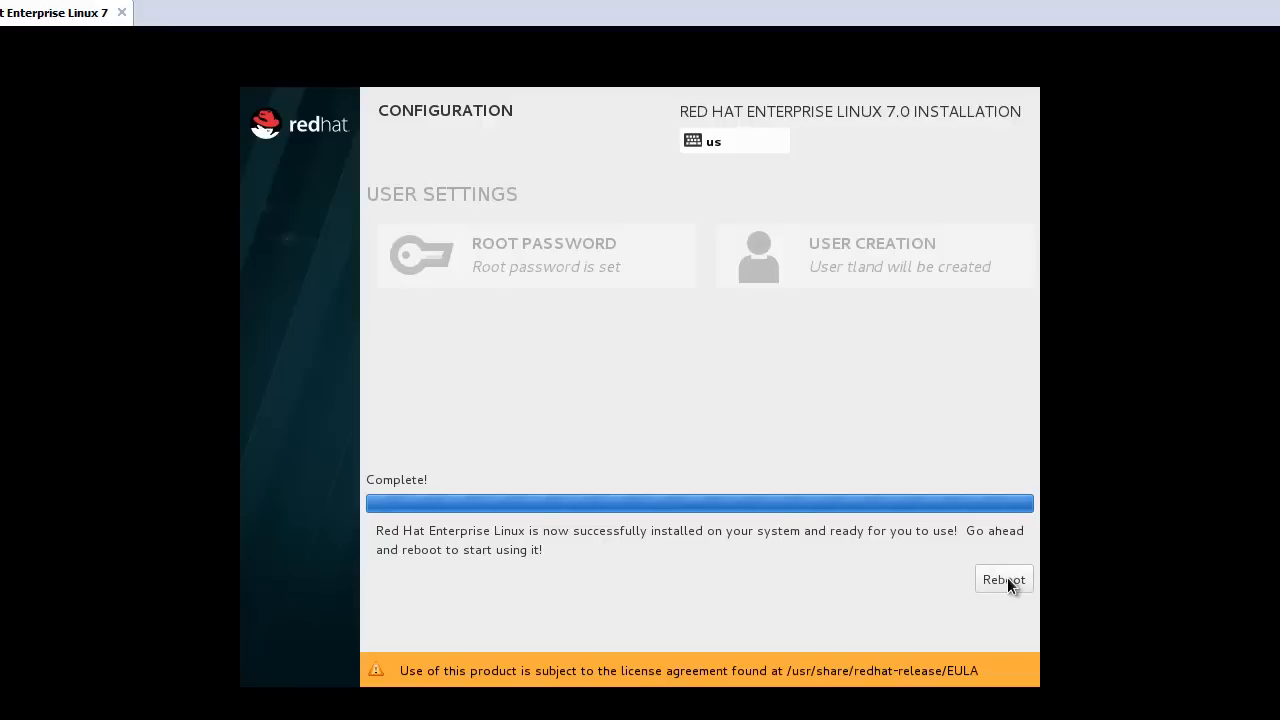
Step: Reboot the completed RHEL 7 installation into Initial Setup
left_click(1004, 578)
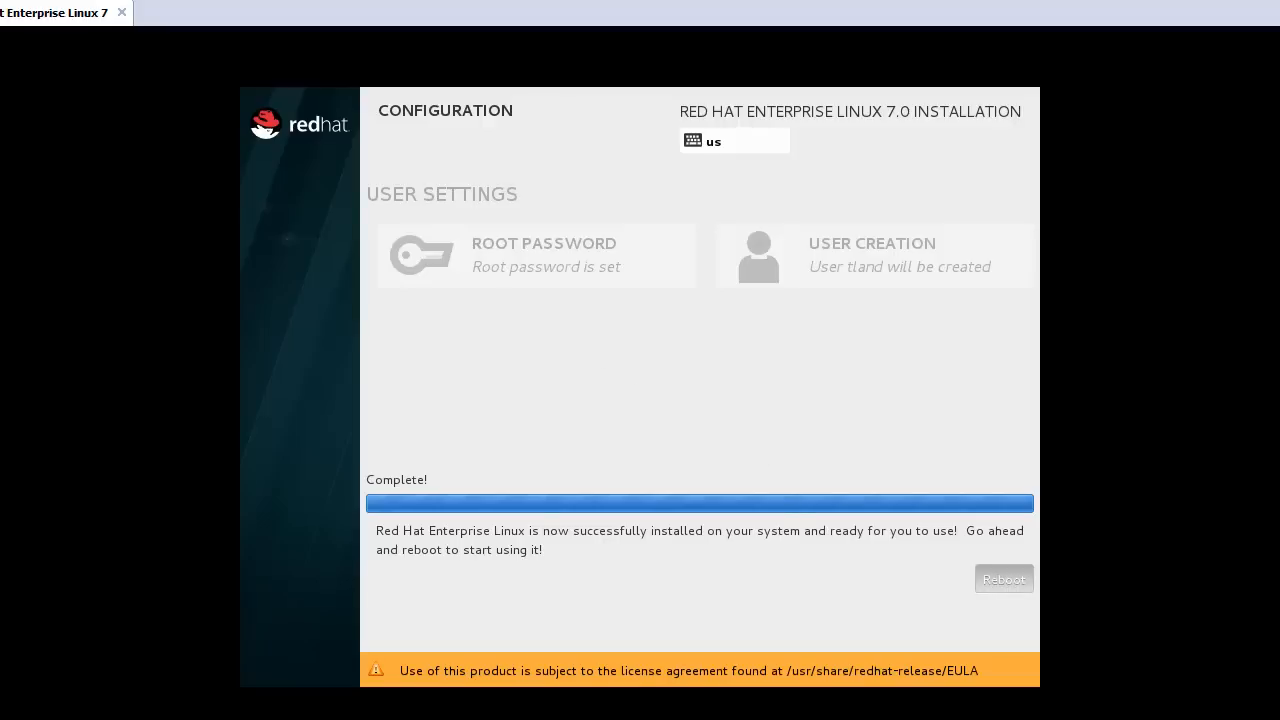
left_click(1004, 578)
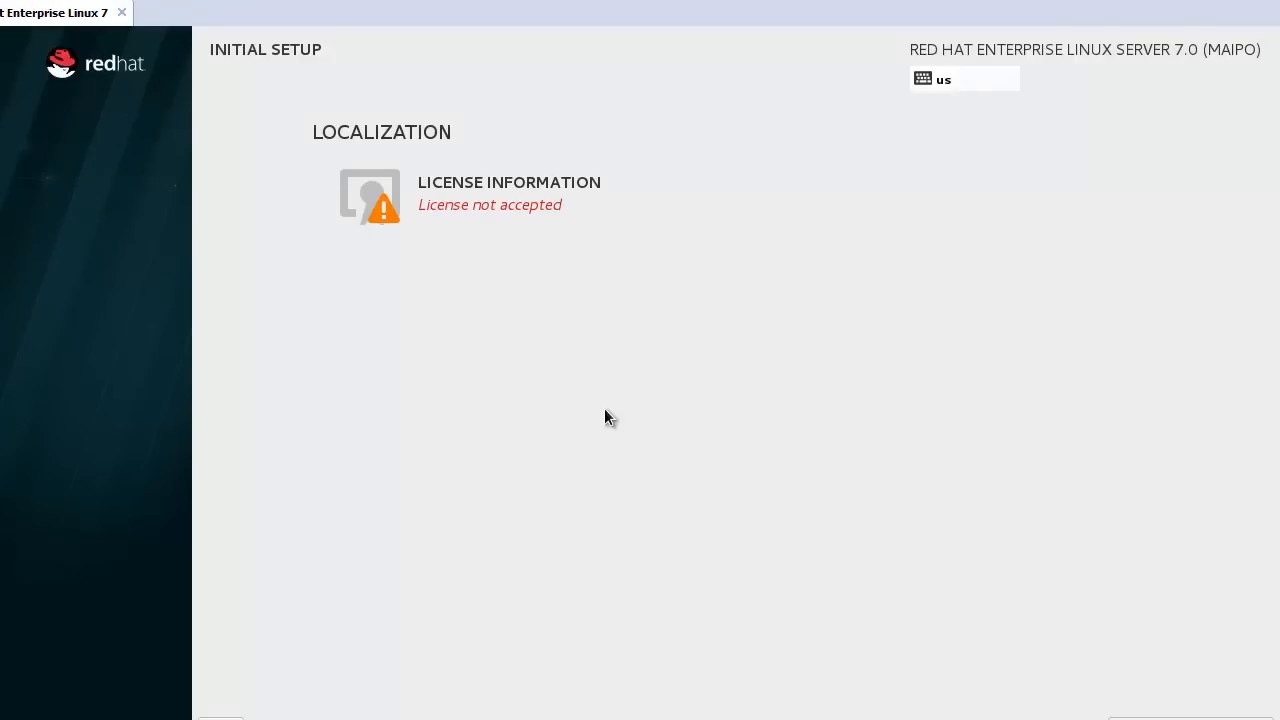
mouse_move(464, 232)
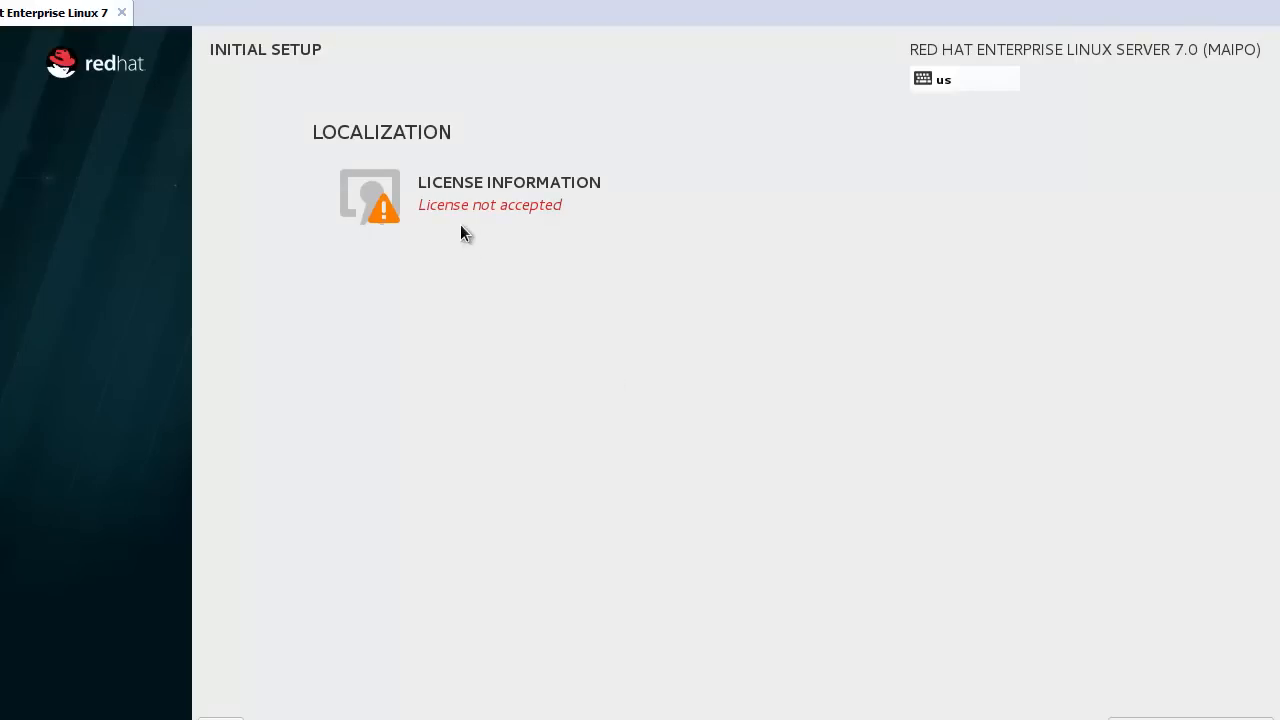
Step: Accept the Red Hat license agreement and finish the configuration
left_click(508, 192)
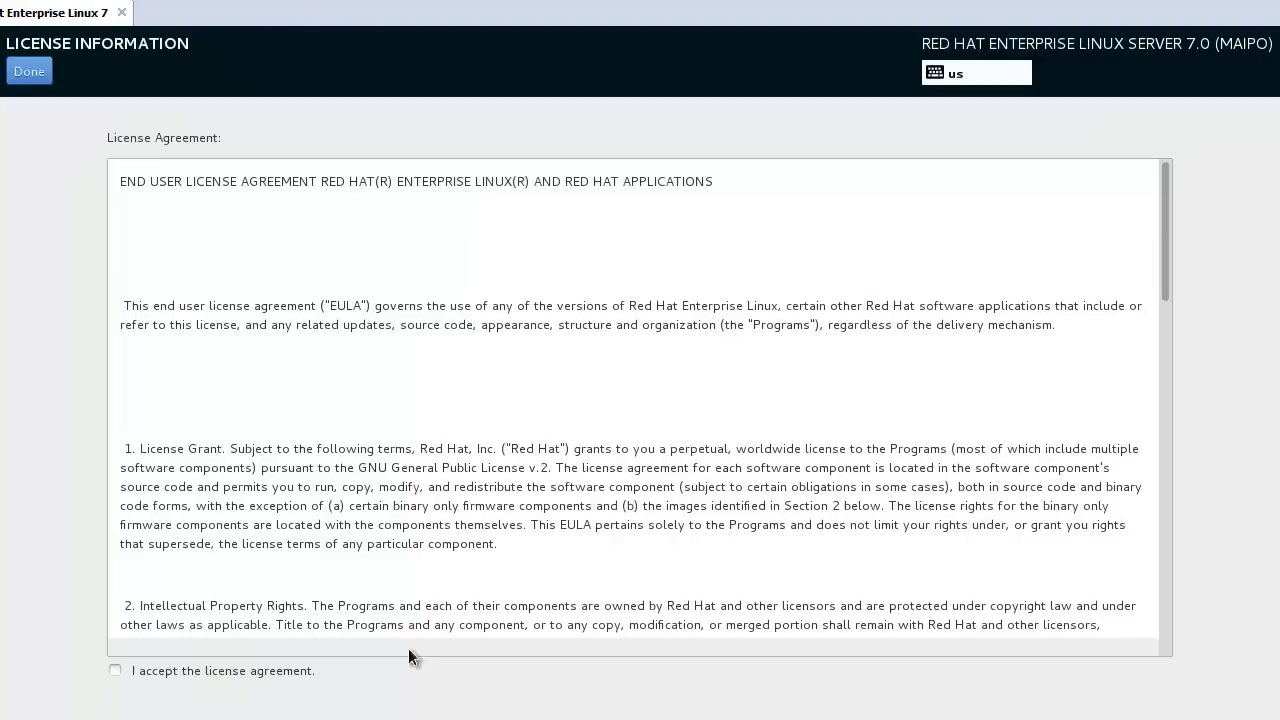
left_click(116, 670)
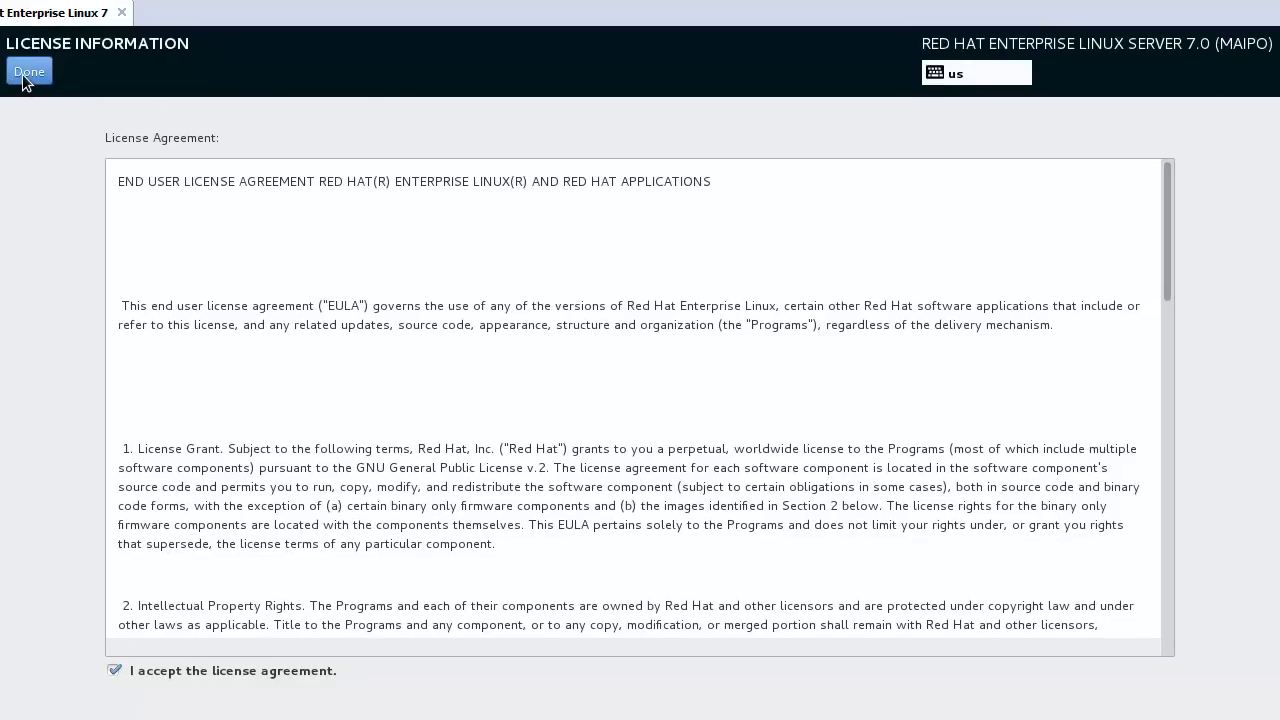
left_click(28, 72)
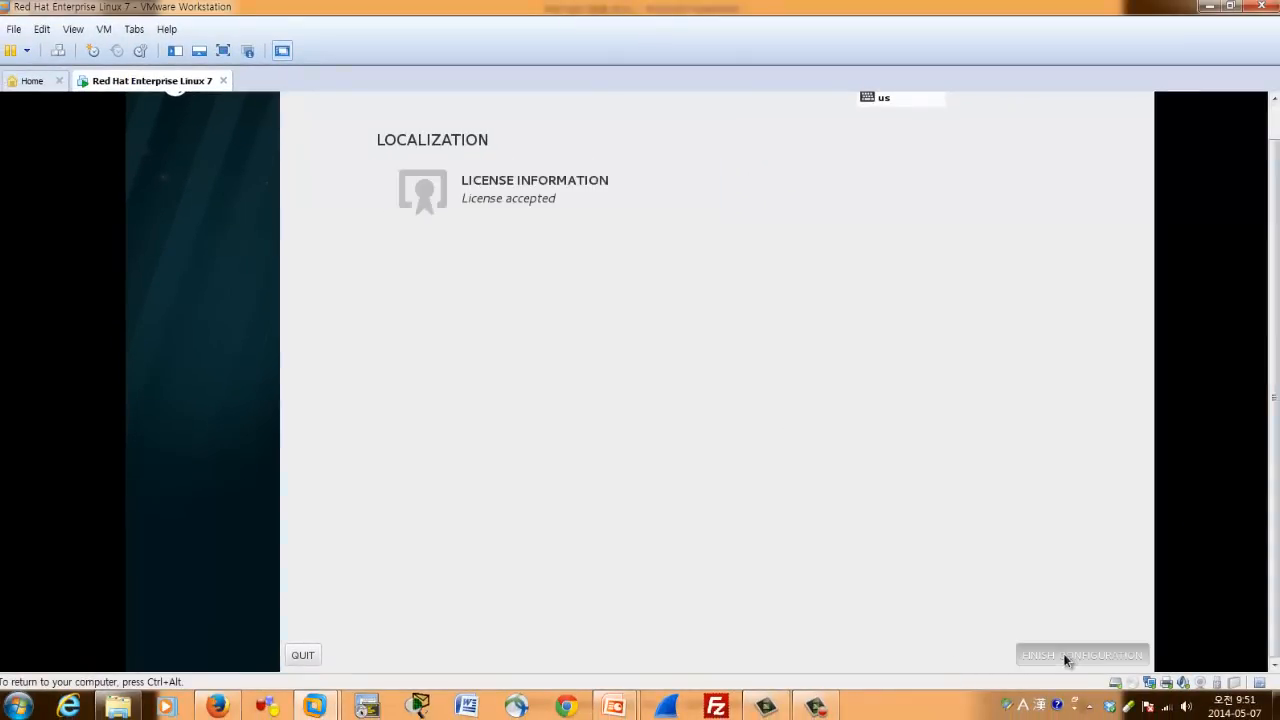
left_click(1082, 654)
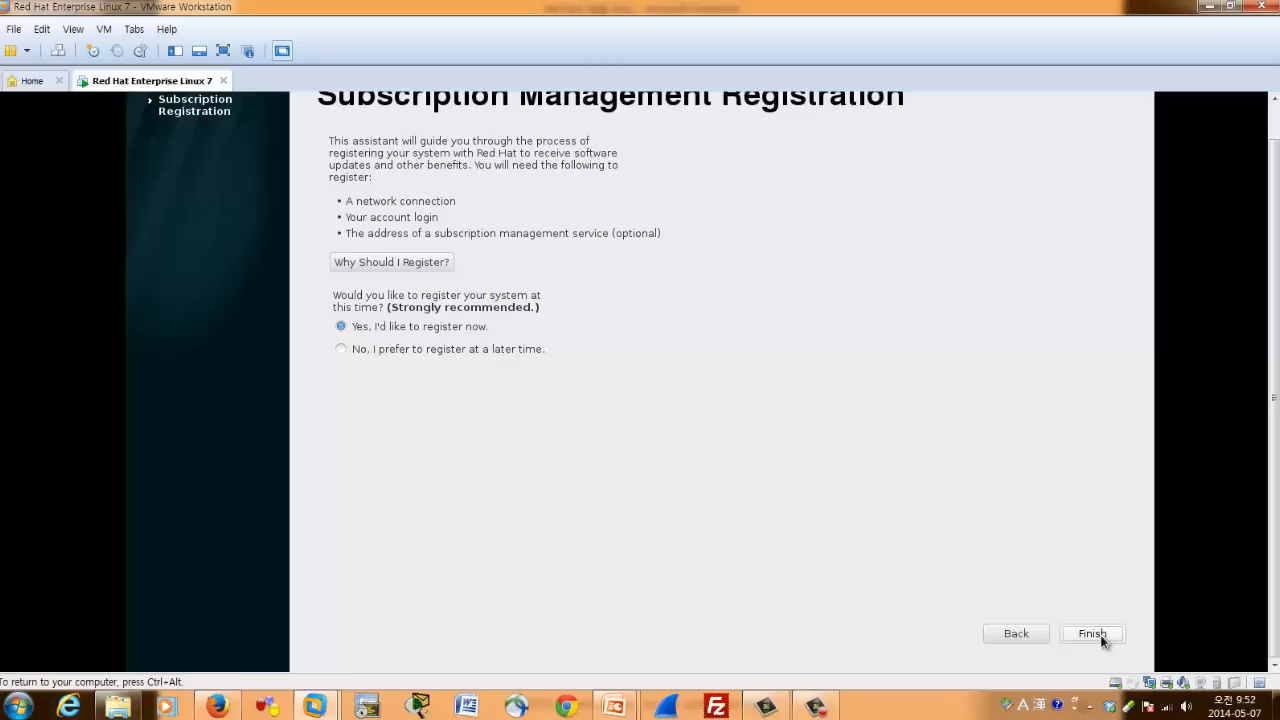
Step: Pass Kdump, choose 'No, register later' and finish setup to reach the login screen
left_click(1092, 632)
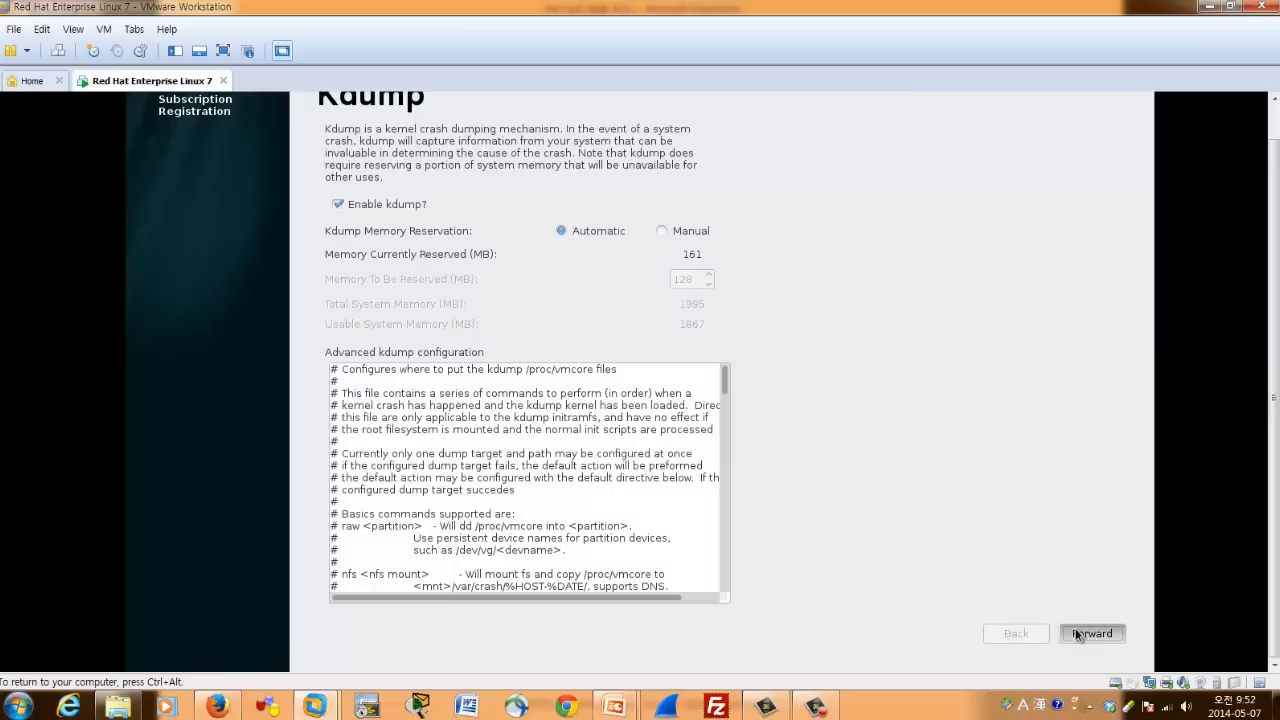
left_click(1092, 632)
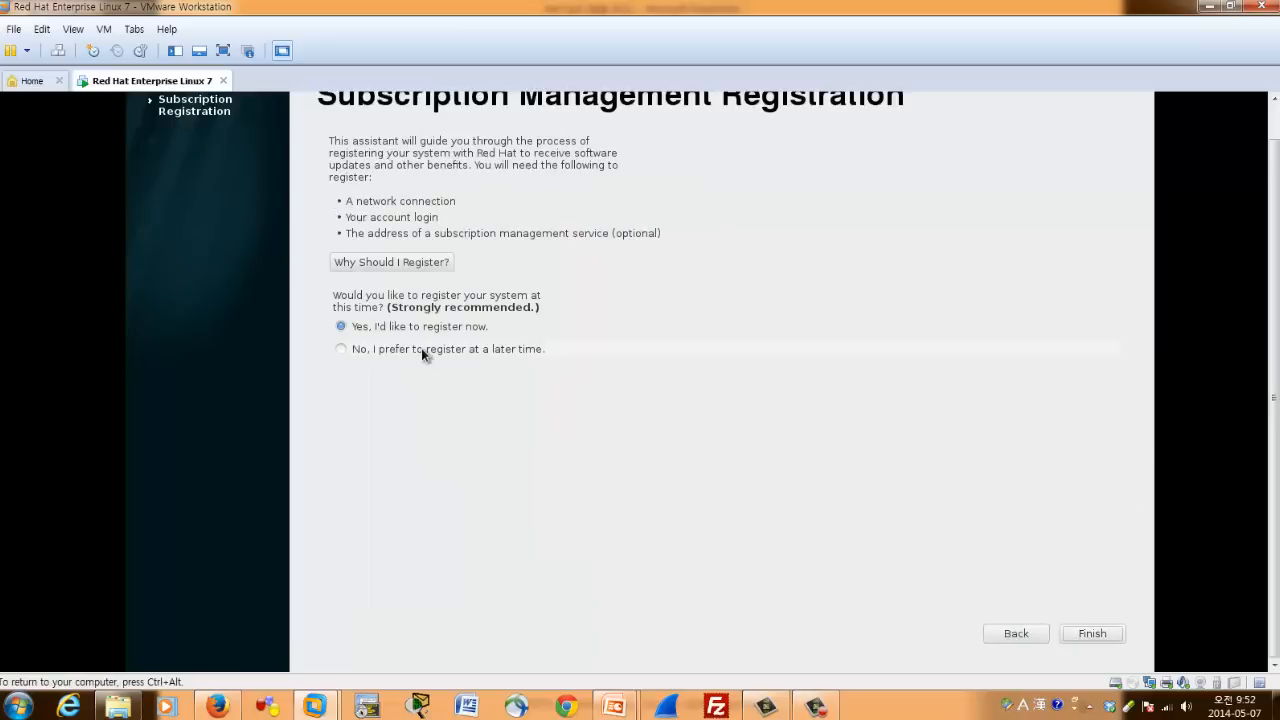
left_click(340, 348)
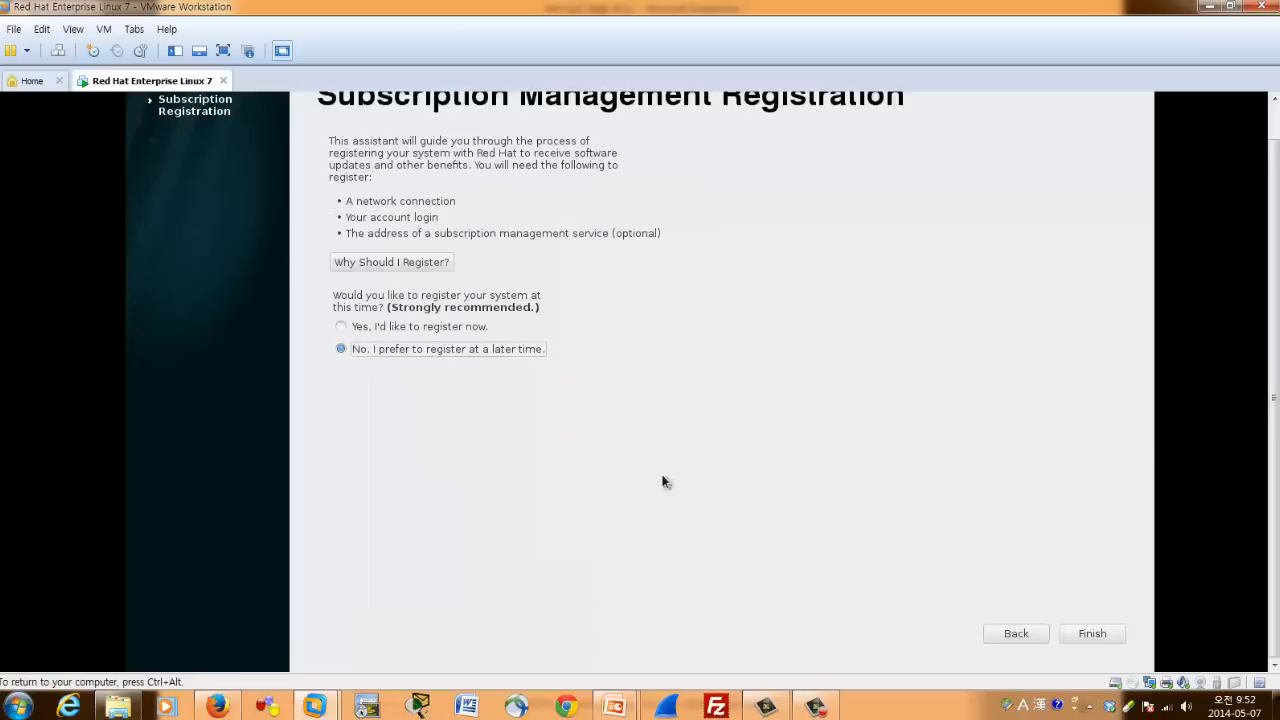
mouse_move(872, 518)
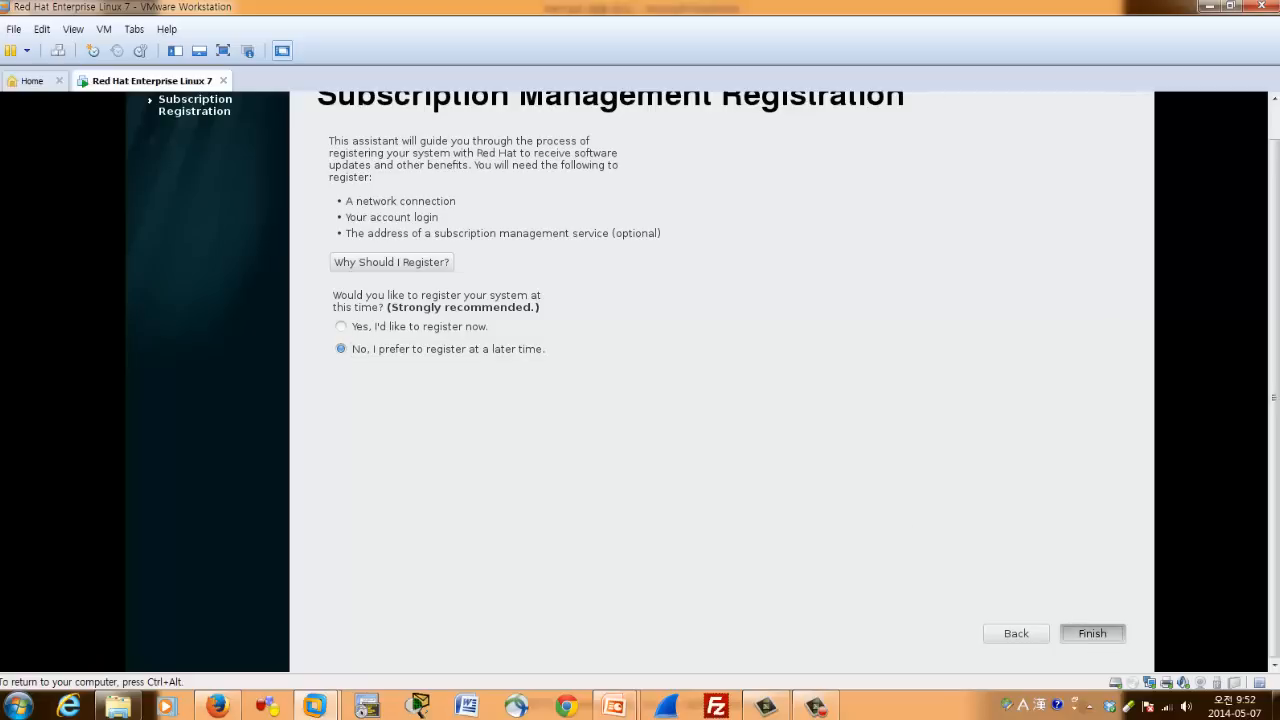
left_click(1092, 632)
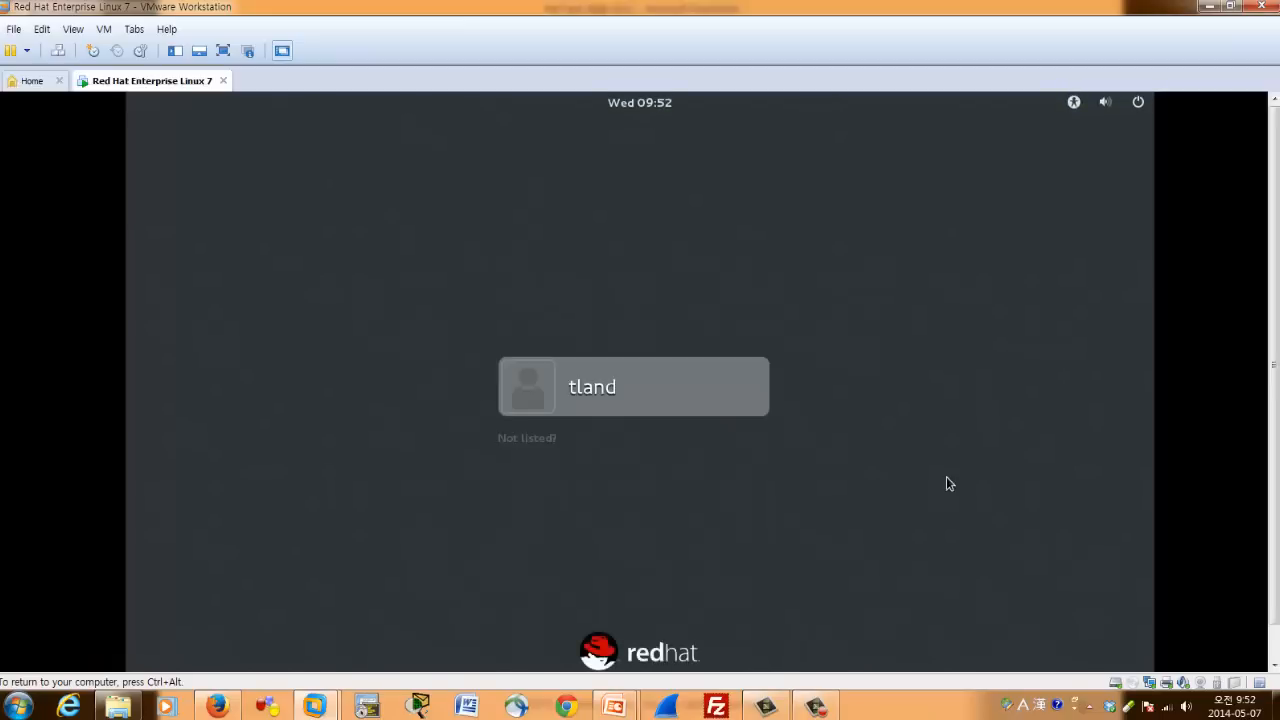
mouse_move(612, 442)
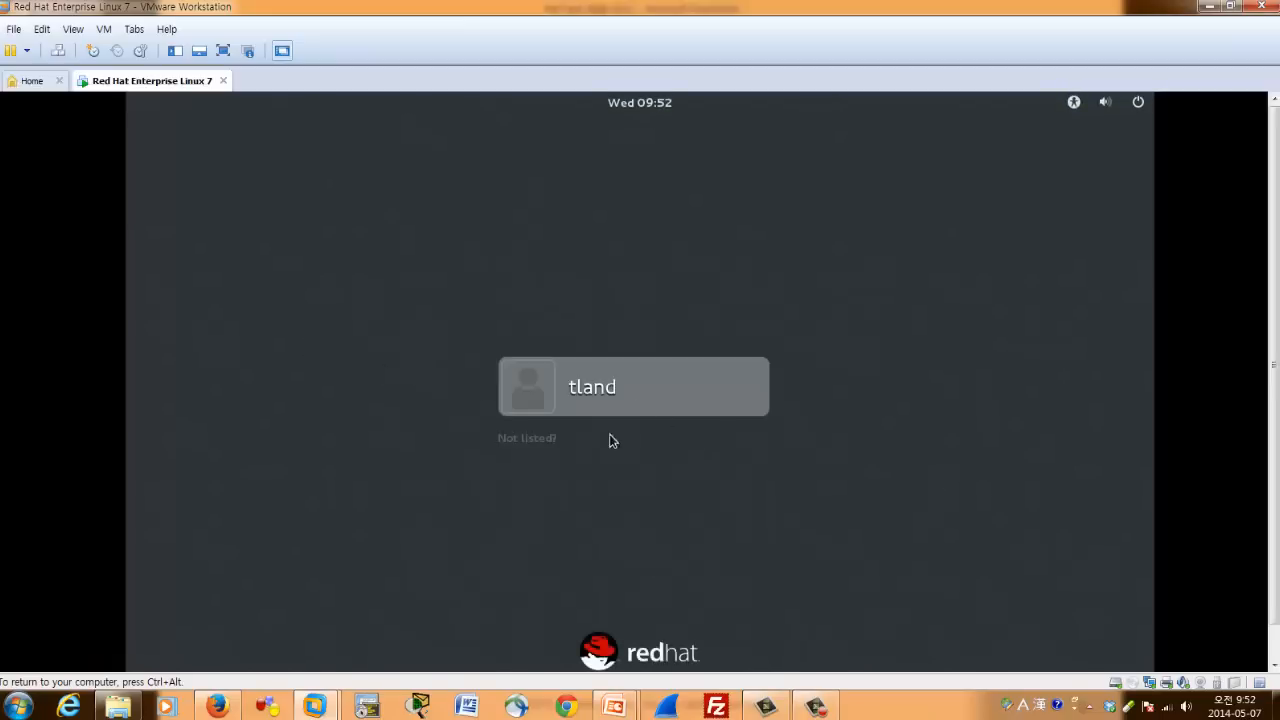
Step: Sign in as the unlisted user 'root' with its password
left_click(528, 438)
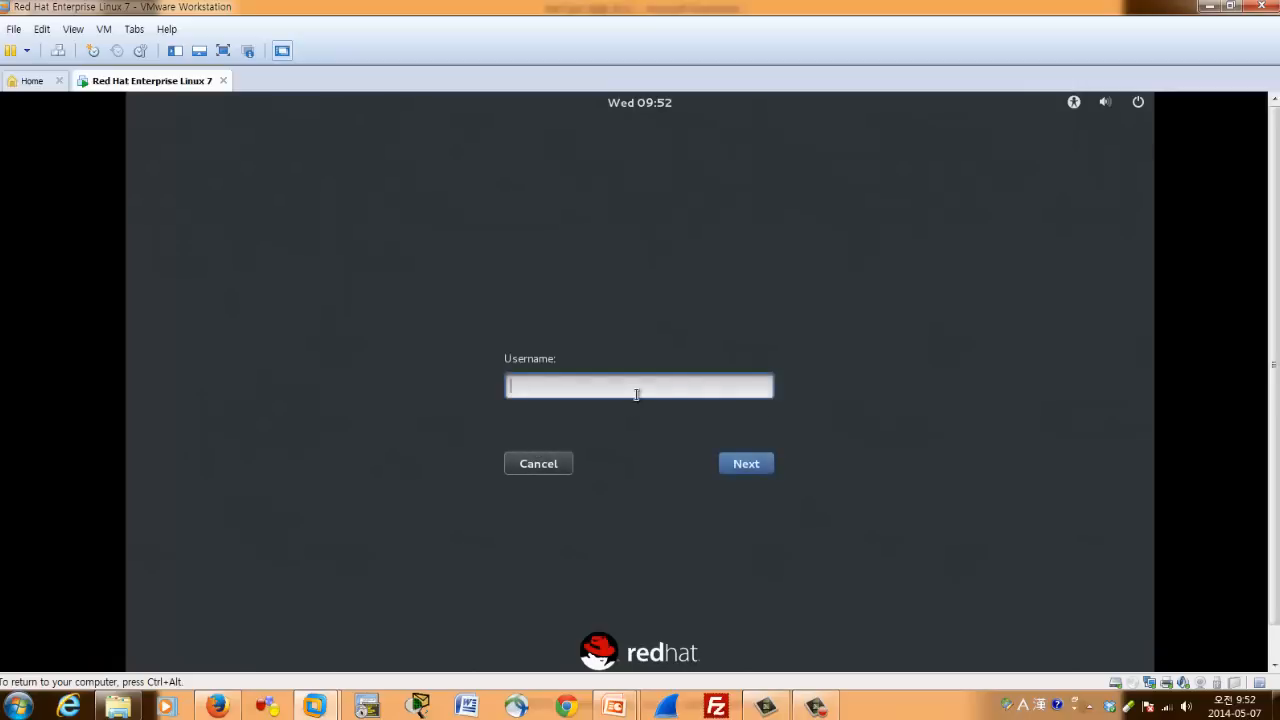
type("root")
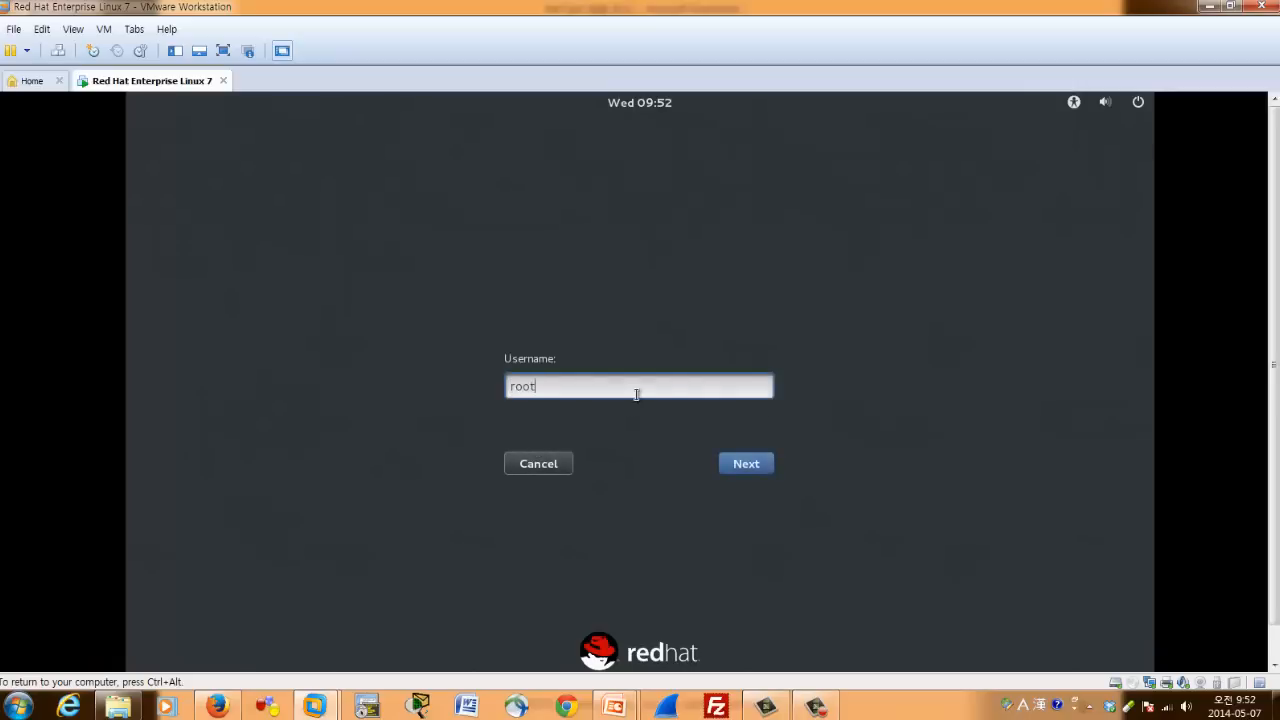
left_click(746, 464)
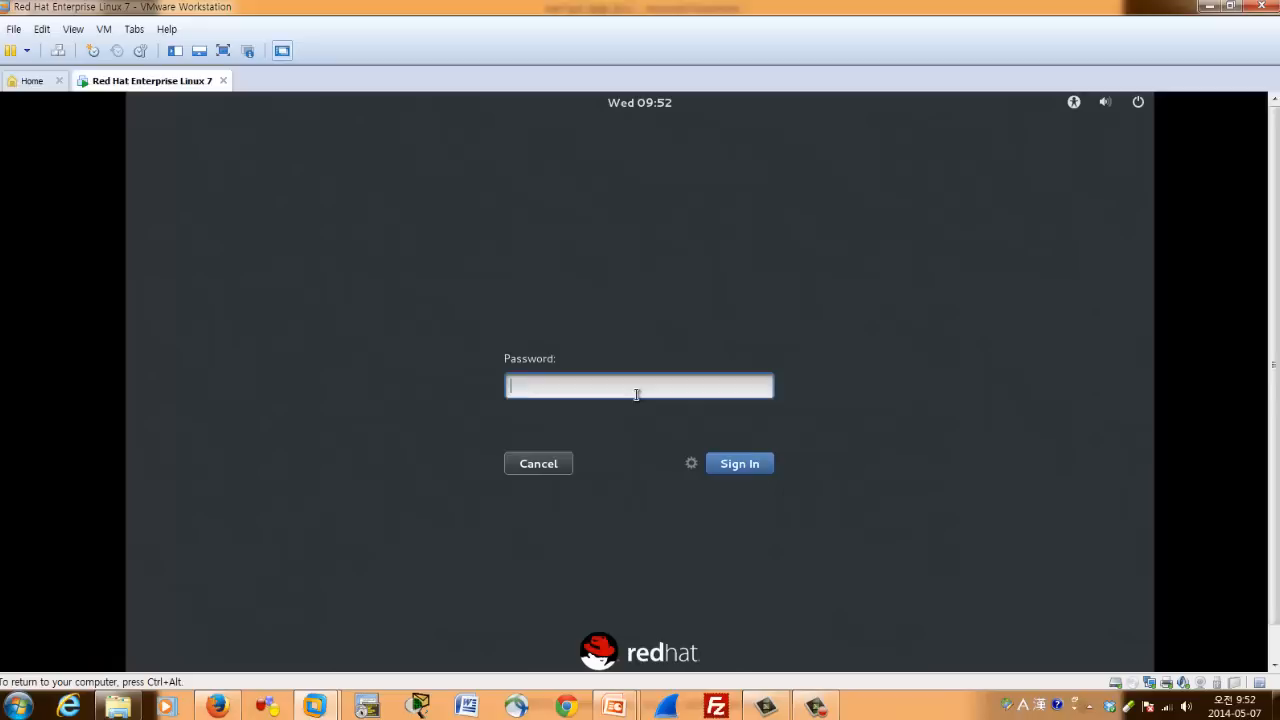
type("password")
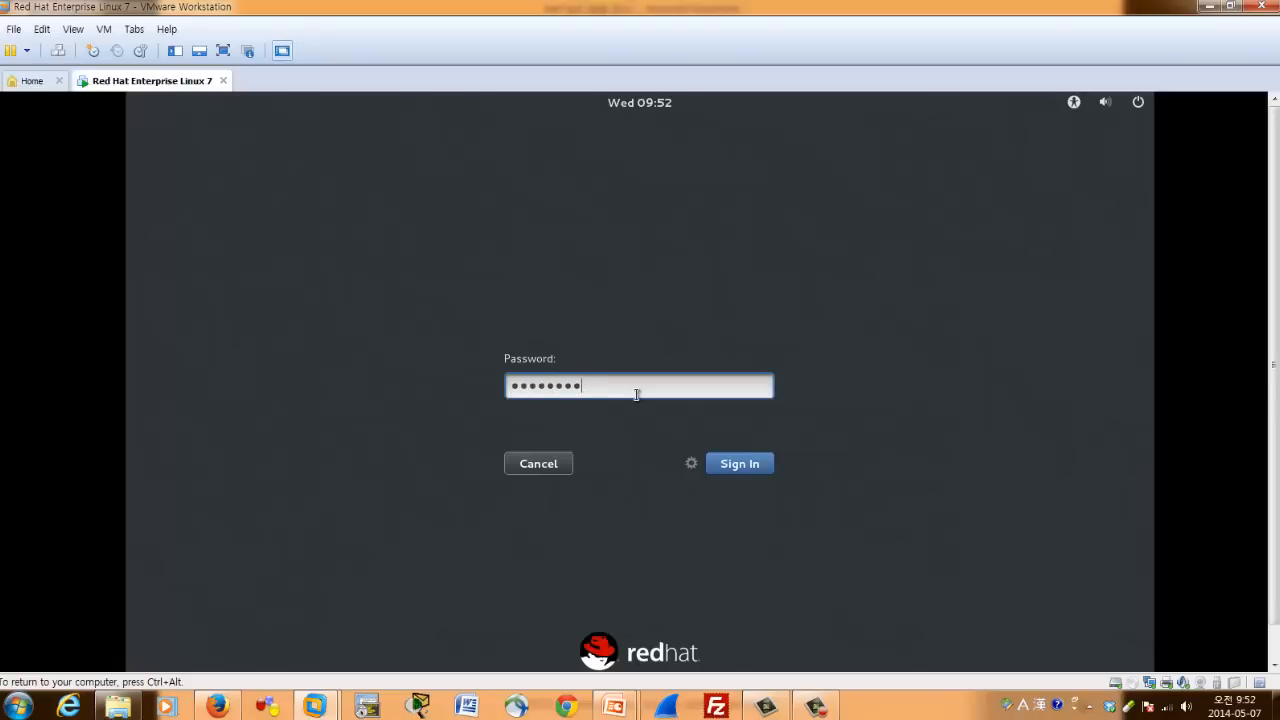
left_click(740, 464)
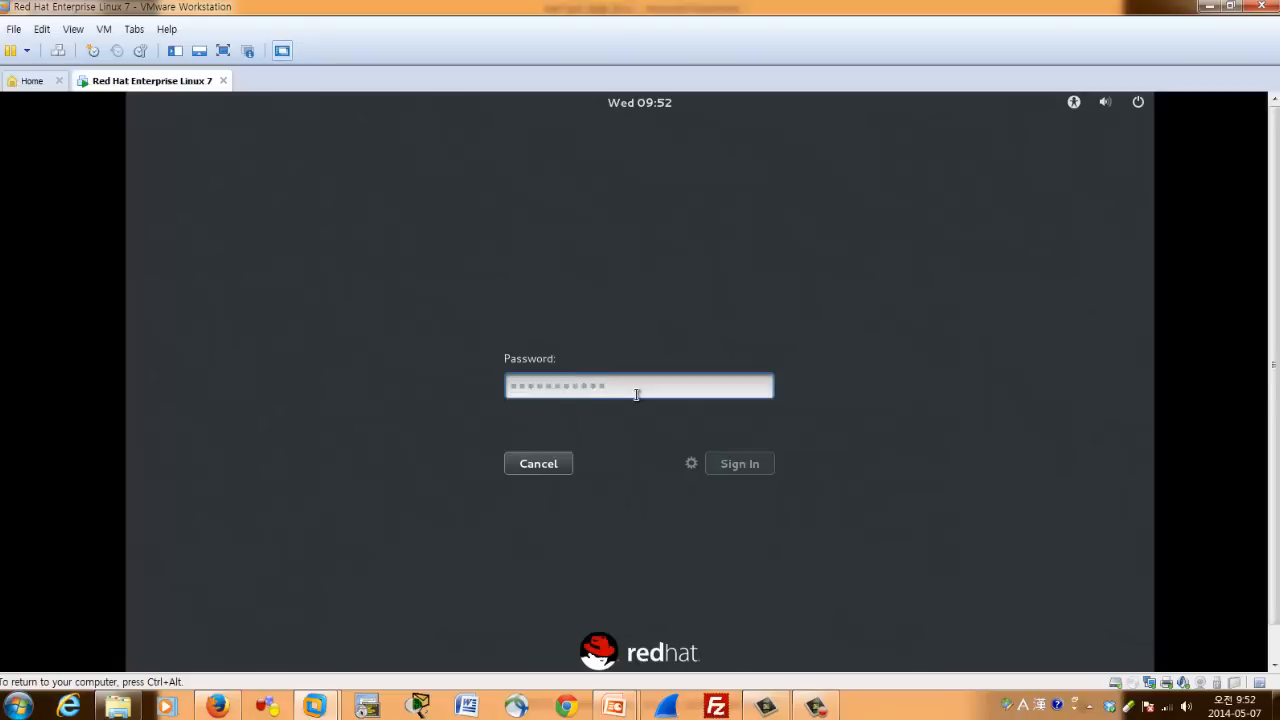
left_click(740, 464)
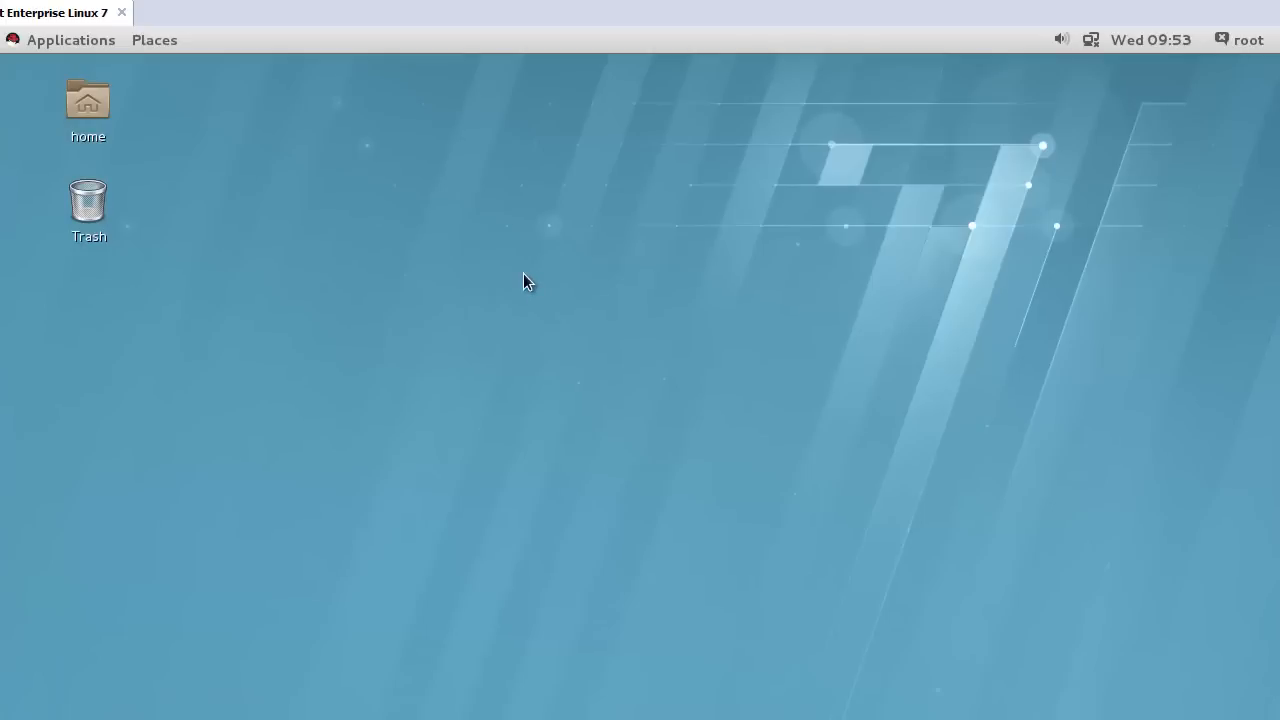
mouse_move(478, 254)
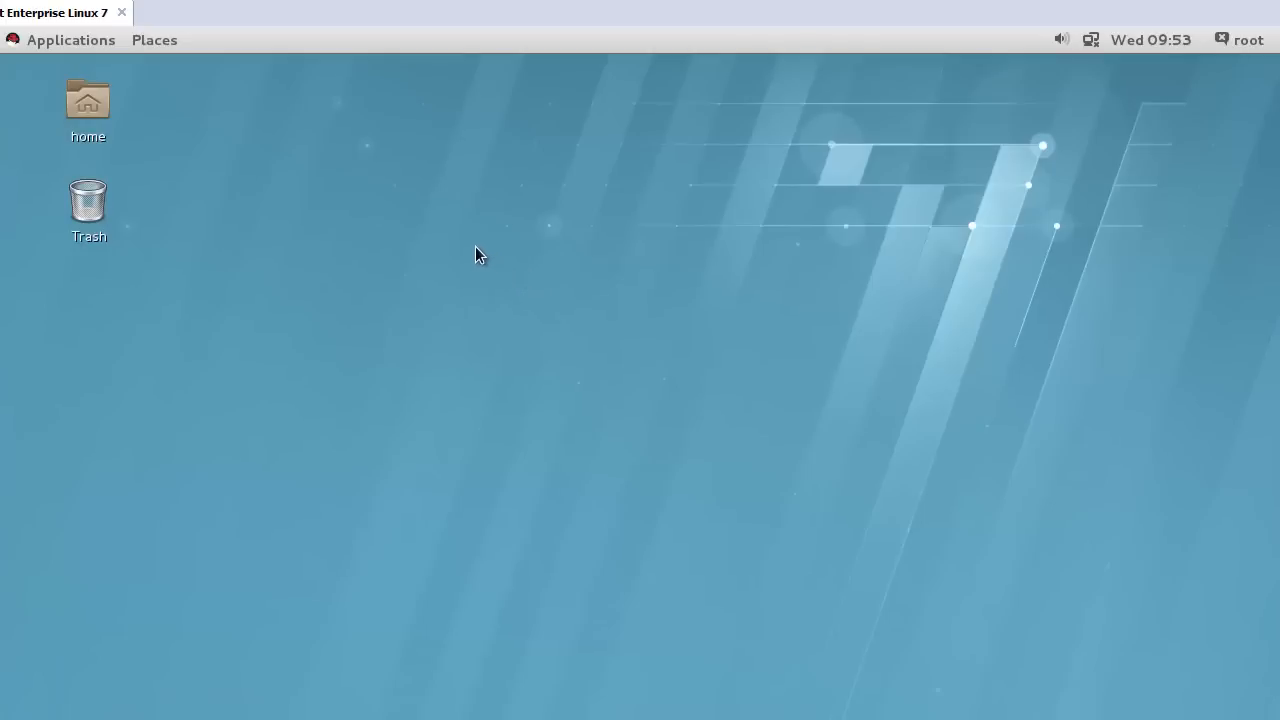
mouse_move(340, 190)
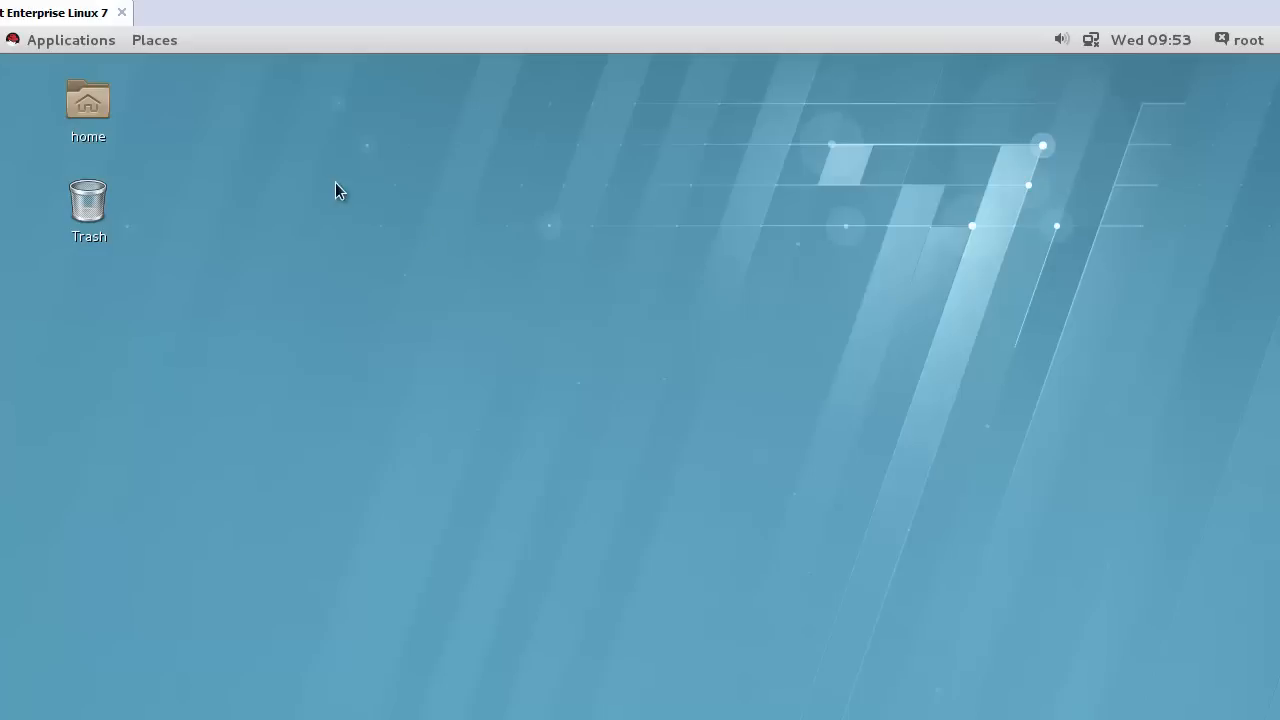
Step: Keep English (United States) and English (US) input, skip online accounts, and start using RHEL
left_click(72, 40)
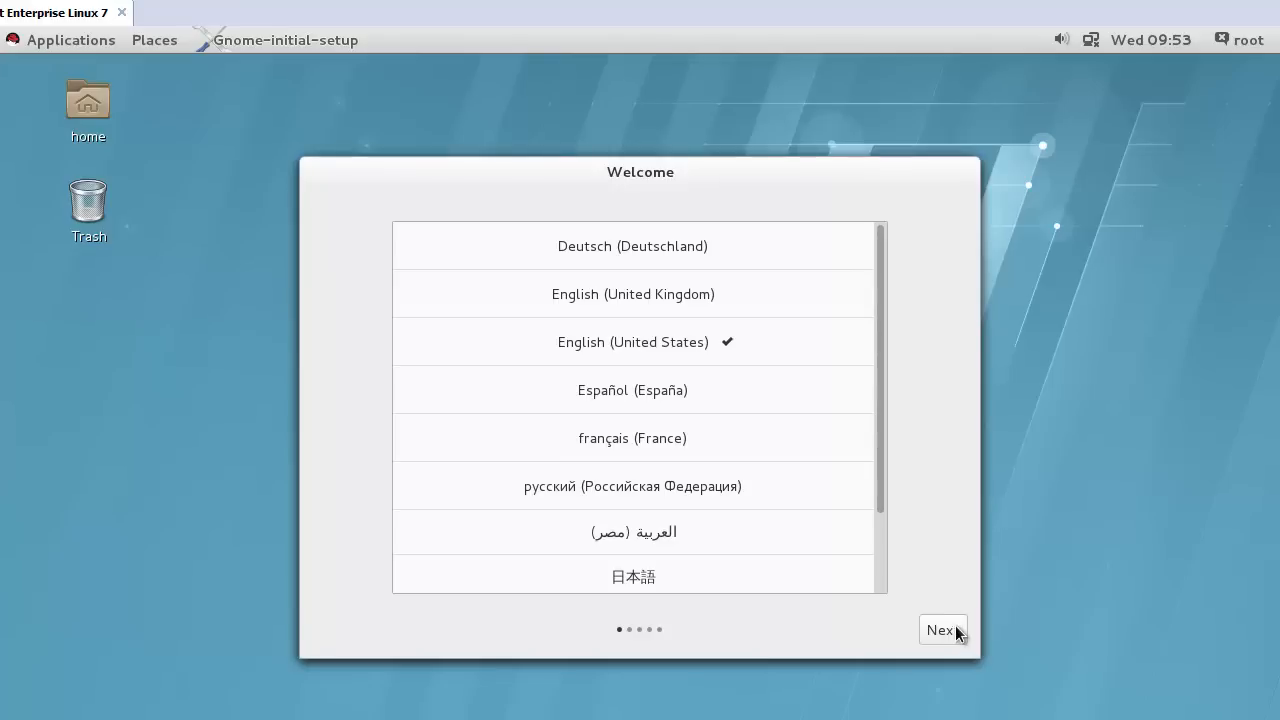
left_click(940, 628)
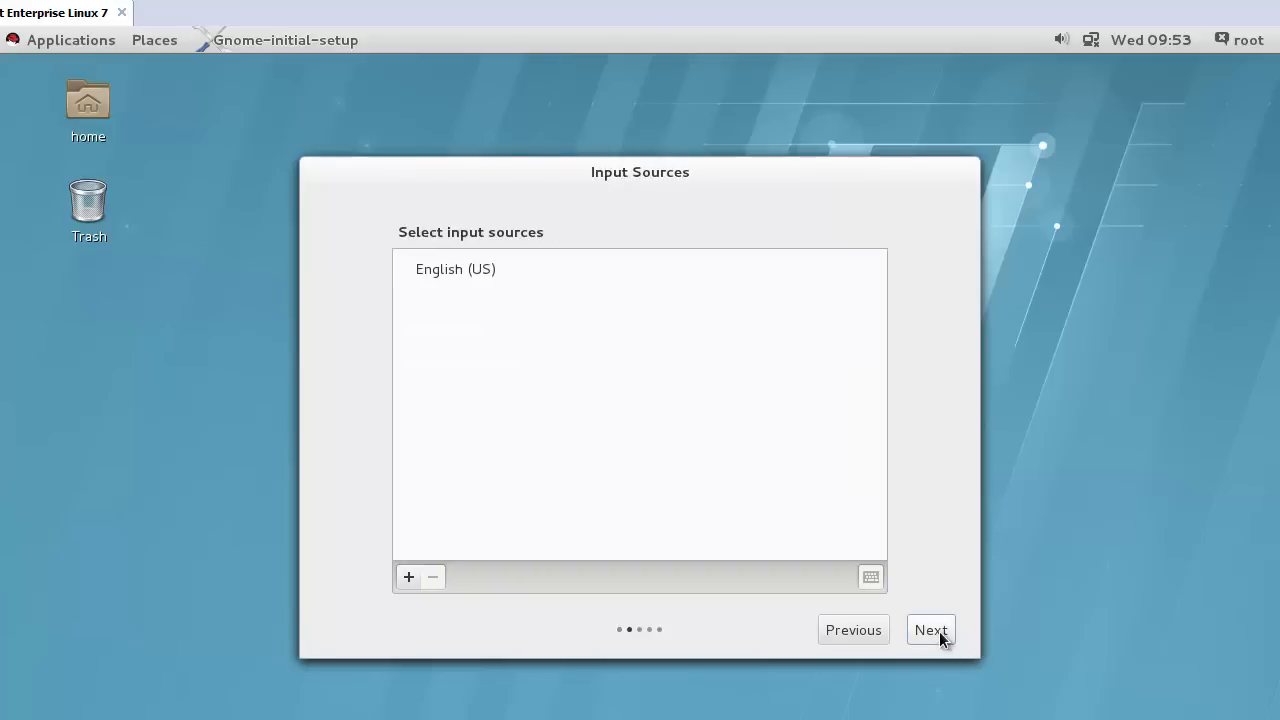
left_click(928, 628)
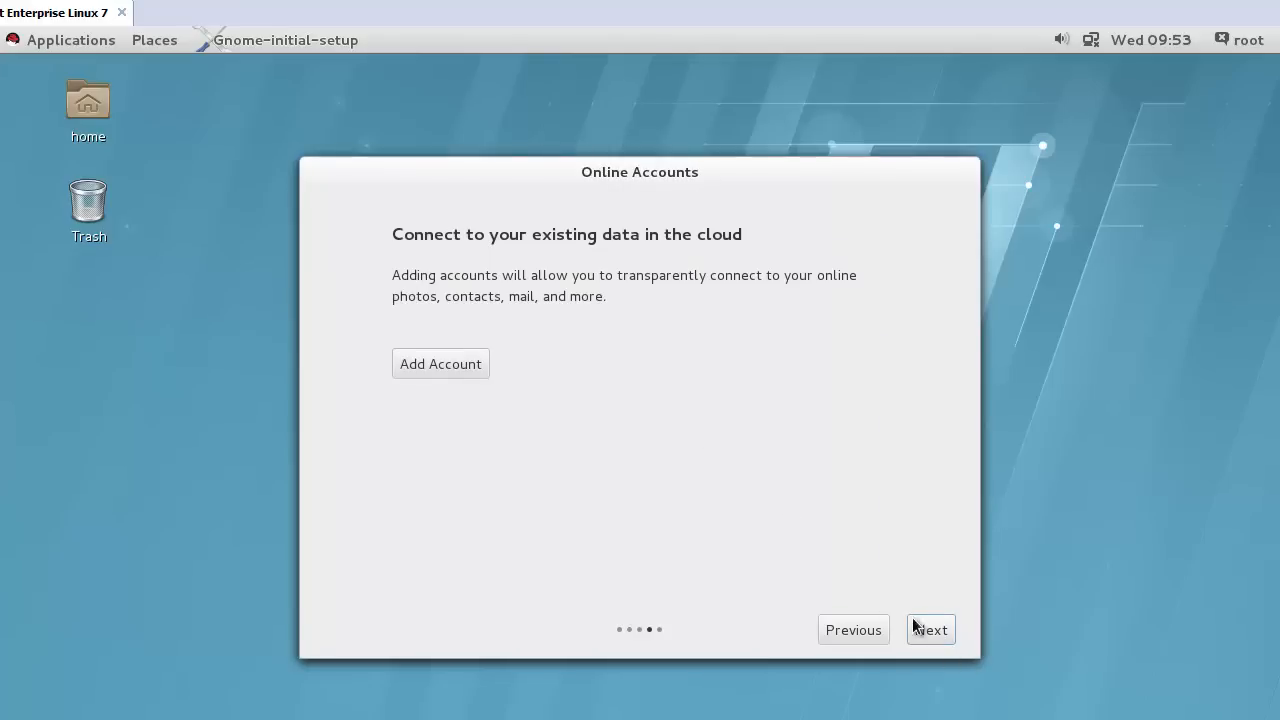
left_click(928, 628)
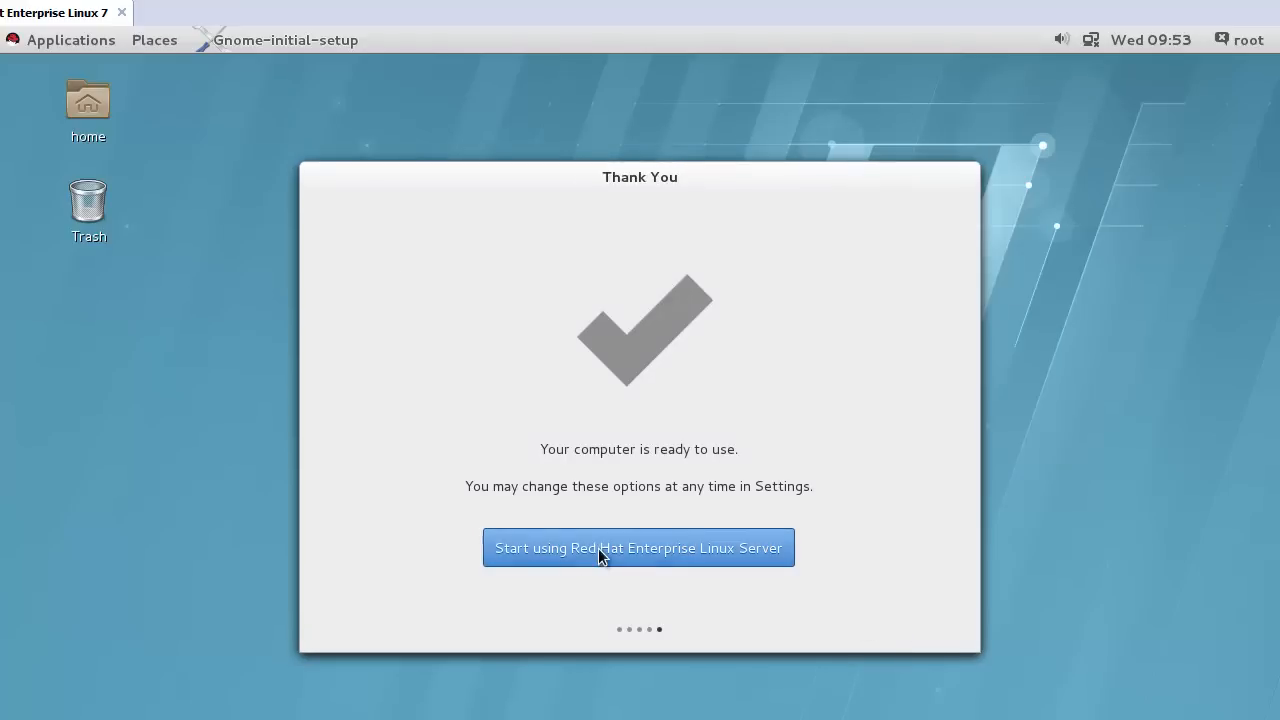
left_click(638, 548)
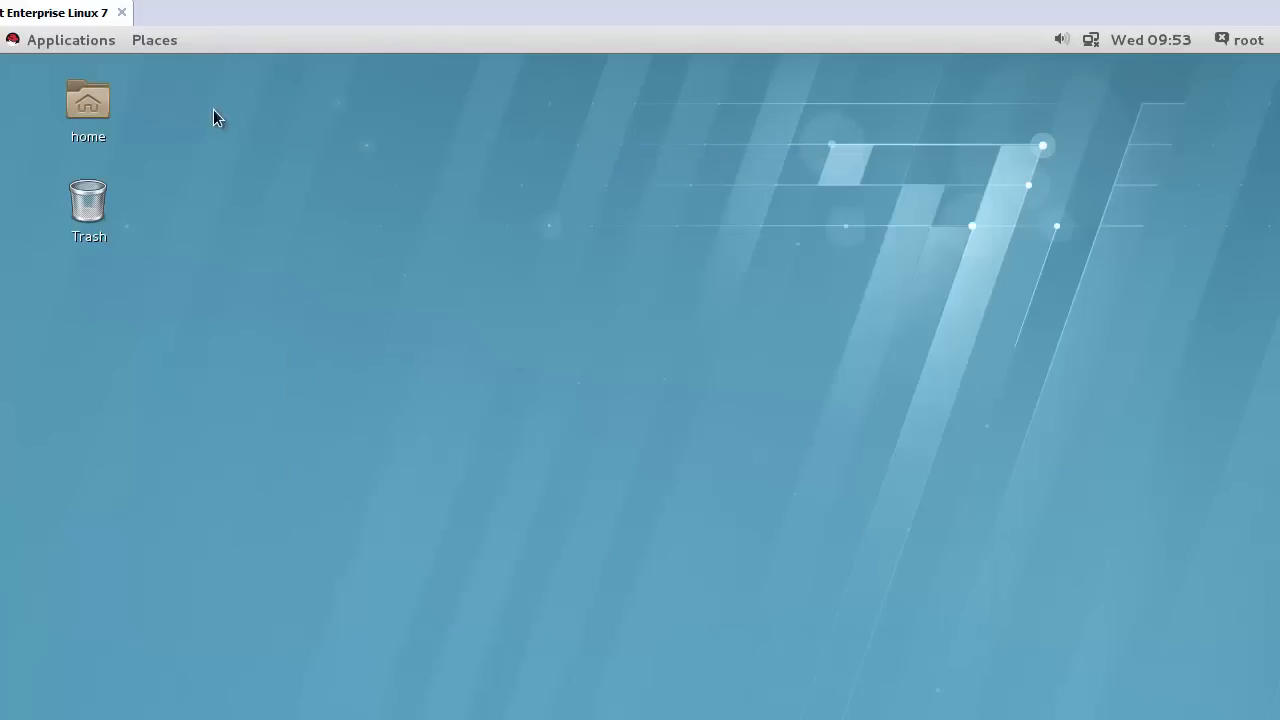
Step: Launch Terminal from Applications > Favorites and maximize it
left_click(70, 40)
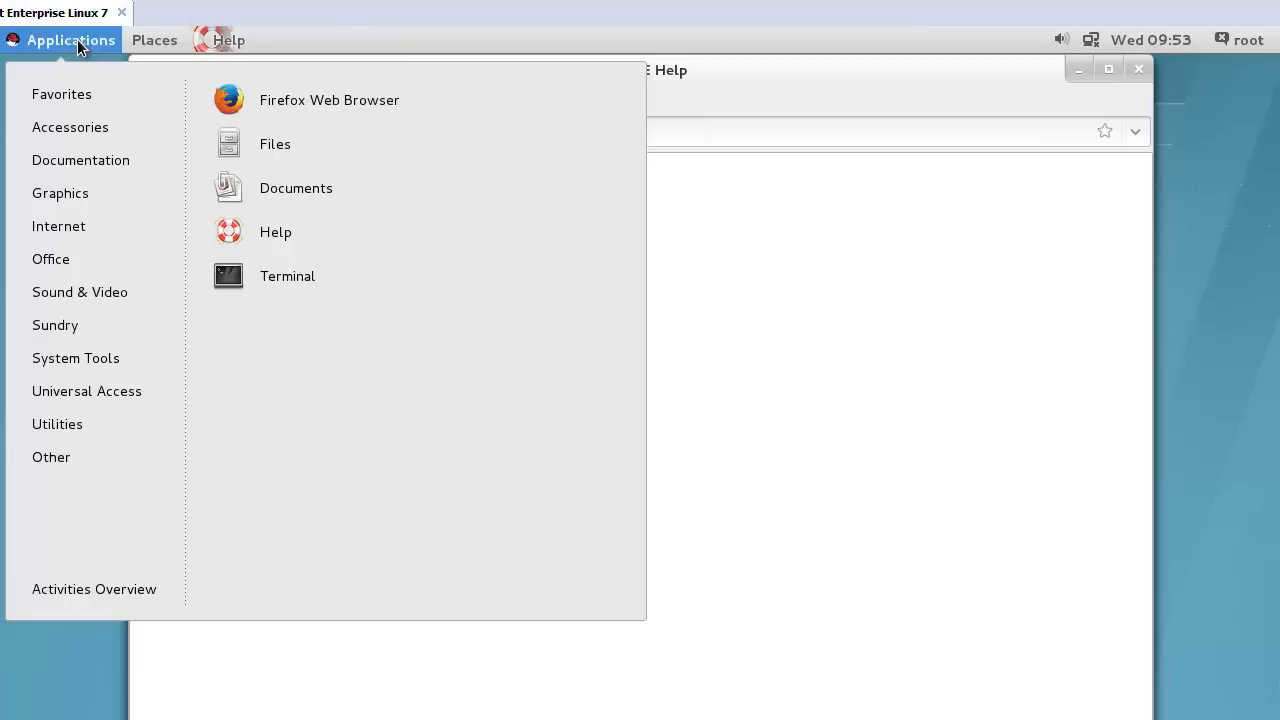
left_click(70, 128)
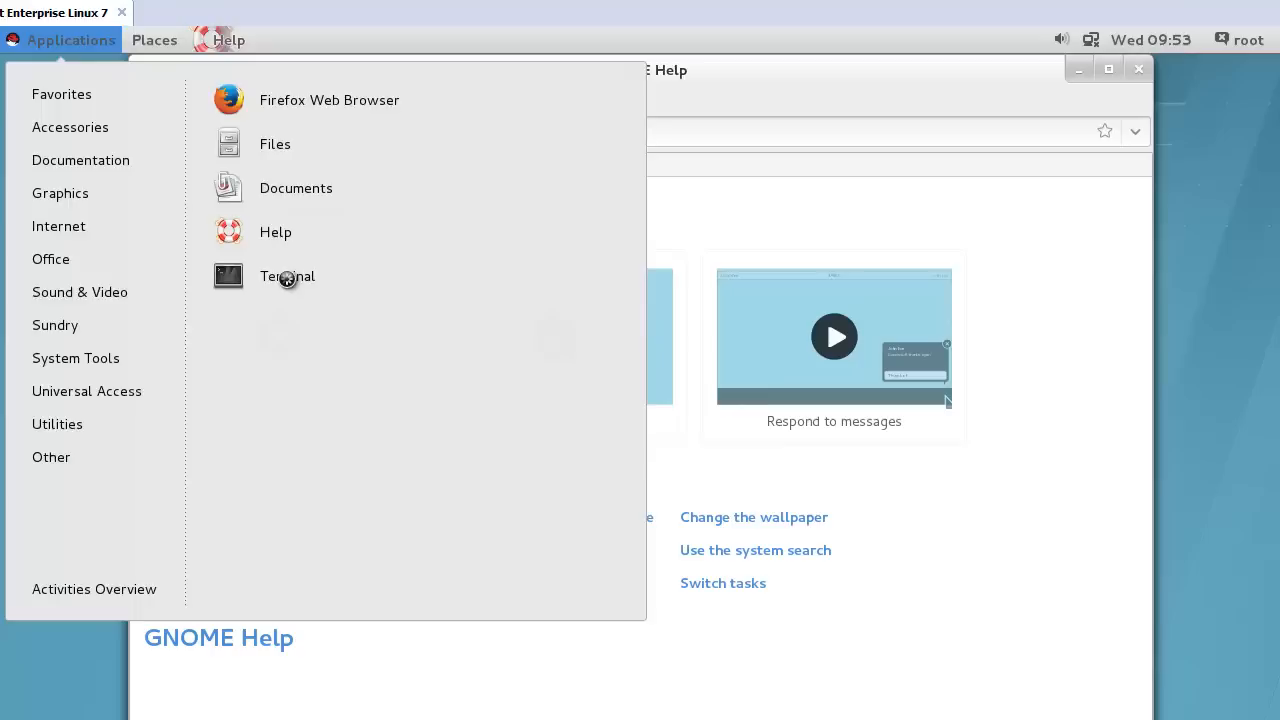
left_click(288, 276)
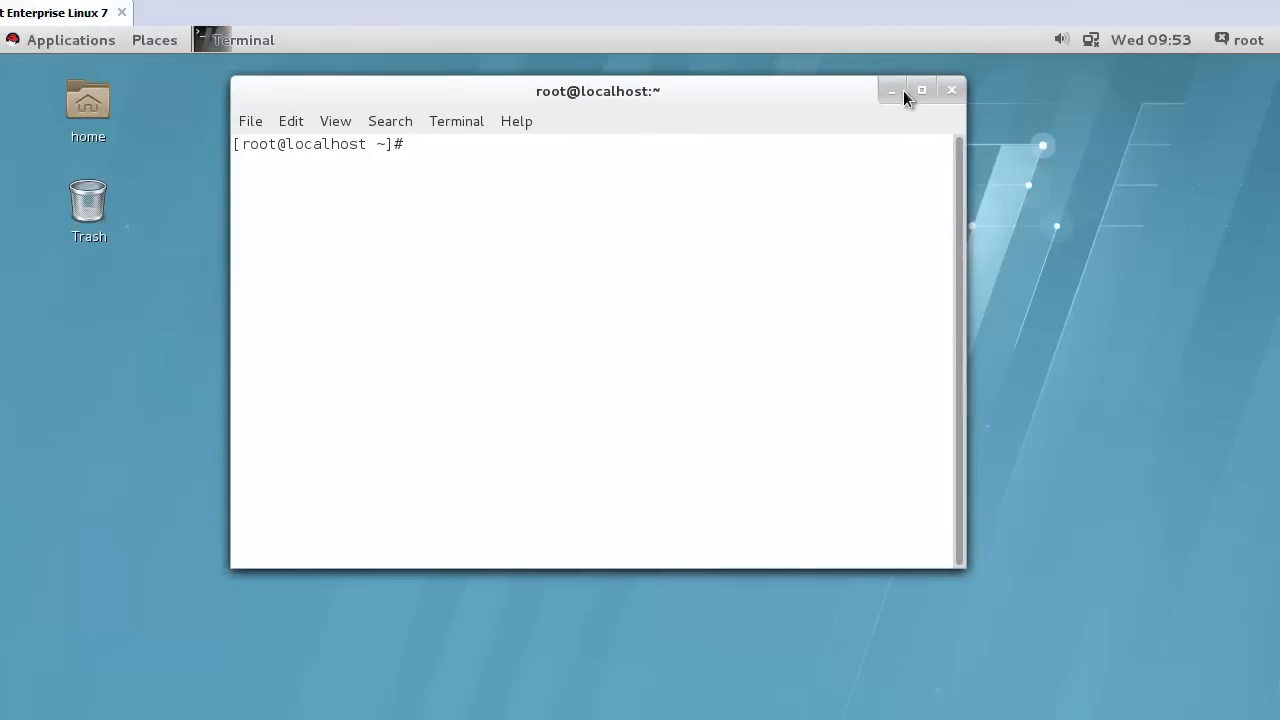
left_click(920, 90)
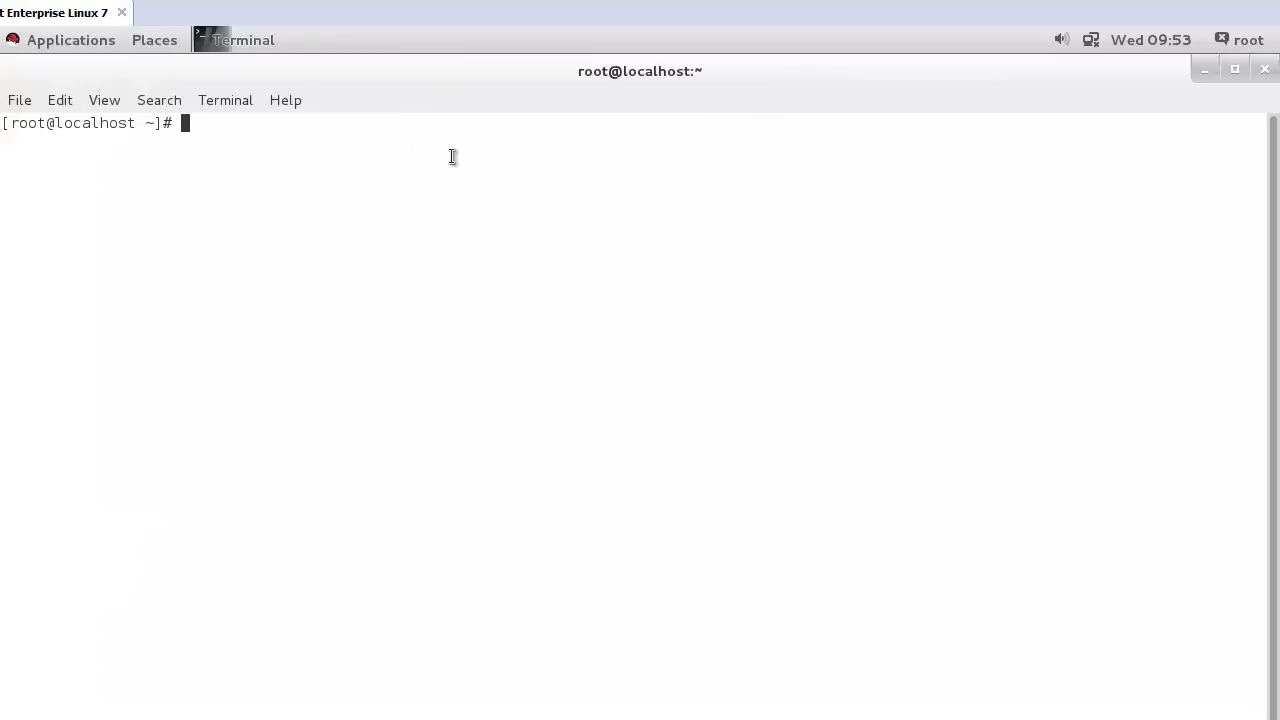
Step: Run hostname (localhost.localdomain) and ifconfig showing ens33 at 192.168.80.13
type("hsotna")
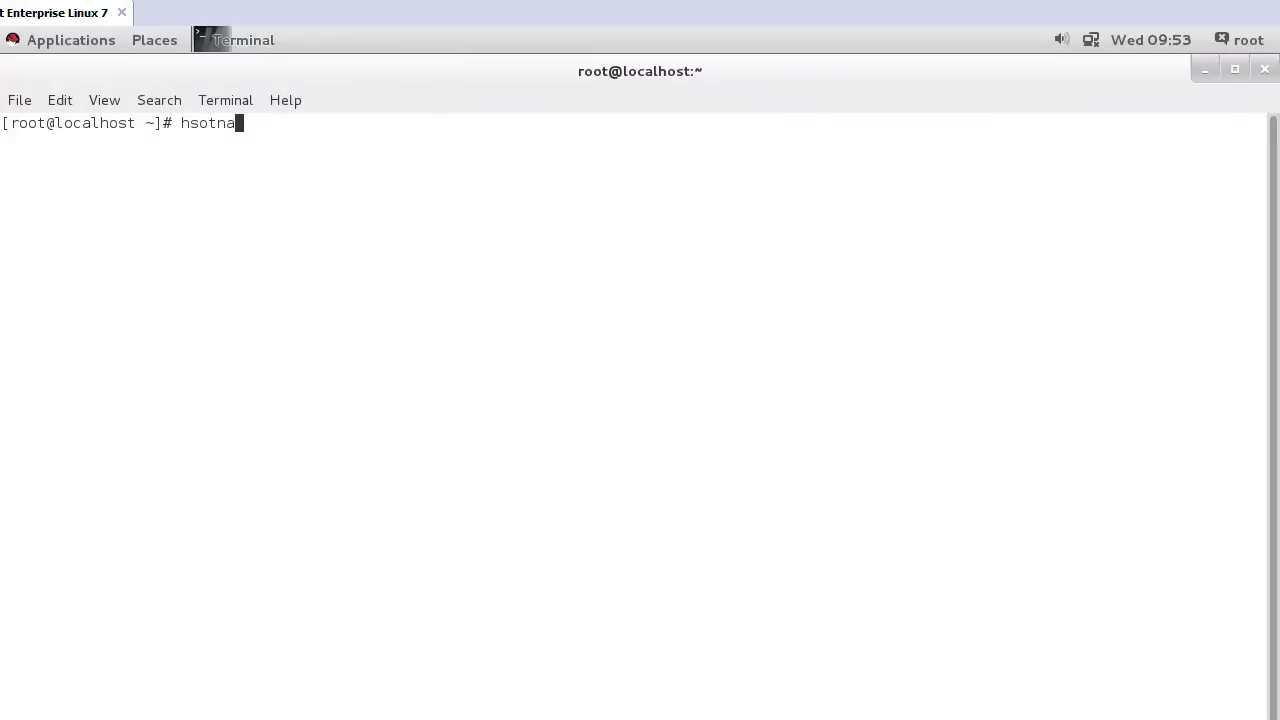
key("BackSpace")
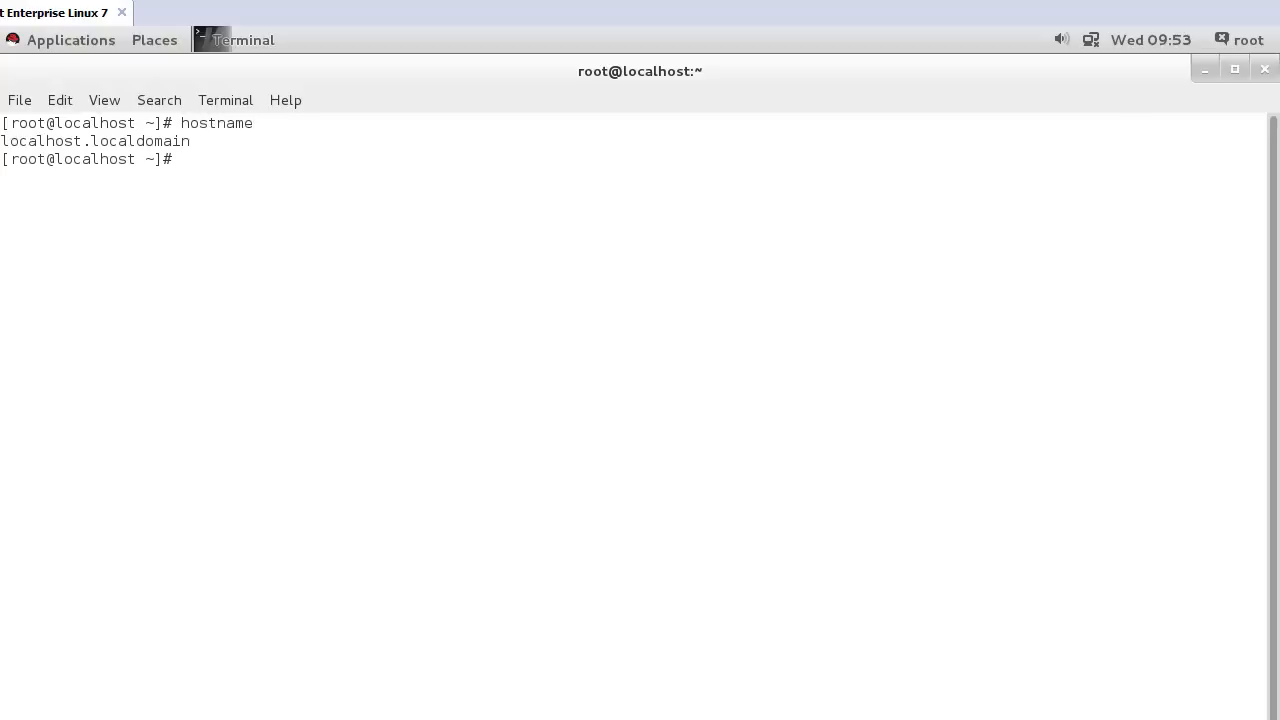
type("ifconfig")
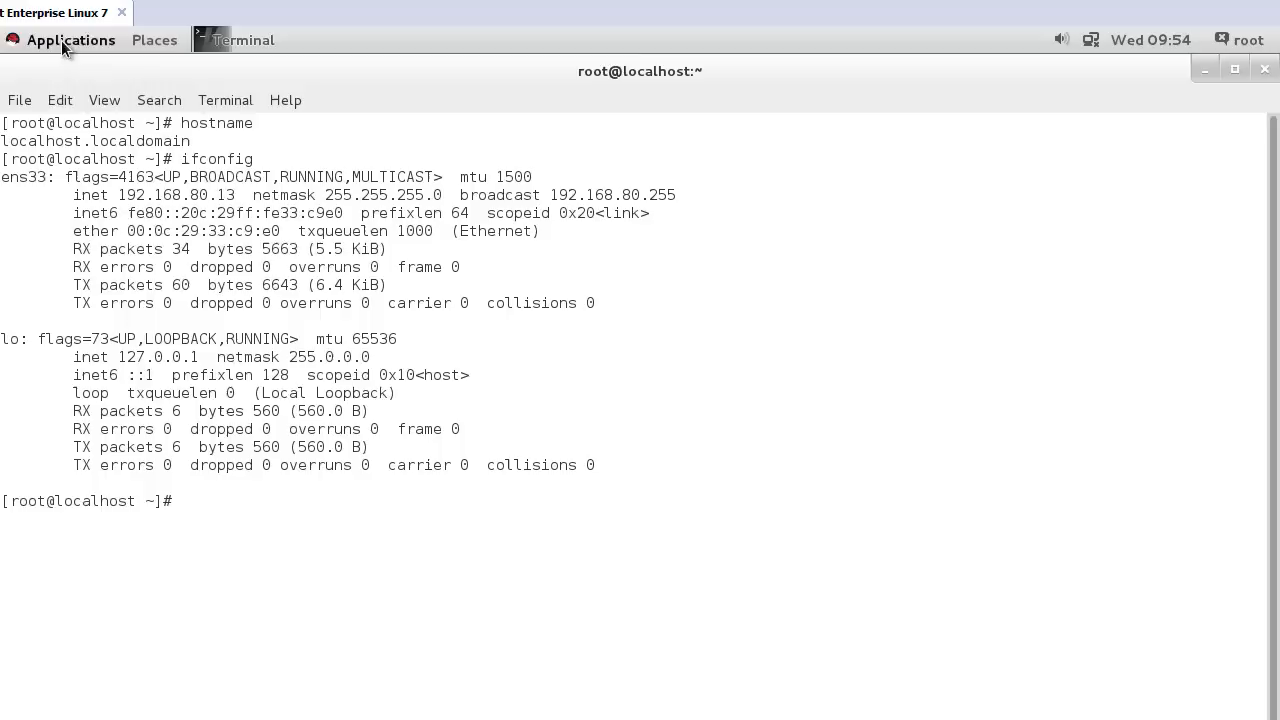
left_click(70, 40)
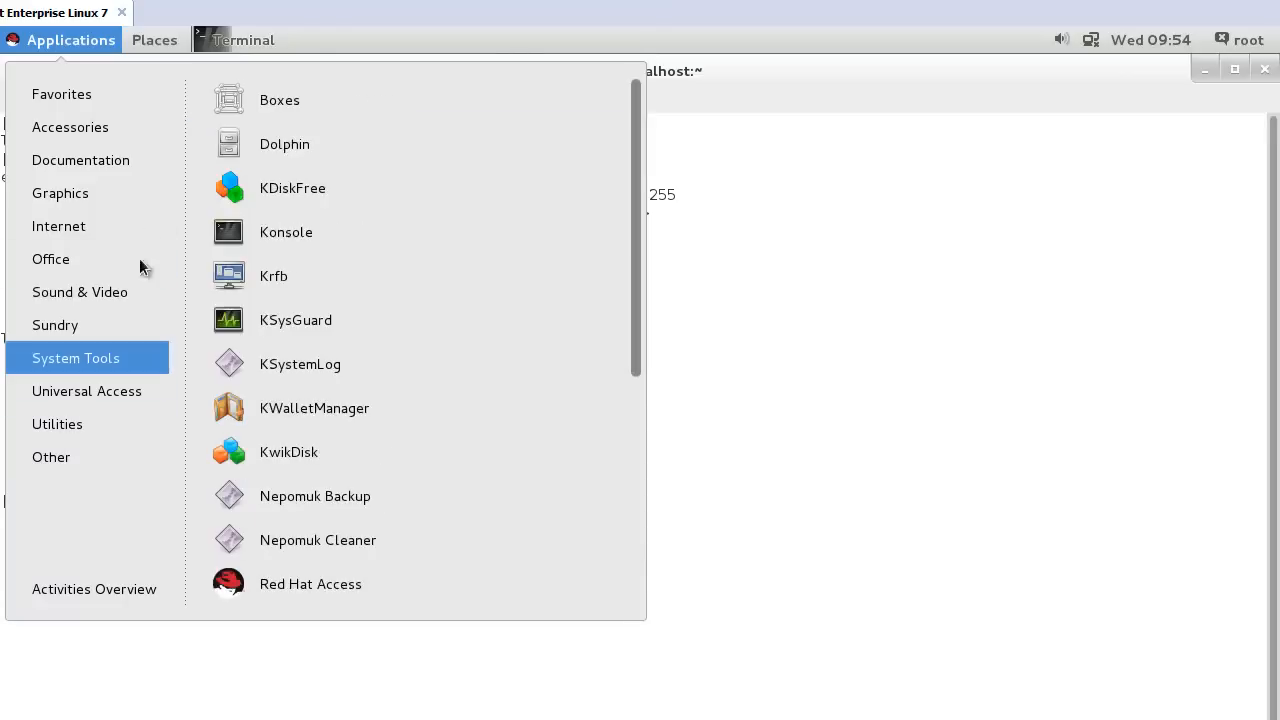
left_click(154, 40)
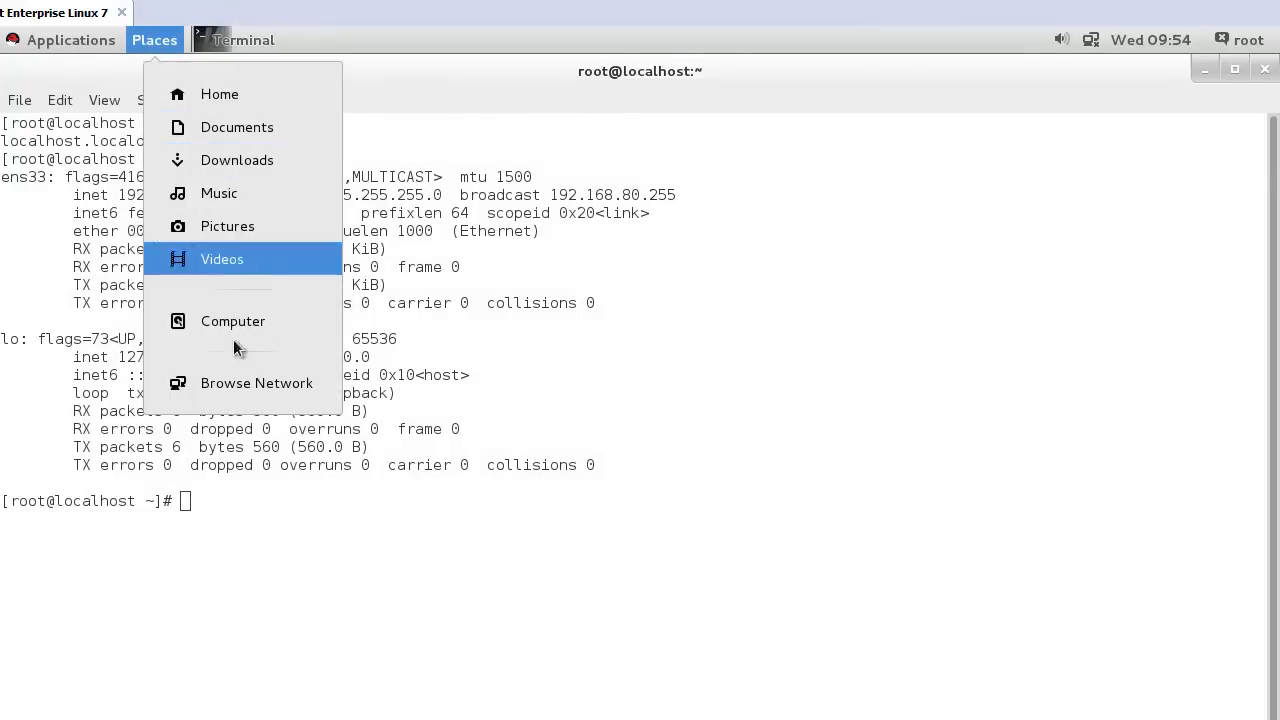
mouse_move(218, 192)
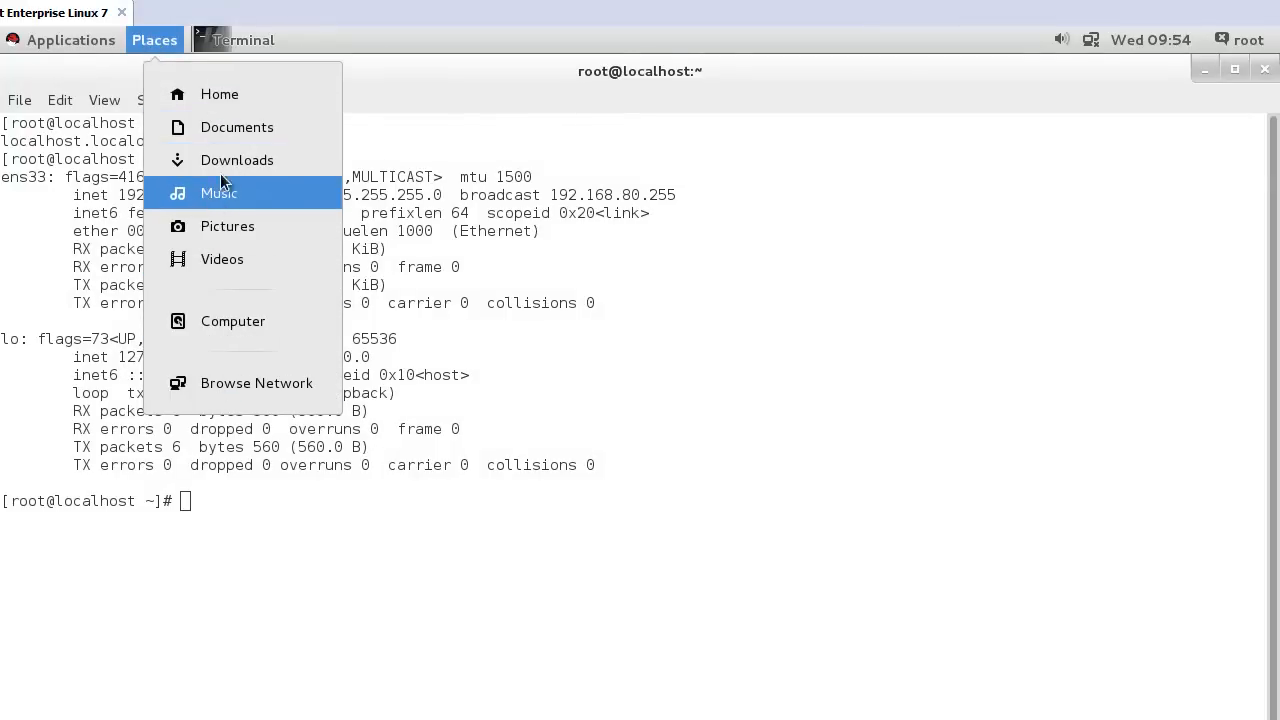
left_click(244, 40)
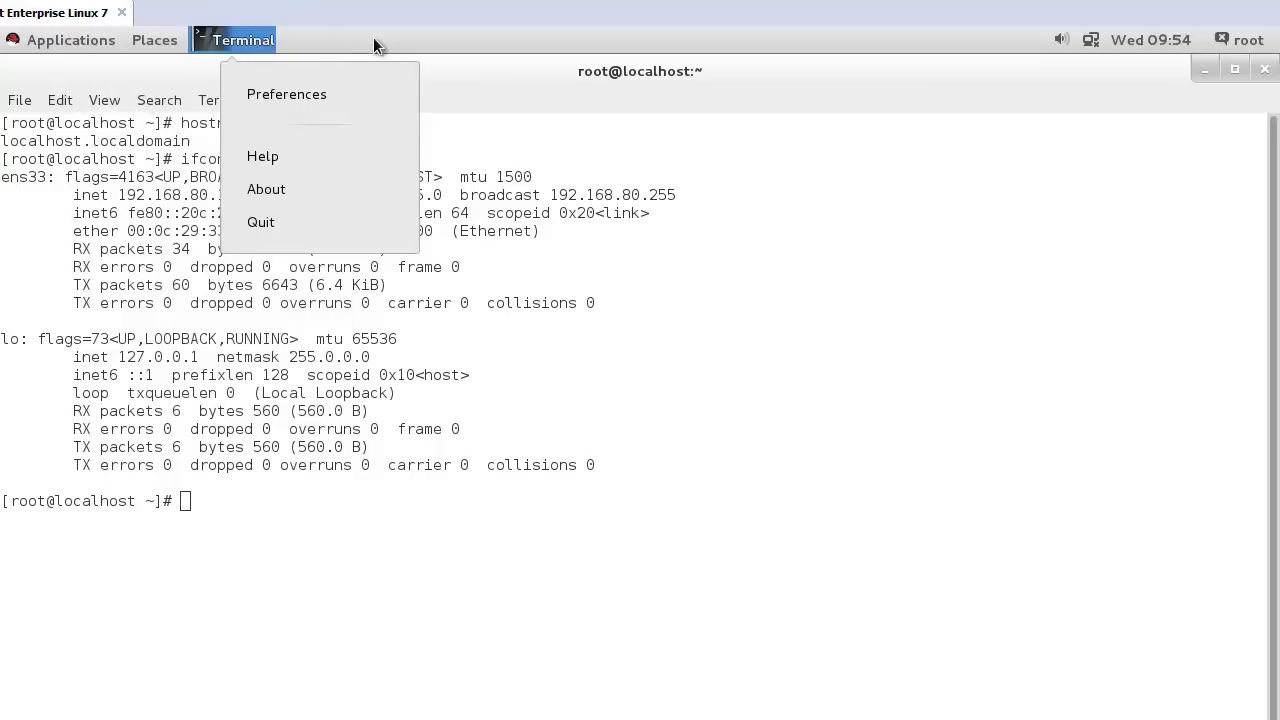
left_click(1092, 40)
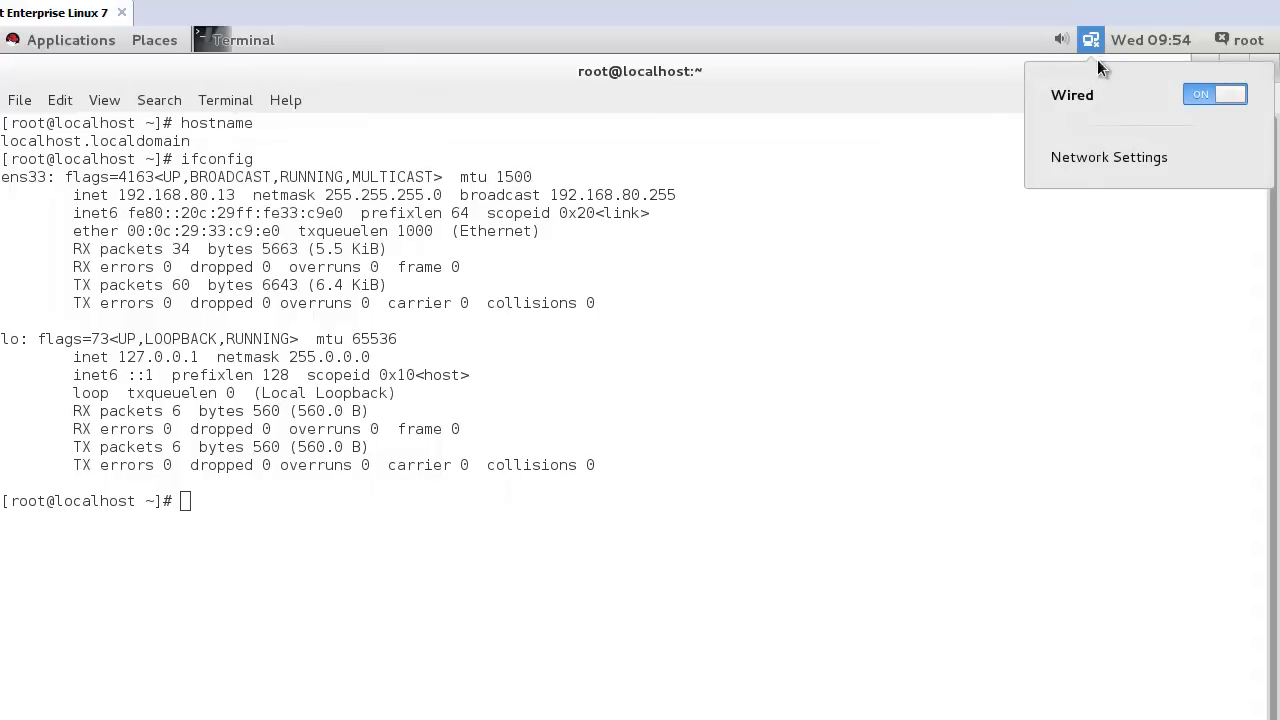
mouse_move(1108, 156)
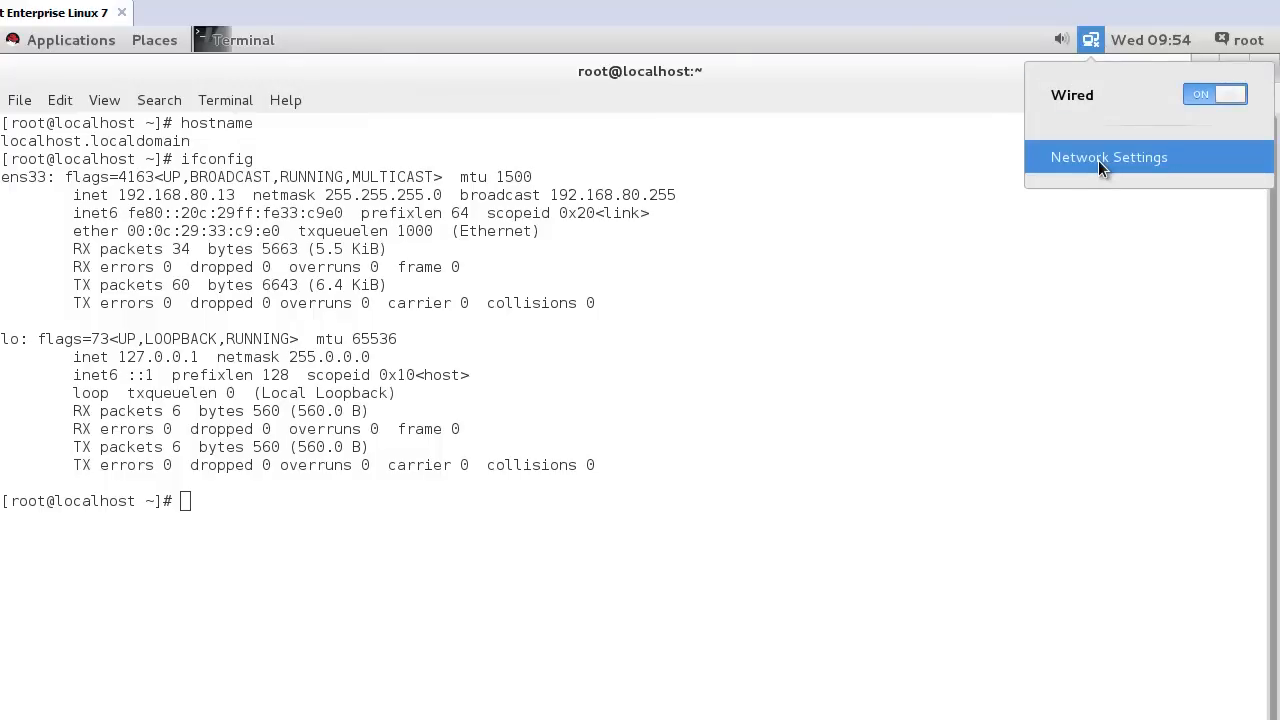
mouse_move(1096, 48)
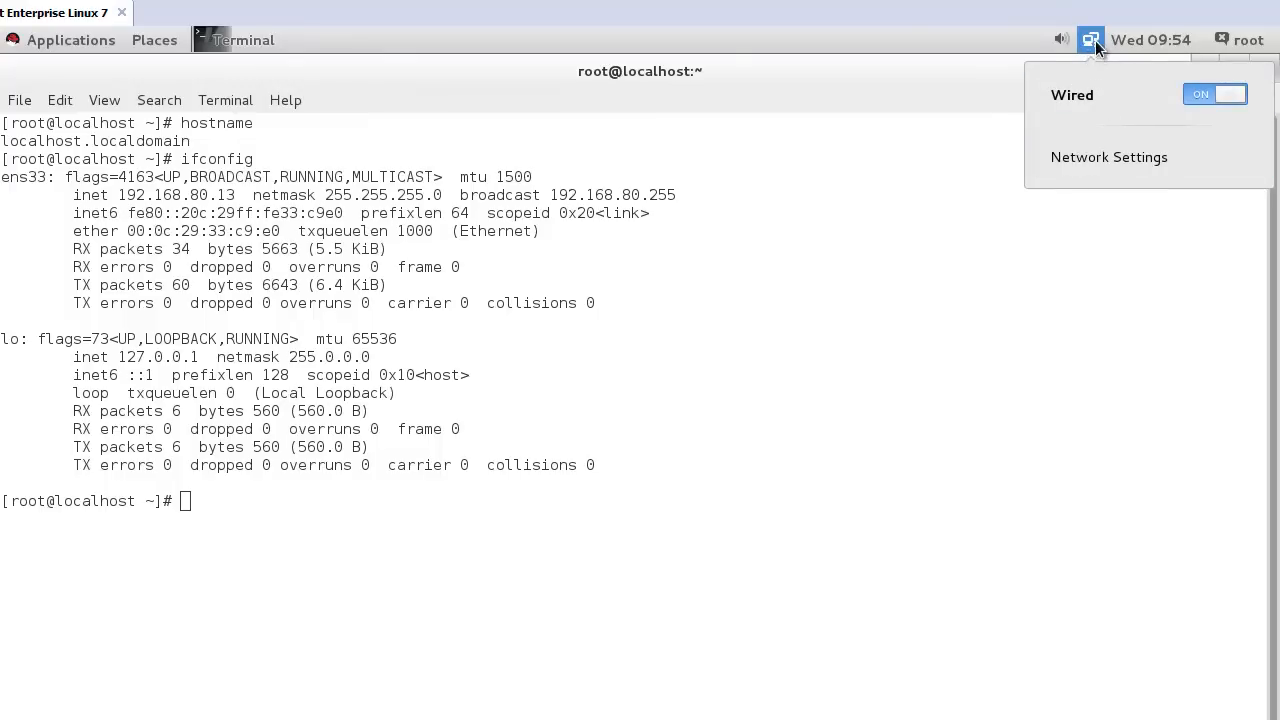
left_click(1150, 40)
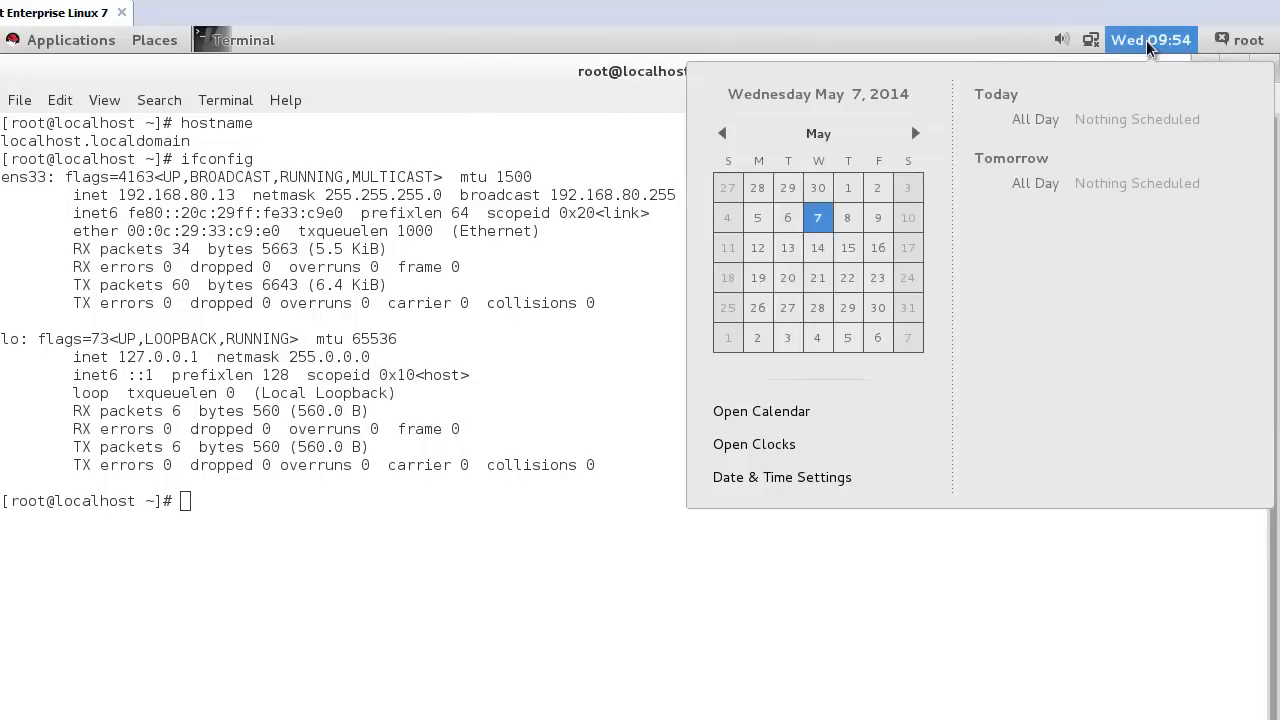
mouse_move(640, 12)
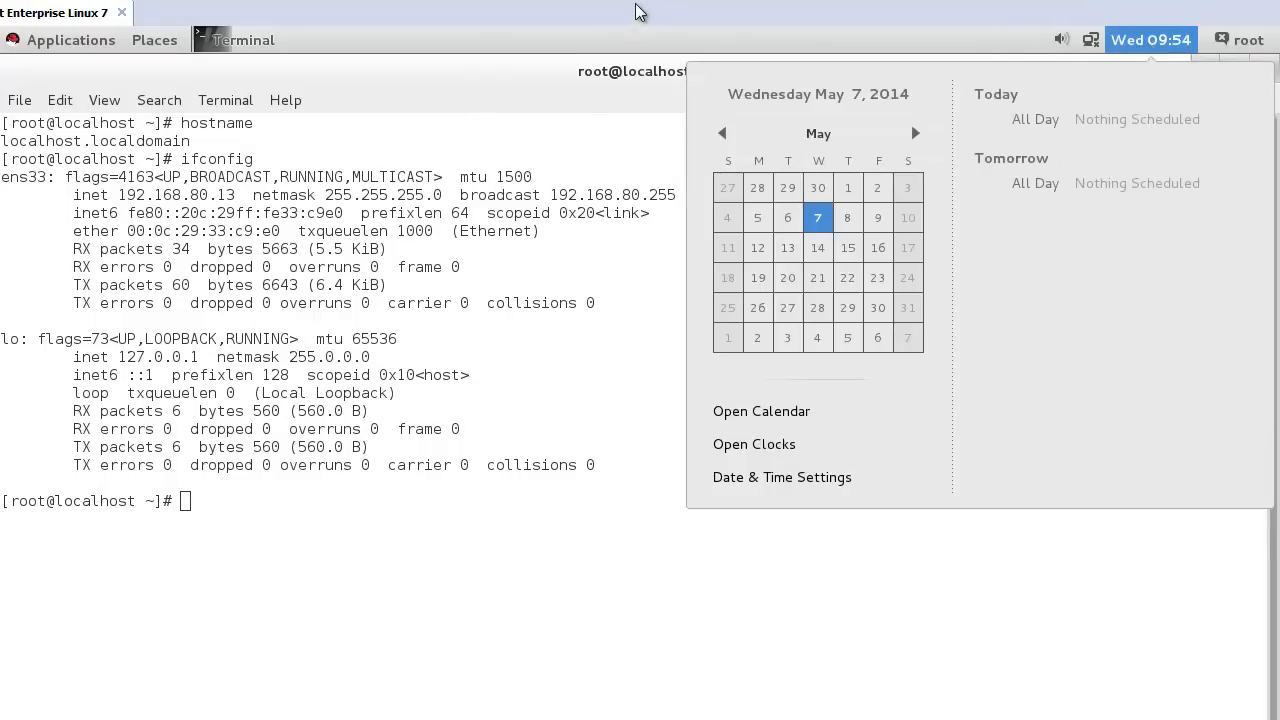